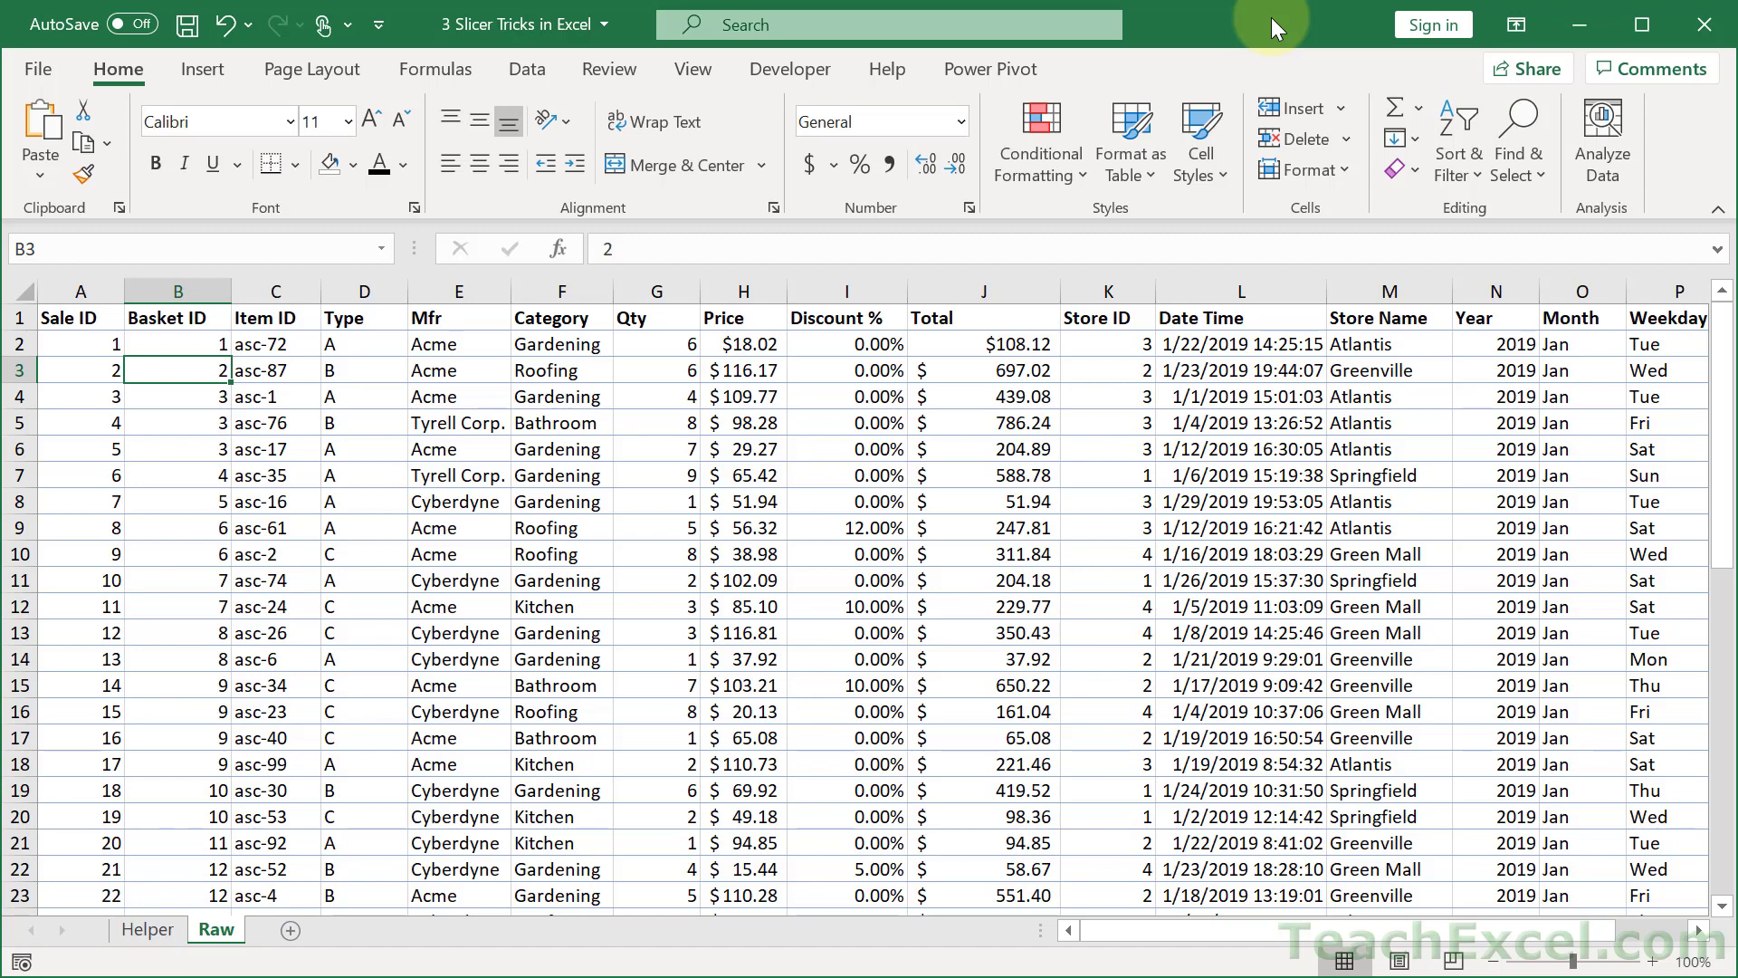
{"action": "mouse_move", "coordinate": [1242, 47]}
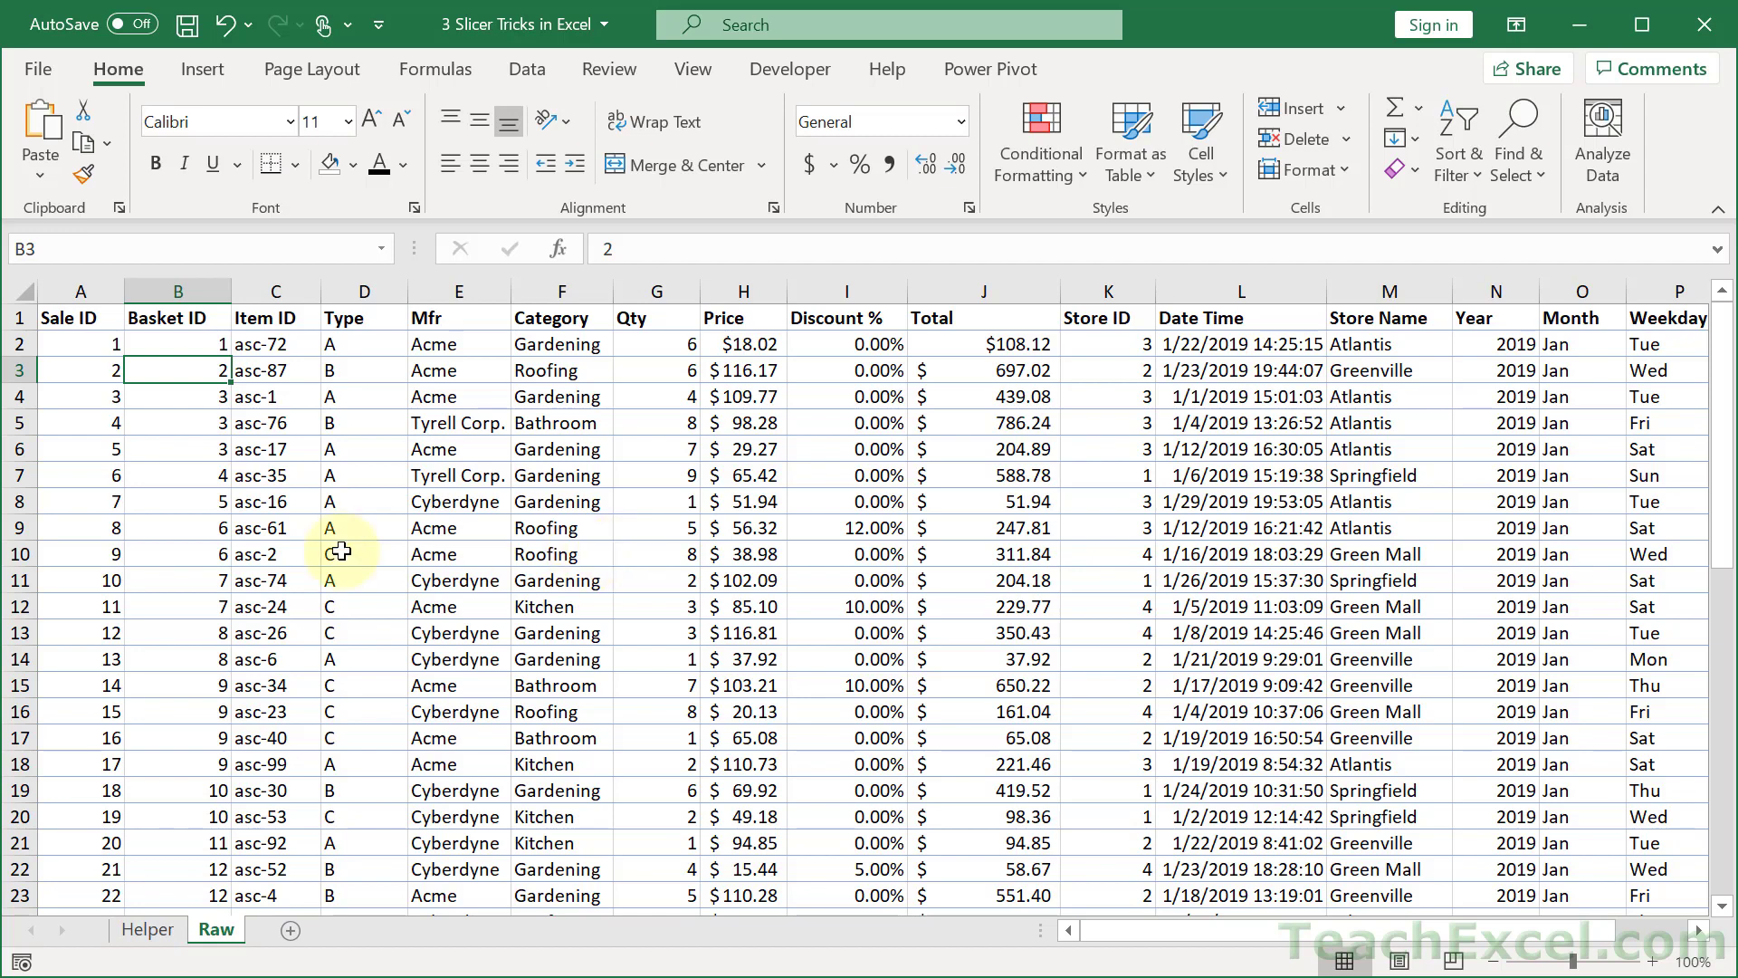
{"action": "mouse_move", "coordinate": [268, 163]}
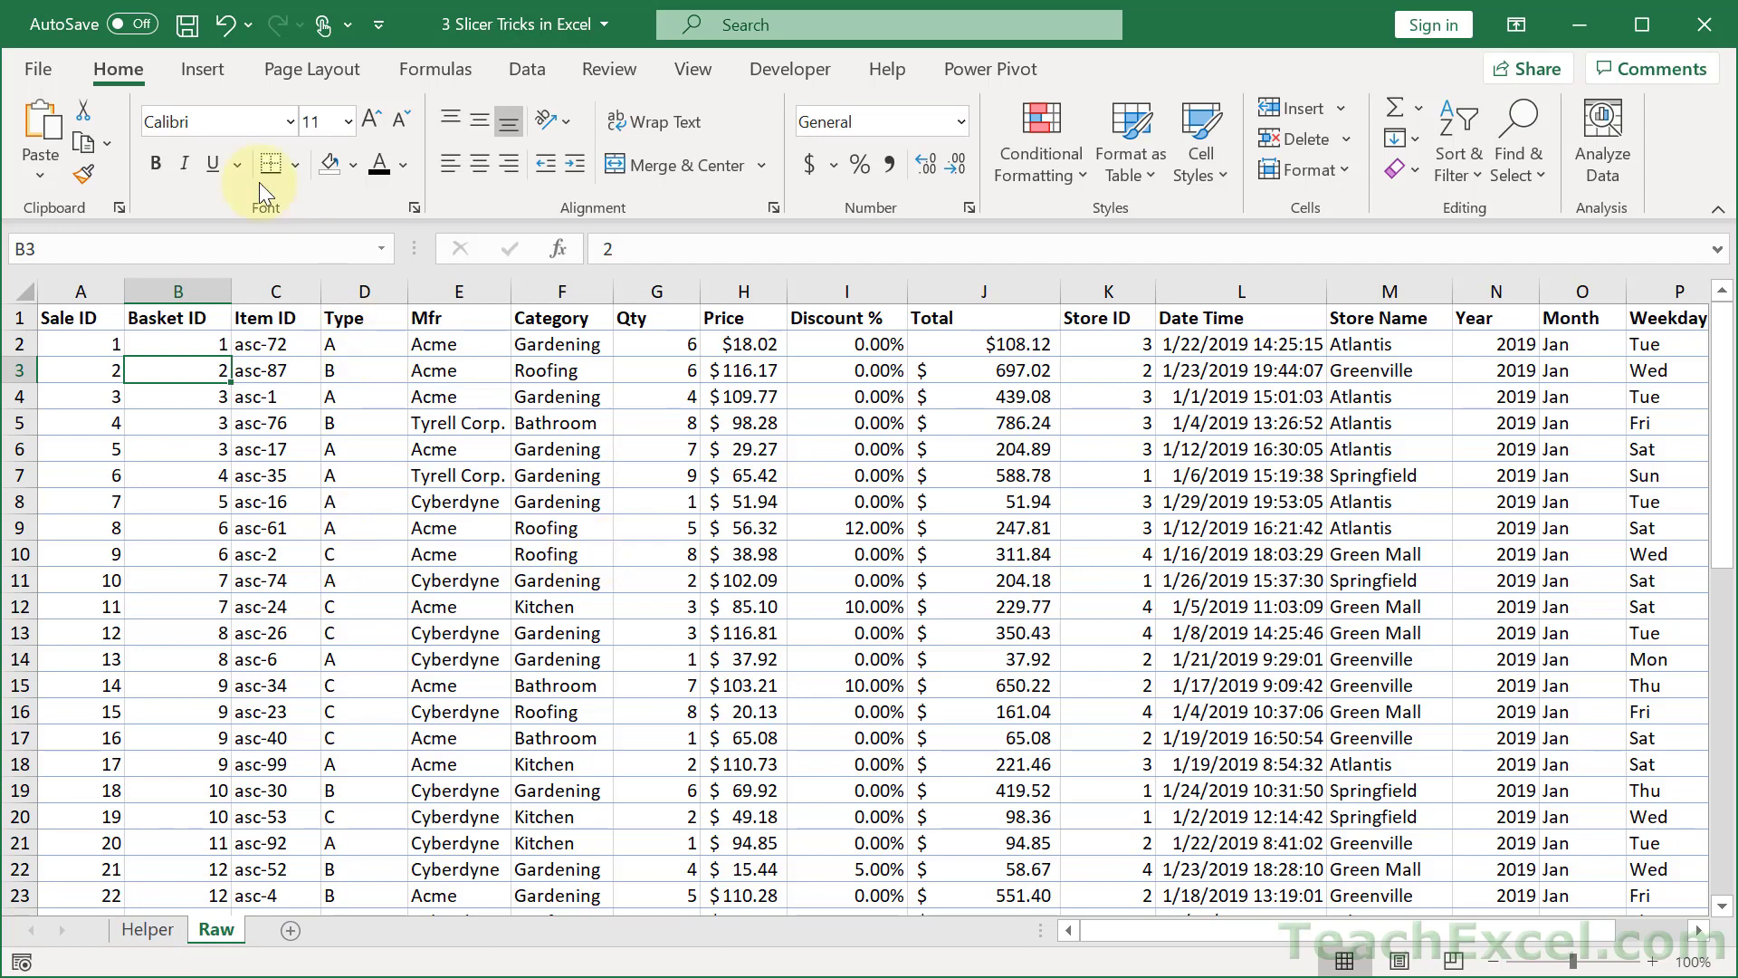
Convert the Raw sales data into a table with headers, then select a cell inside it.
{"action": "left_click", "coordinate": [200, 69]}
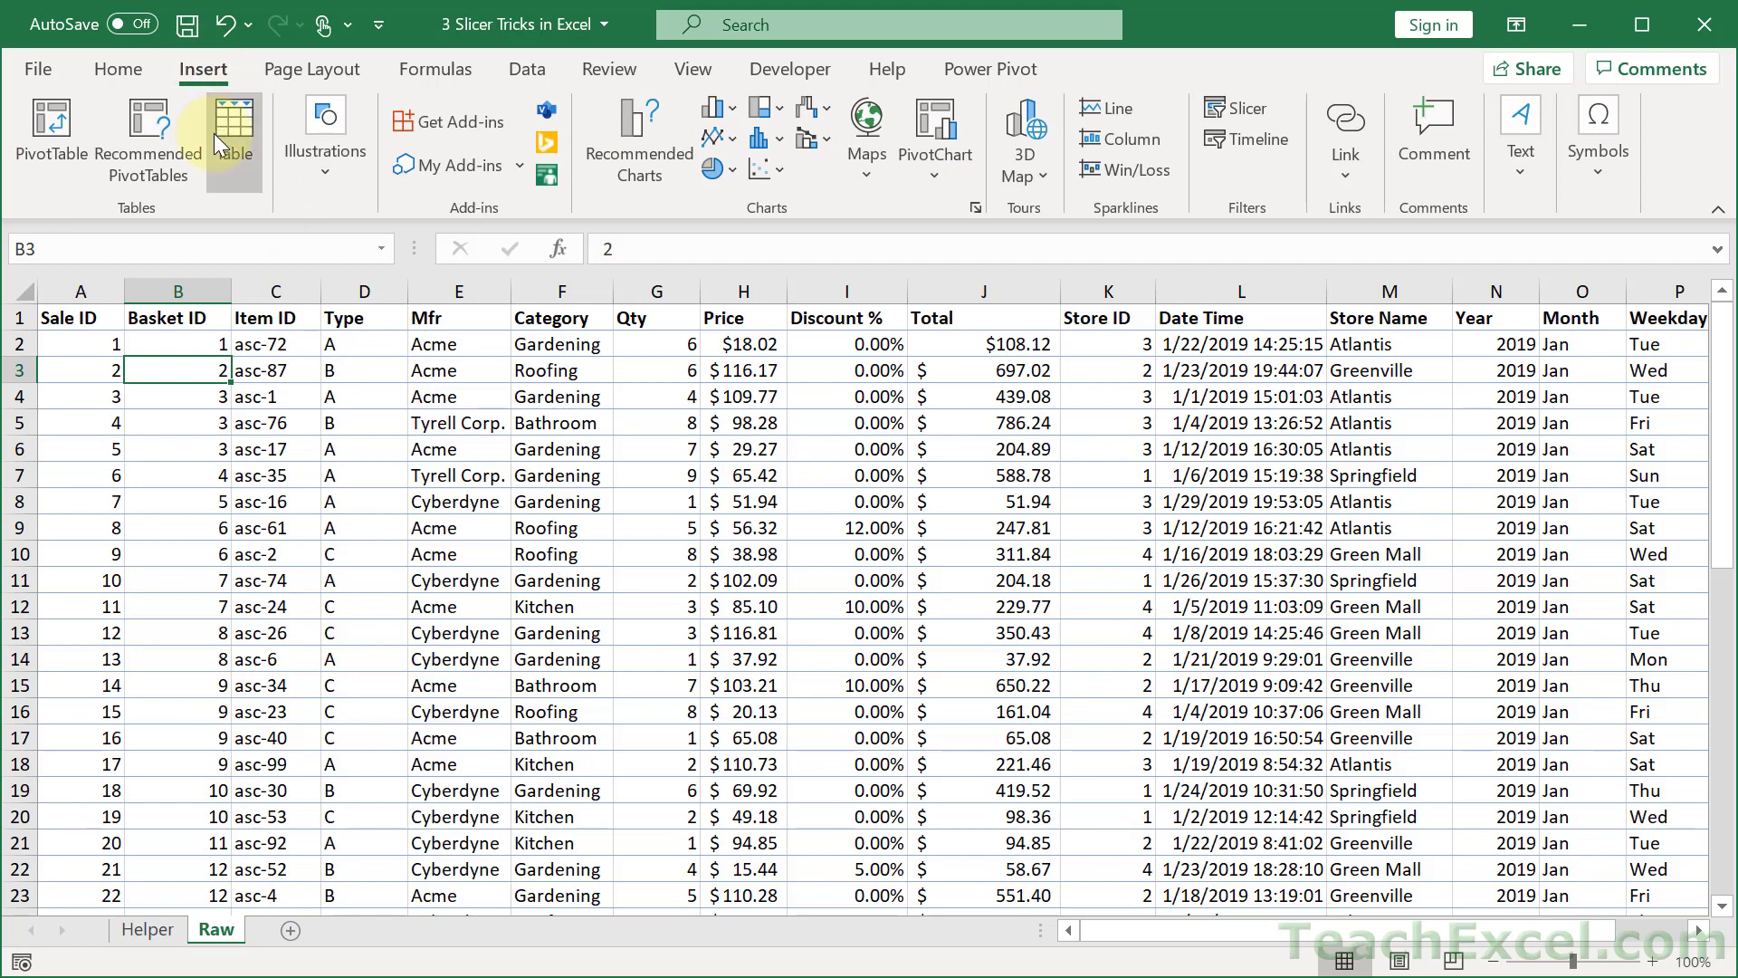
{"action": "left_click", "coordinate": [234, 121]}
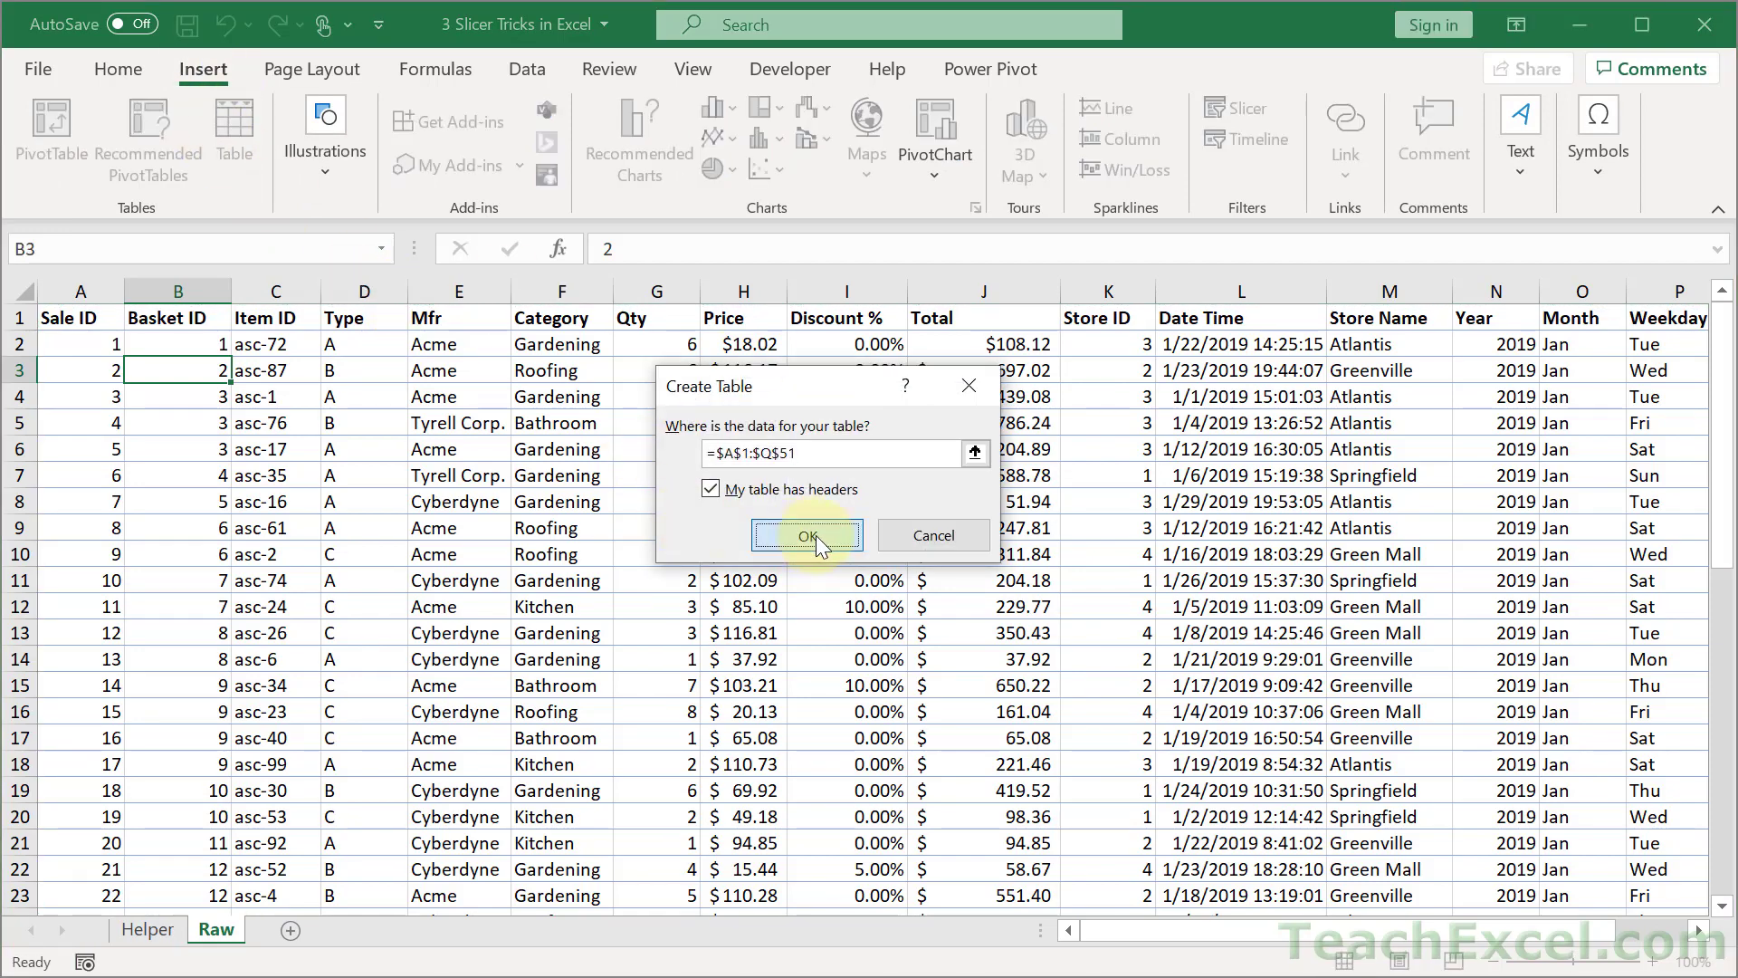
{"action": "left_click", "coordinate": [808, 536]}
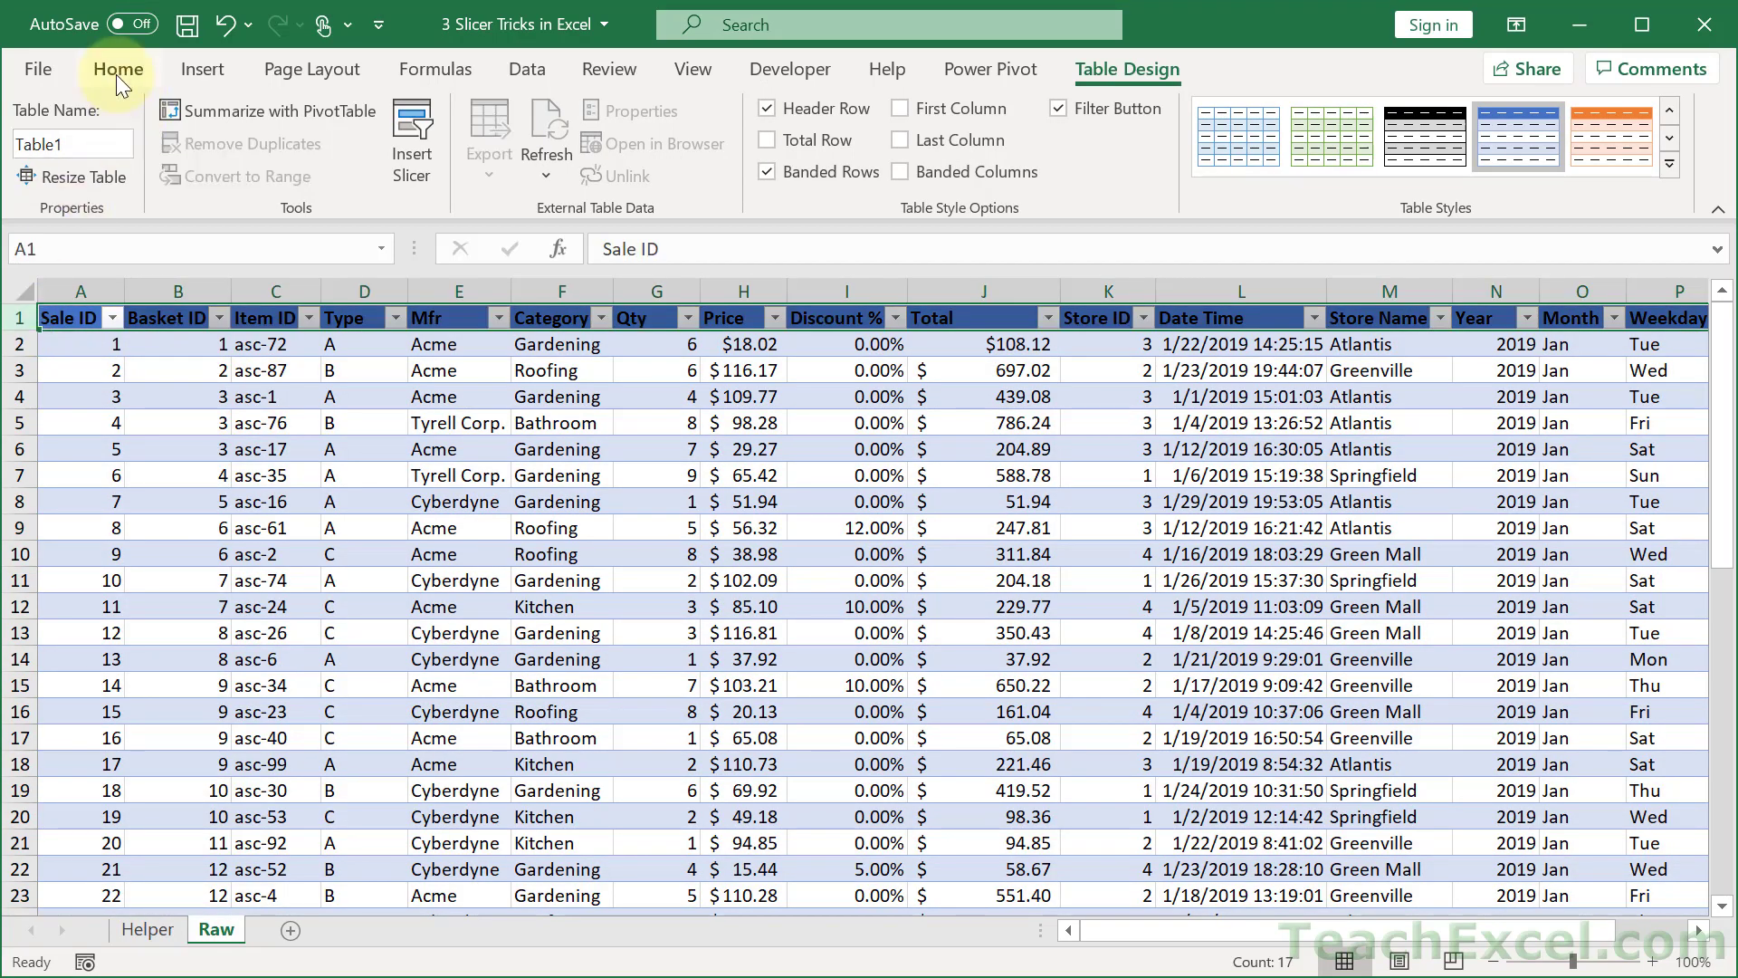
{"action": "left_click", "coordinate": [118, 69]}
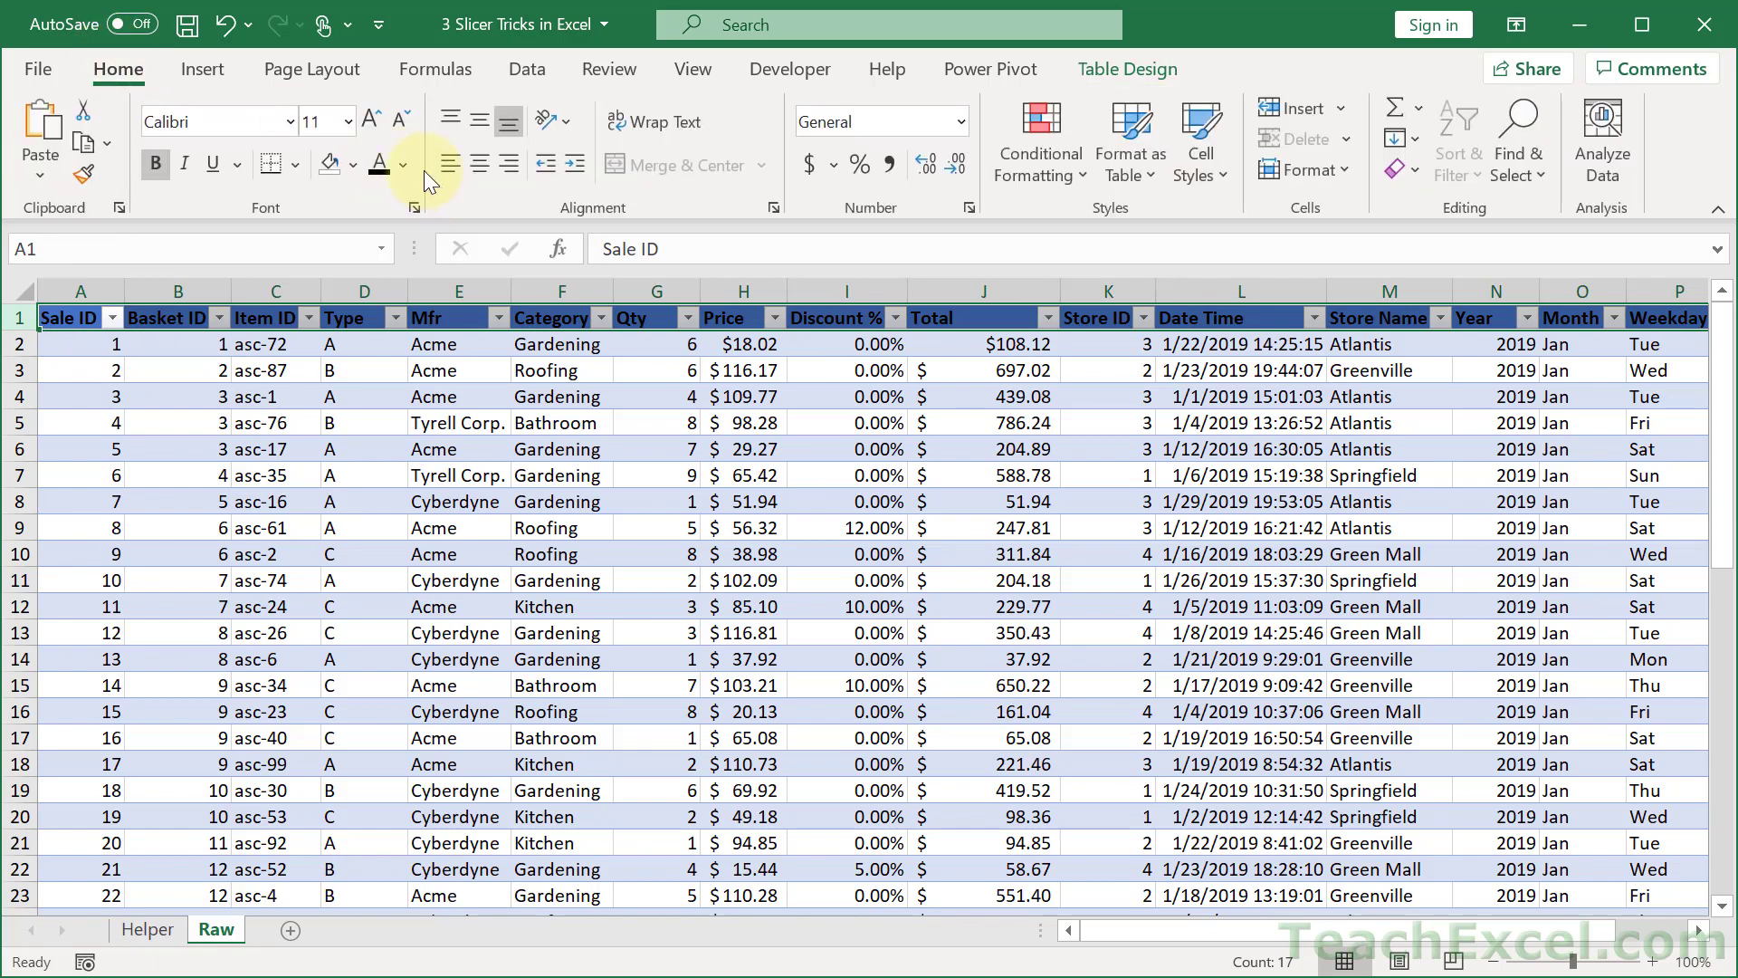
{"action": "left_click", "coordinate": [402, 165]}
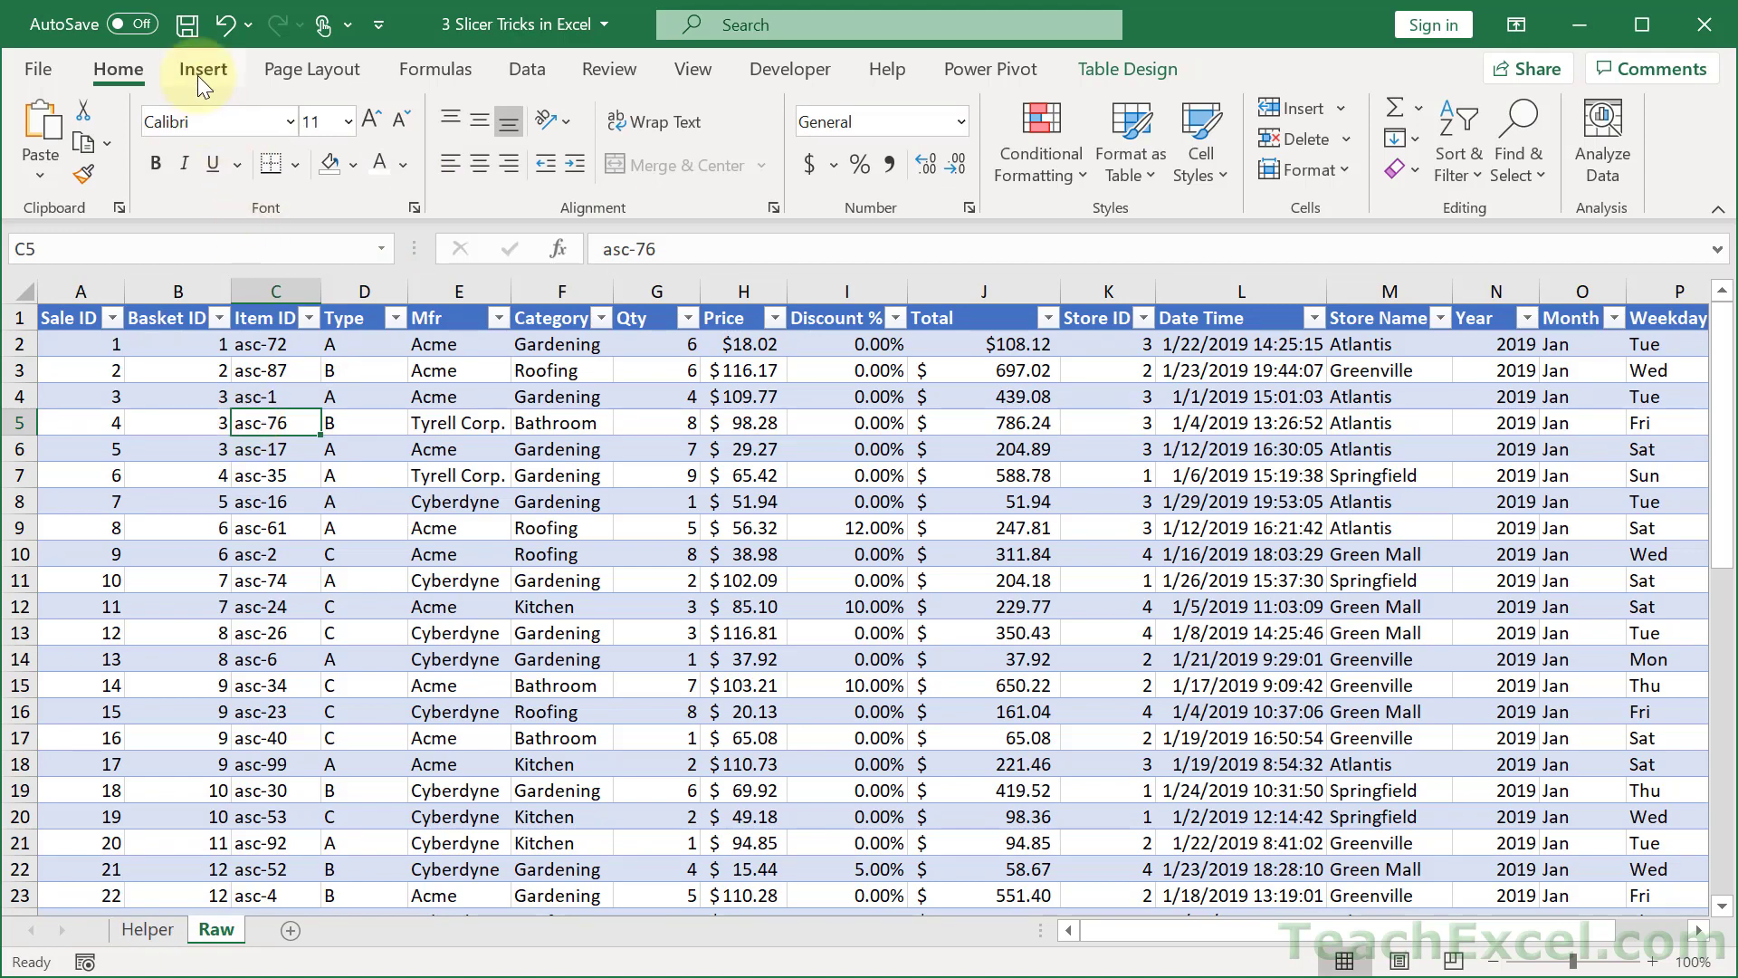
Start a PivotTable from Table1 placed on the existing Helper sheet at cell B3.
{"action": "left_click", "coordinate": [202, 69]}
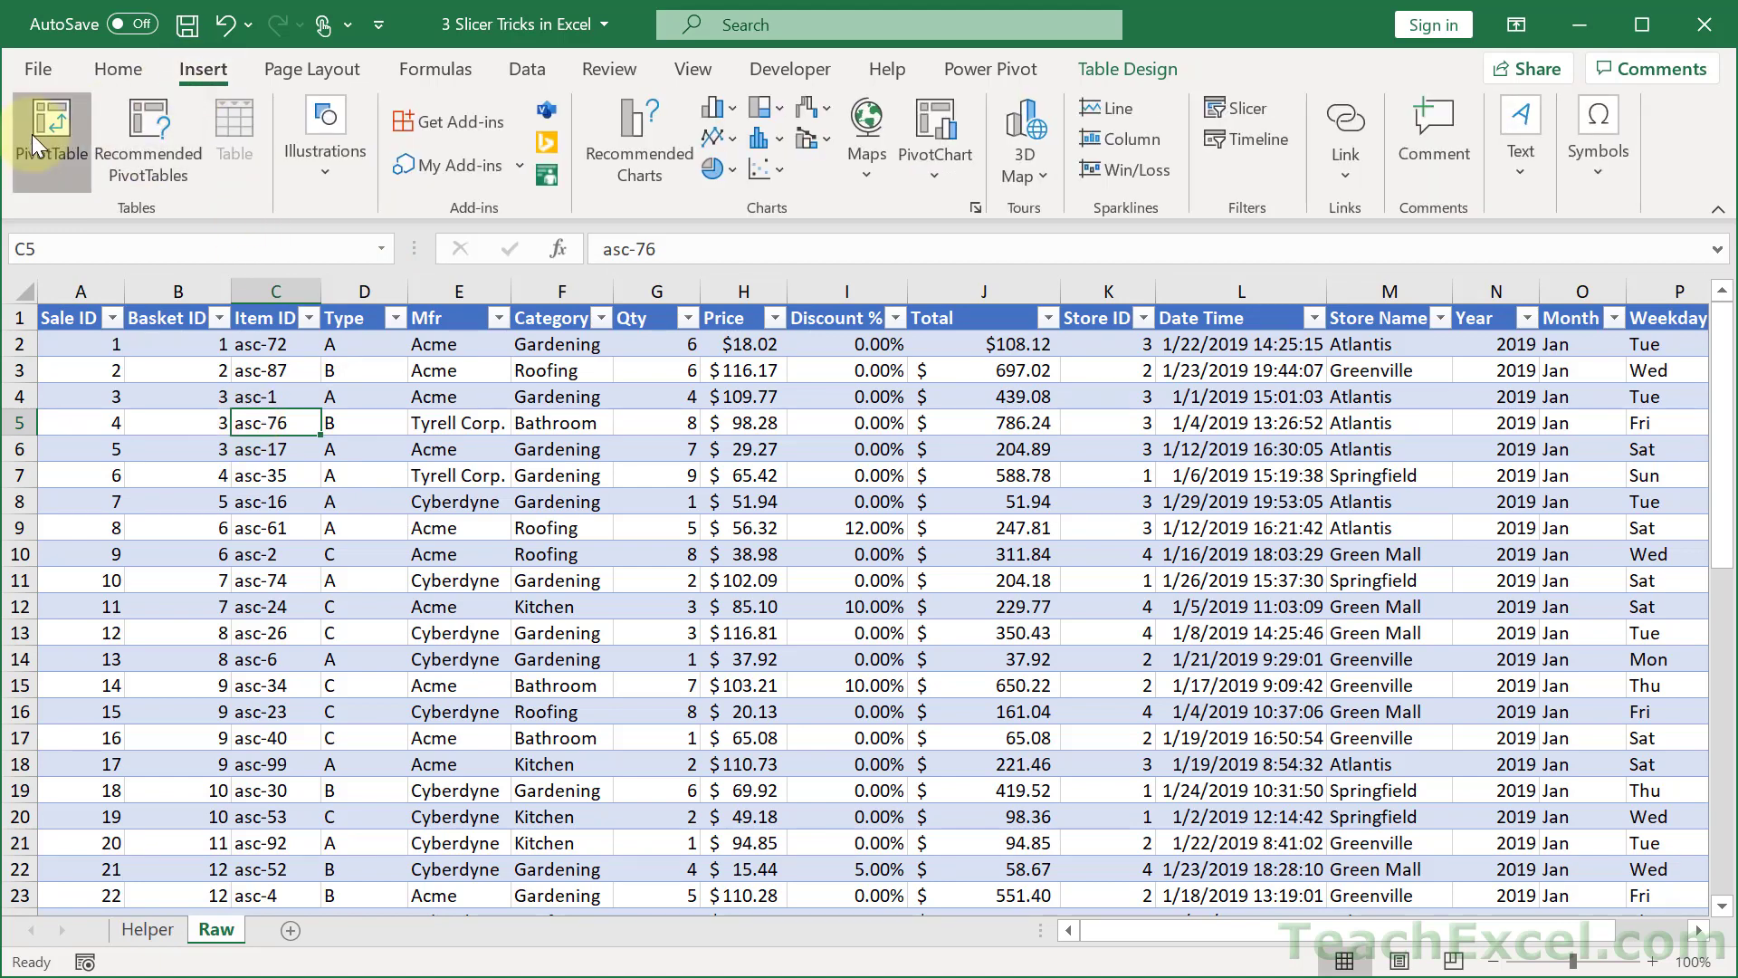
{"action": "left_click", "coordinate": [49, 132]}
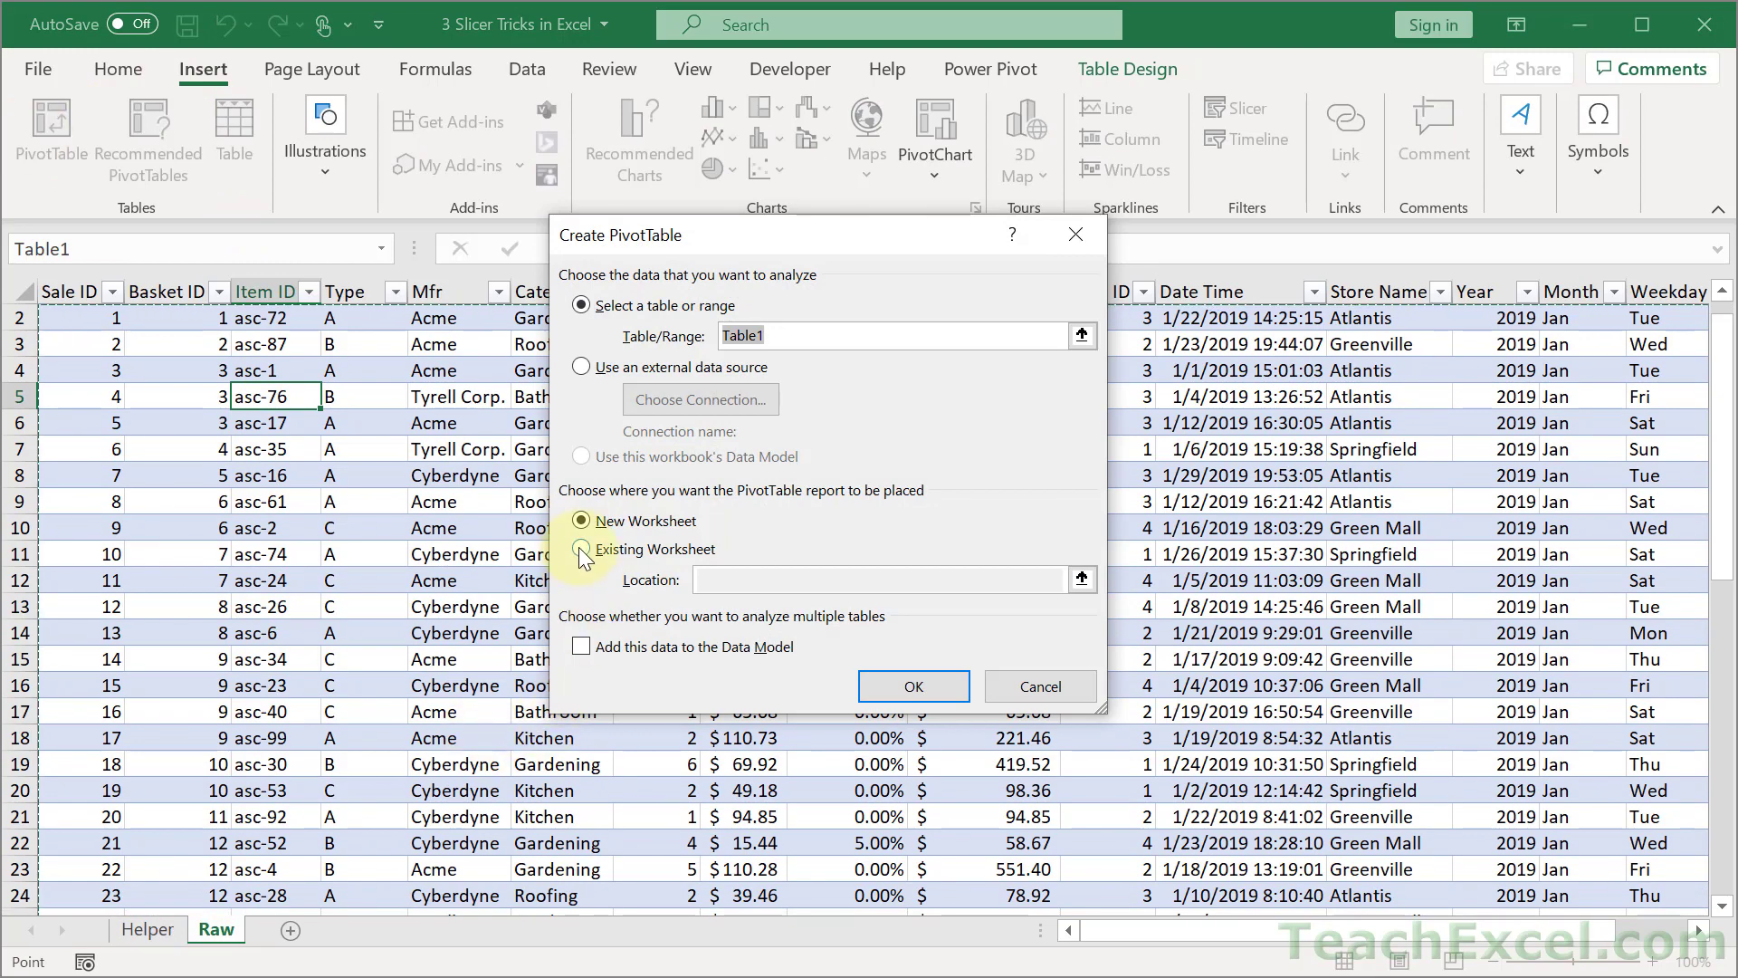
{"action": "left_click", "coordinate": [581, 548]}
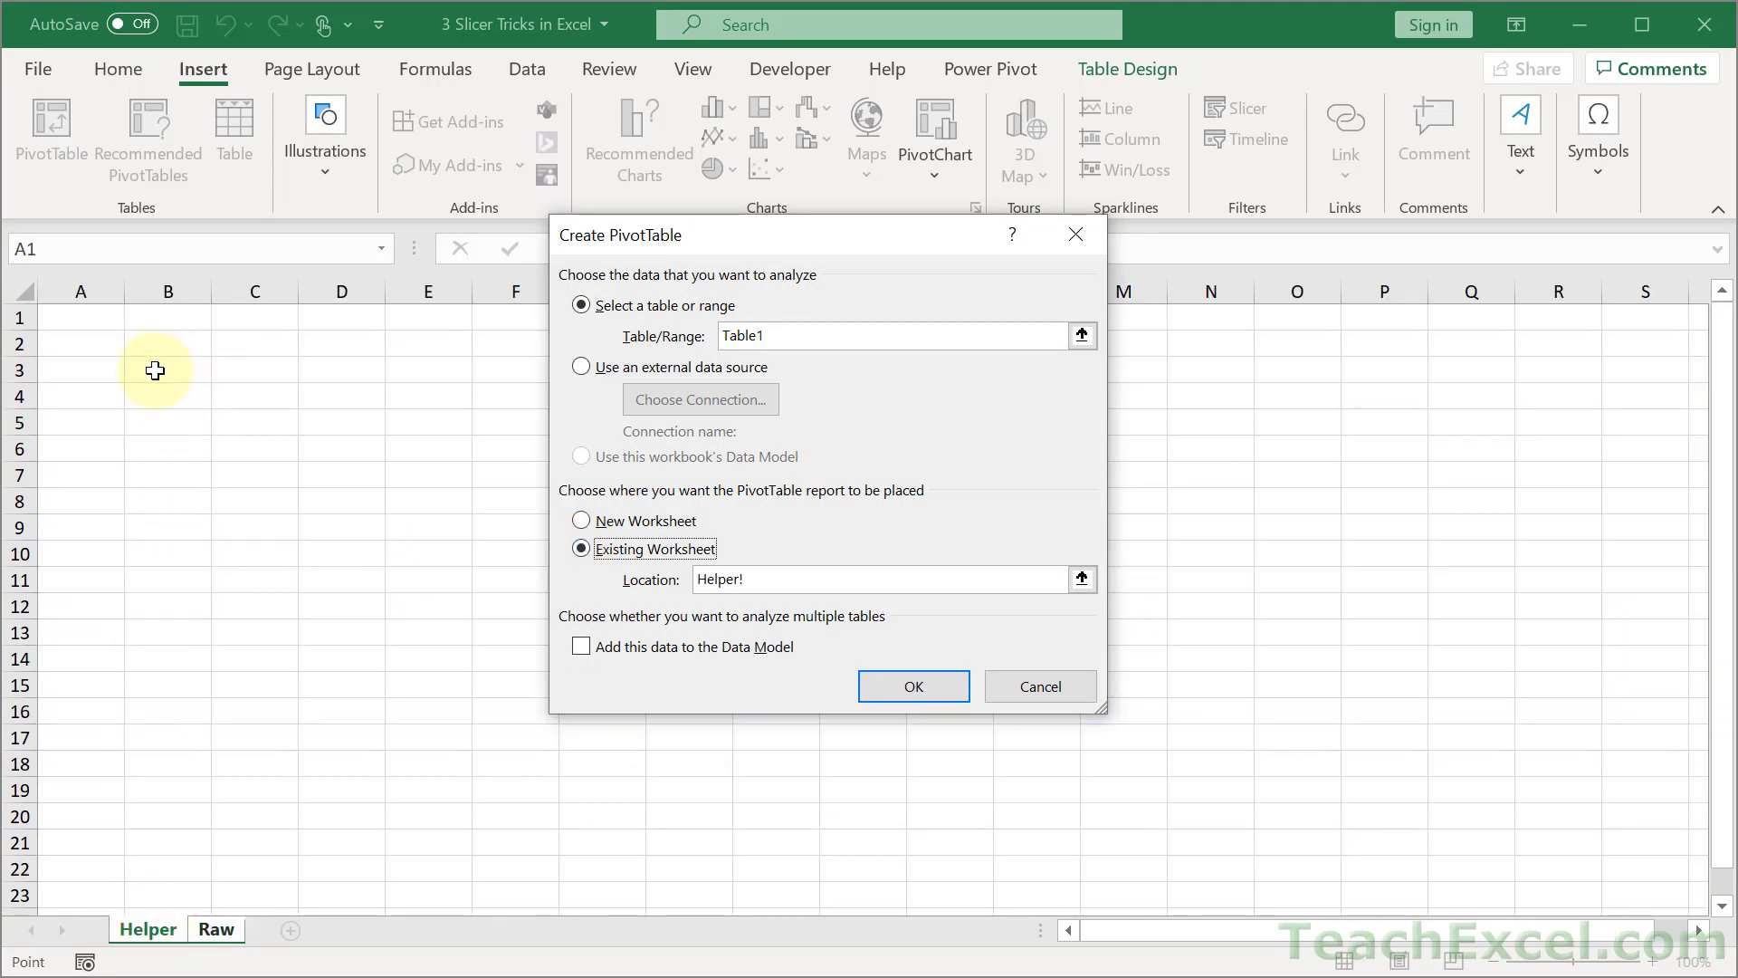
{"action": "left_click", "coordinate": [168, 369]}
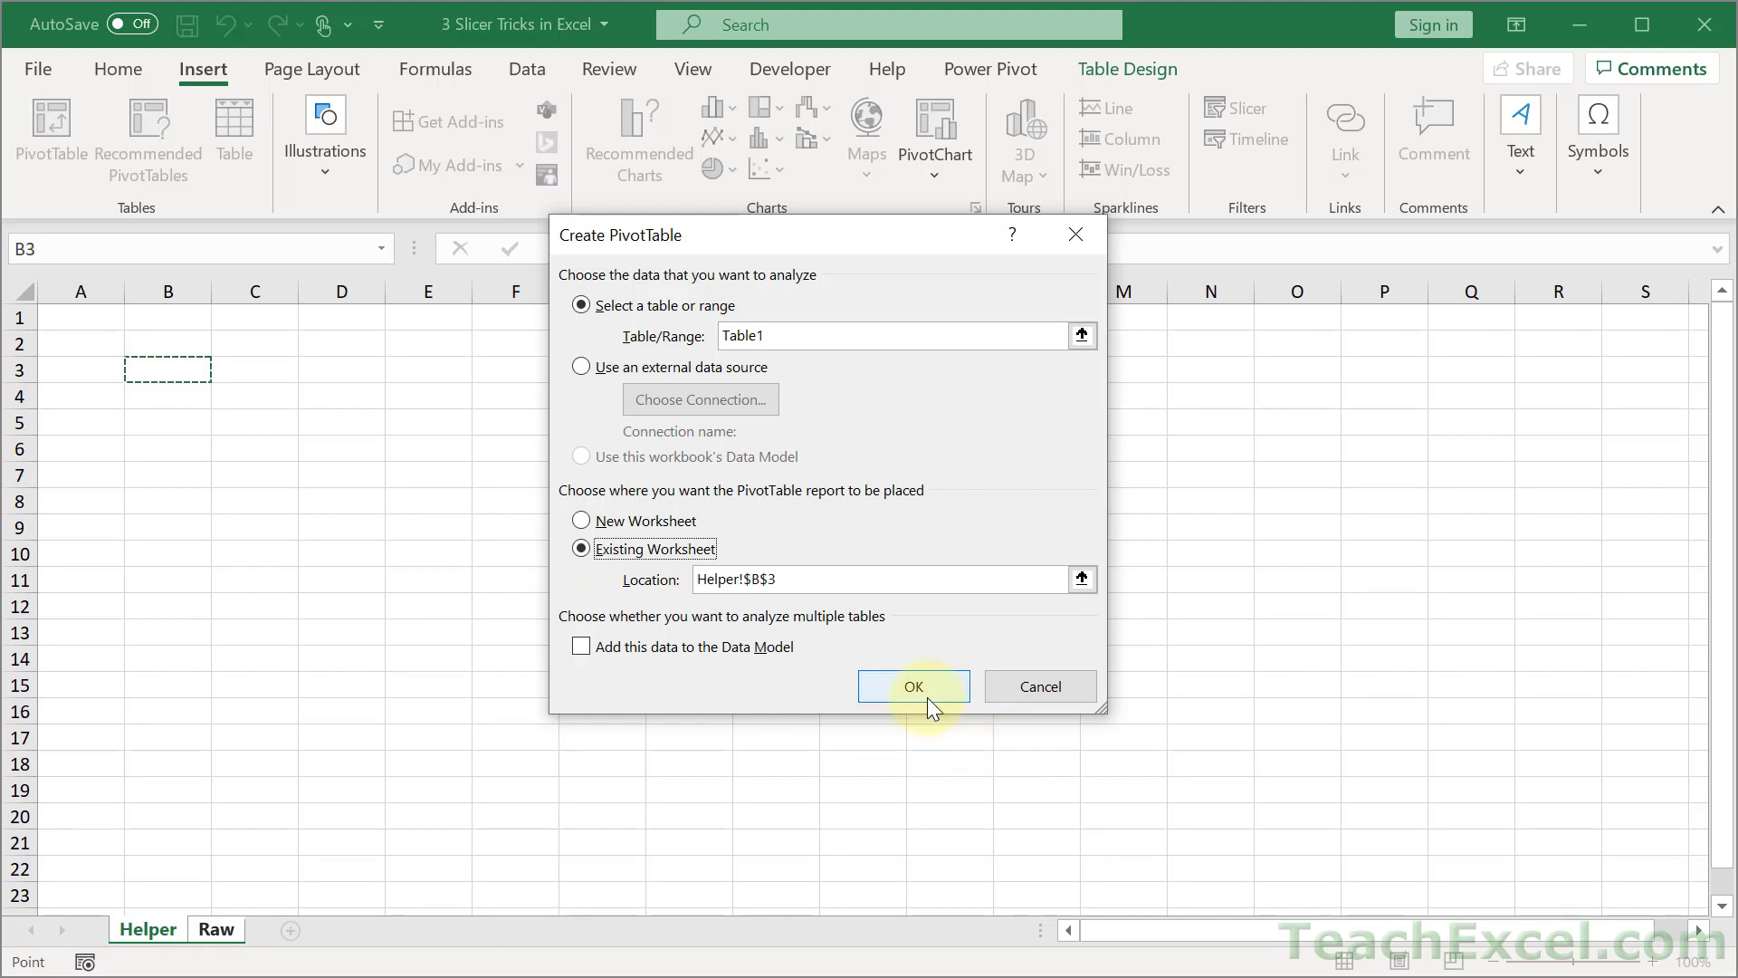
Create the pivot table with Mfr and Category as rows and Sum of Total as values.
{"action": "left_click", "coordinate": [912, 684]}
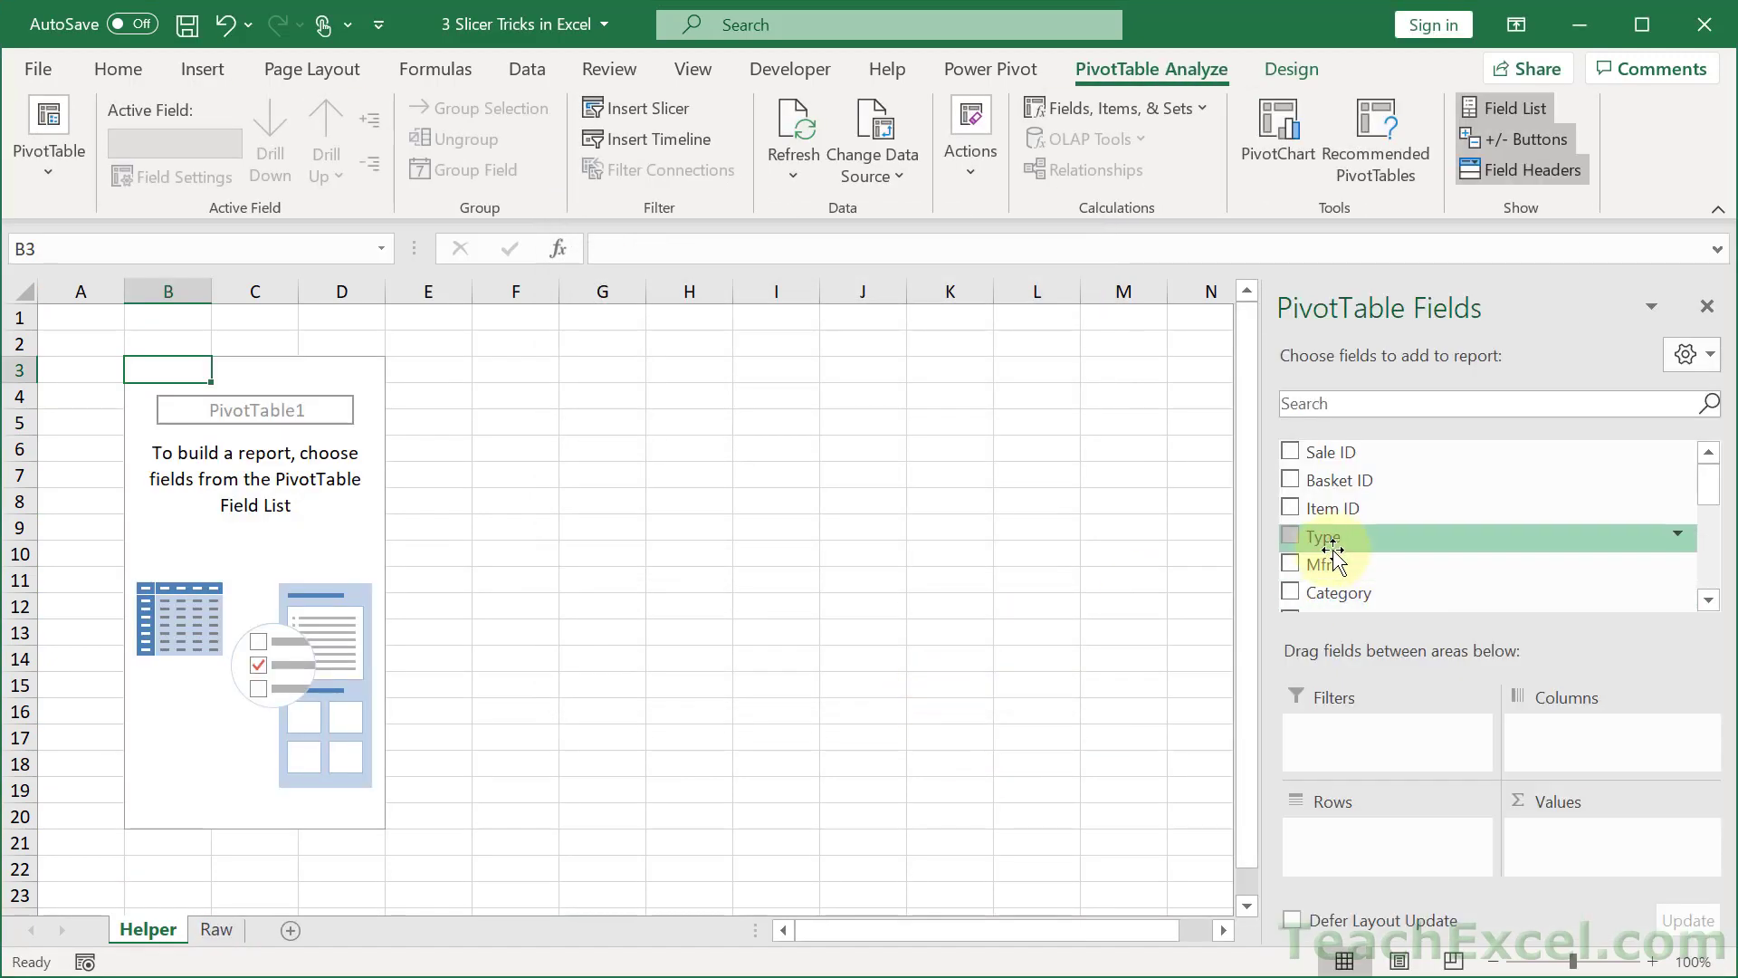
{"action": "left_click_drag", "start_coordinate": [1318, 563], "coordinate": [1356, 825]}
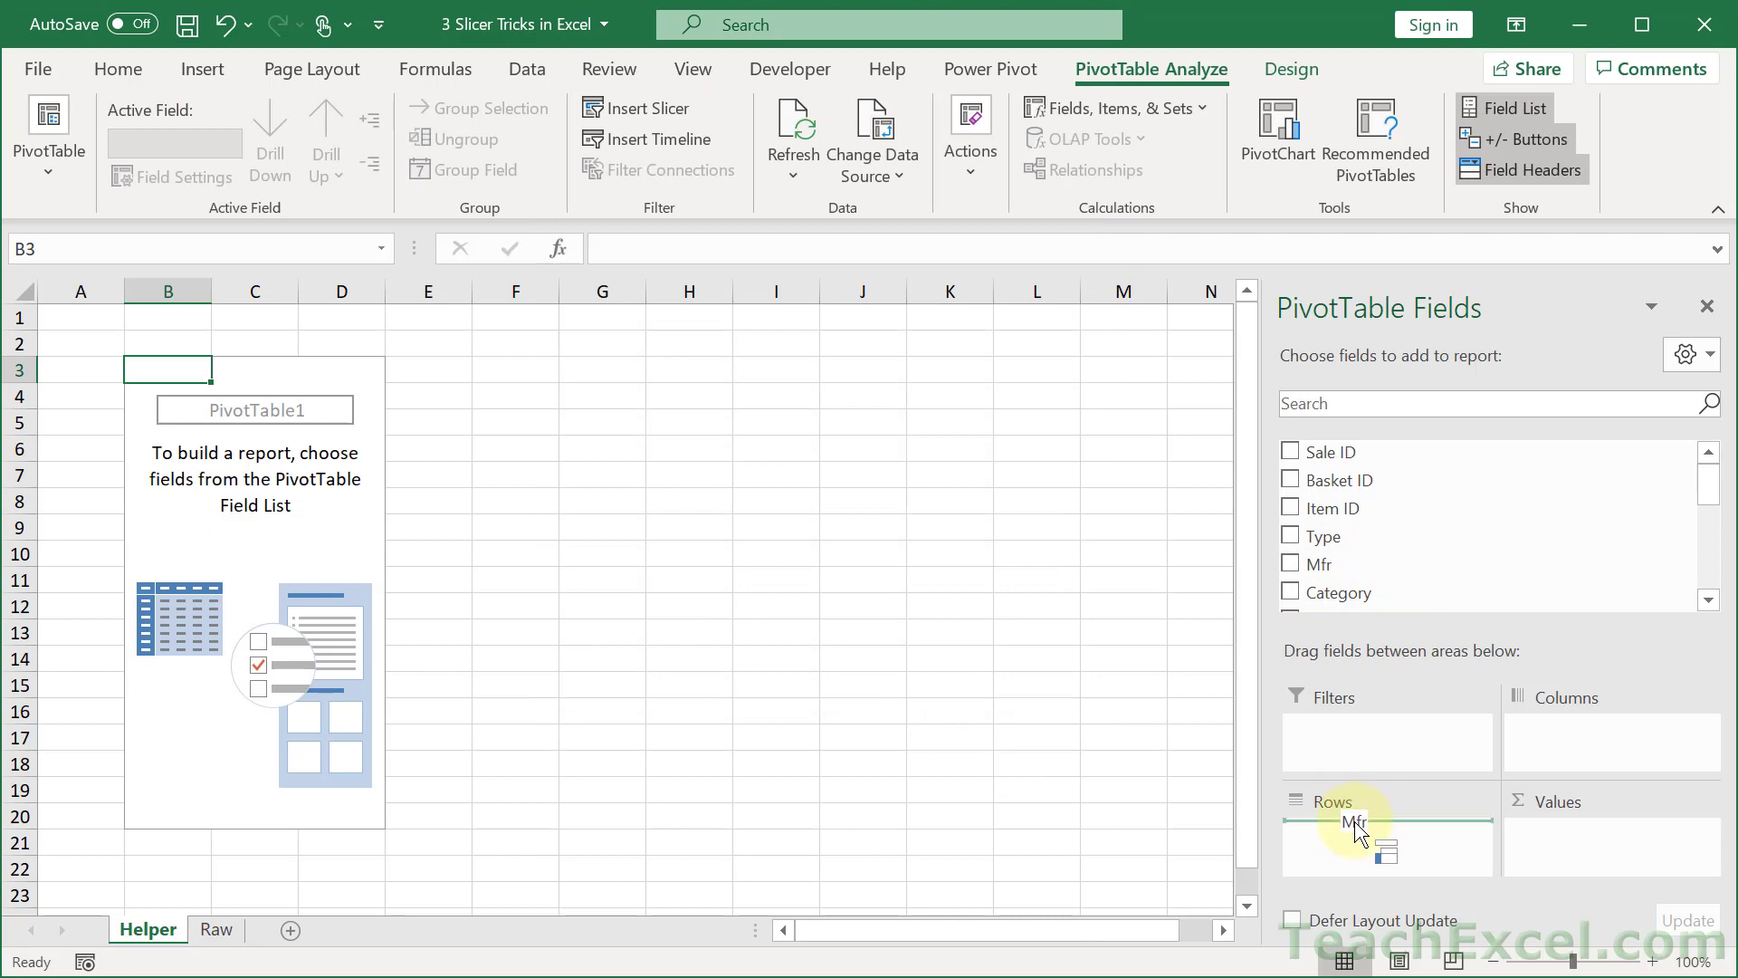
{"action": "left_click", "coordinate": [1289, 565]}
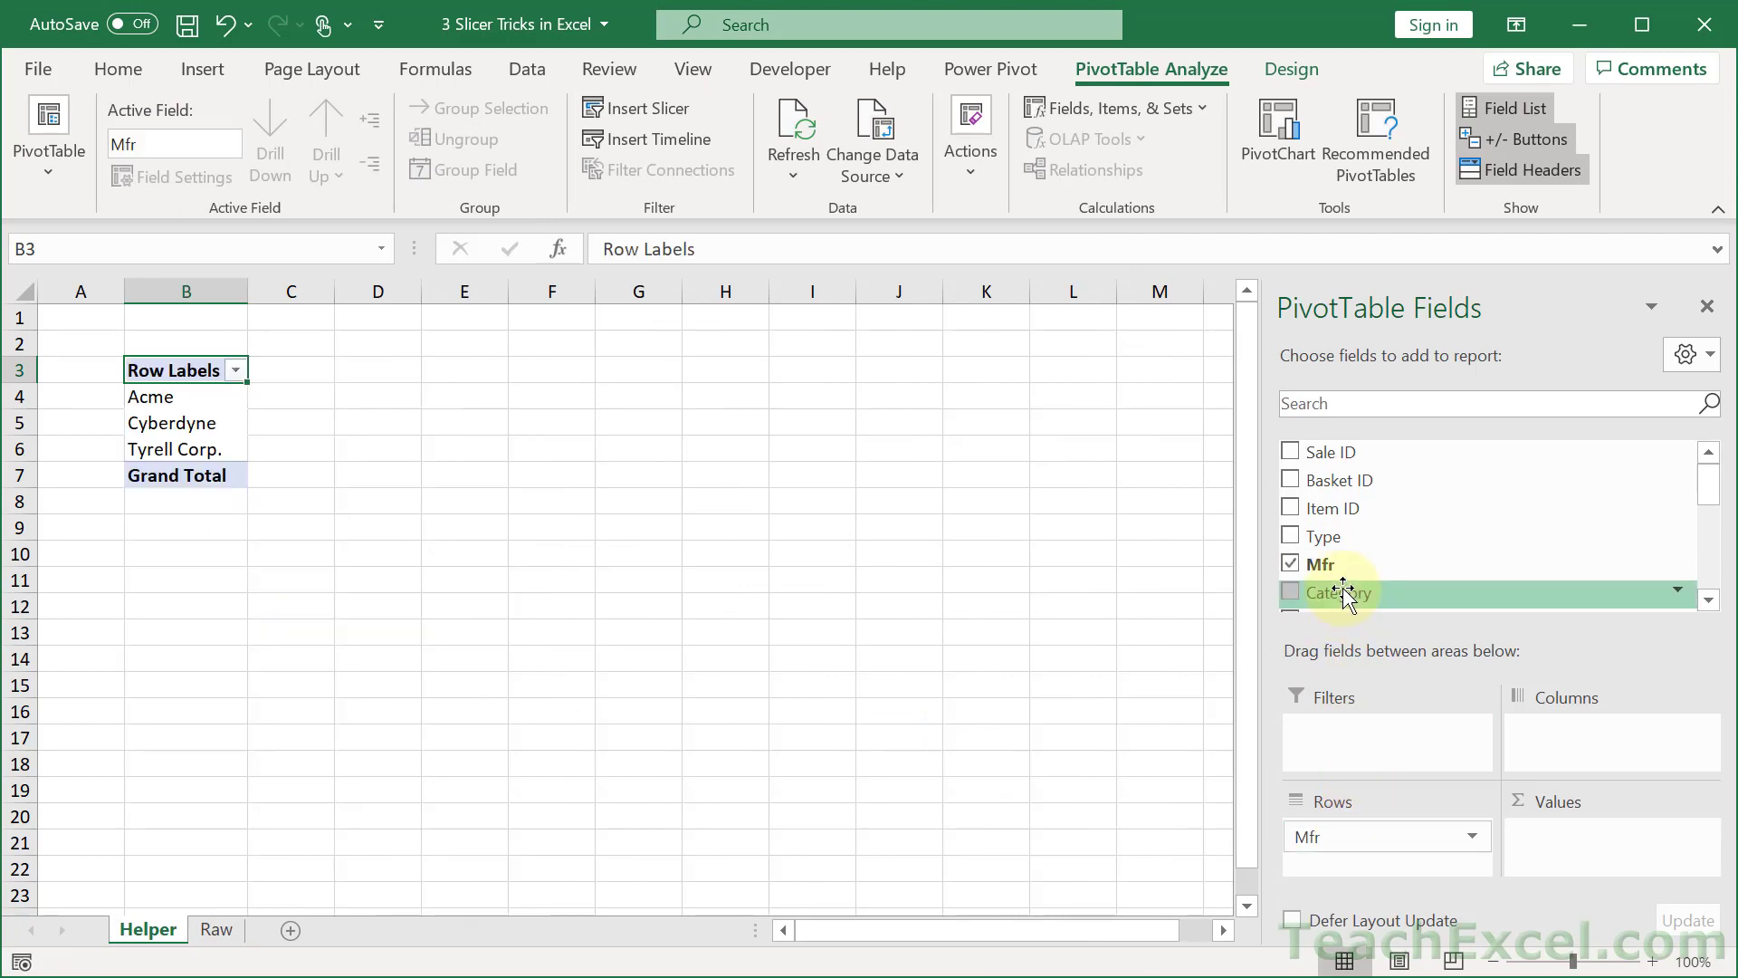
{"action": "left_click", "coordinate": [1289, 592]}
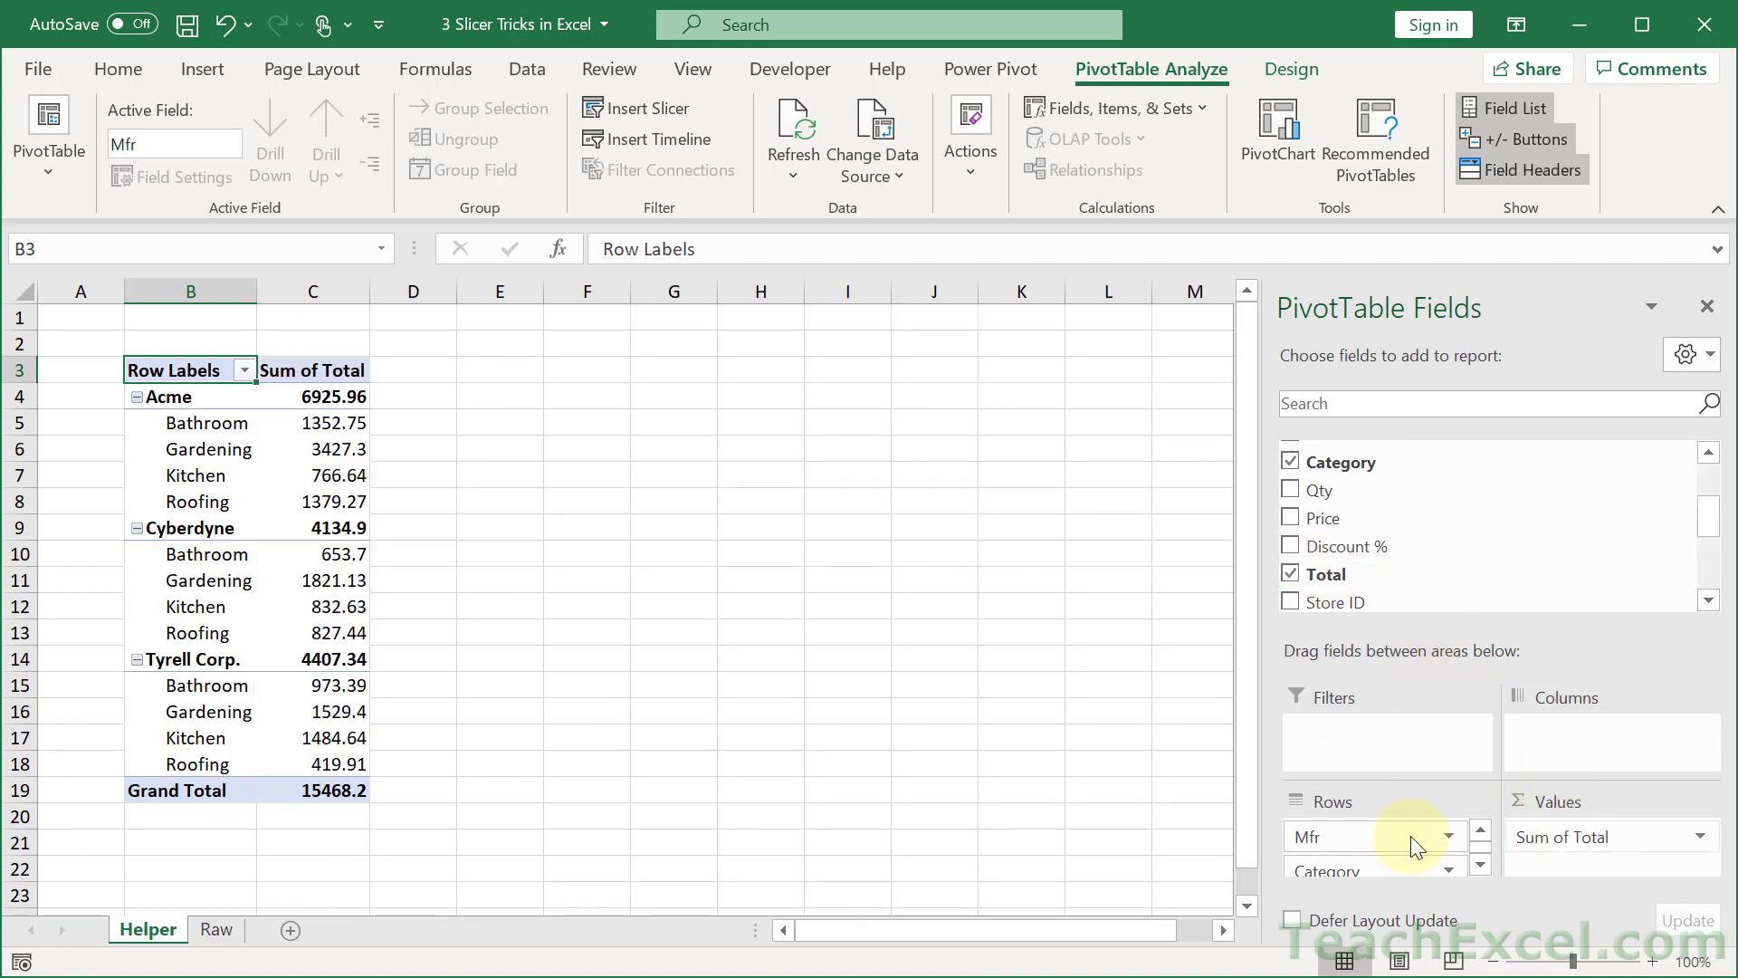
{"action": "mouse_move", "coordinate": [702, 353]}
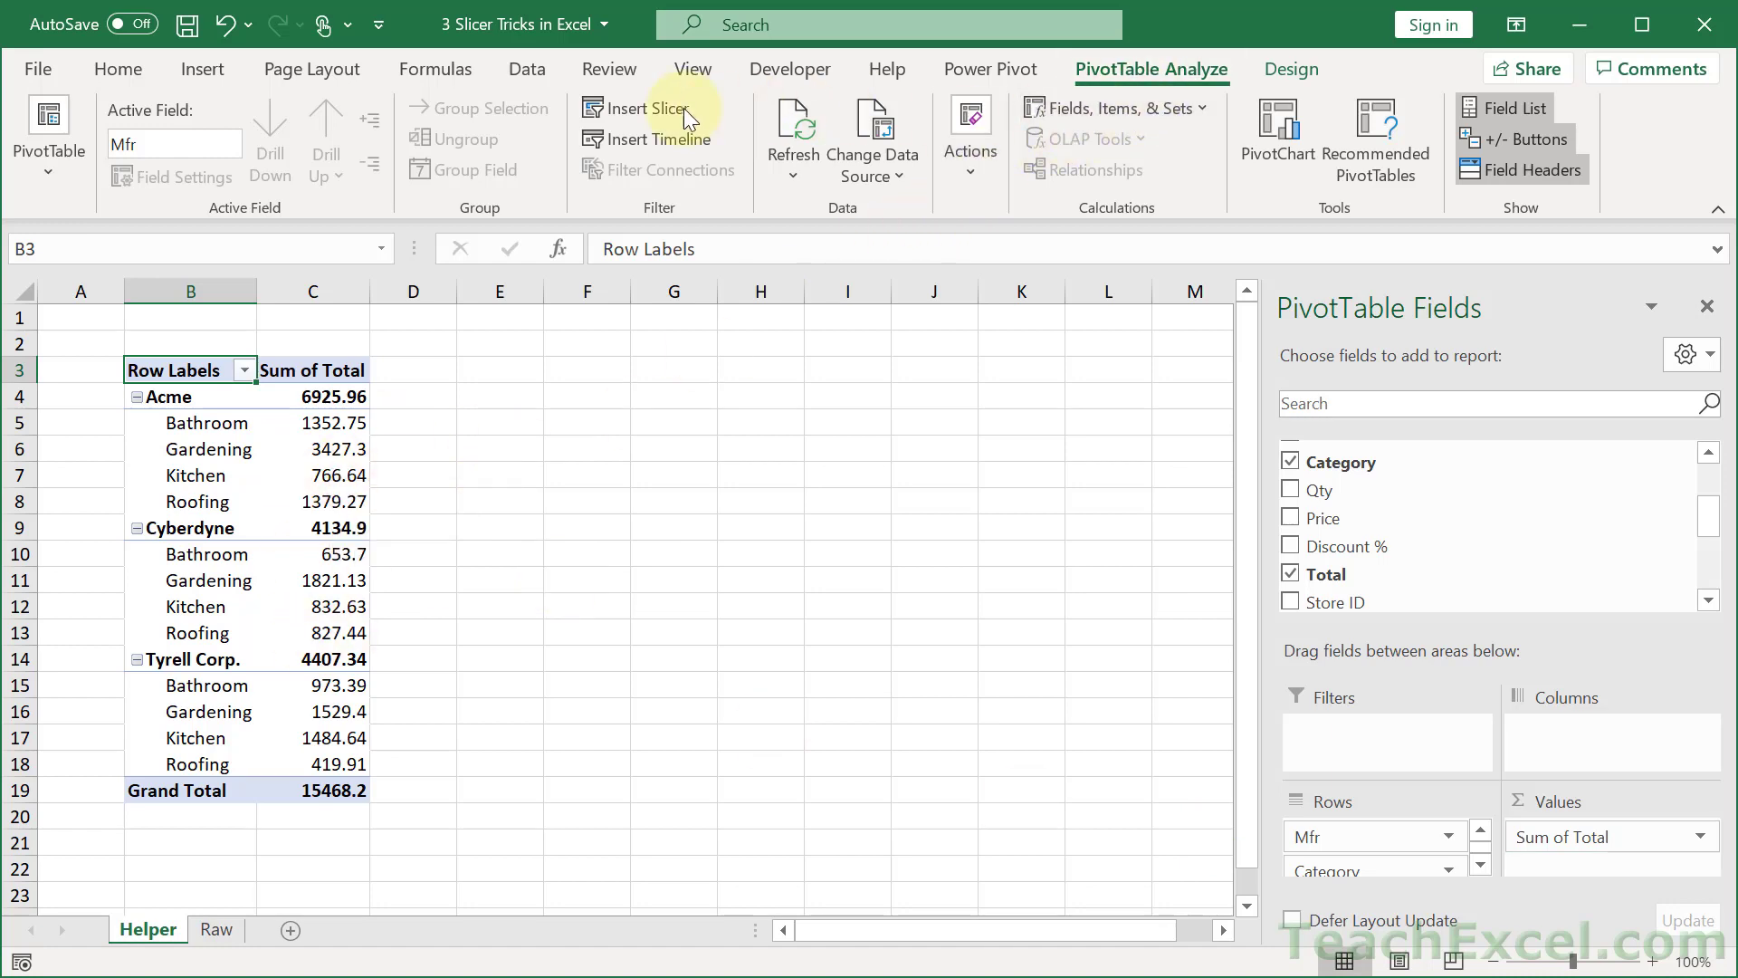
Insert a Mfr slicer listing Acme, Cyberdyne and Tyrell Corp. beside the pivot table.
{"action": "left_click", "coordinate": [644, 109]}
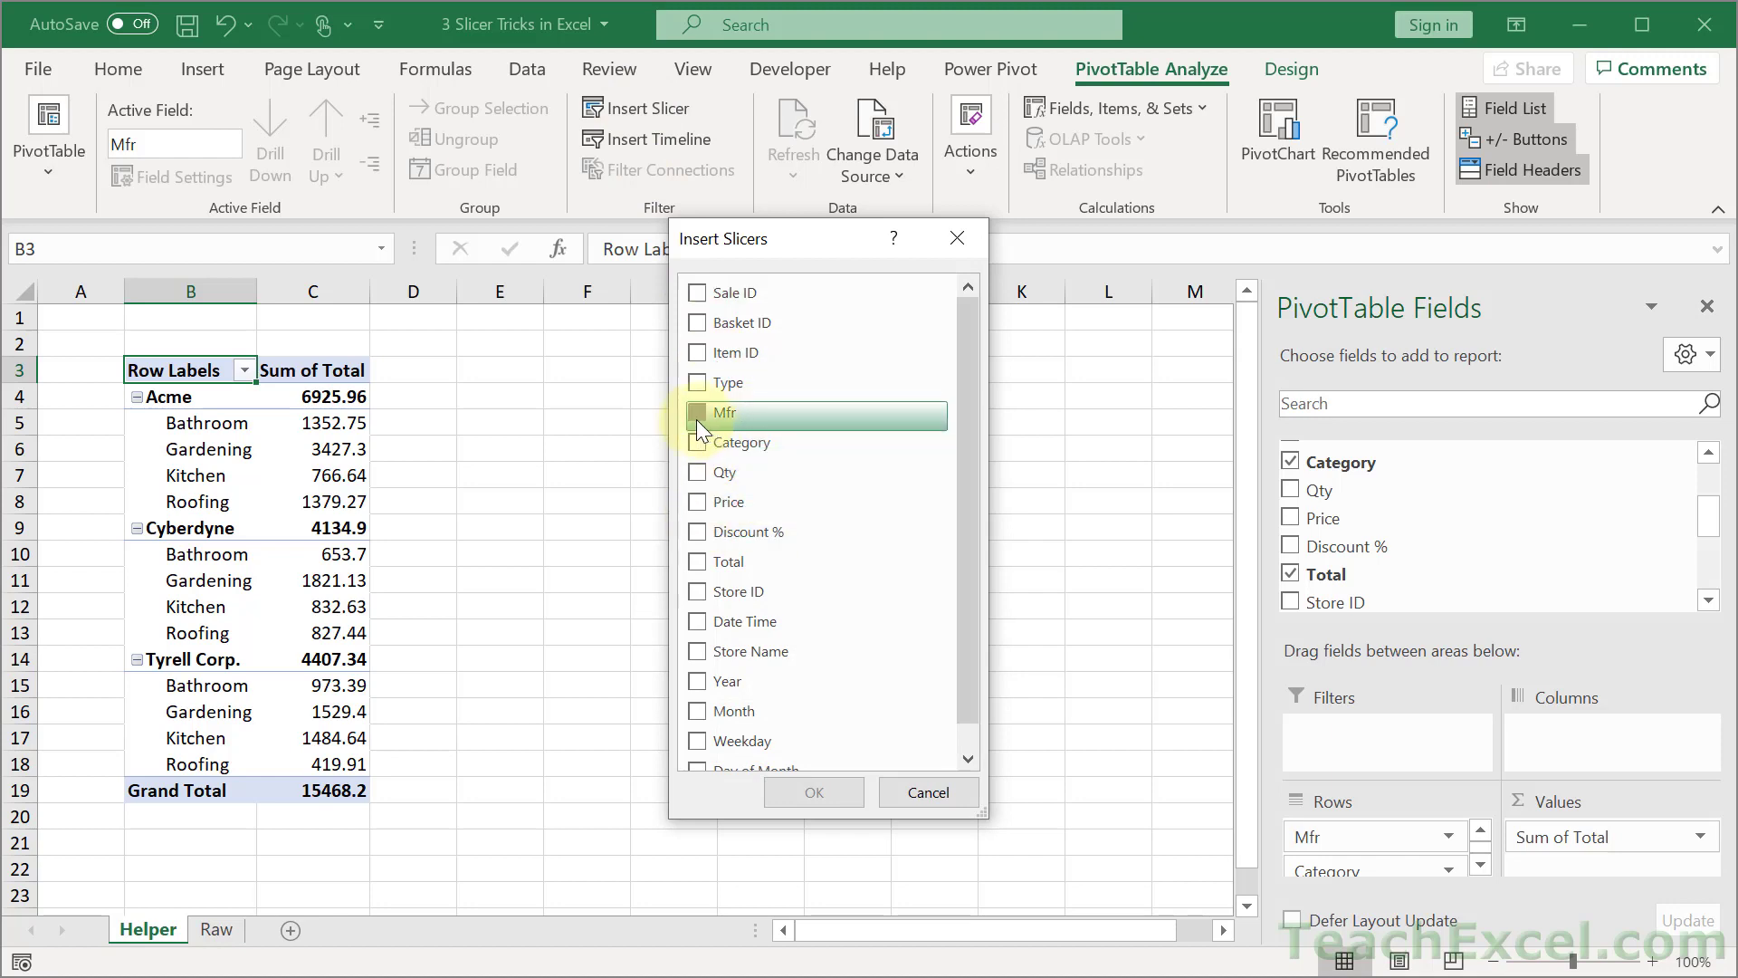
{"action": "left_click", "coordinate": [697, 413]}
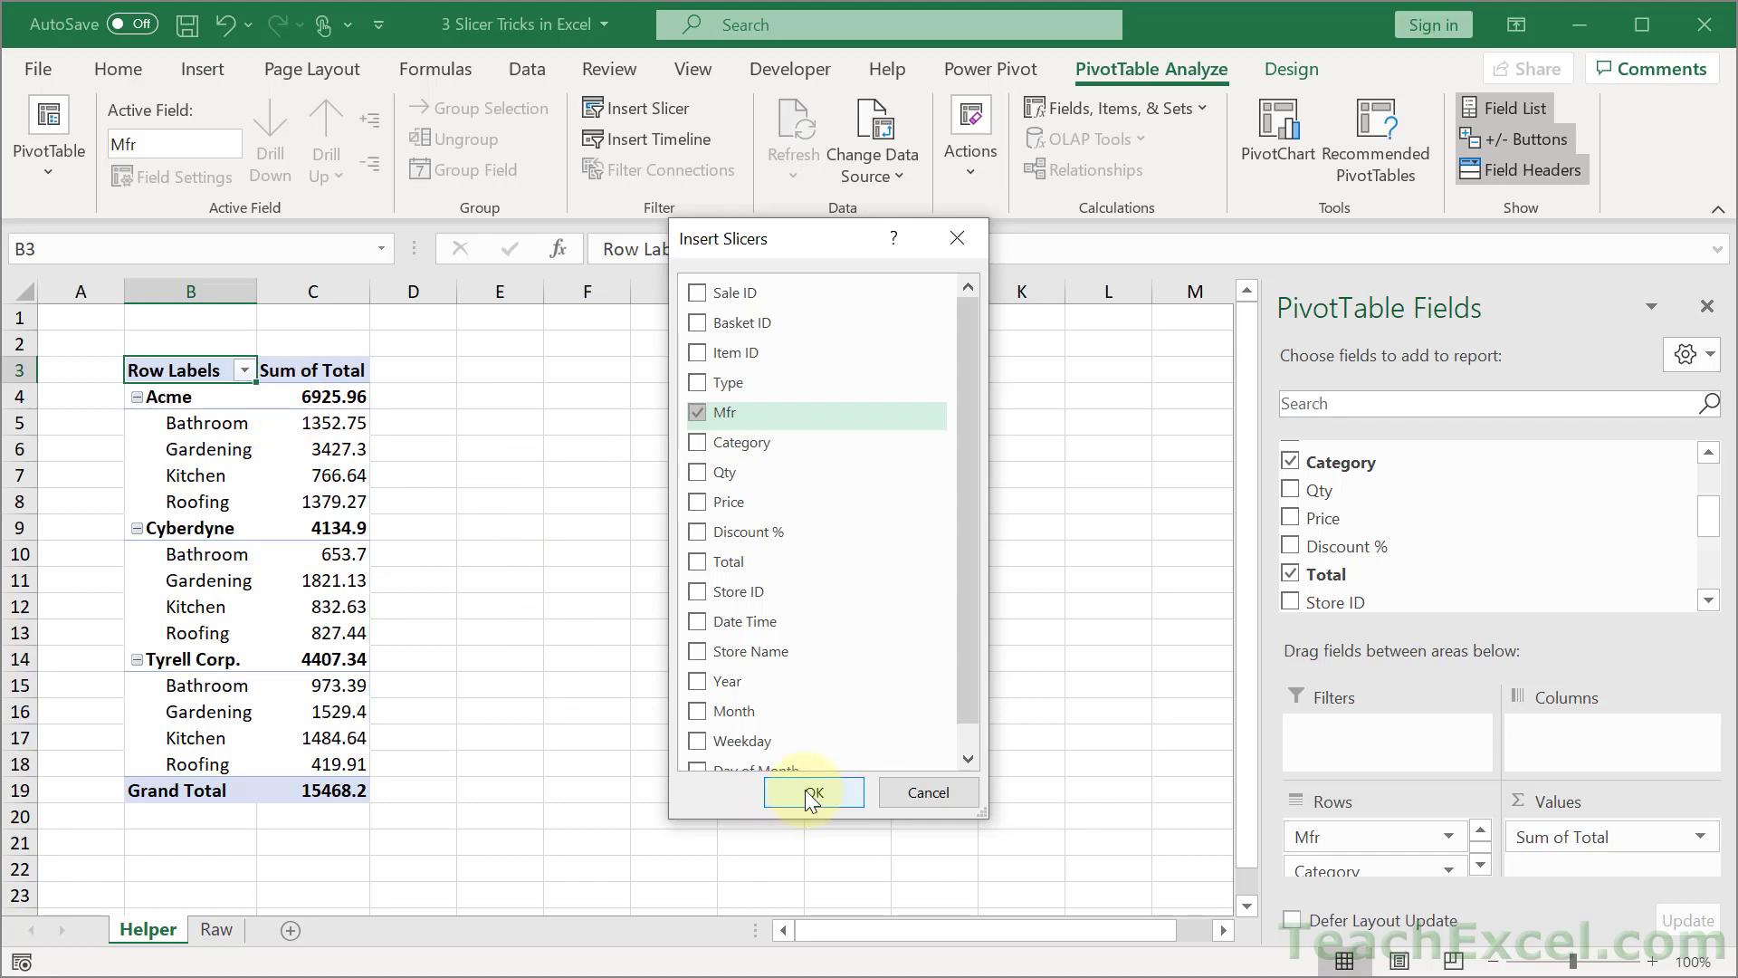
{"action": "left_click", "coordinate": [813, 791]}
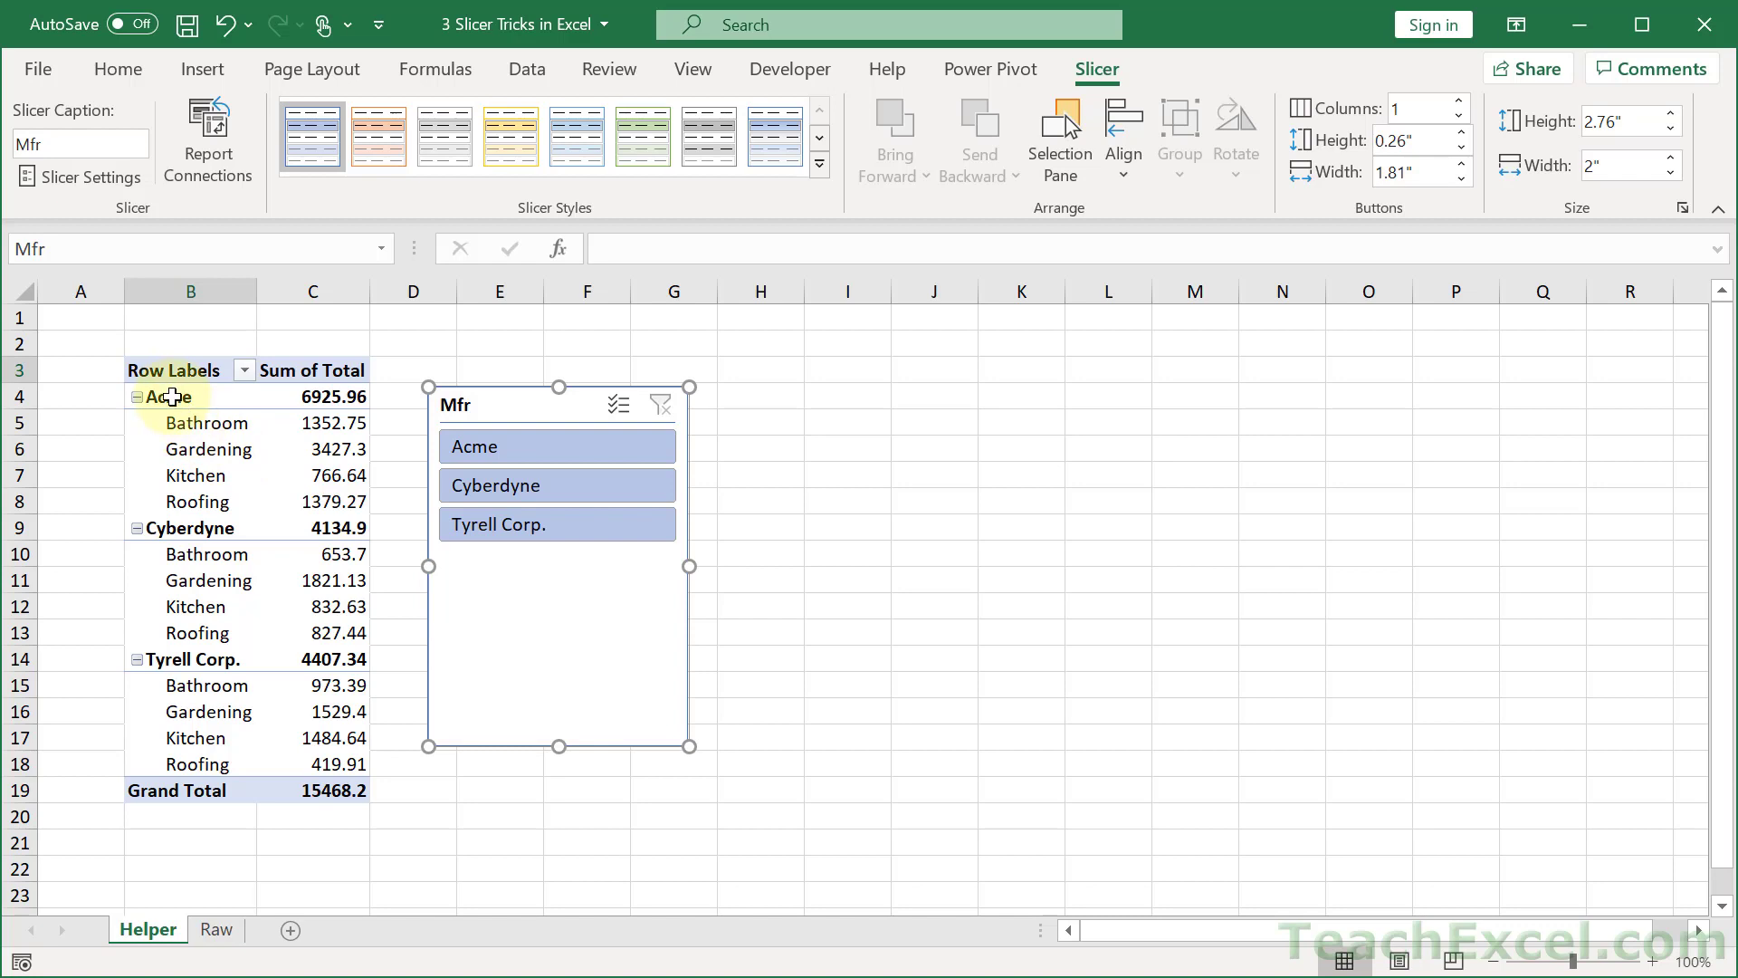
Collapse the Acme and Cyberdyne category breakdowns to show manufacturer totals only.
{"action": "left_click", "coordinate": [136, 397]}
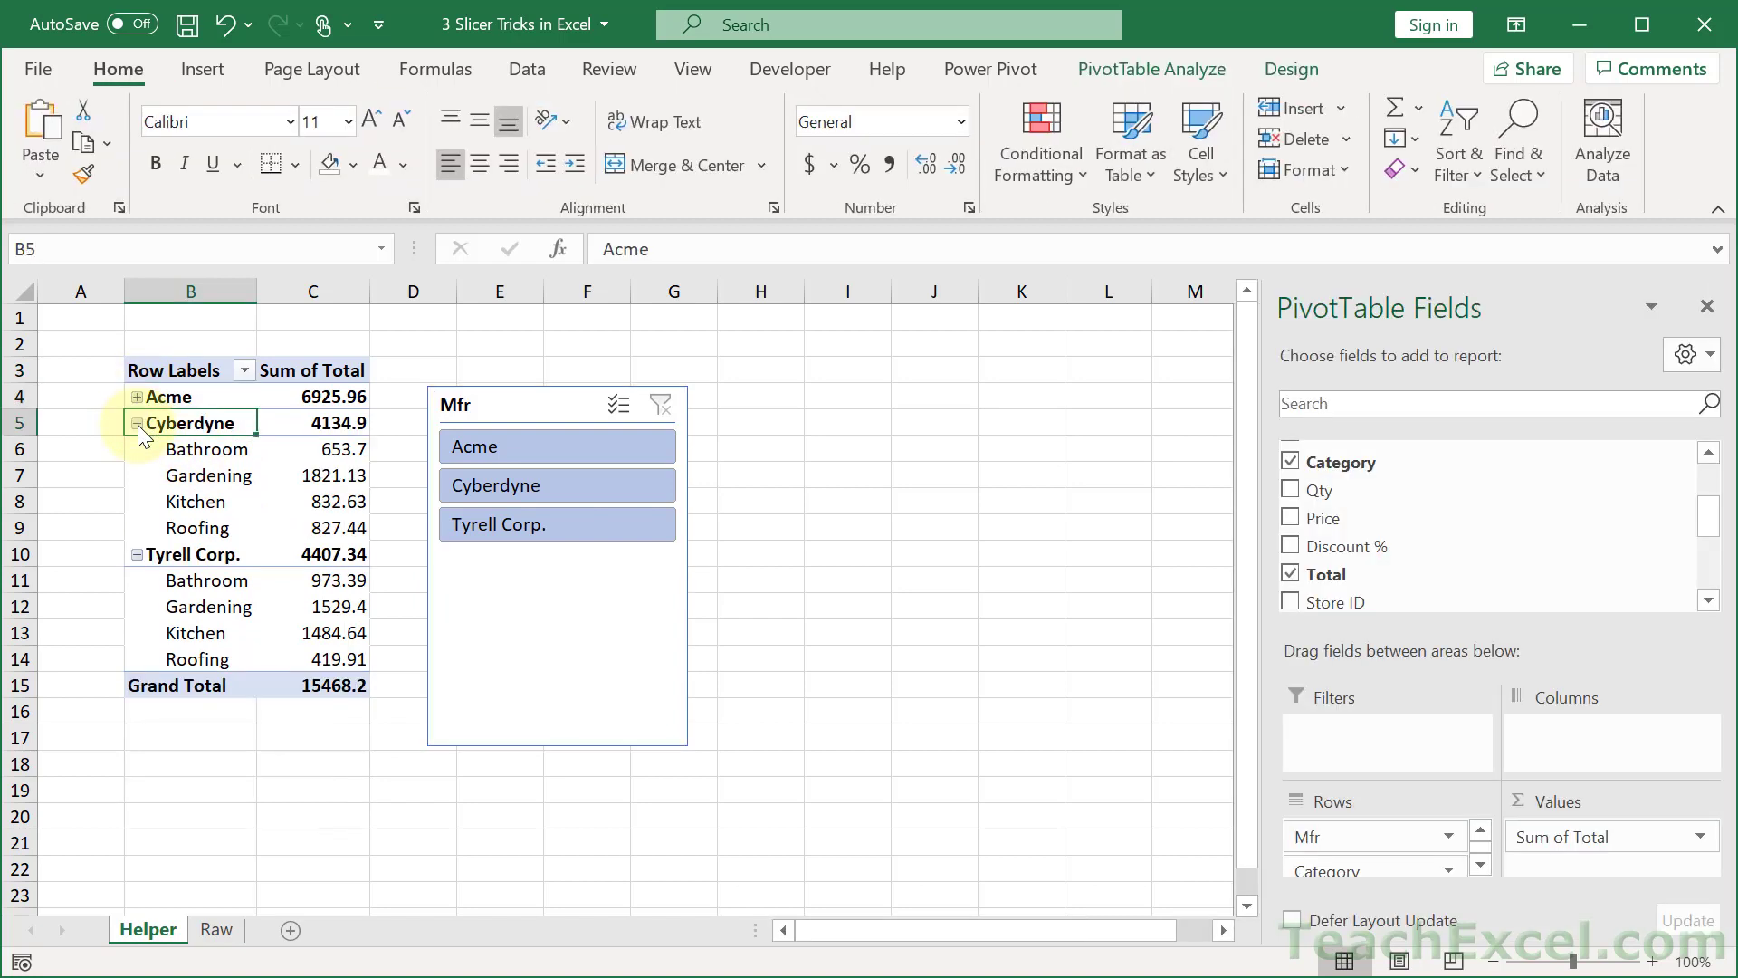
{"action": "left_click", "coordinate": [135, 422]}
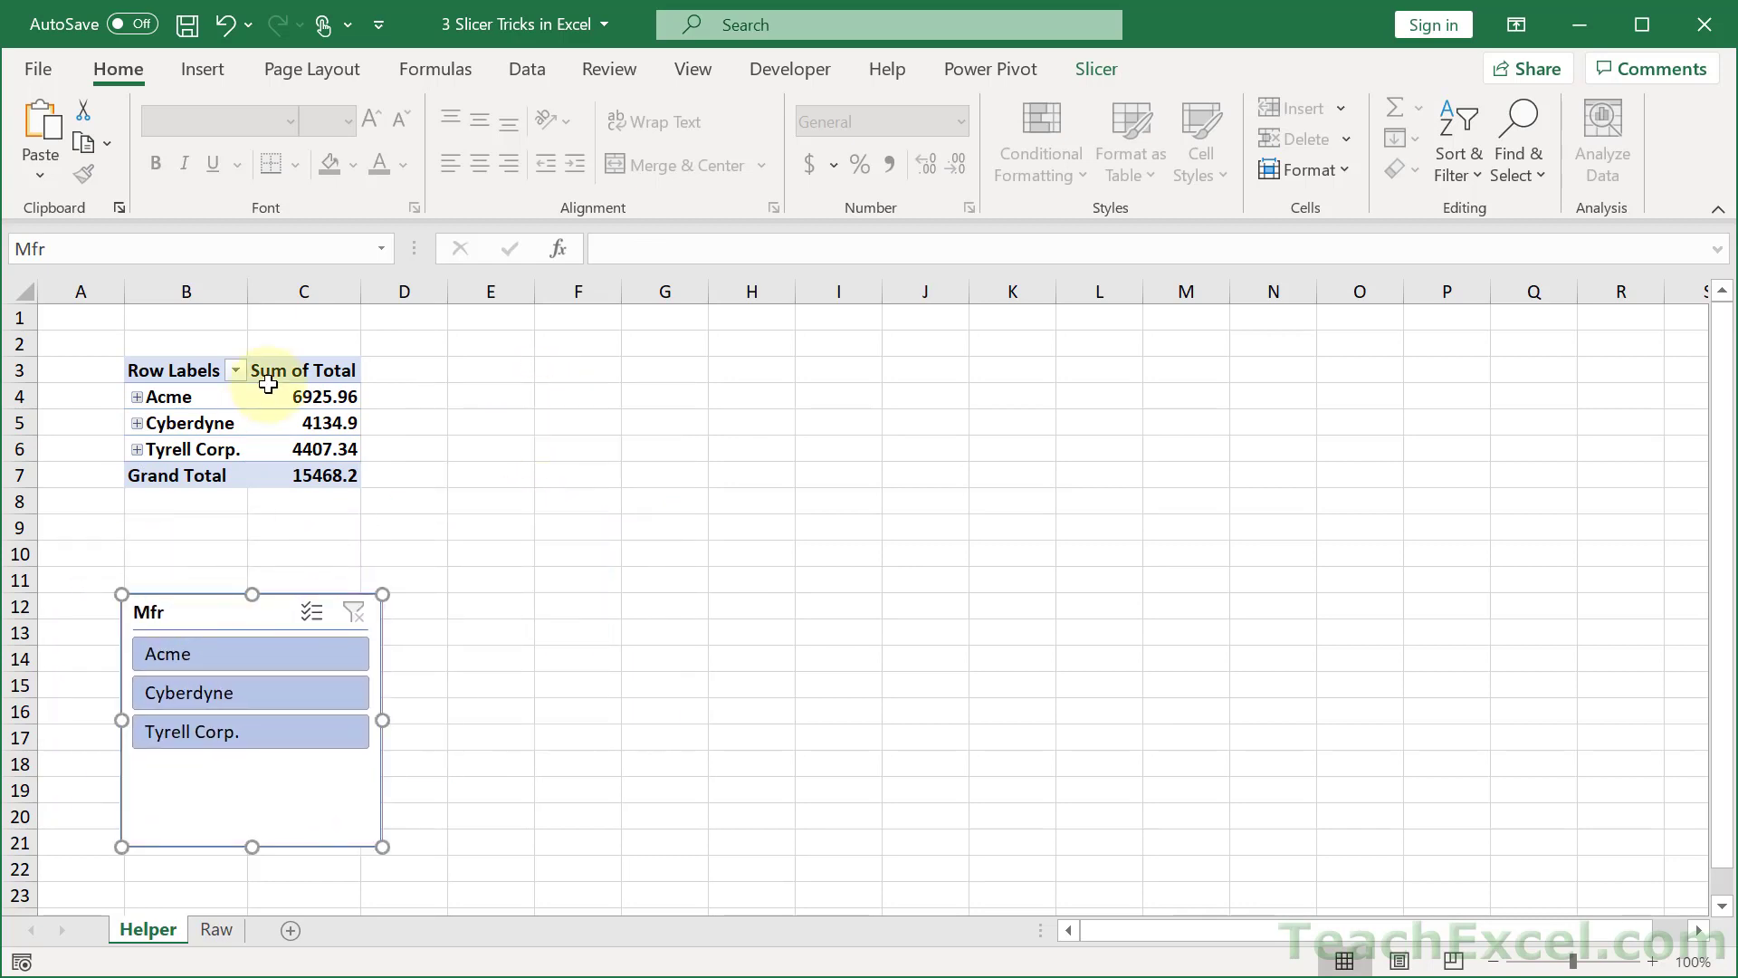
Select the pivot table at B3 so it can be duplicated to E3.
{"action": "left_click", "coordinate": [304, 422]}
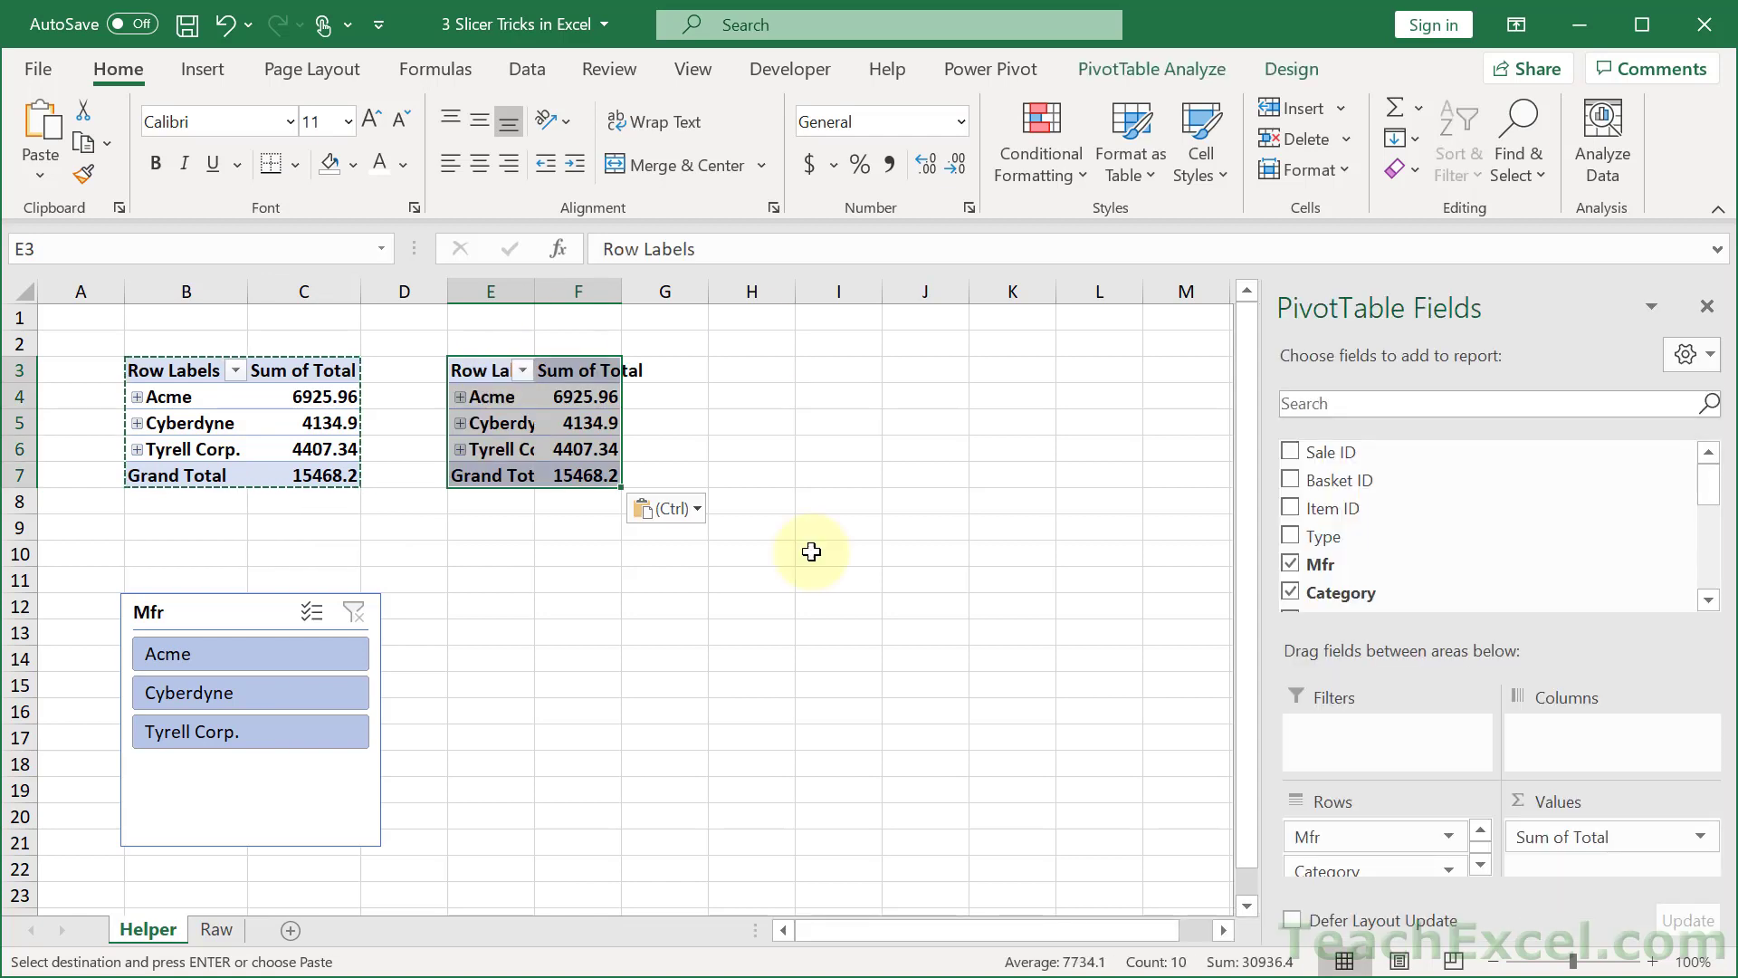
{"action": "mouse_move", "coordinate": [603, 585]}
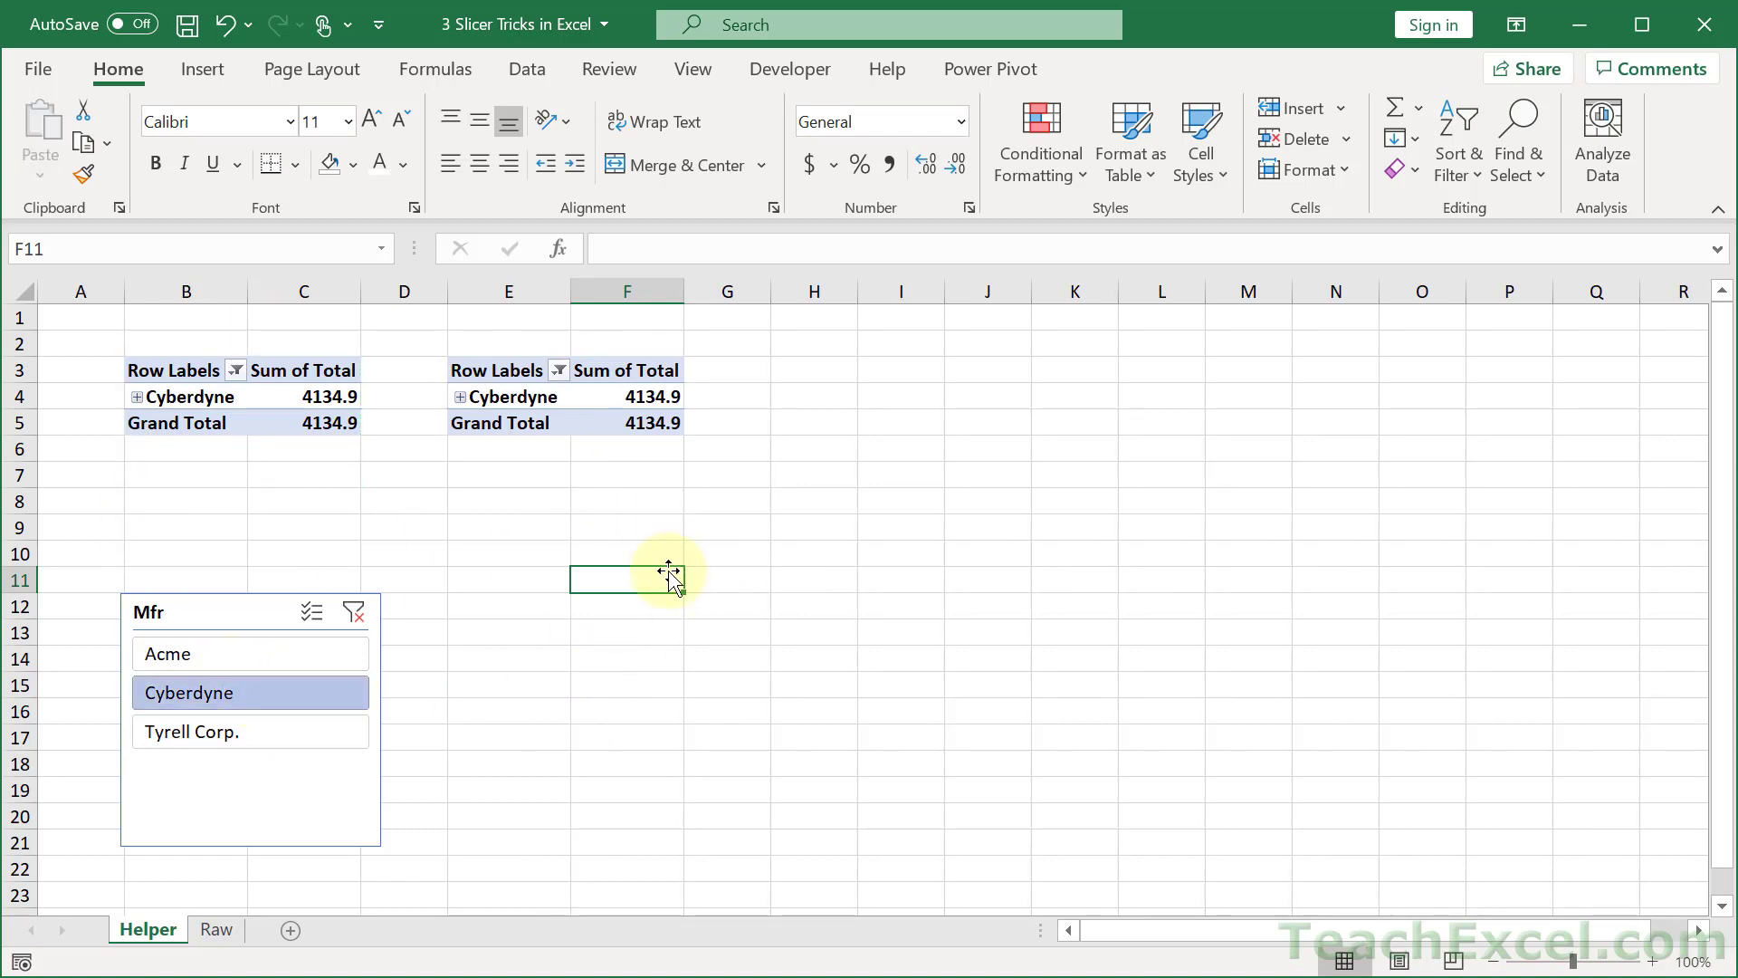
{"action": "mouse_move", "coordinate": [418, 704]}
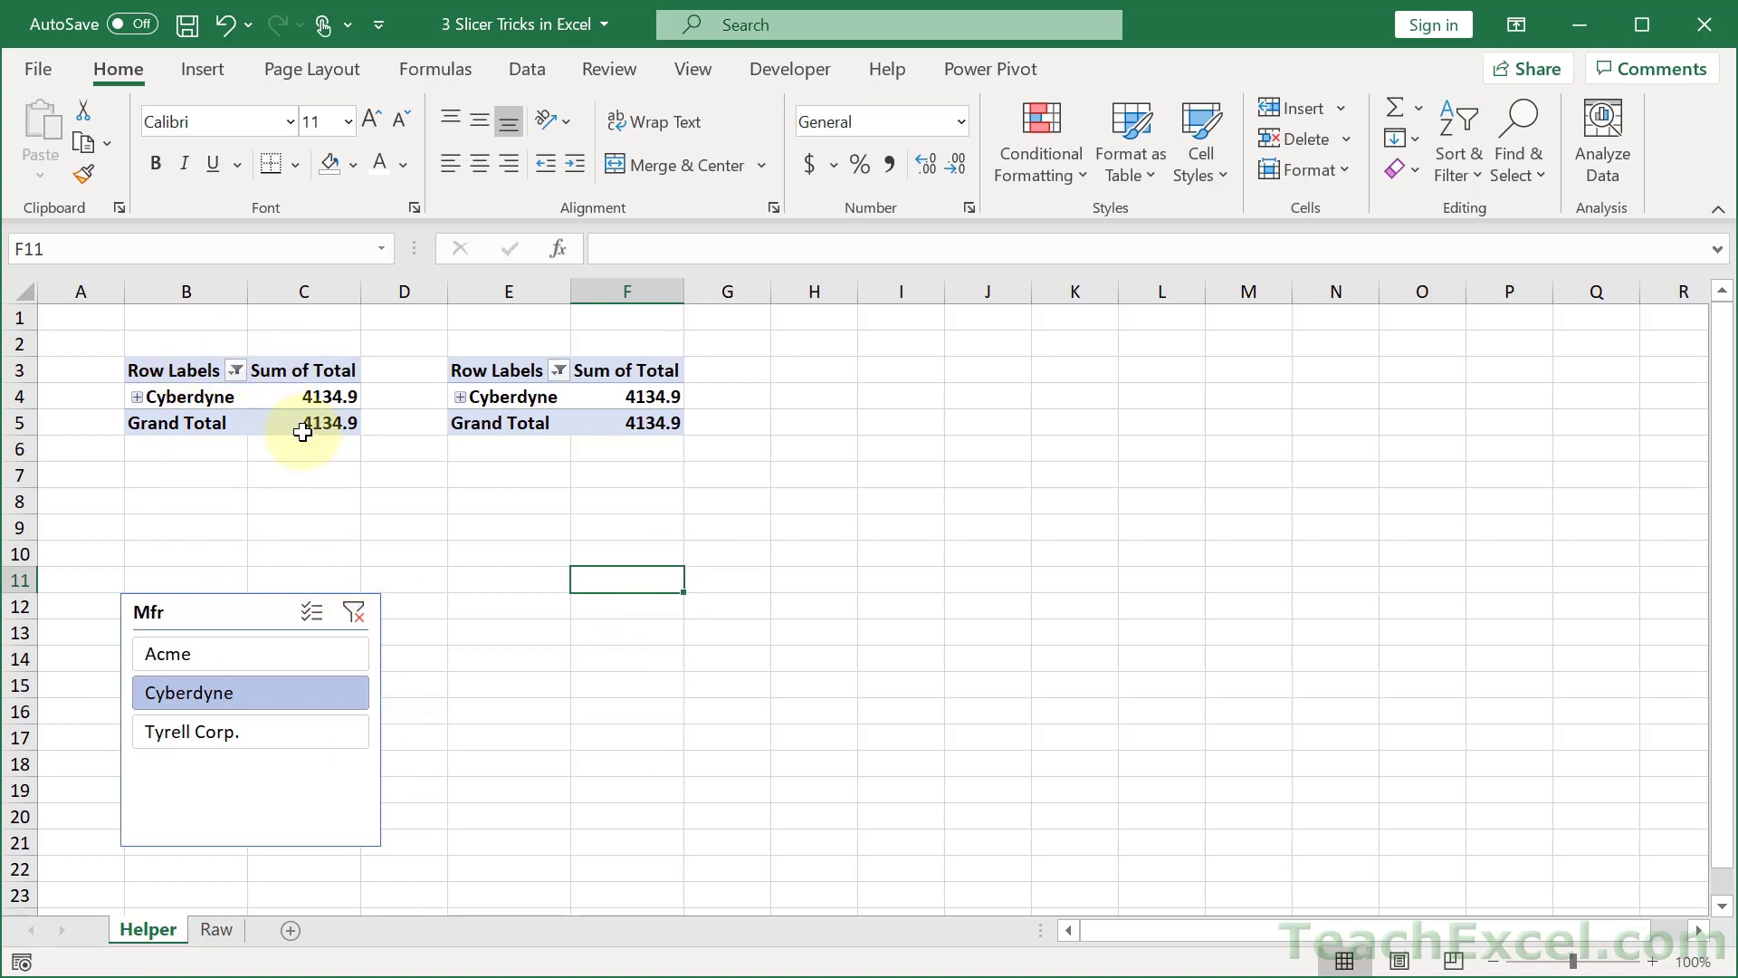
{"action": "mouse_move", "coordinate": [318, 421]}
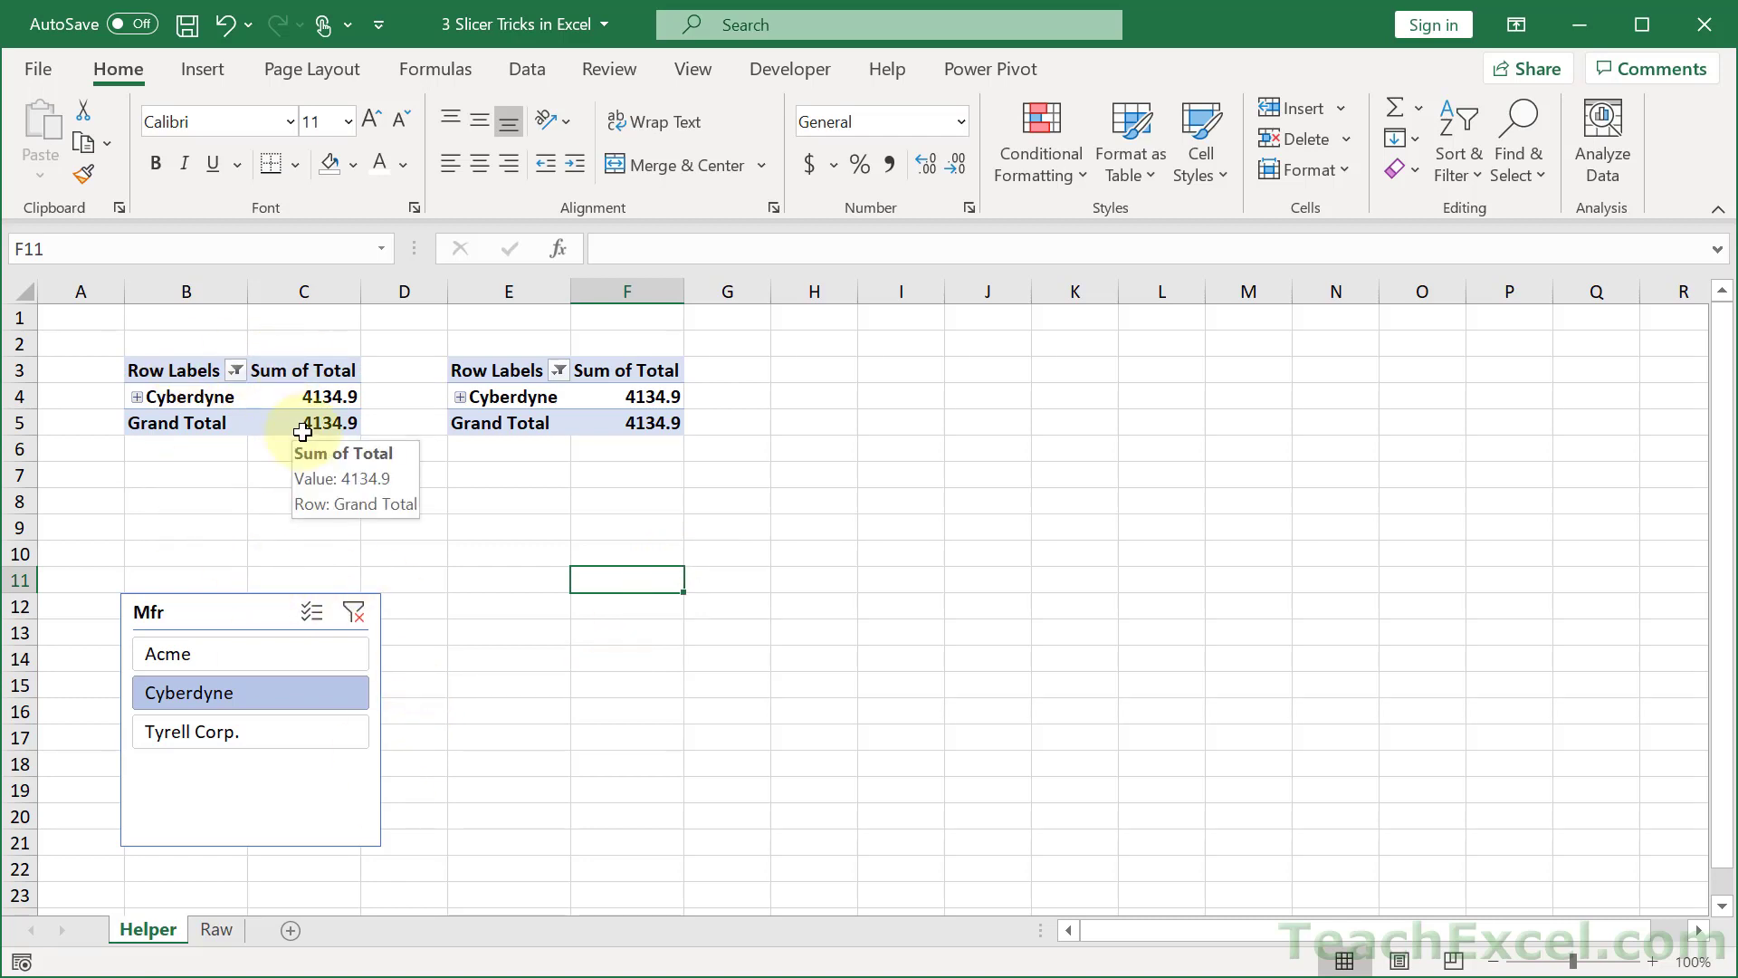
{"action": "mouse_move", "coordinate": [1058, 482]}
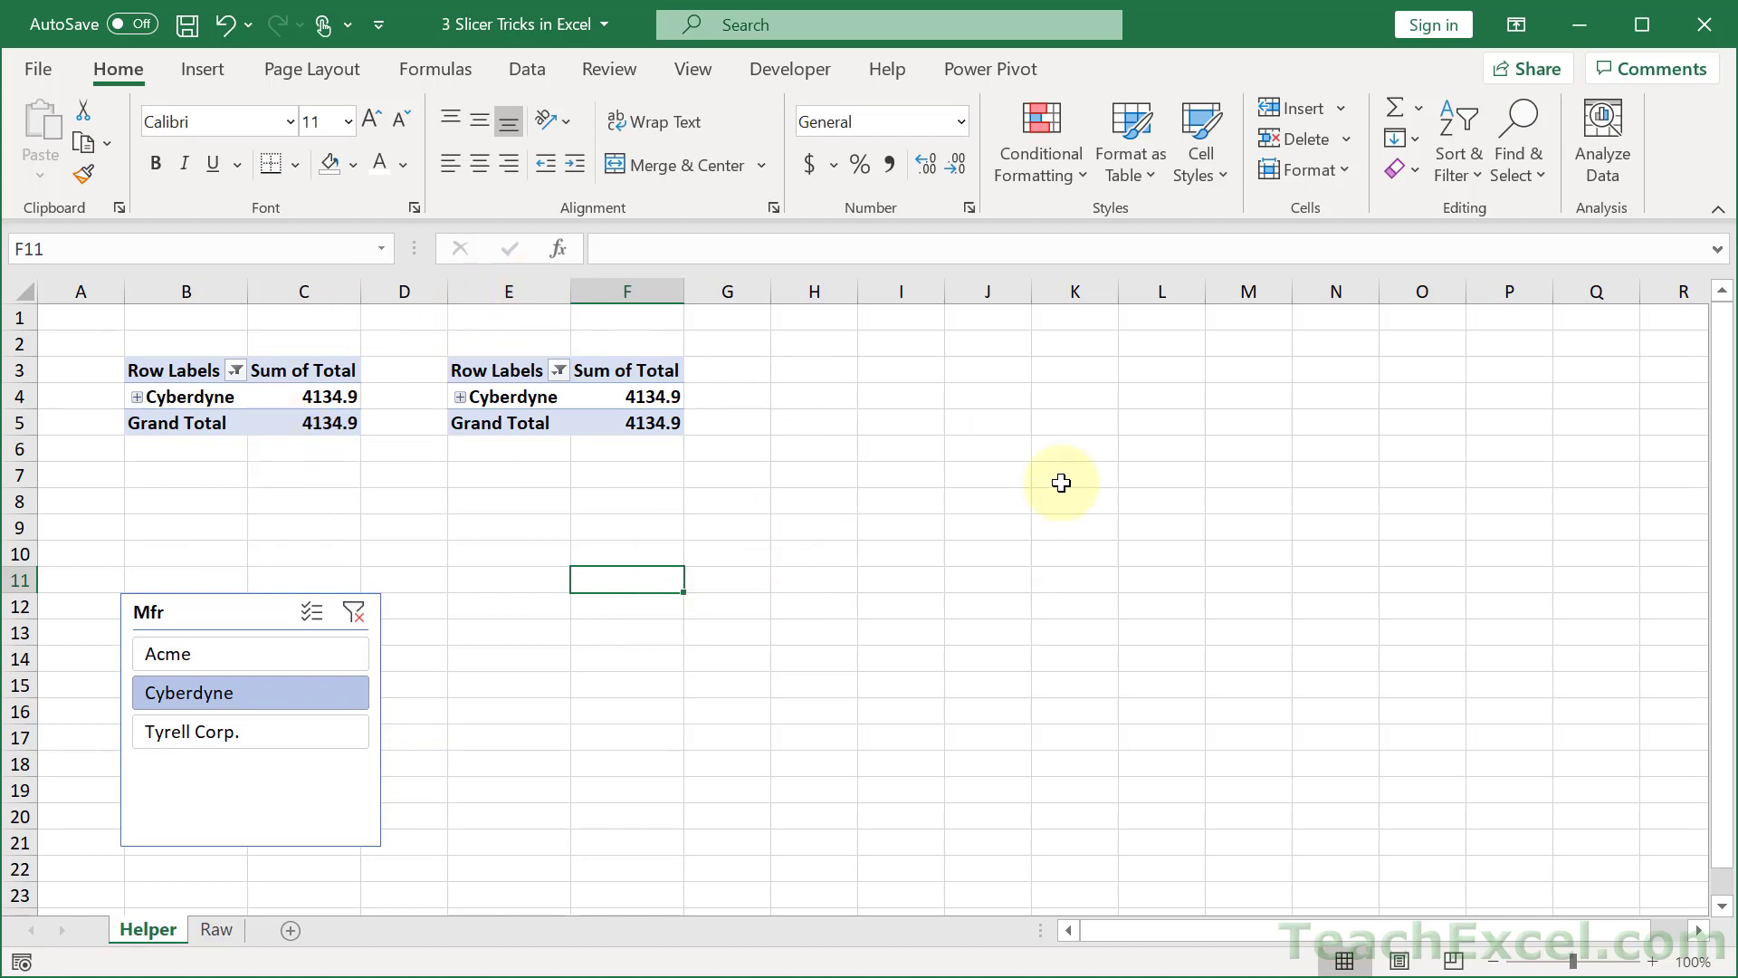
{"action": "mouse_move", "coordinate": [585, 533]}
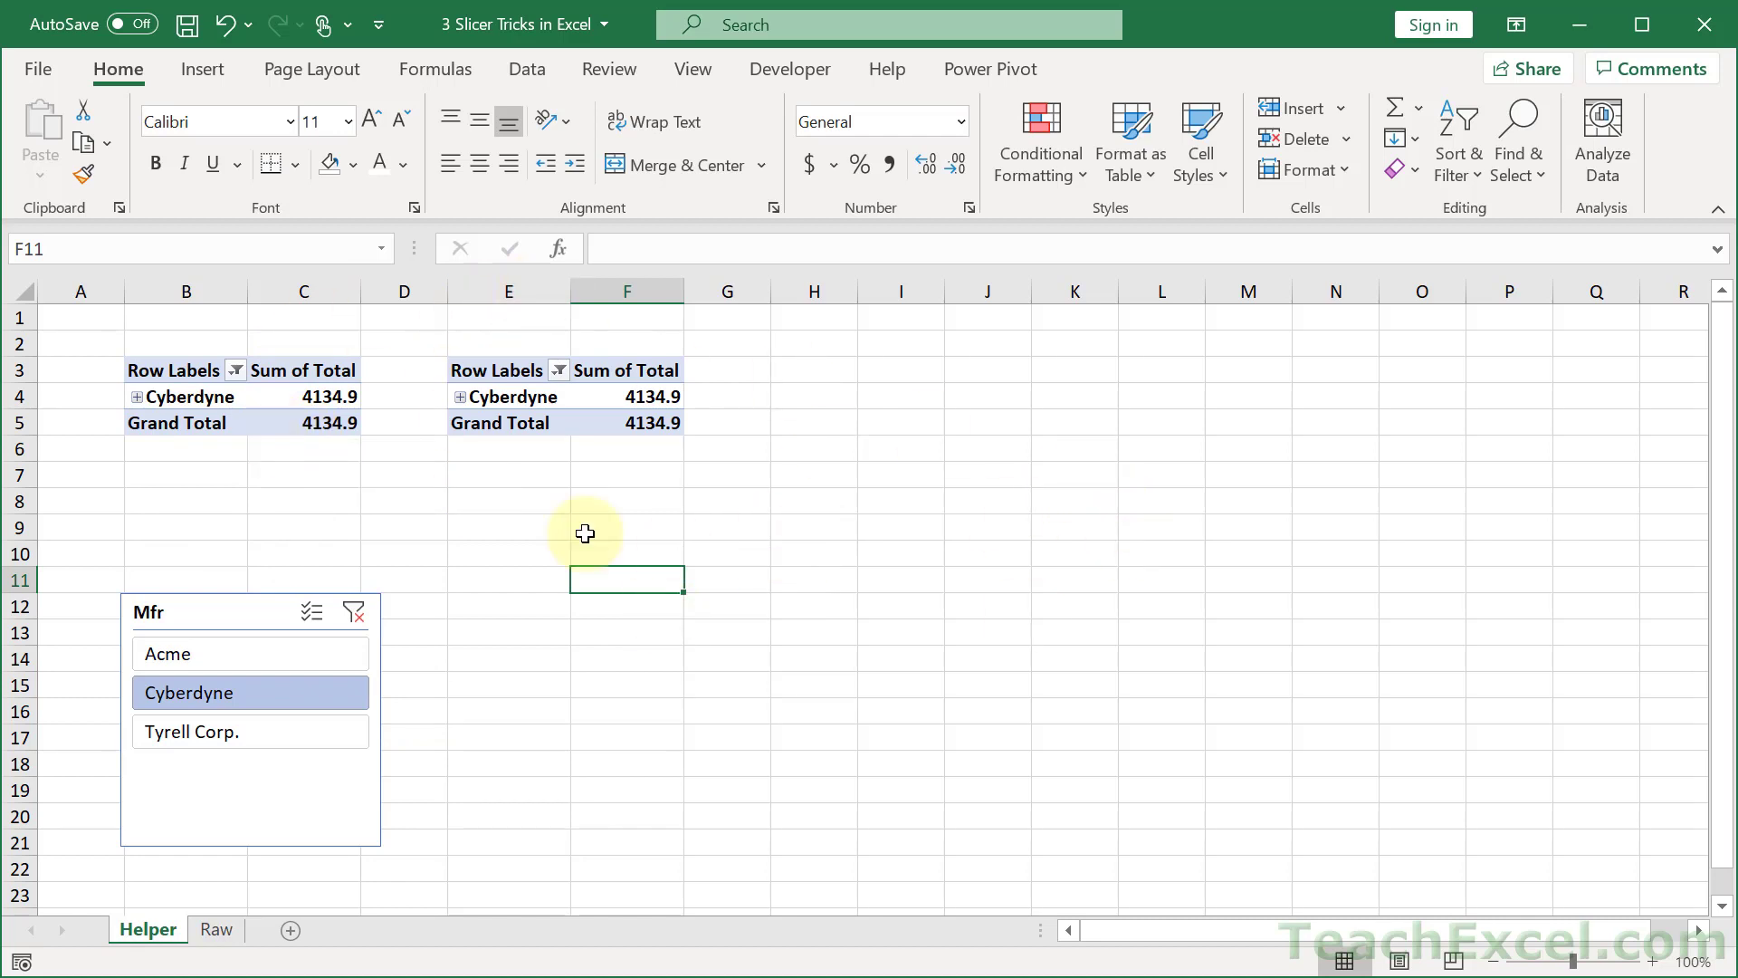
{"action": "mouse_move", "coordinate": [735, 639]}
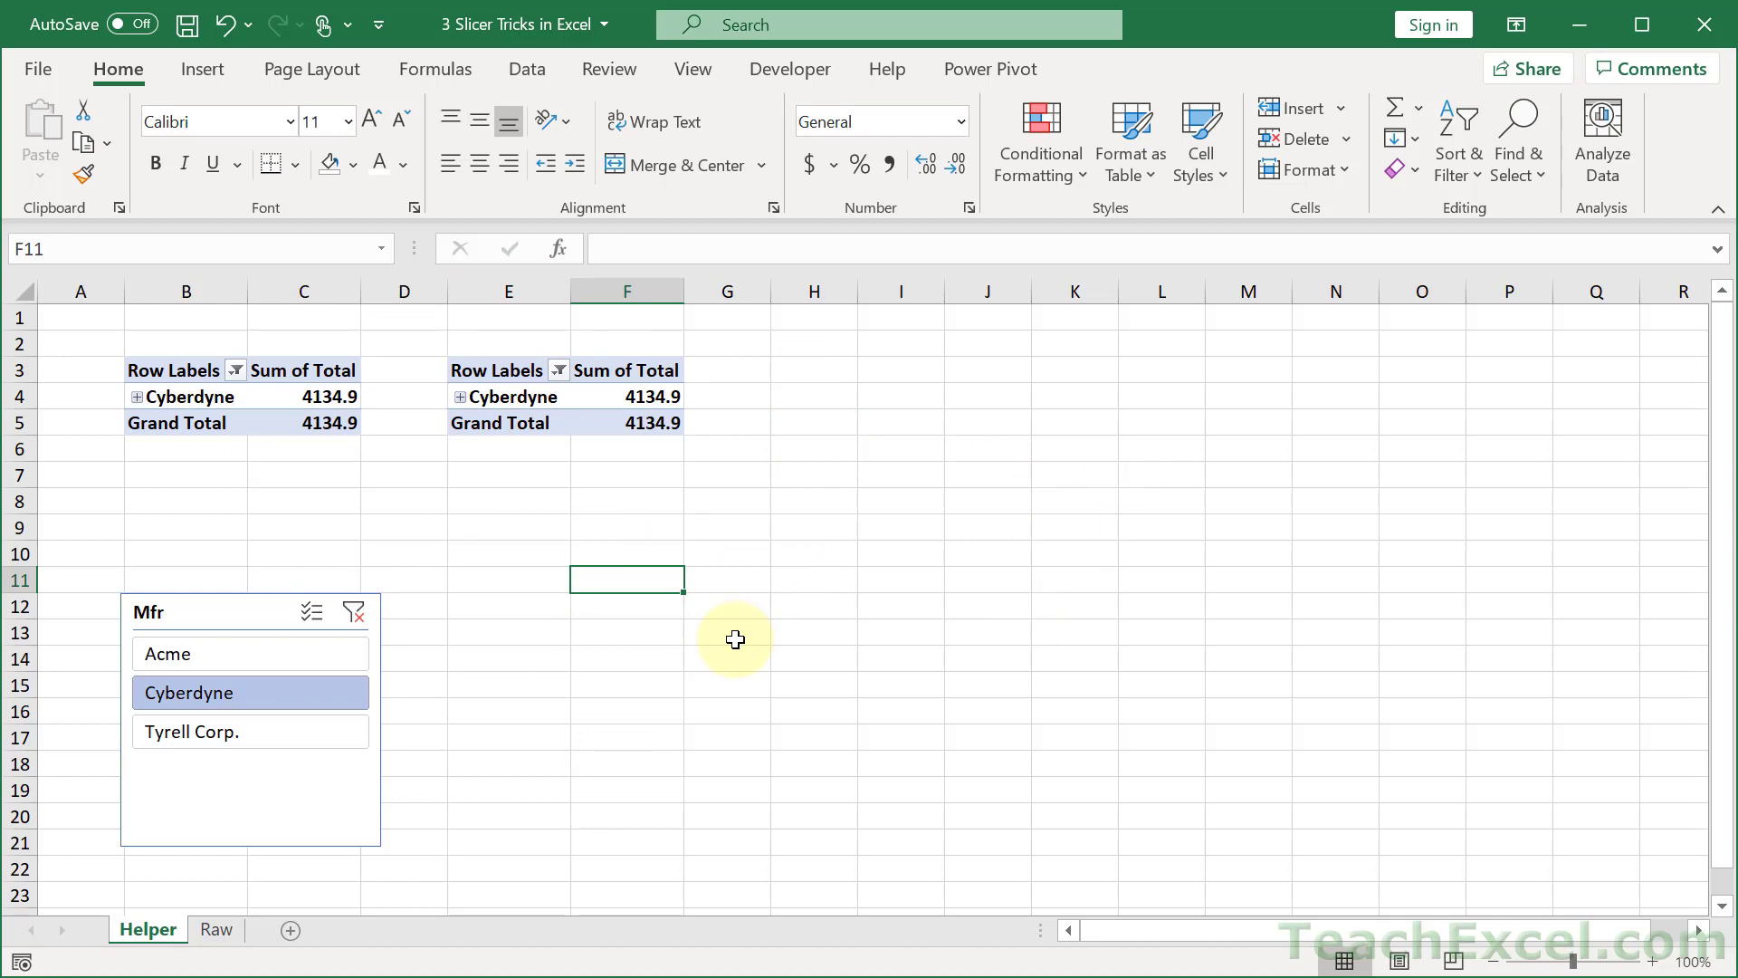
{"action": "mouse_move", "coordinate": [629, 455]}
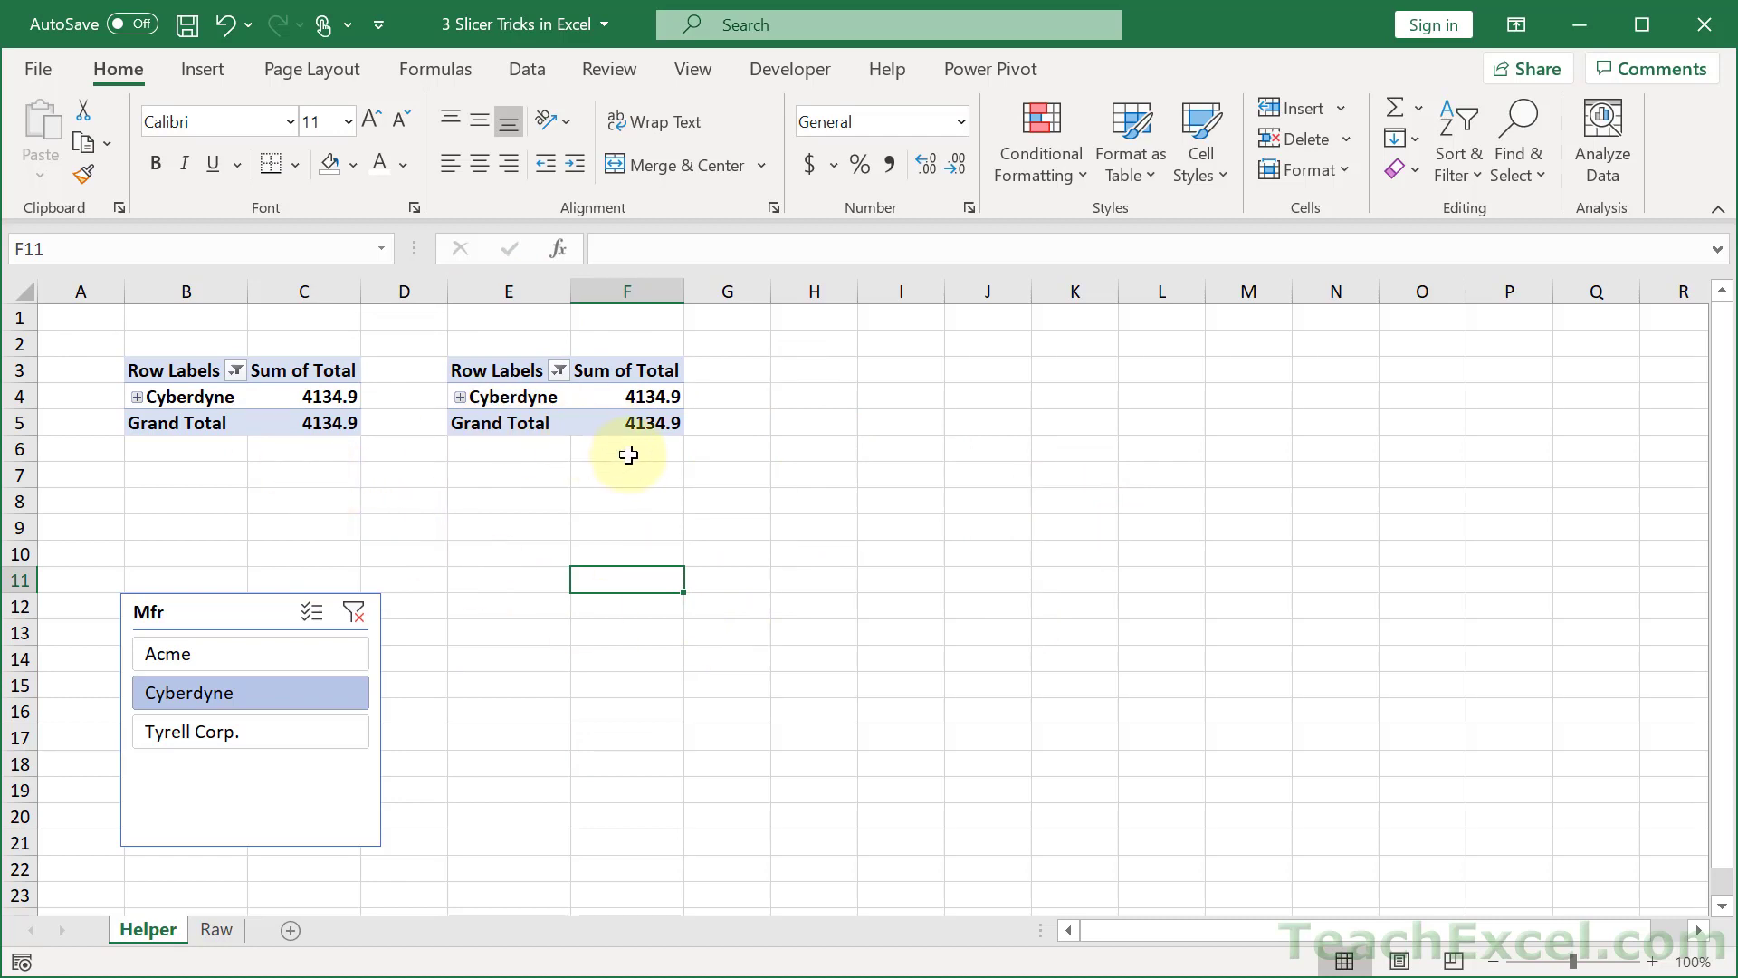
Select the right-hand pivot table so its PivotTable Fields pane appears.
{"action": "left_click", "coordinate": [626, 396]}
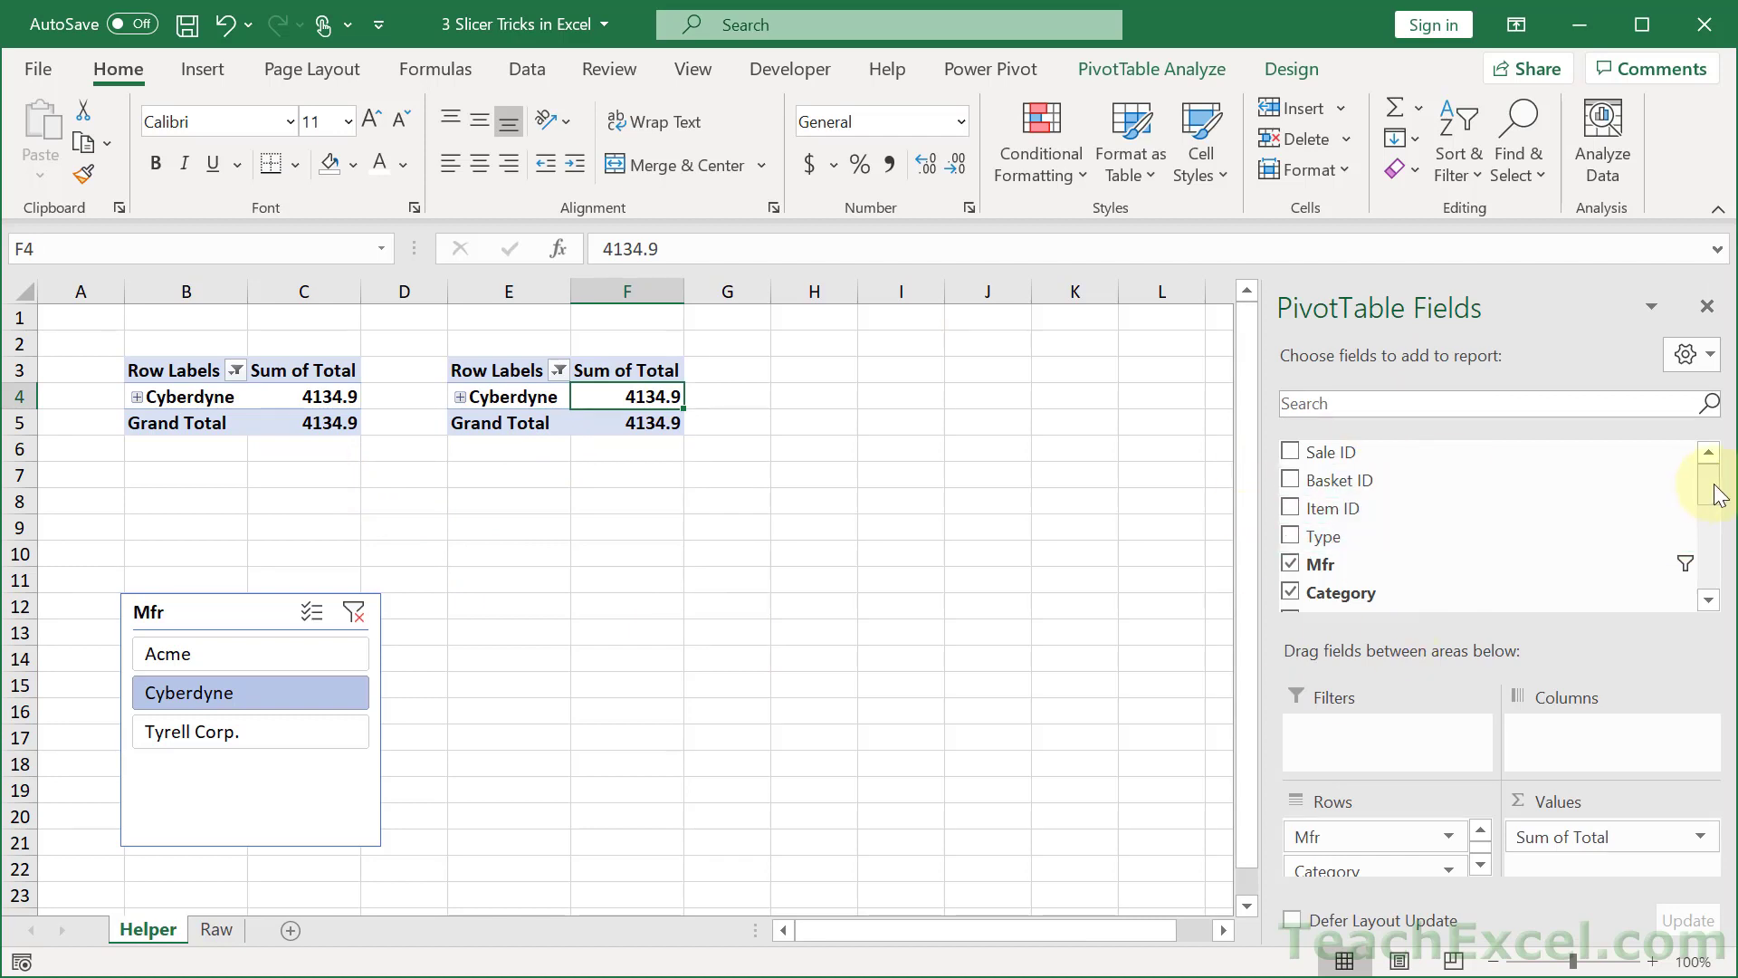
{"action": "mouse_move", "coordinate": [1715, 478]}
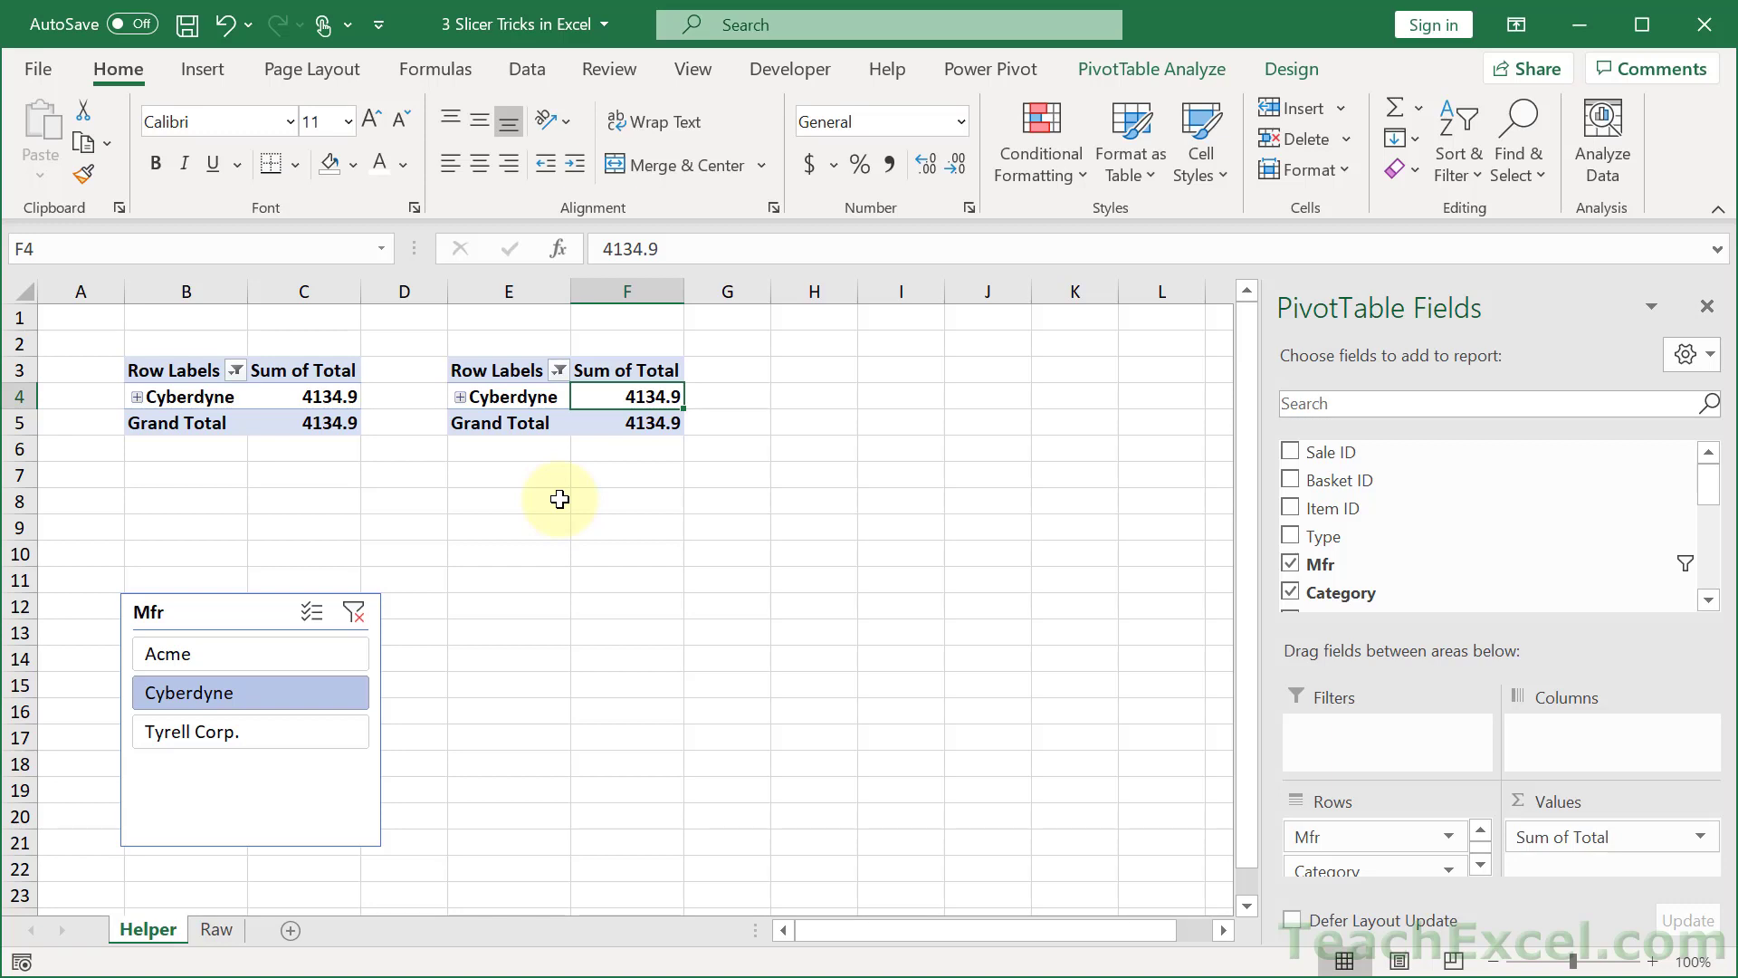
{"action": "mouse_move", "coordinate": [197, 585]}
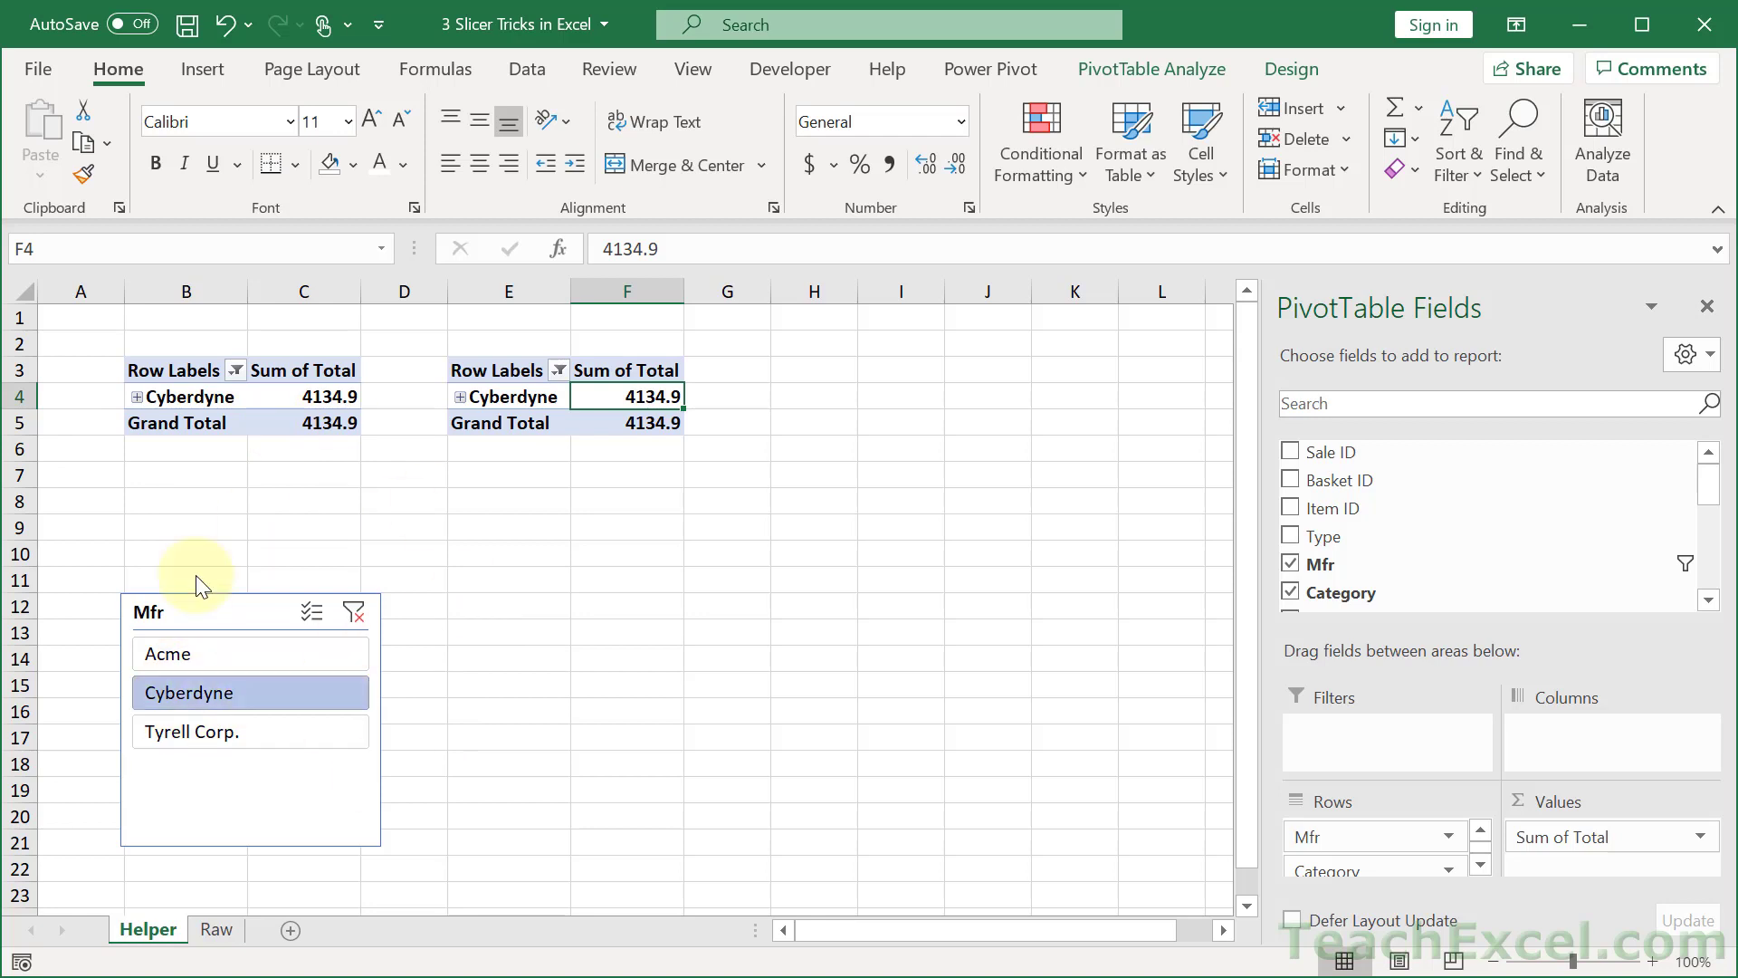
{"action": "mouse_move", "coordinate": [907, 496]}
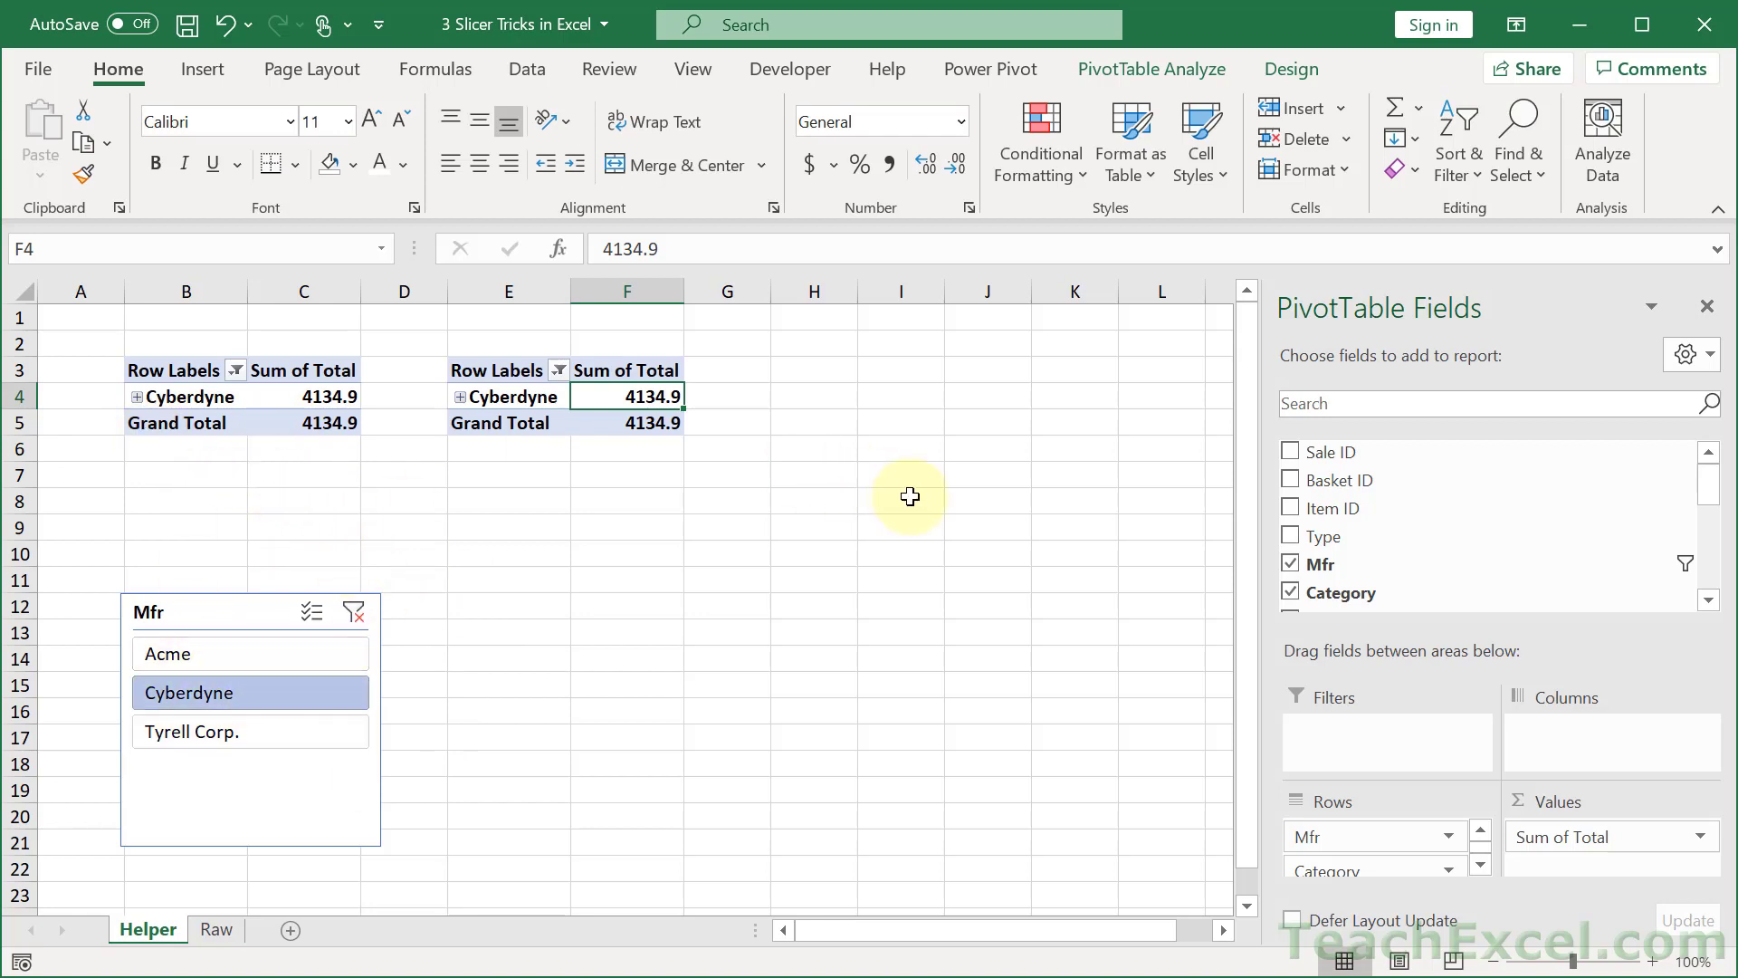
{"action": "mouse_move", "coordinate": [698, 590]}
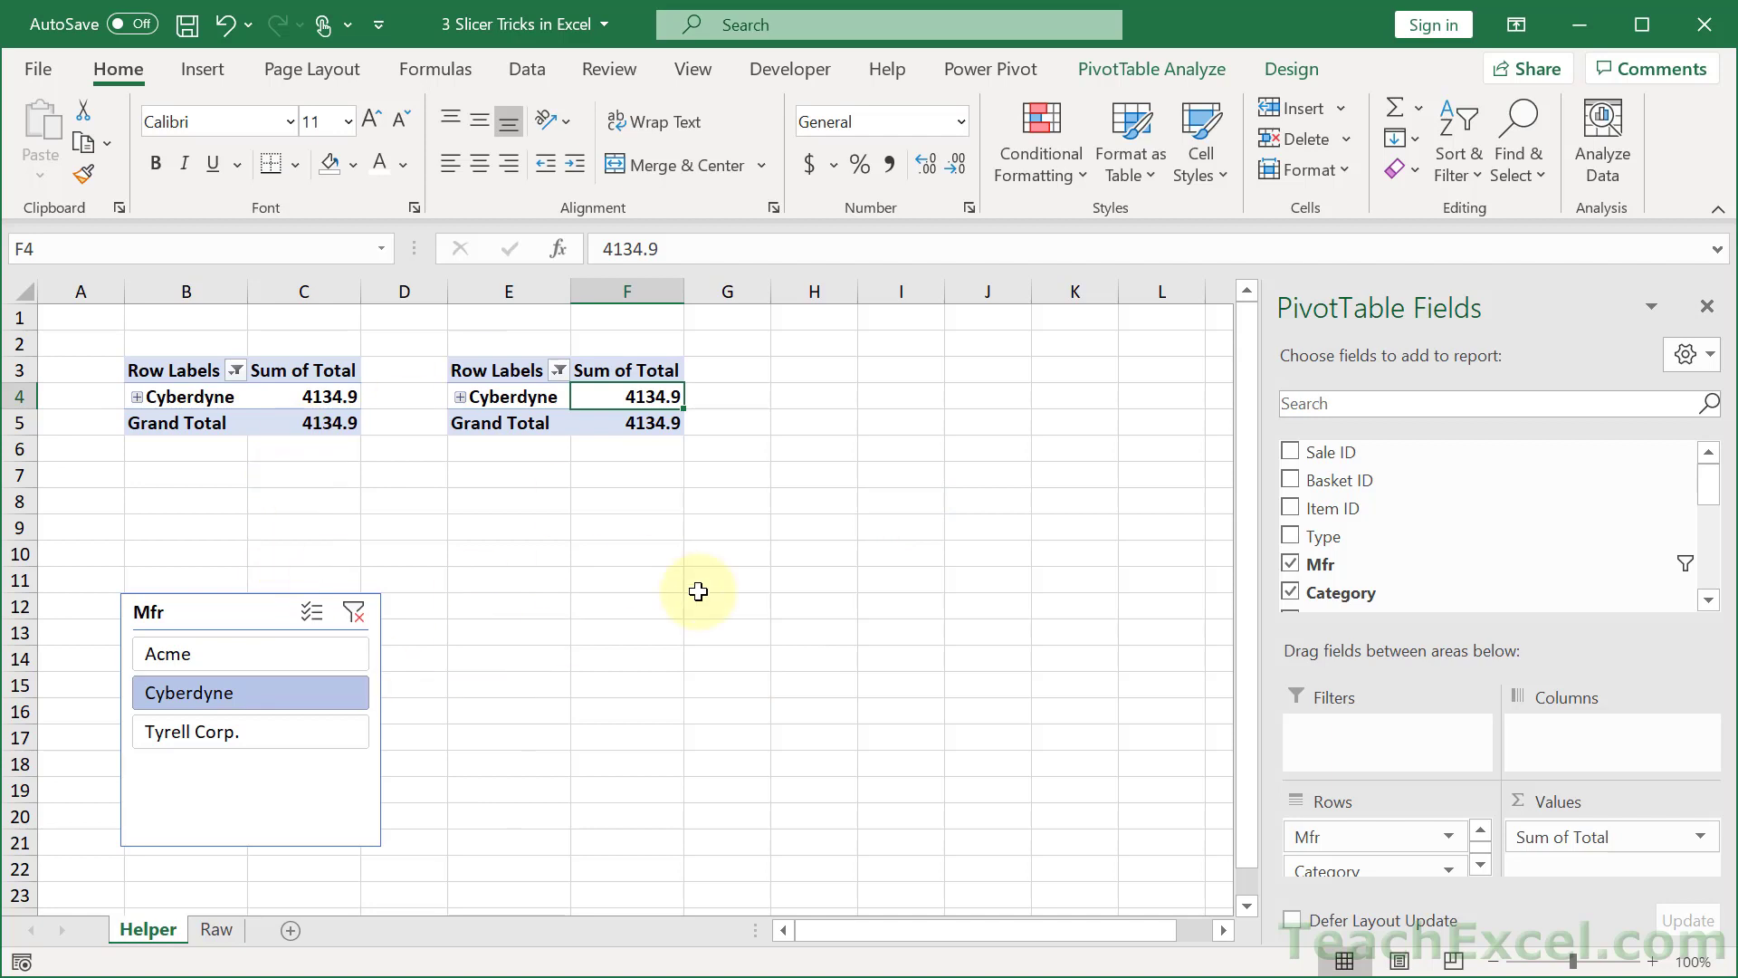
{"action": "mouse_move", "coordinate": [274, 498]}
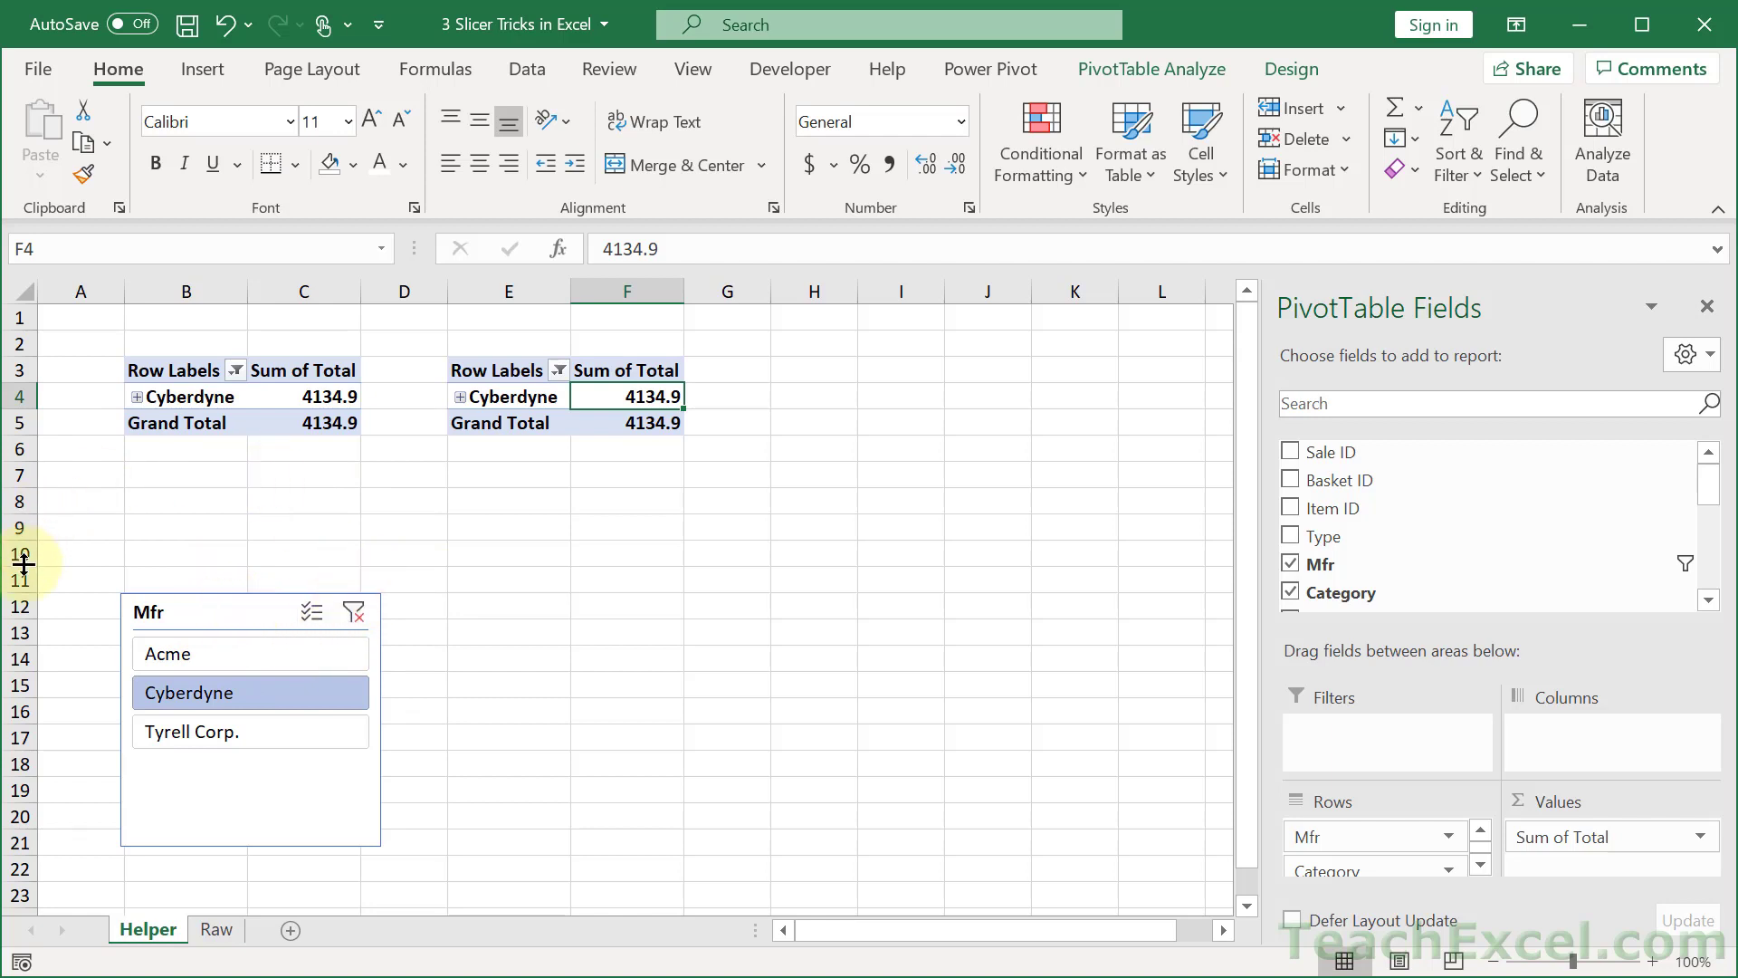
{"action": "mouse_move", "coordinate": [396, 527]}
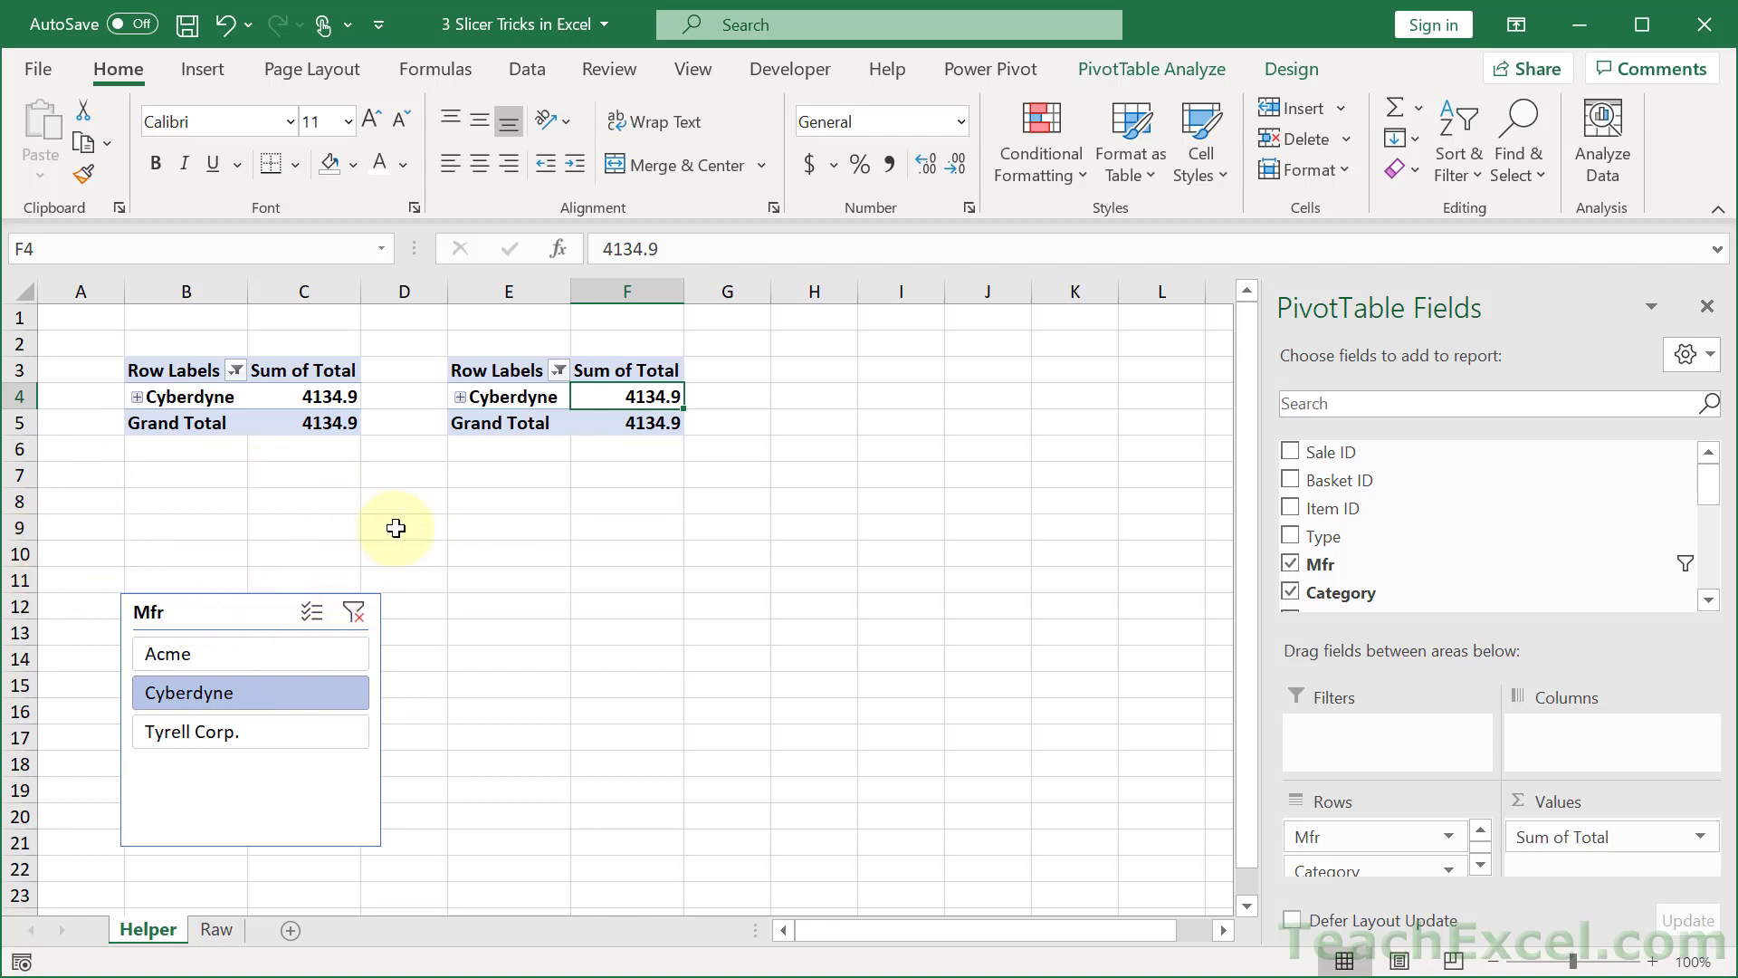
{"action": "mouse_move", "coordinate": [396, 526]}
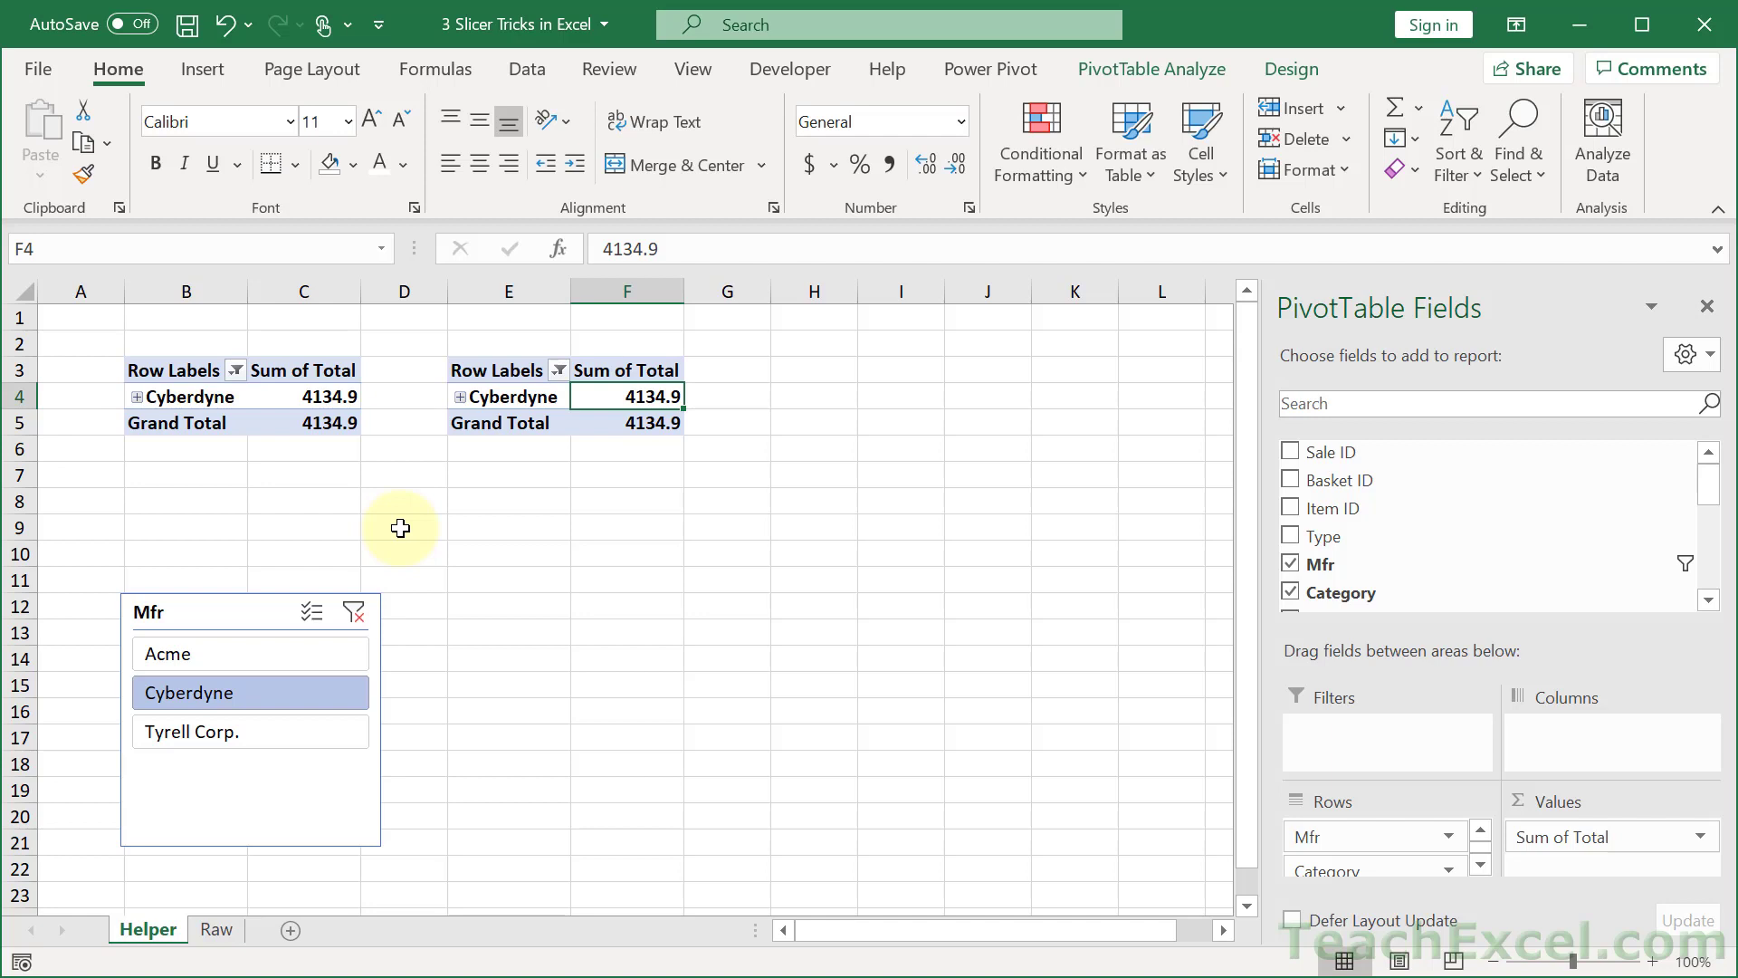
{"action": "mouse_move", "coordinate": [228, 387]}
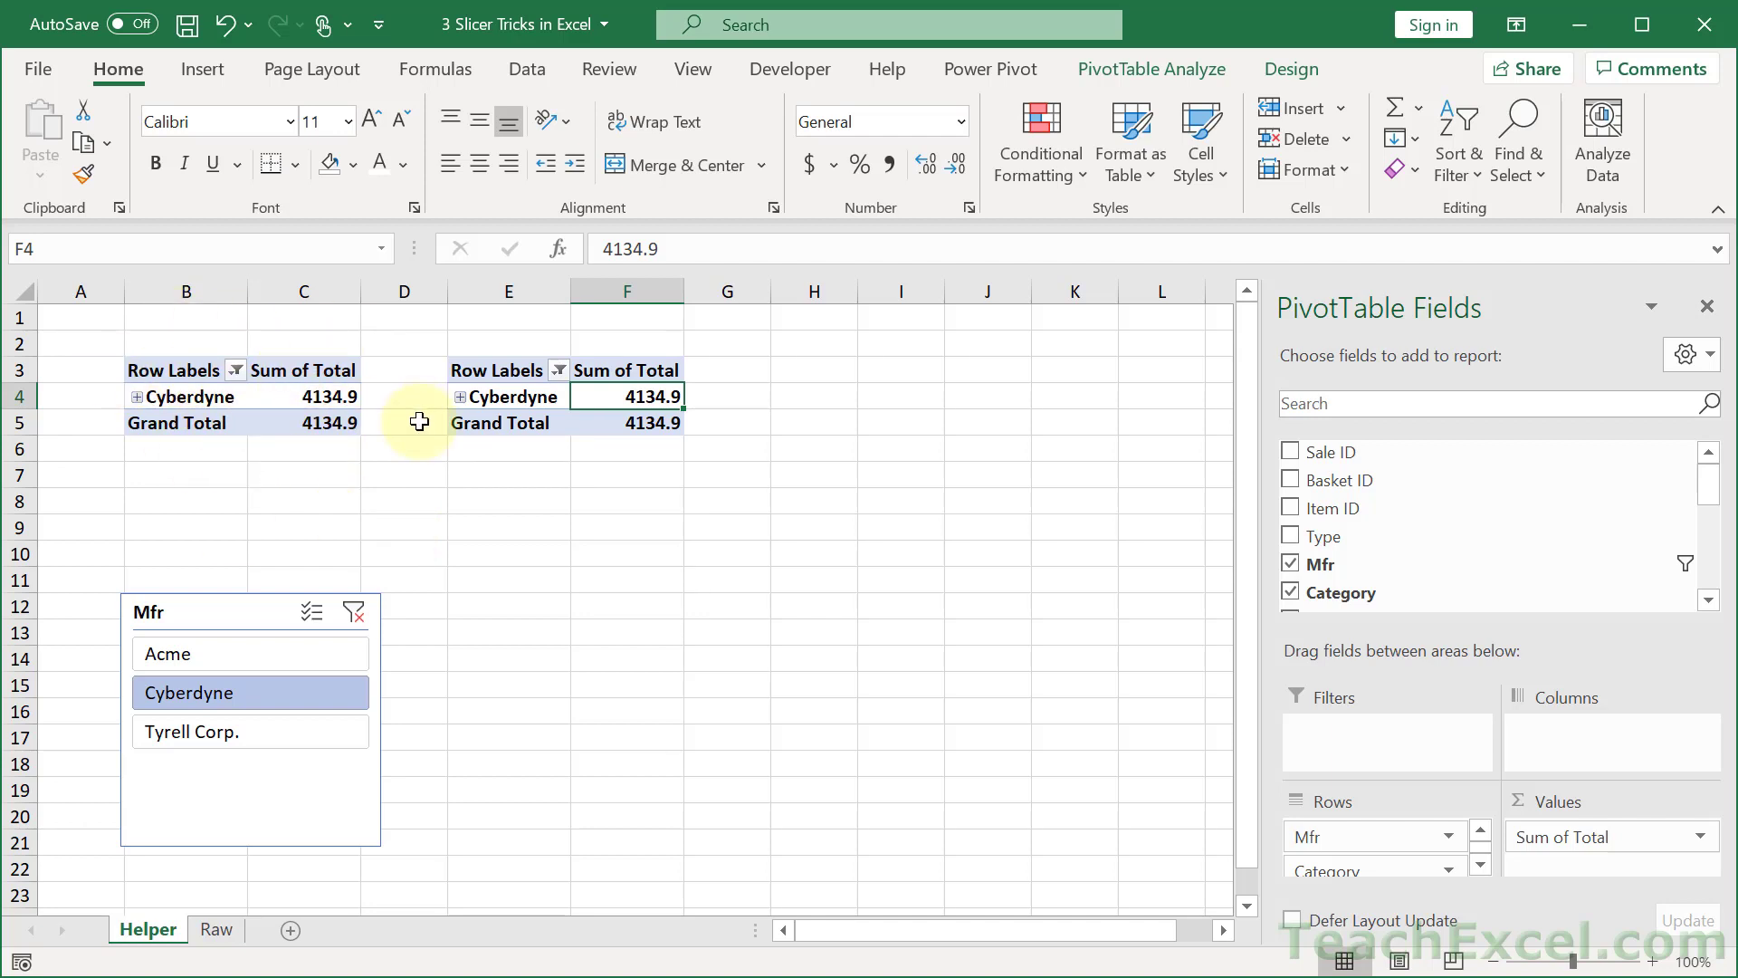
{"action": "mouse_move", "coordinate": [885, 478]}
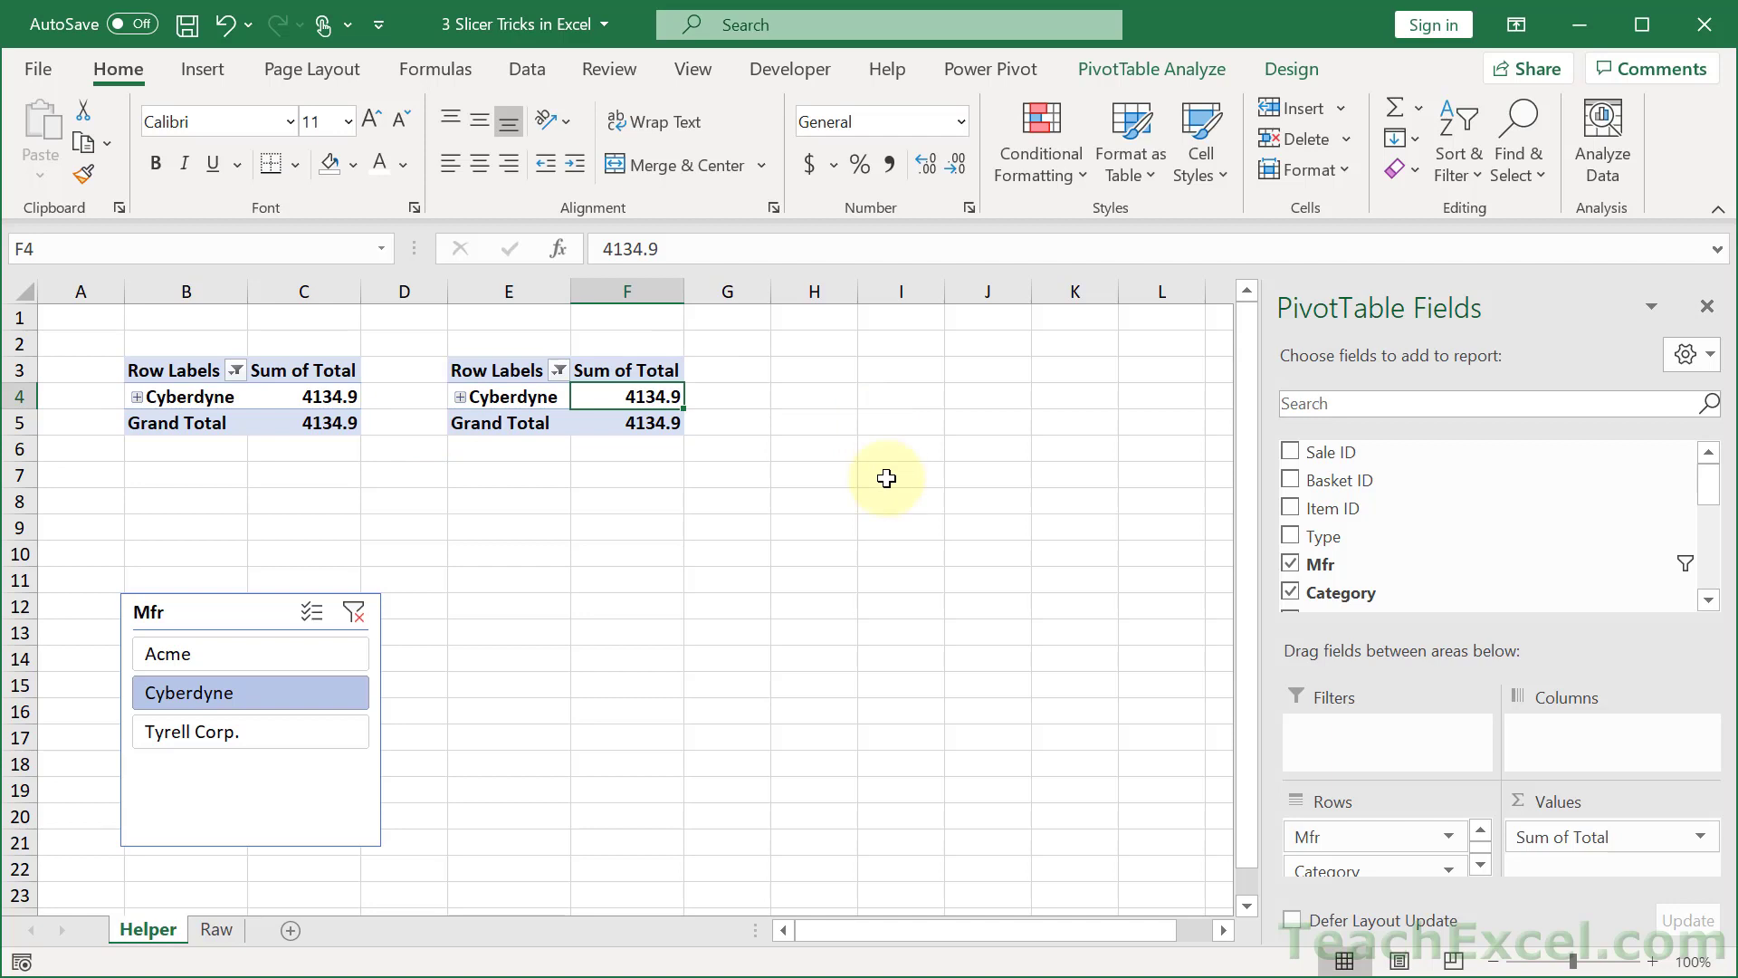
{"action": "mouse_move", "coordinate": [244, 619]}
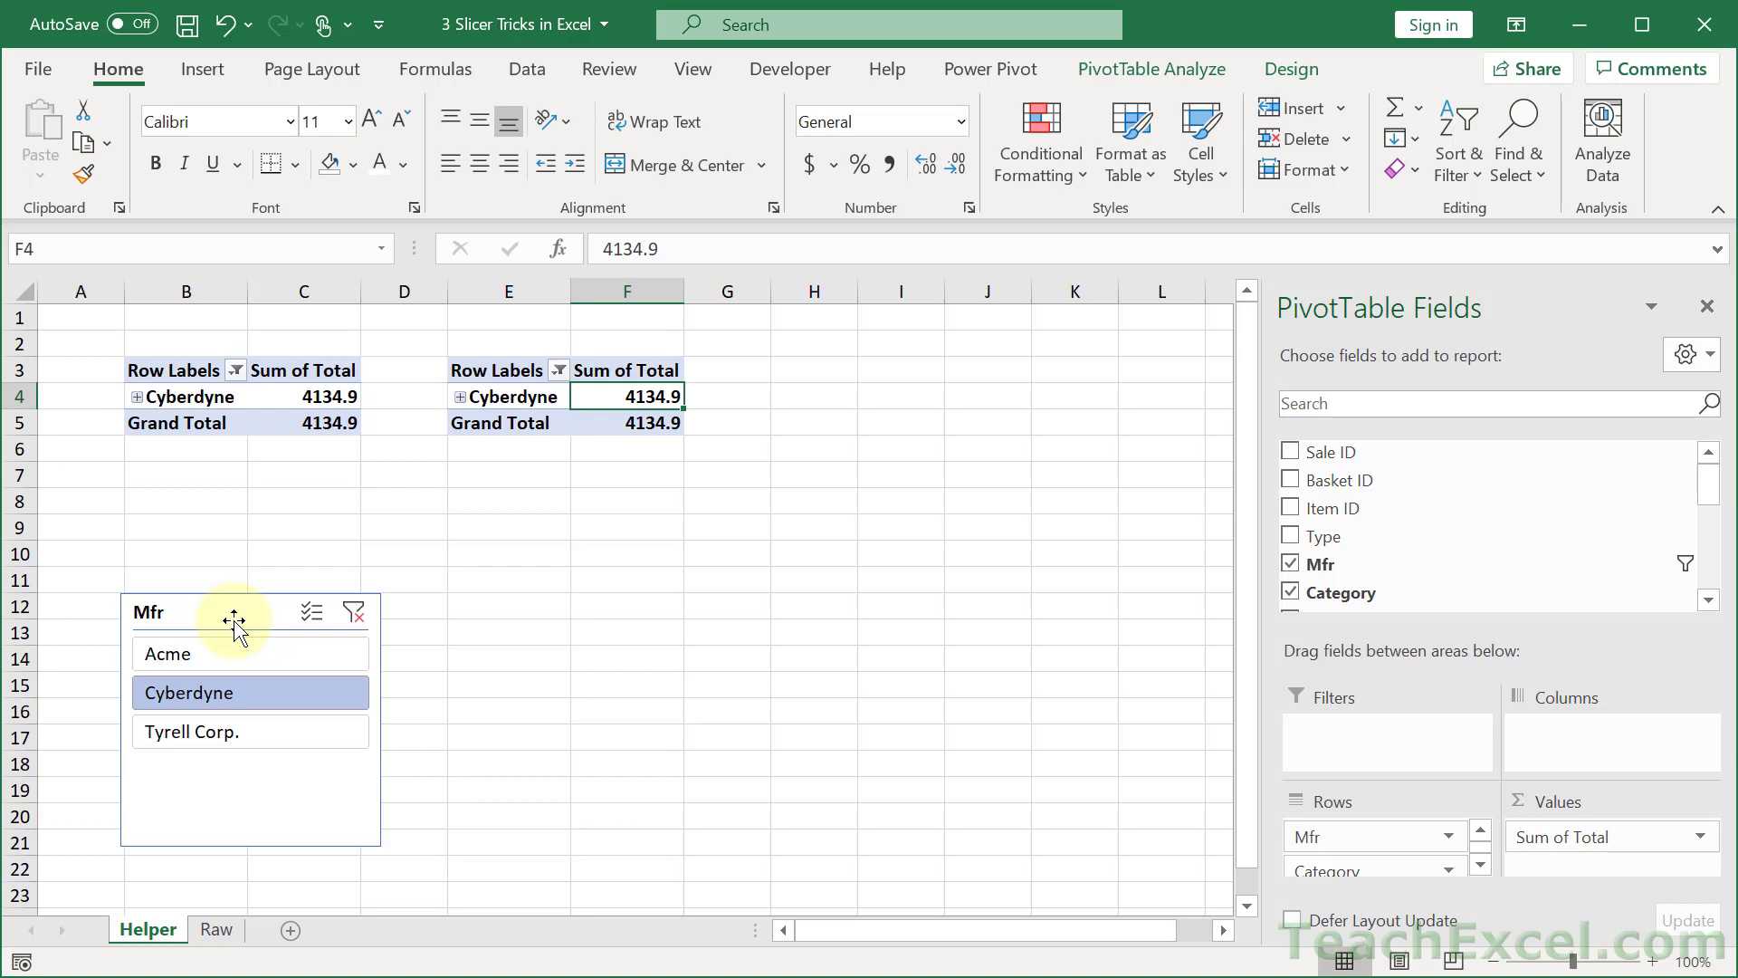
{"action": "mouse_move", "coordinate": [619, 535]}
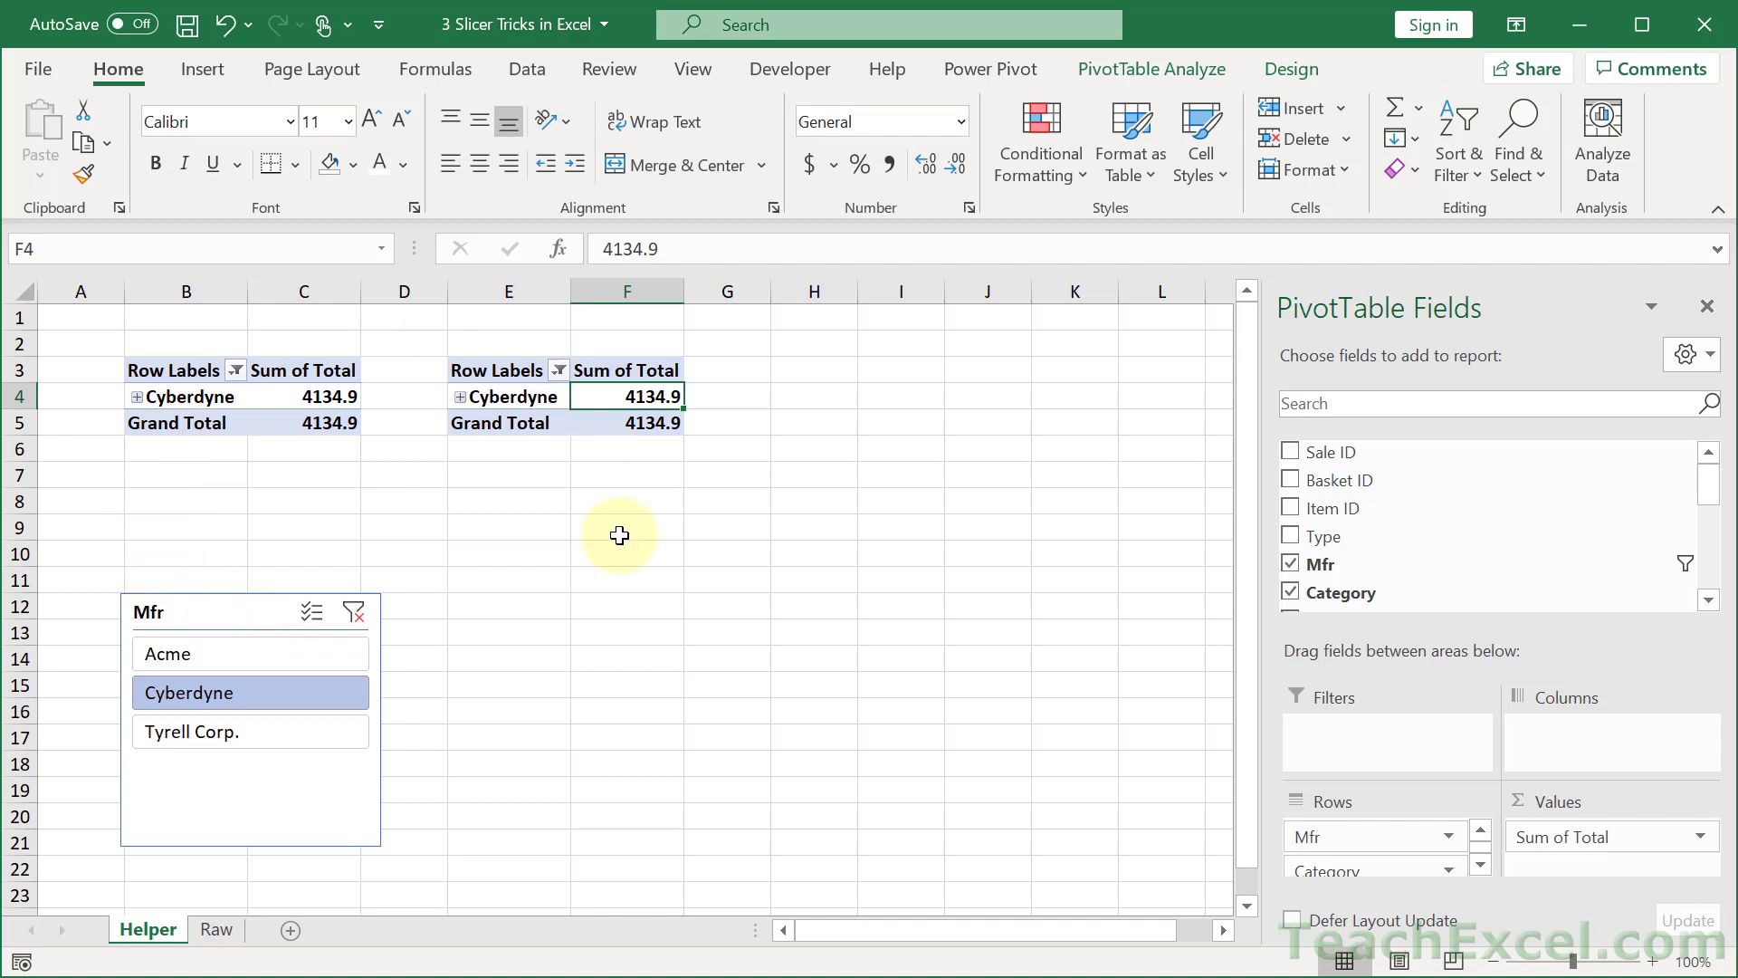
{"action": "mouse_move", "coordinate": [197, 617]}
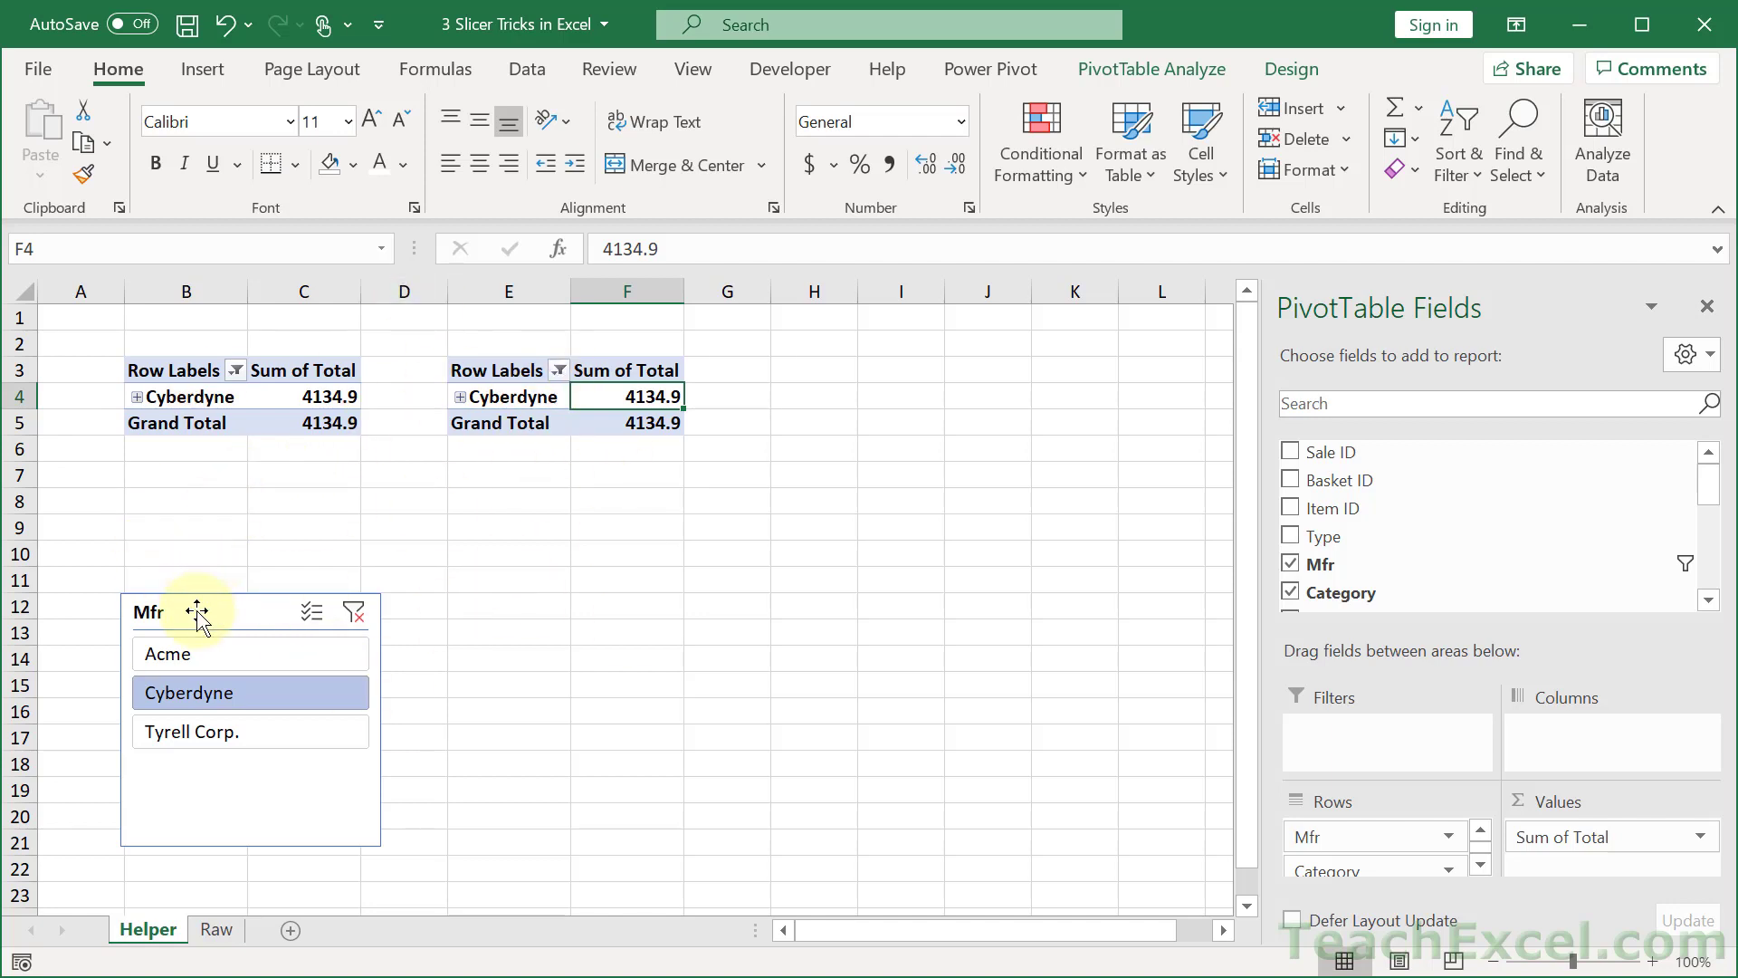
Replace the old slicer with a new Mfr slicer from the left pivot table and clear its filter.
{"action": "left_click", "coordinate": [221, 611]}
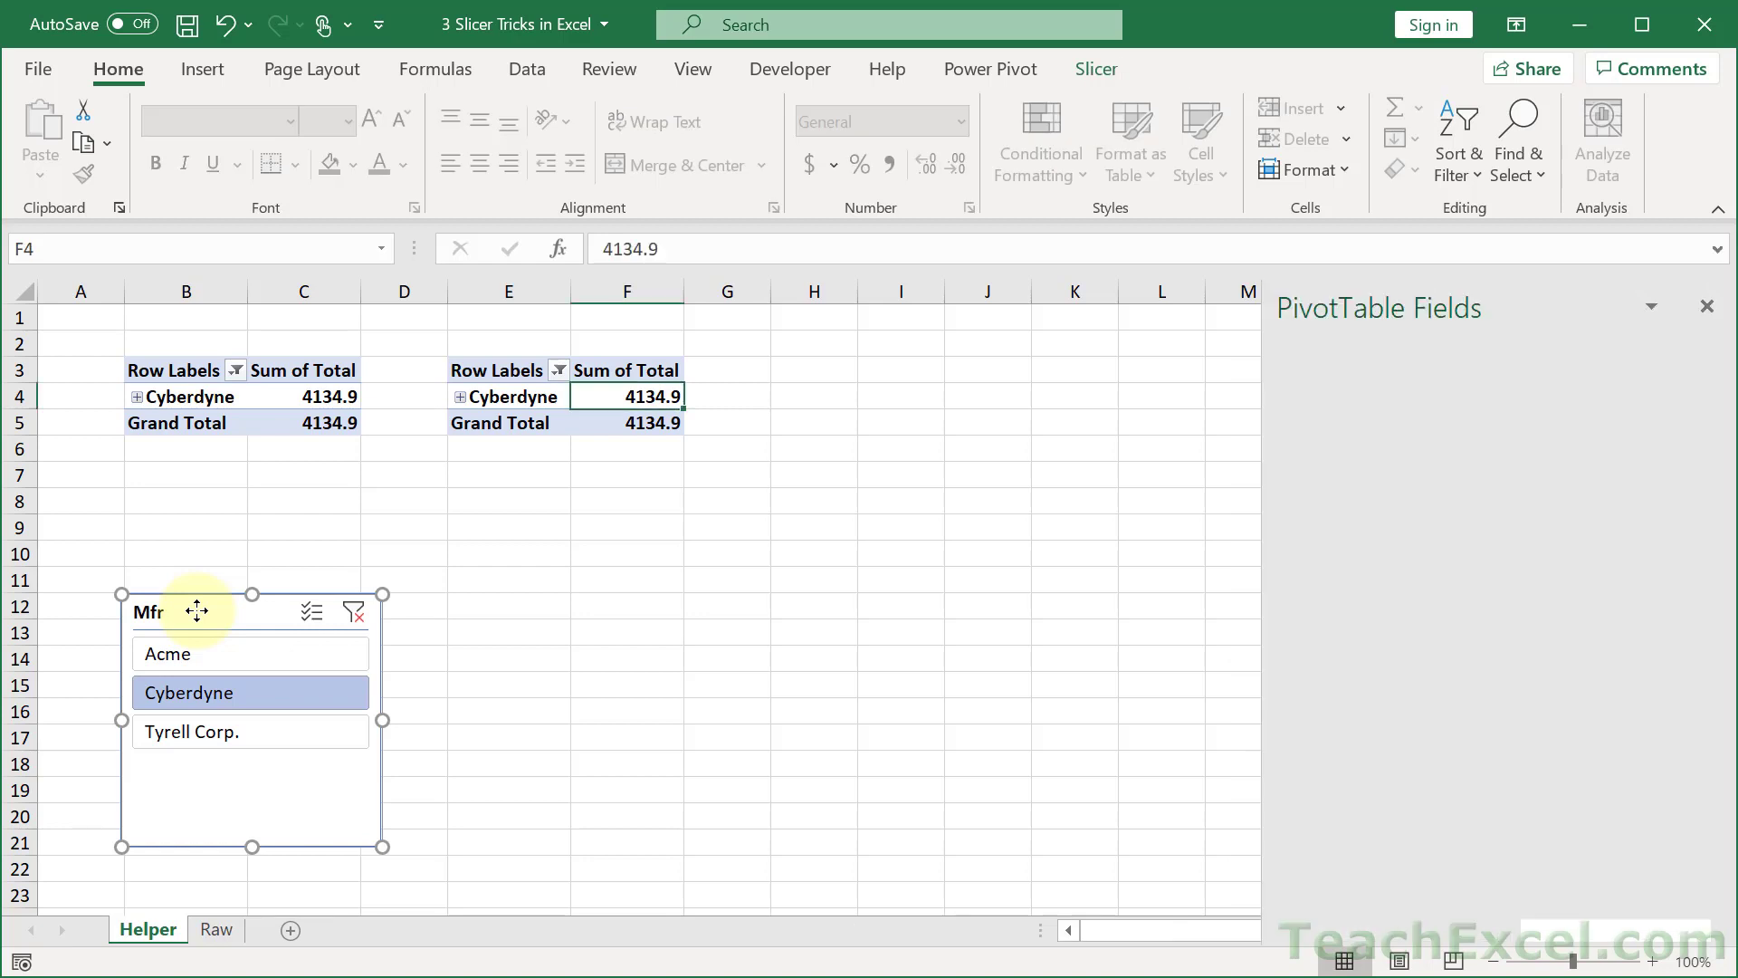
{"action": "left_click", "coordinate": [268, 397]}
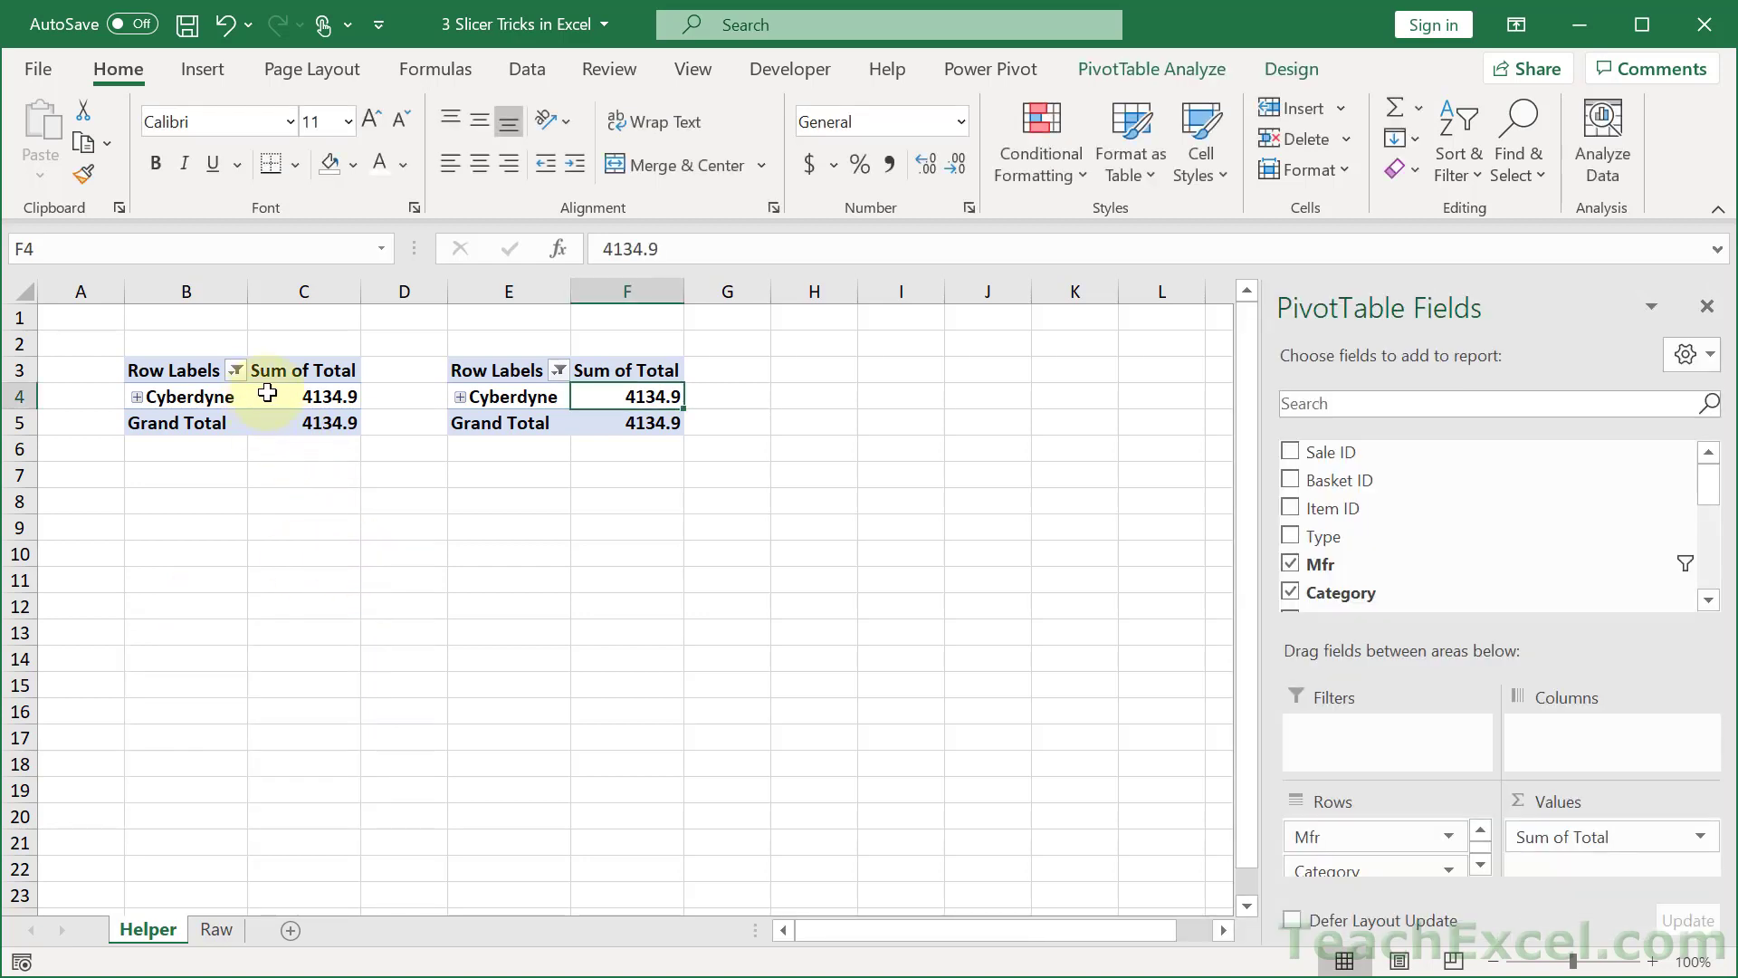
{"action": "left_click", "coordinate": [302, 397]}
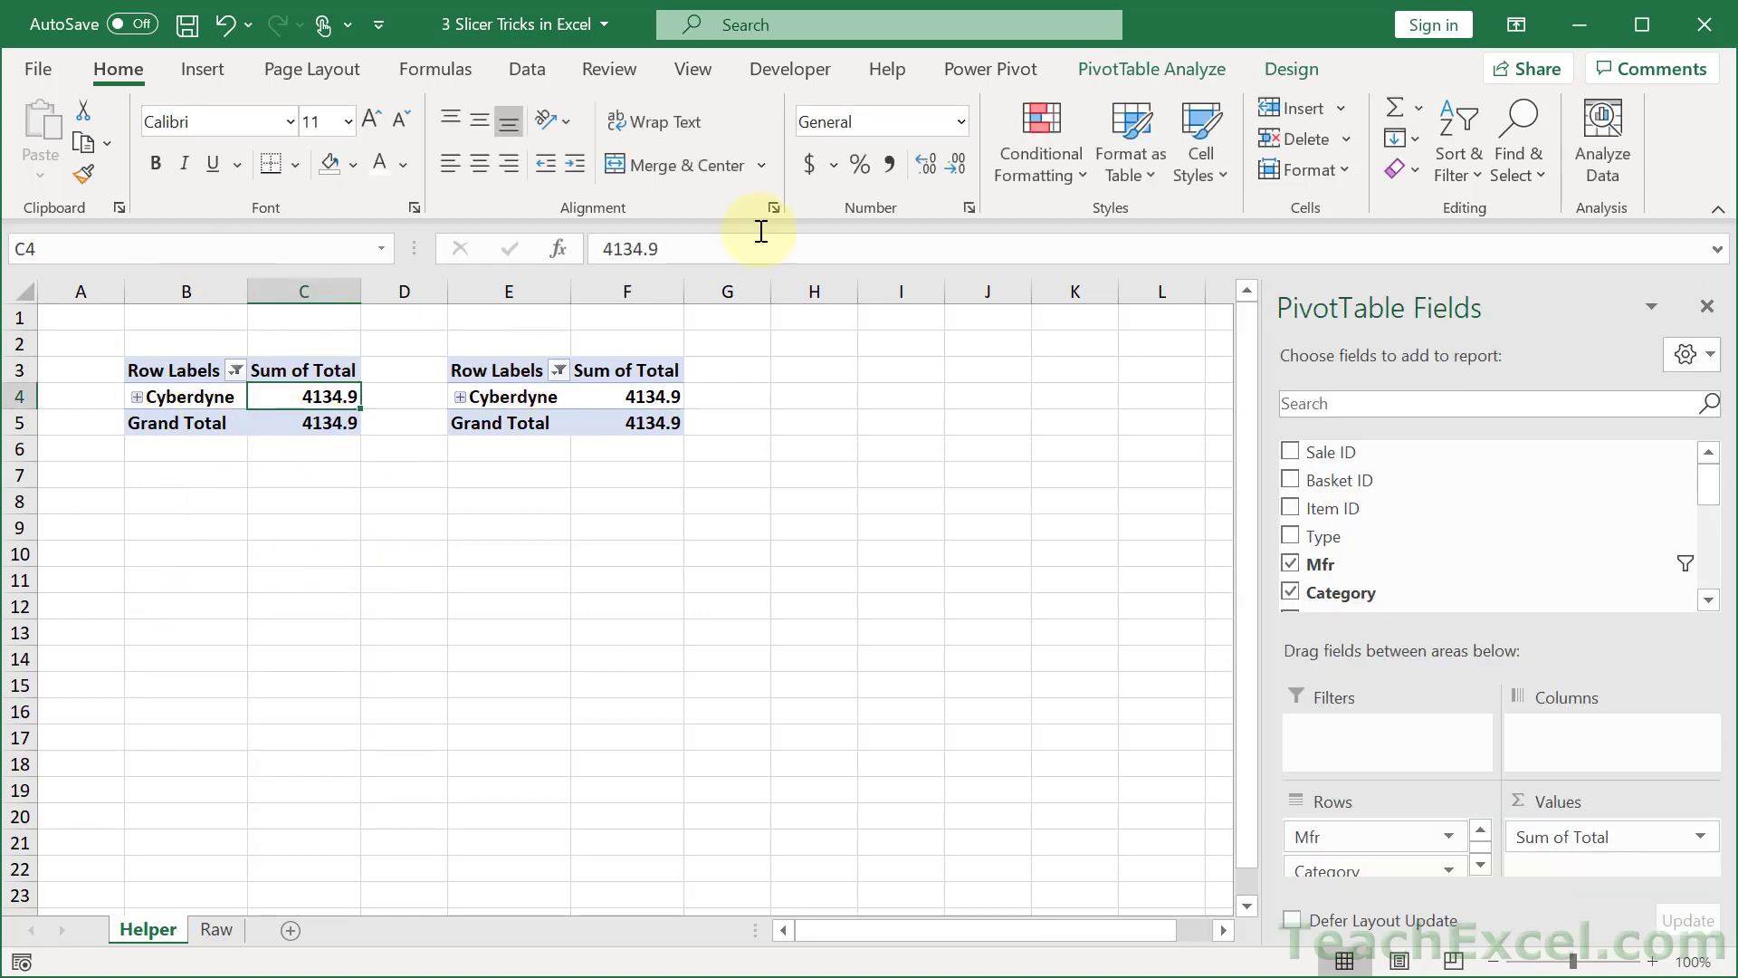
{"action": "left_click", "coordinate": [1152, 68]}
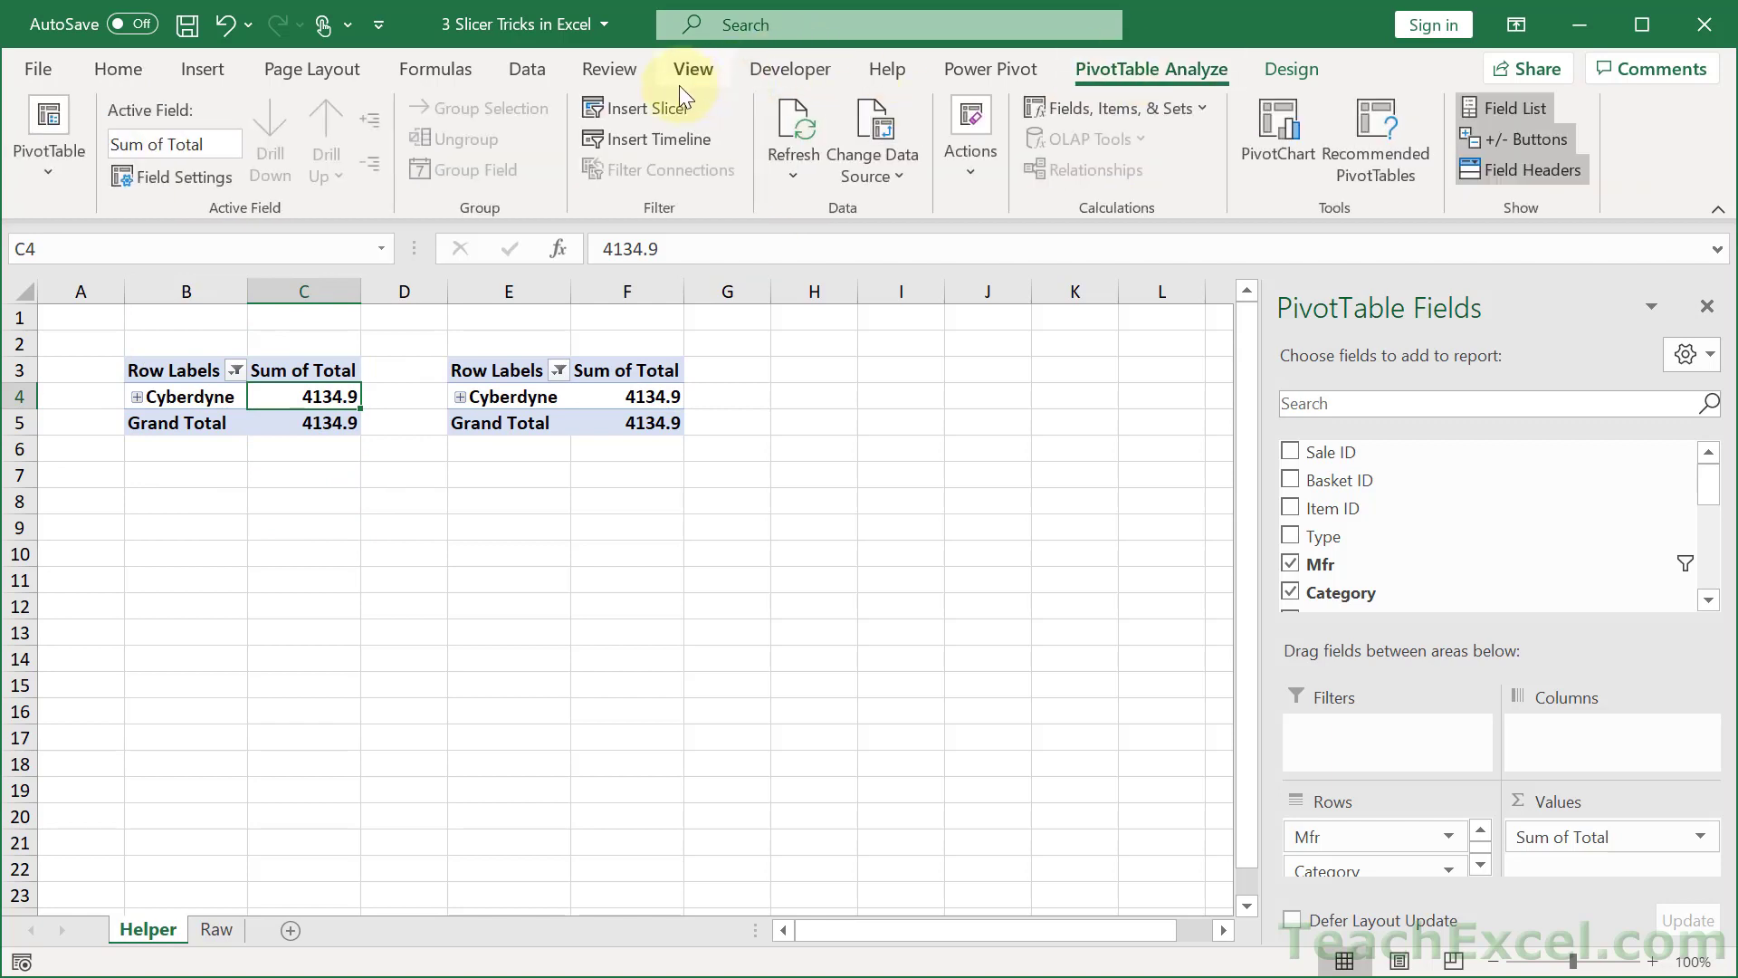
{"action": "left_click", "coordinate": [644, 109]}
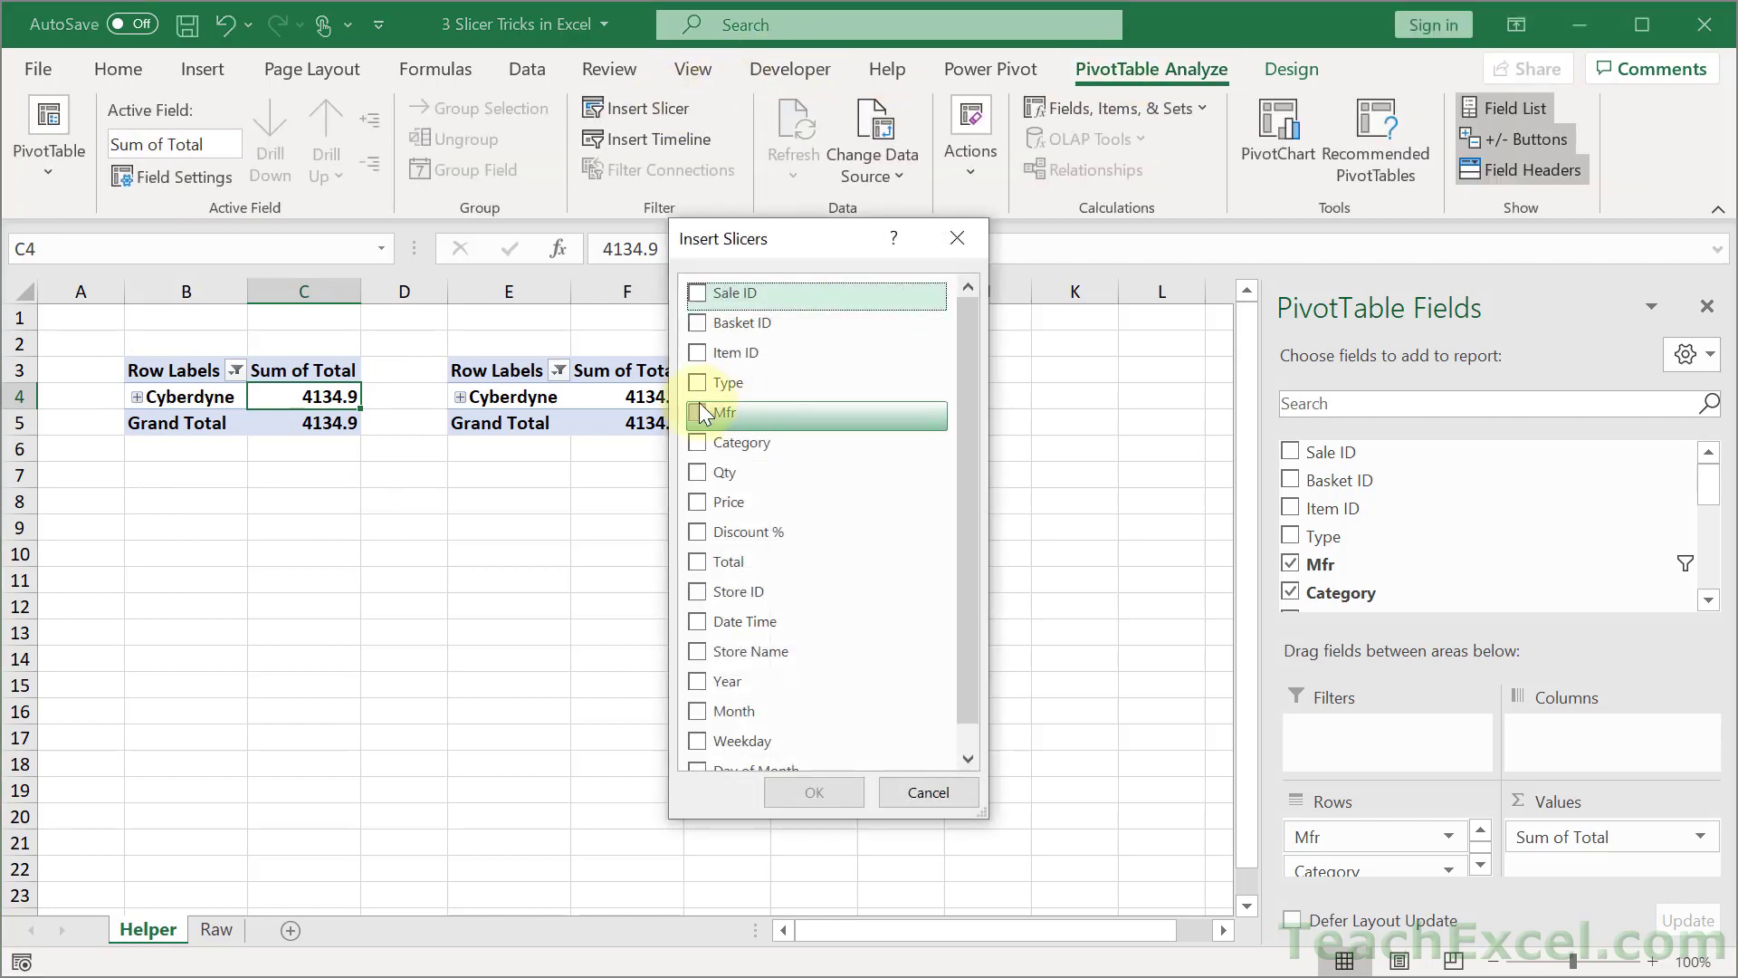
{"action": "left_click", "coordinate": [813, 791]}
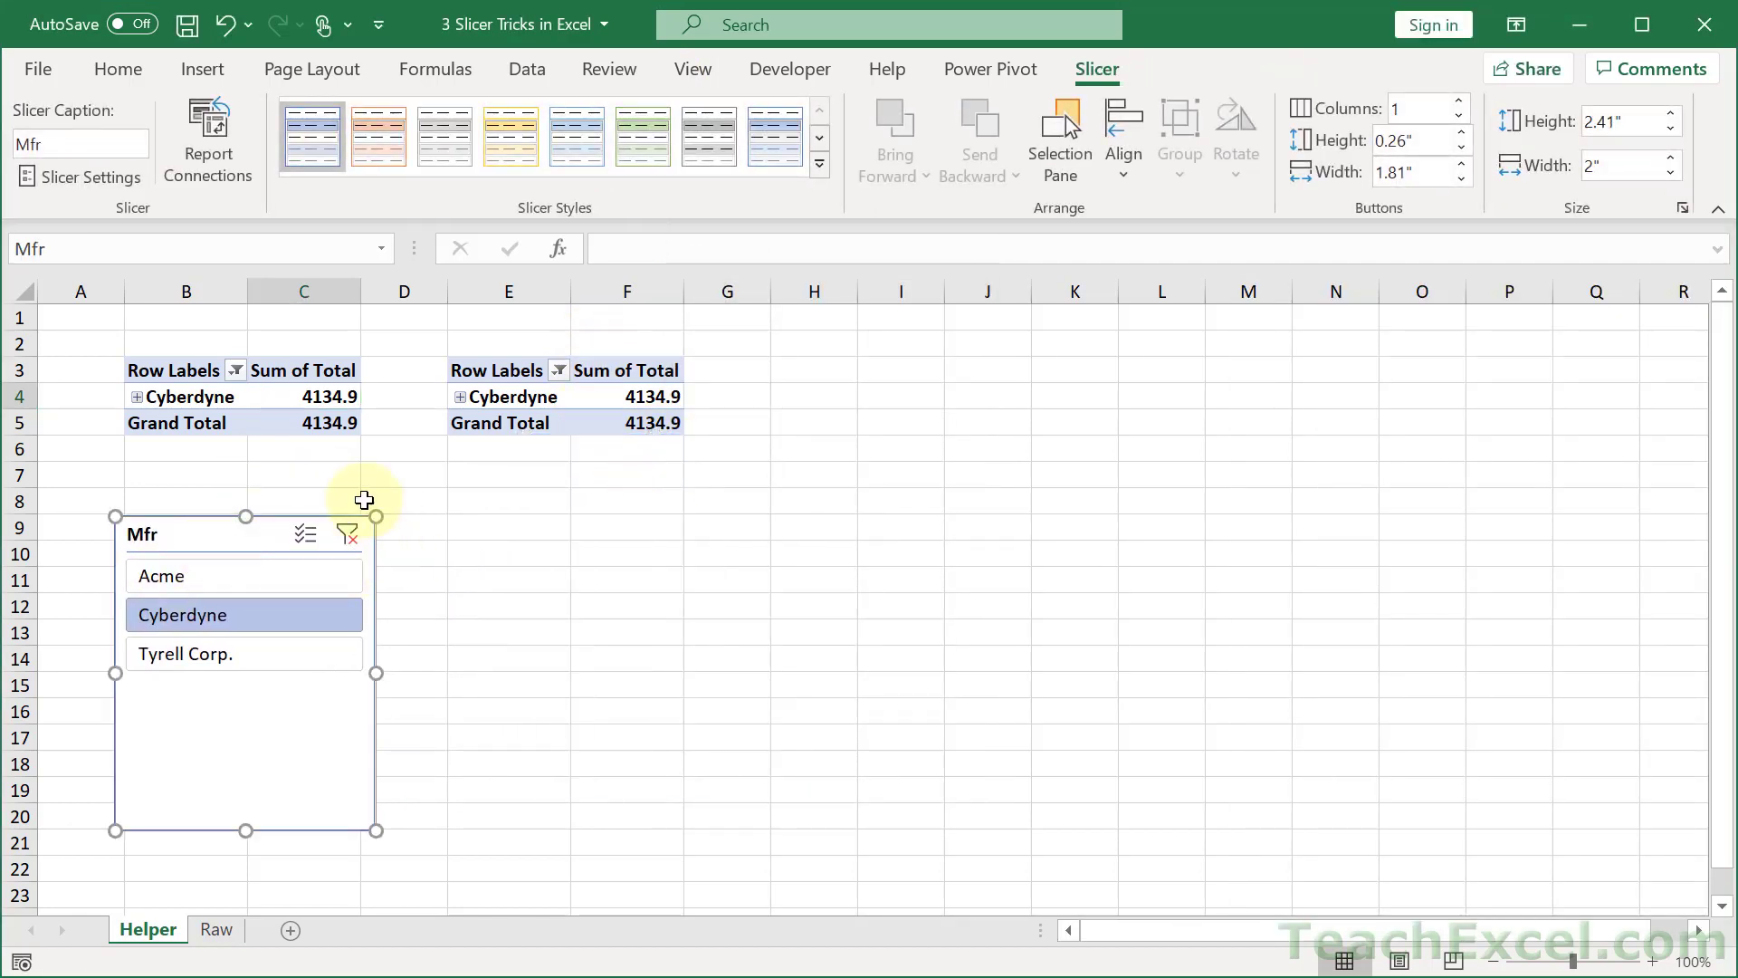
{"action": "left_click", "coordinate": [348, 534]}
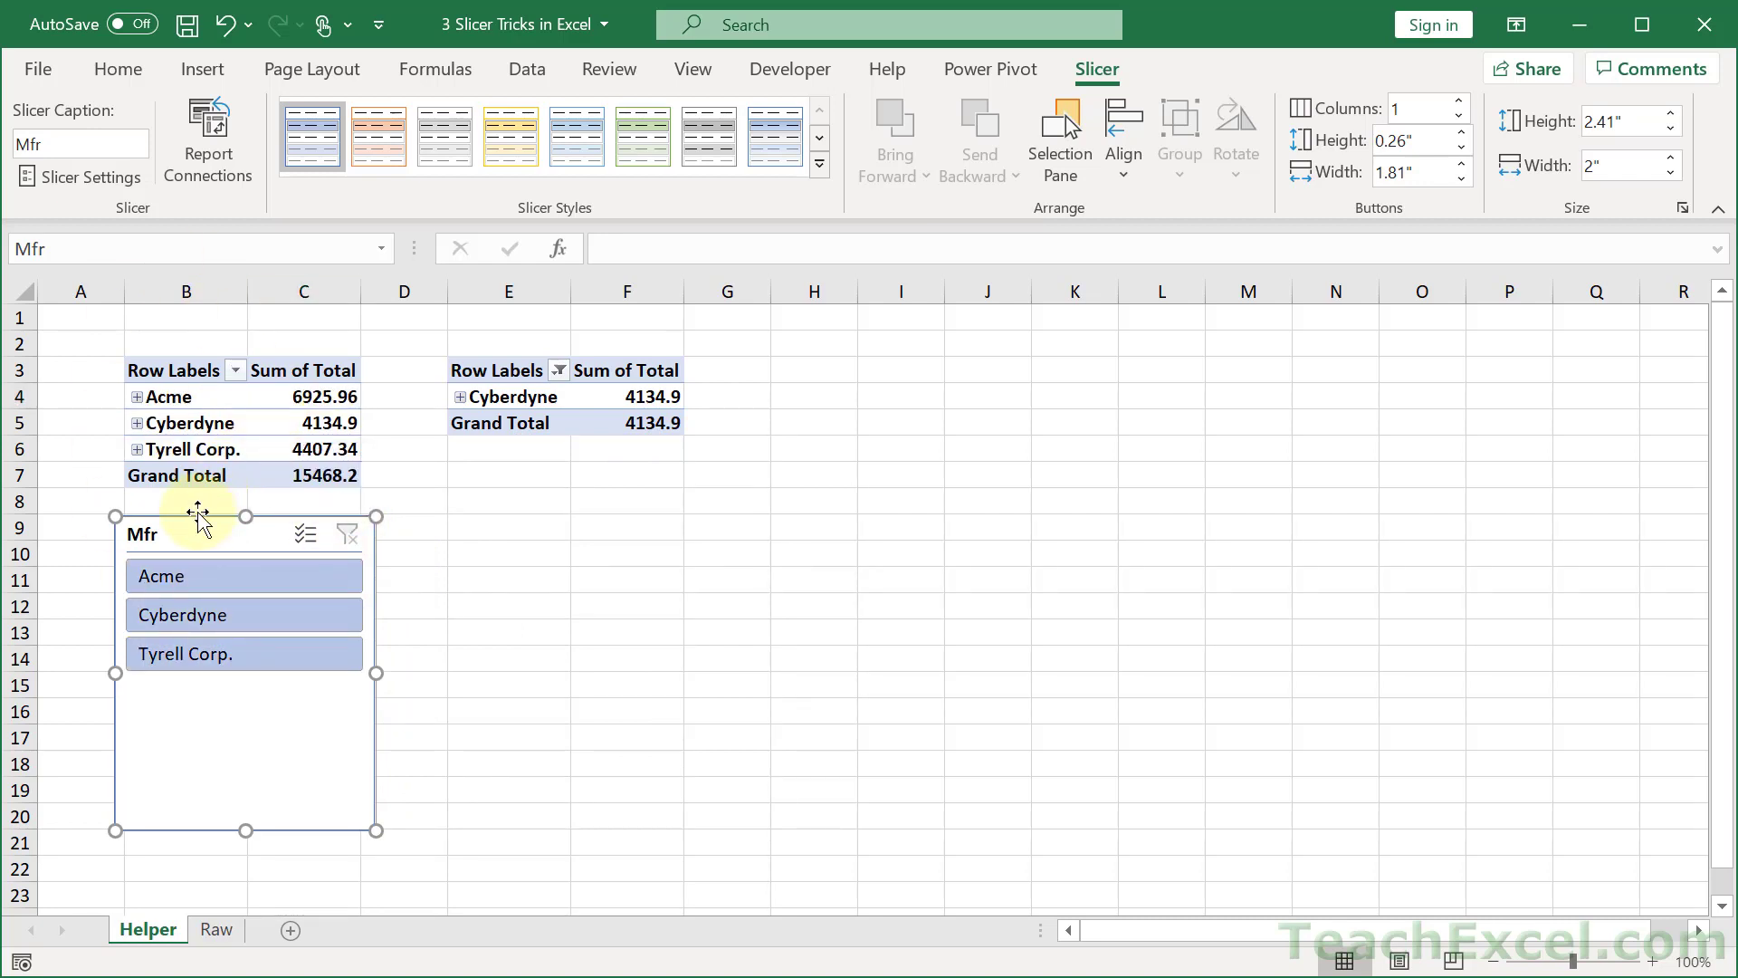
Connect the Mfr slicer to PivotTable2 as well via Report Connections.
{"action": "right_click", "coordinate": [199, 516]}
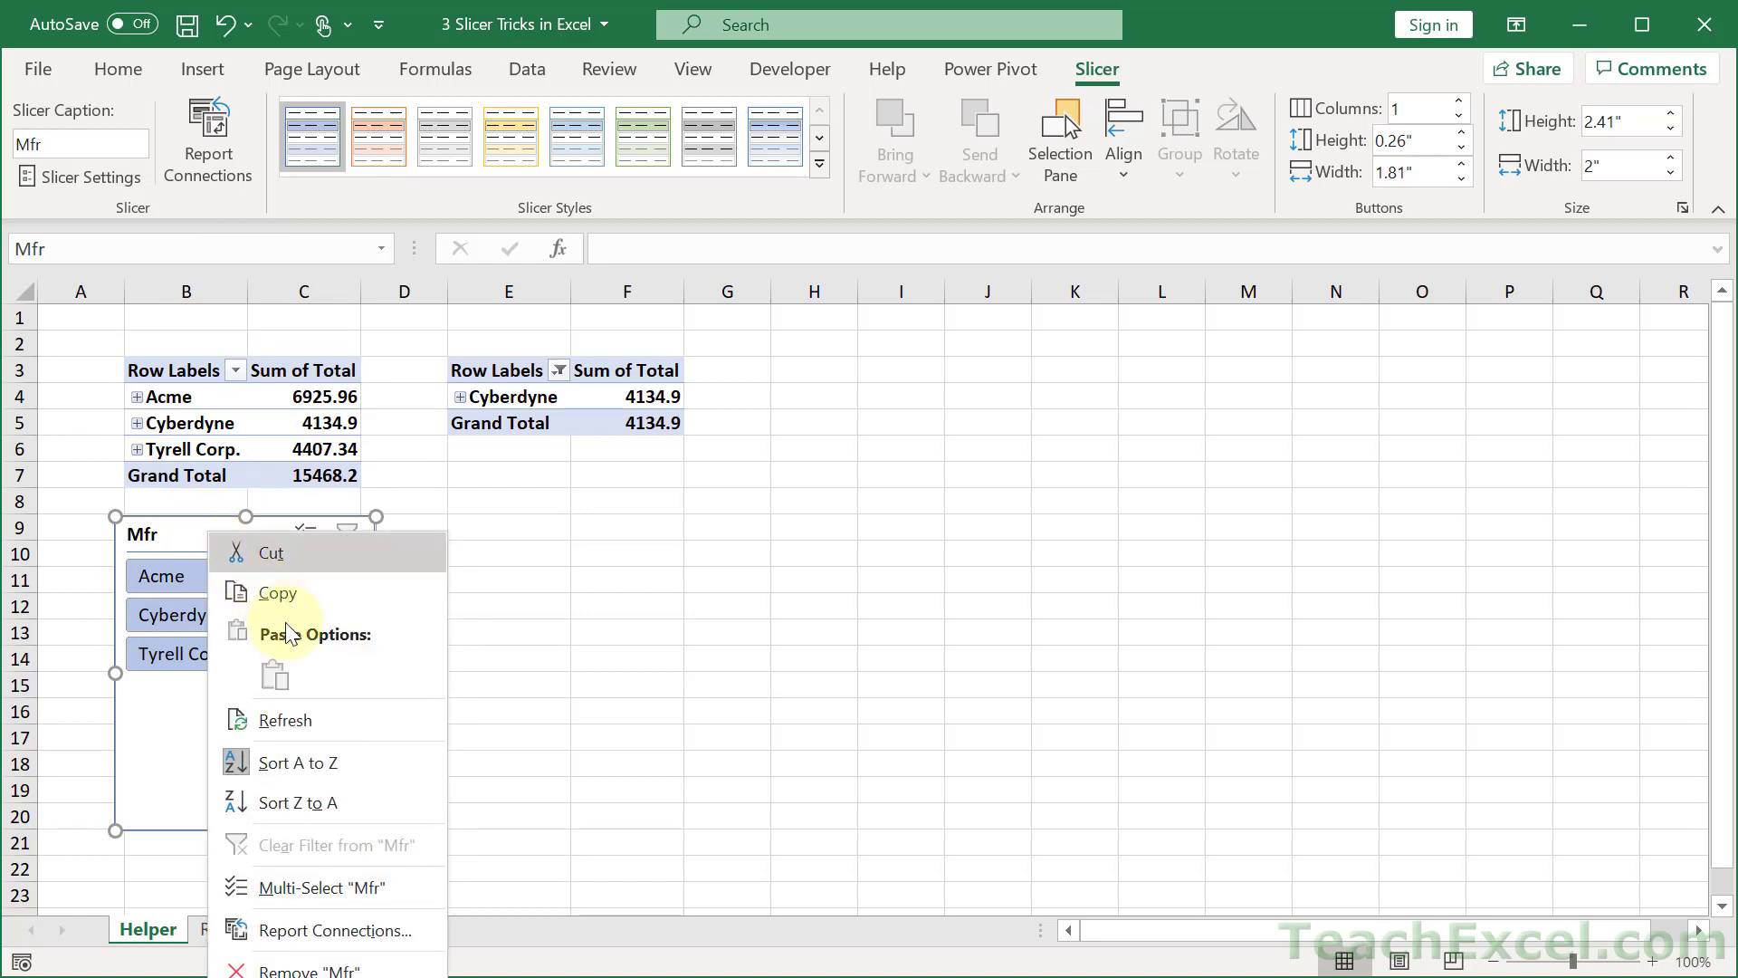
{"action": "mouse_move", "coordinate": [367, 939]}
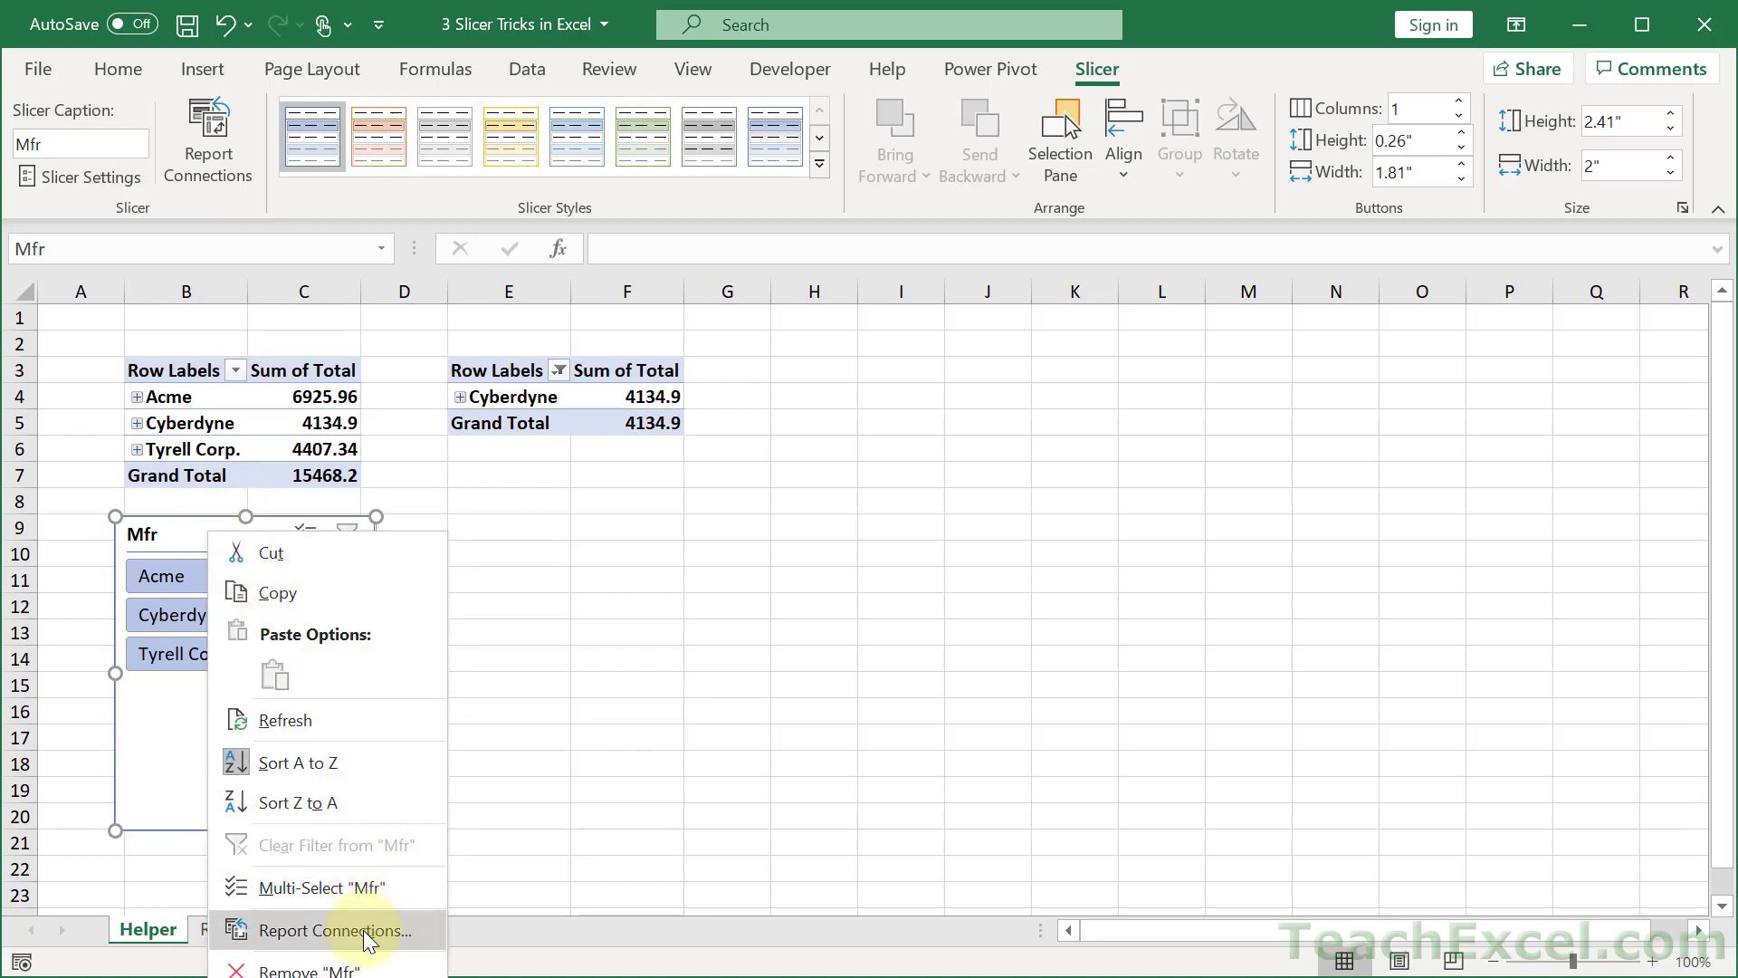
{"action": "left_click", "coordinate": [333, 930]}
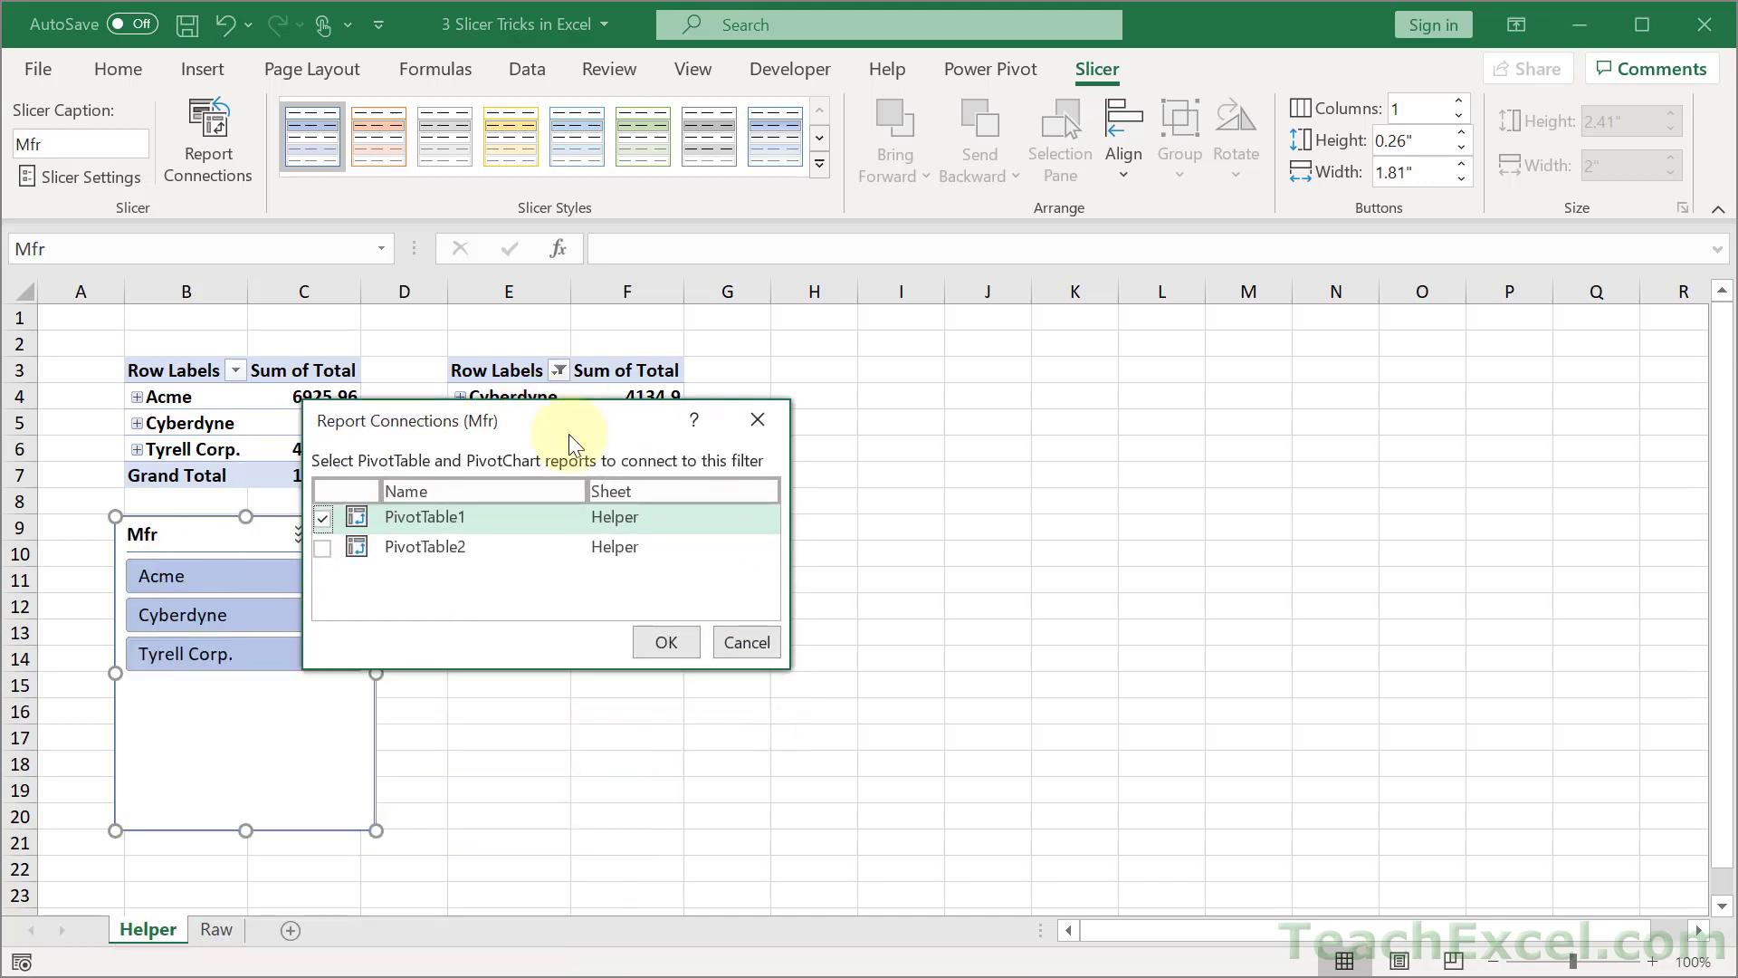
{"action": "mouse_move", "coordinate": [628, 496]}
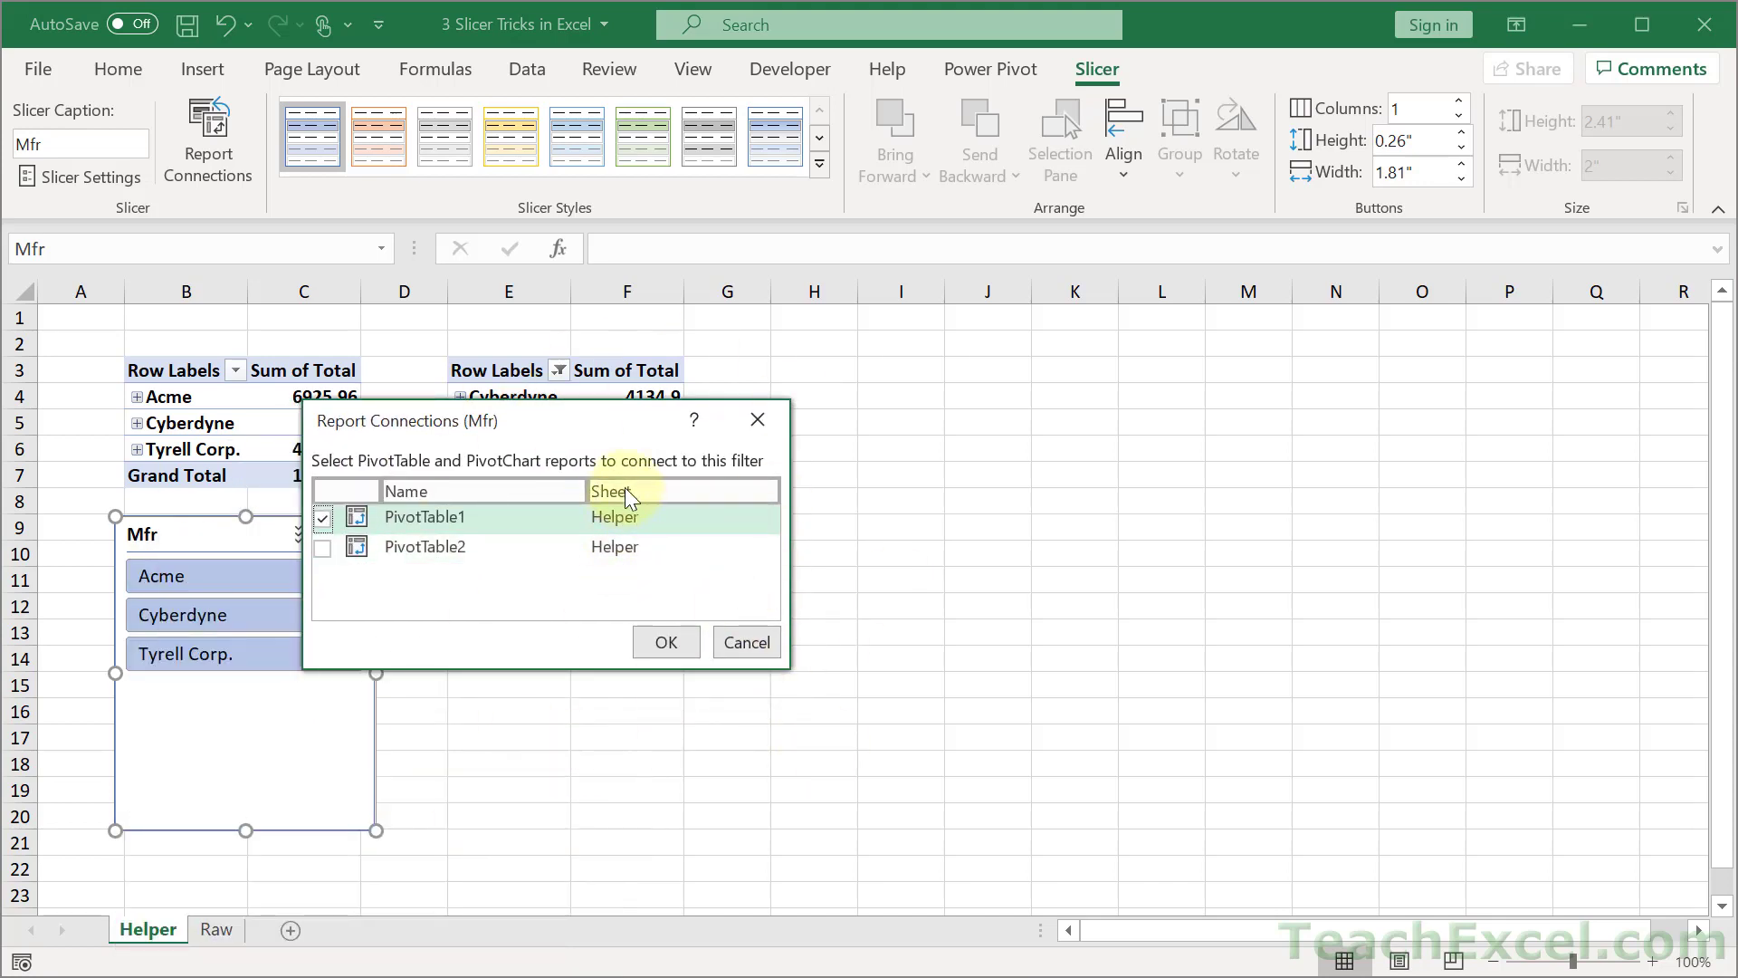
{"action": "mouse_move", "coordinate": [646, 581]}
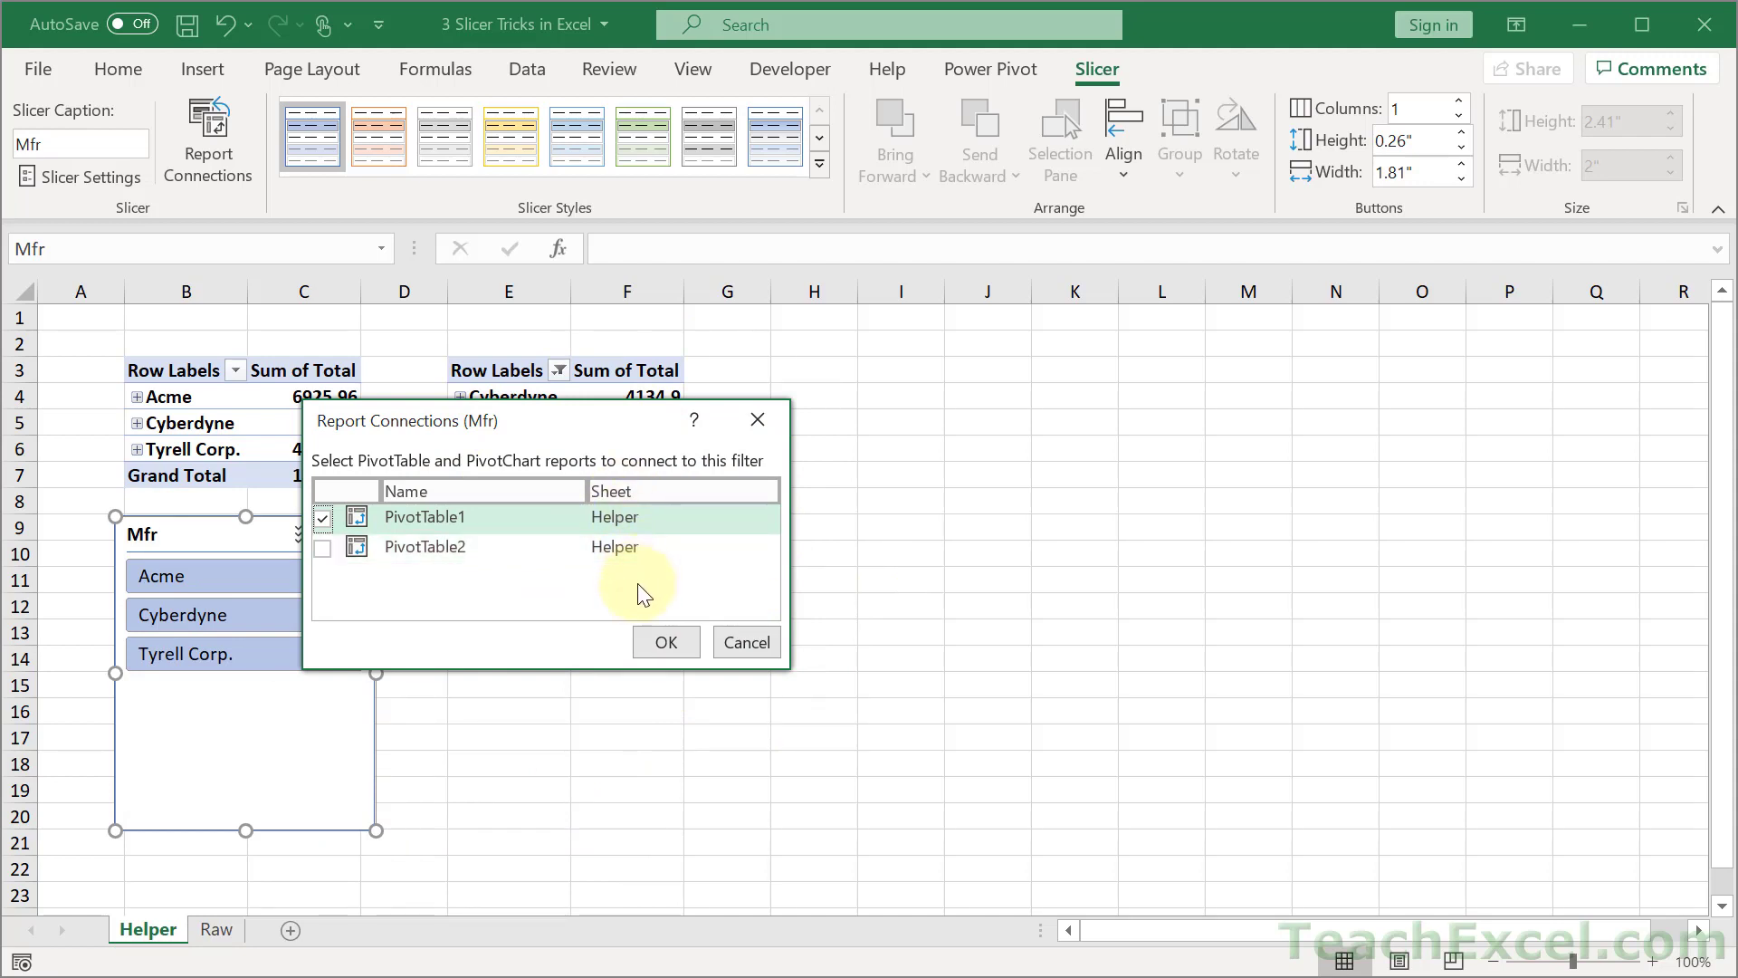
{"action": "mouse_move", "coordinate": [487, 552]}
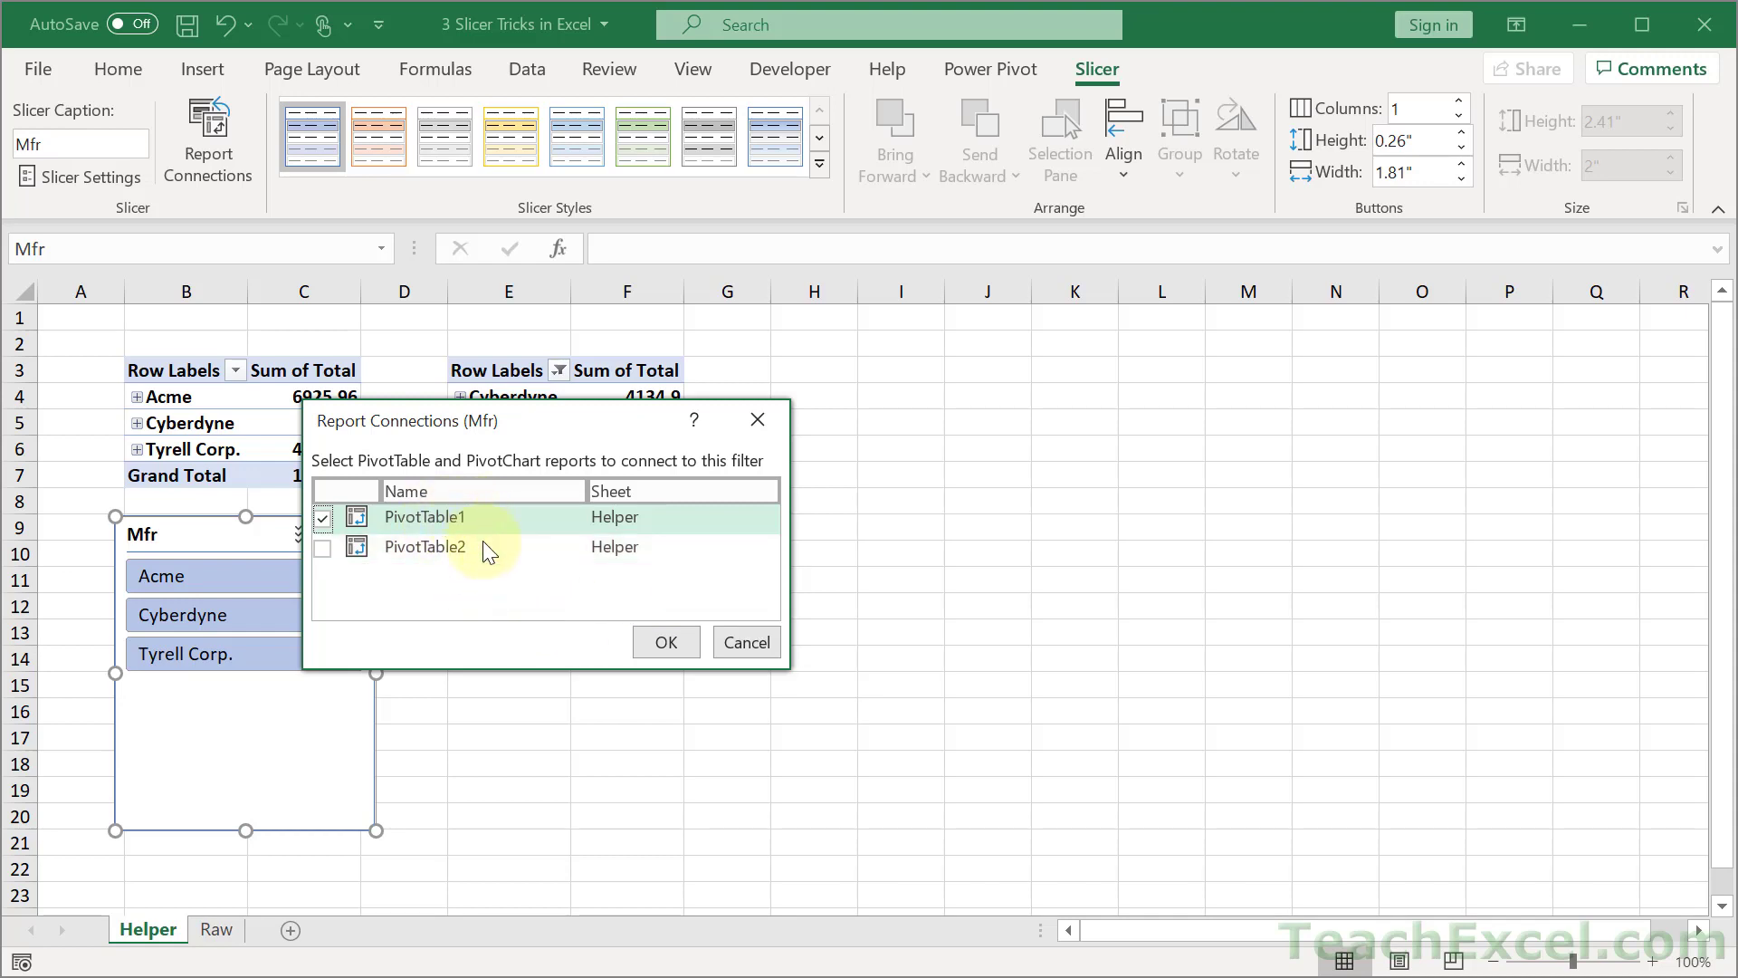
{"action": "mouse_move", "coordinate": [476, 616]}
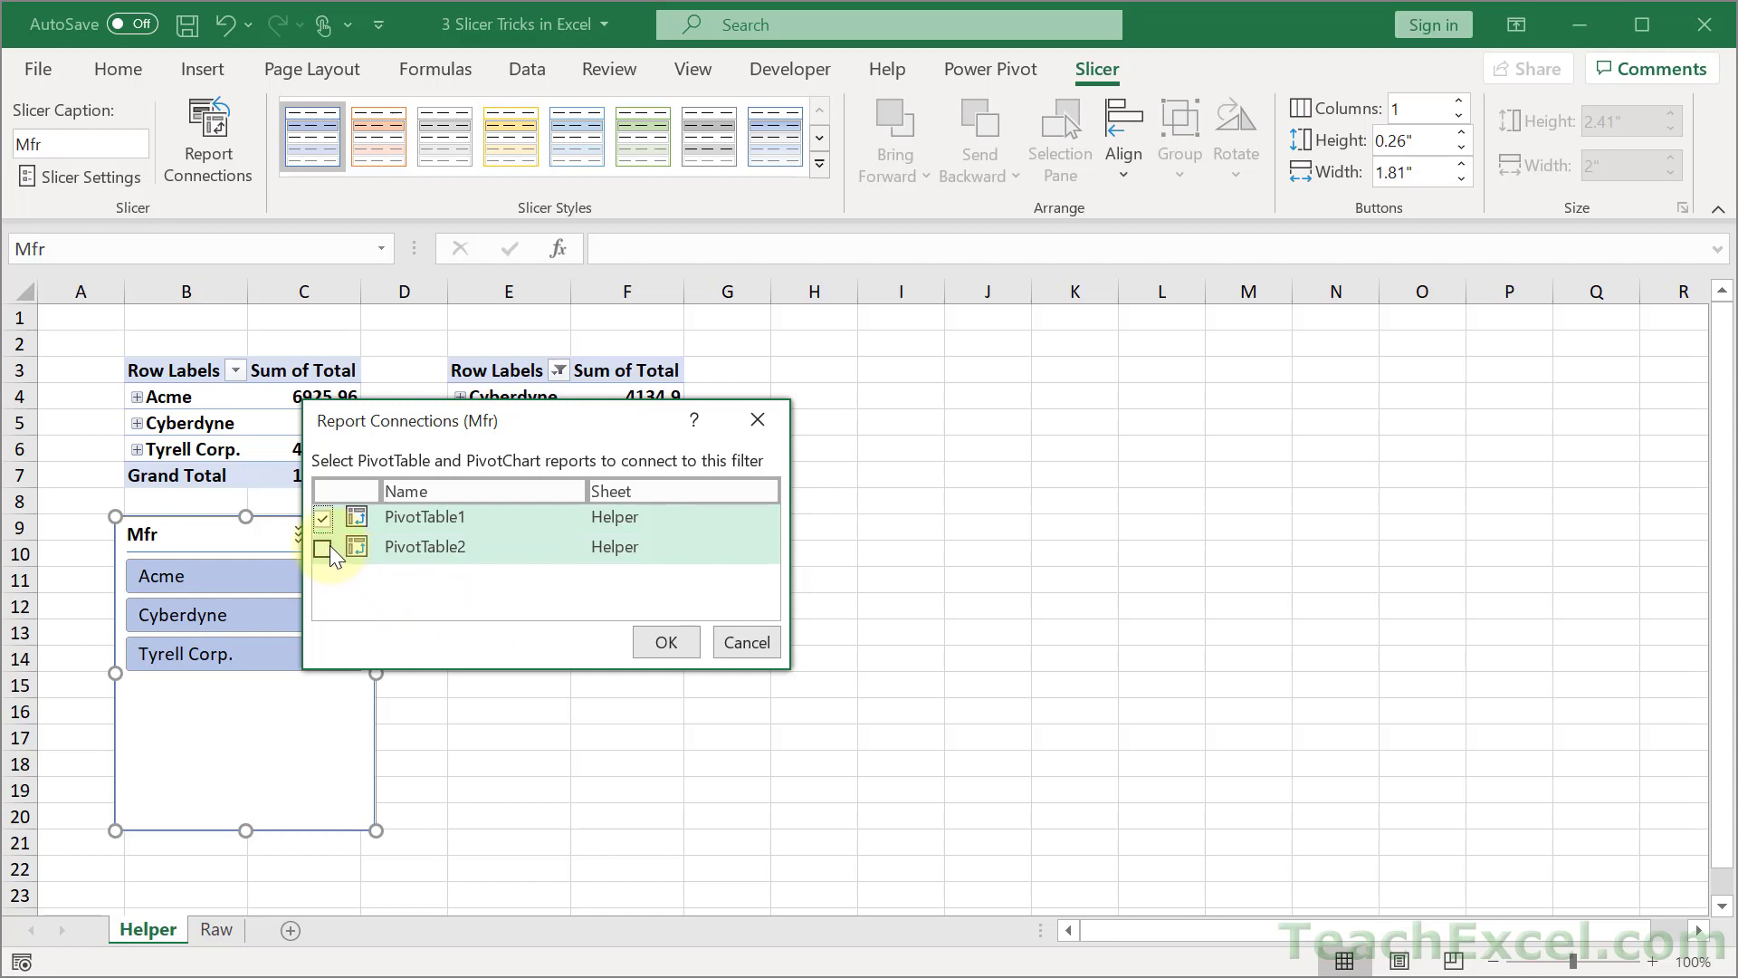
{"action": "left_click", "coordinate": [322, 547]}
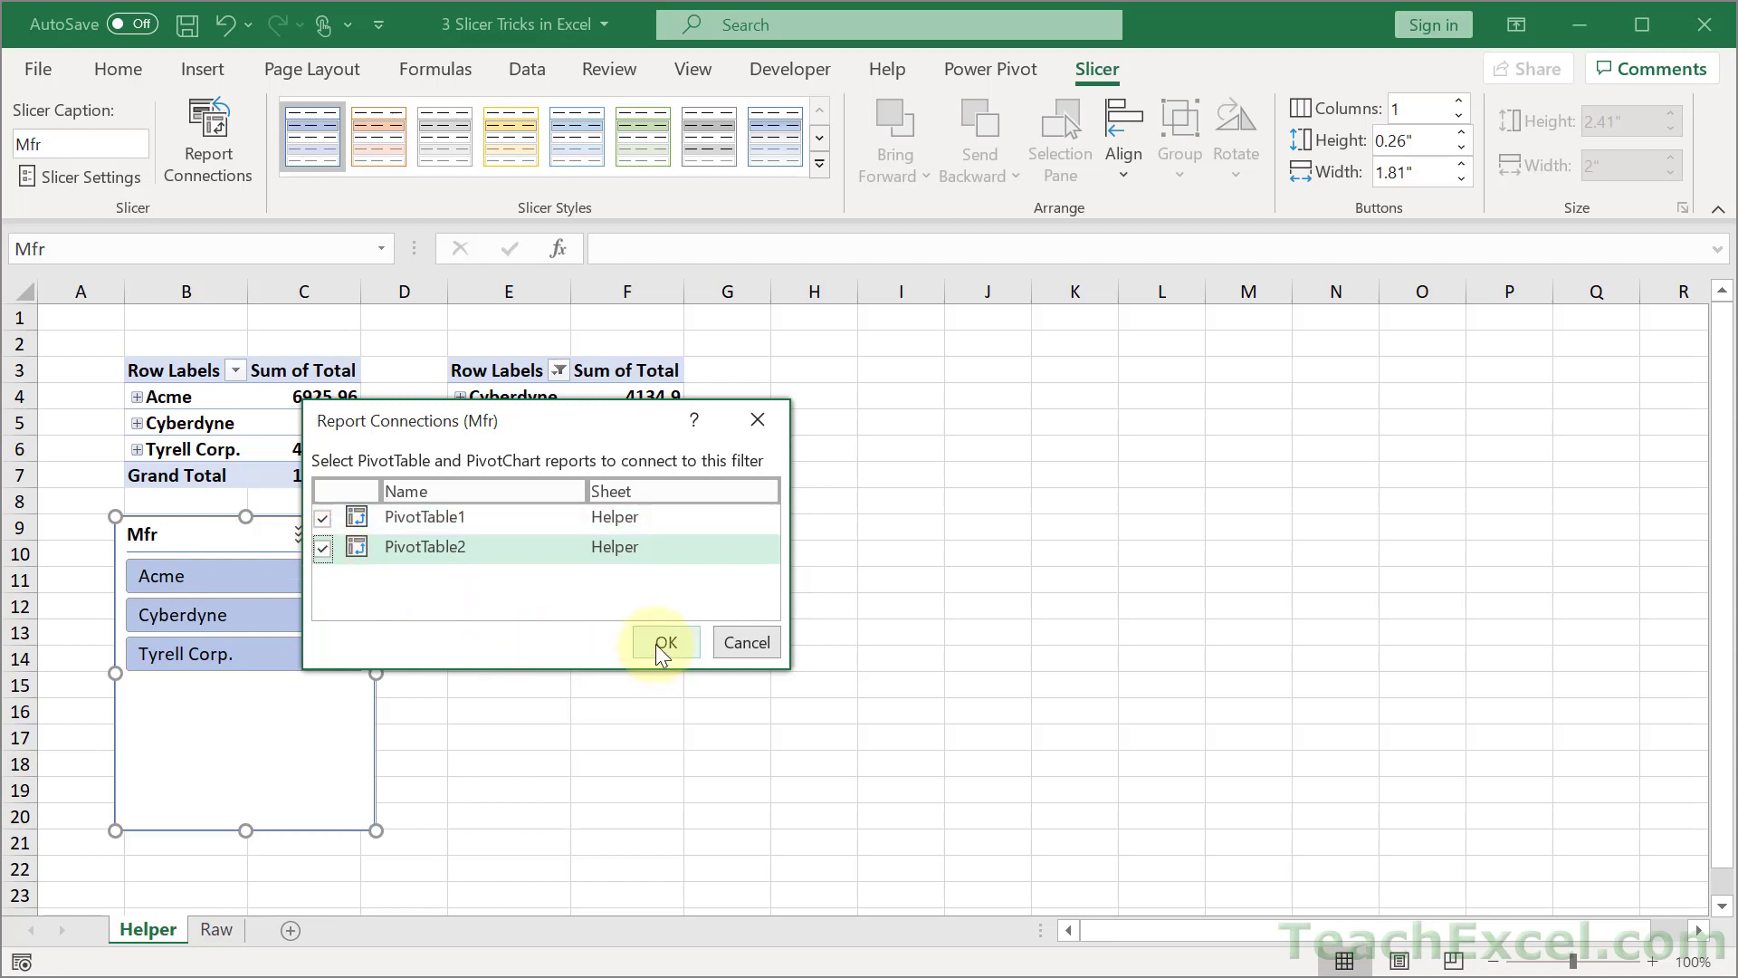
{"action": "left_click", "coordinate": [663, 642]}
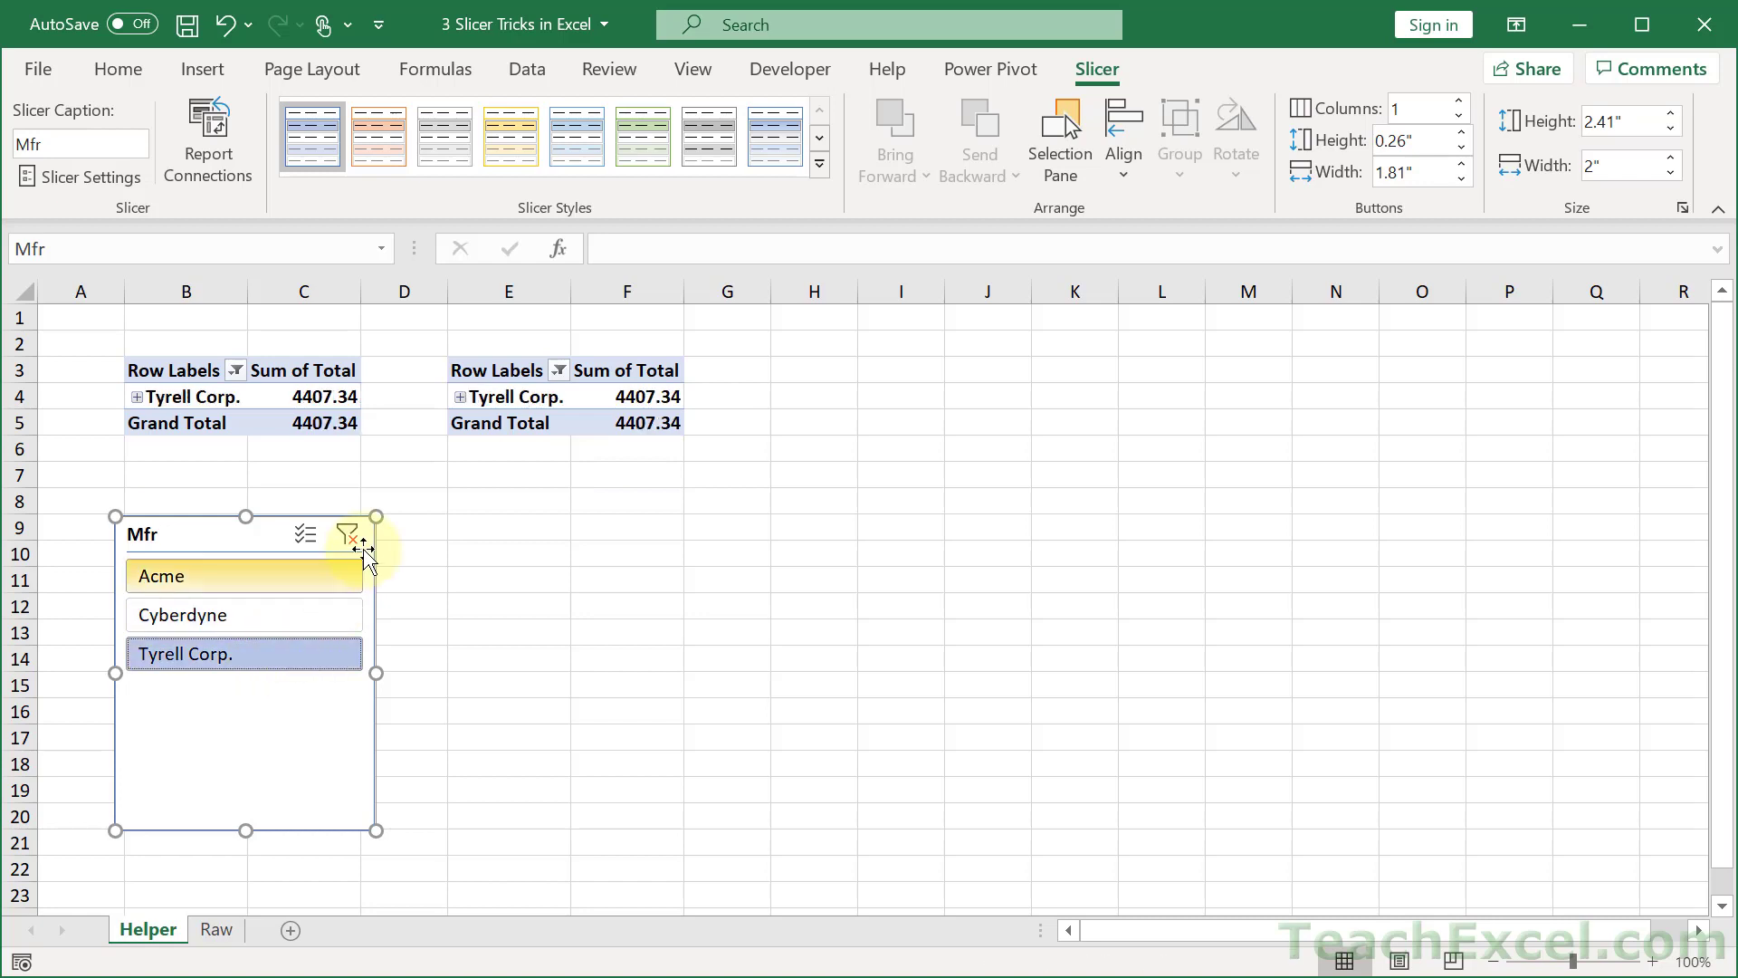
Clear the Mfr slicer filter so both pivot tables list all three manufacturers again.
{"action": "left_click", "coordinate": [351, 533]}
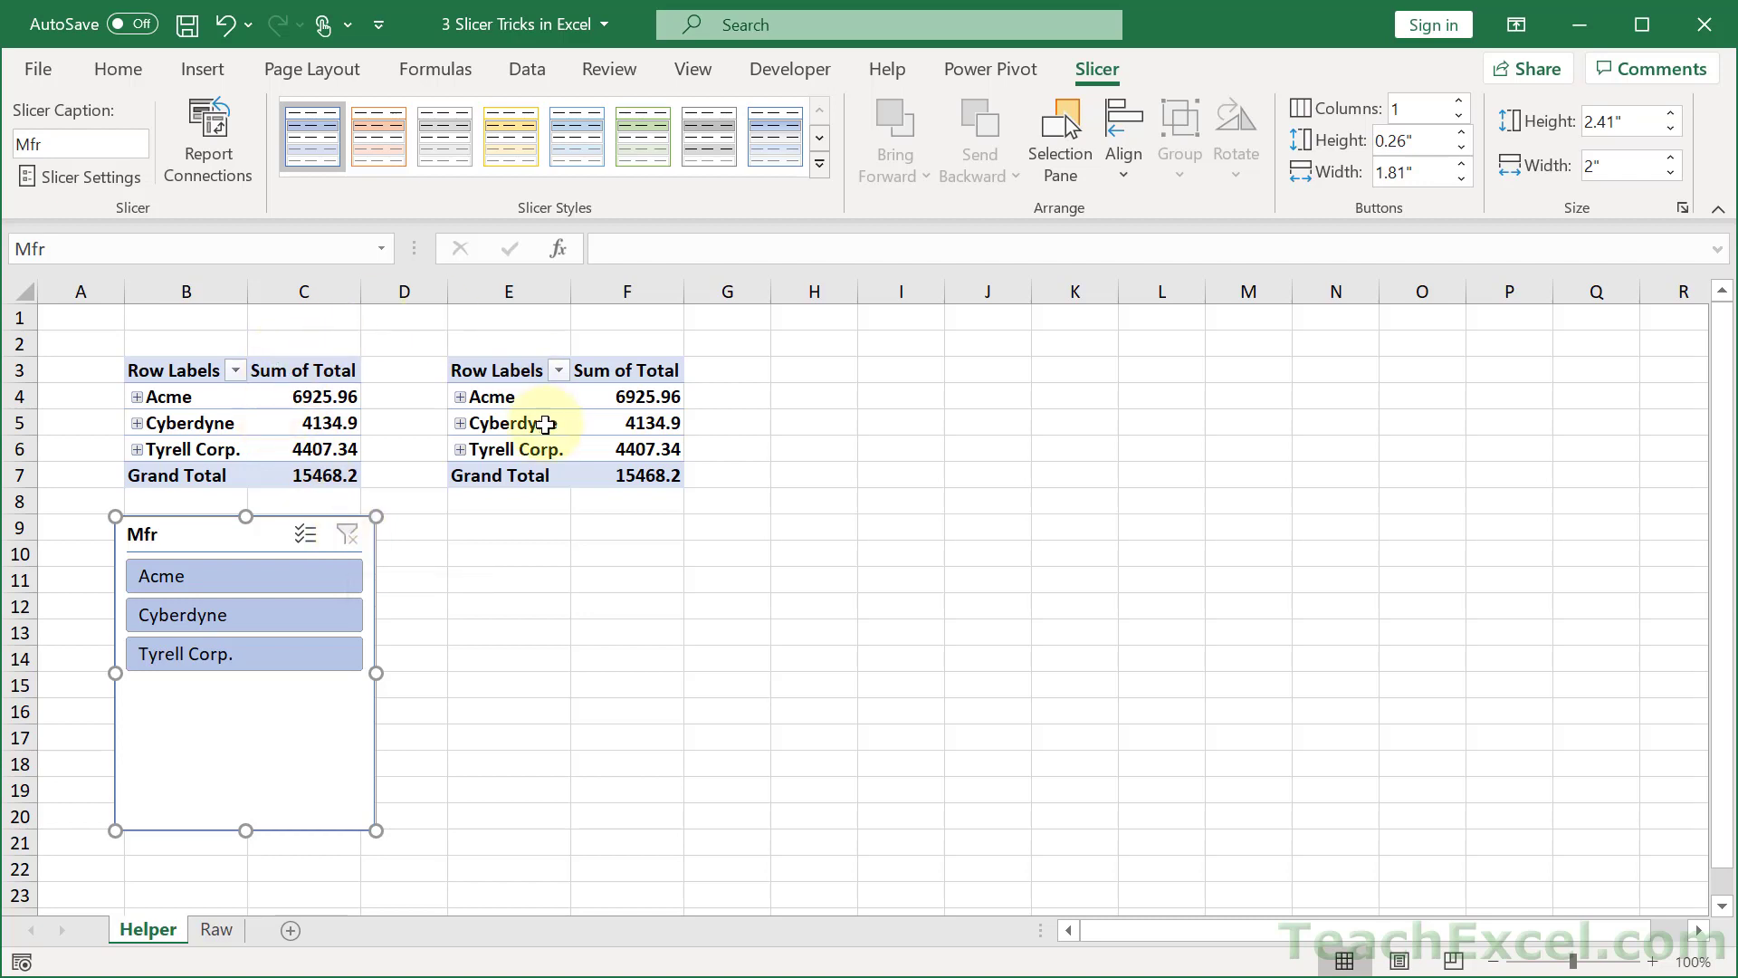
{"action": "mouse_move", "coordinate": [516, 424]}
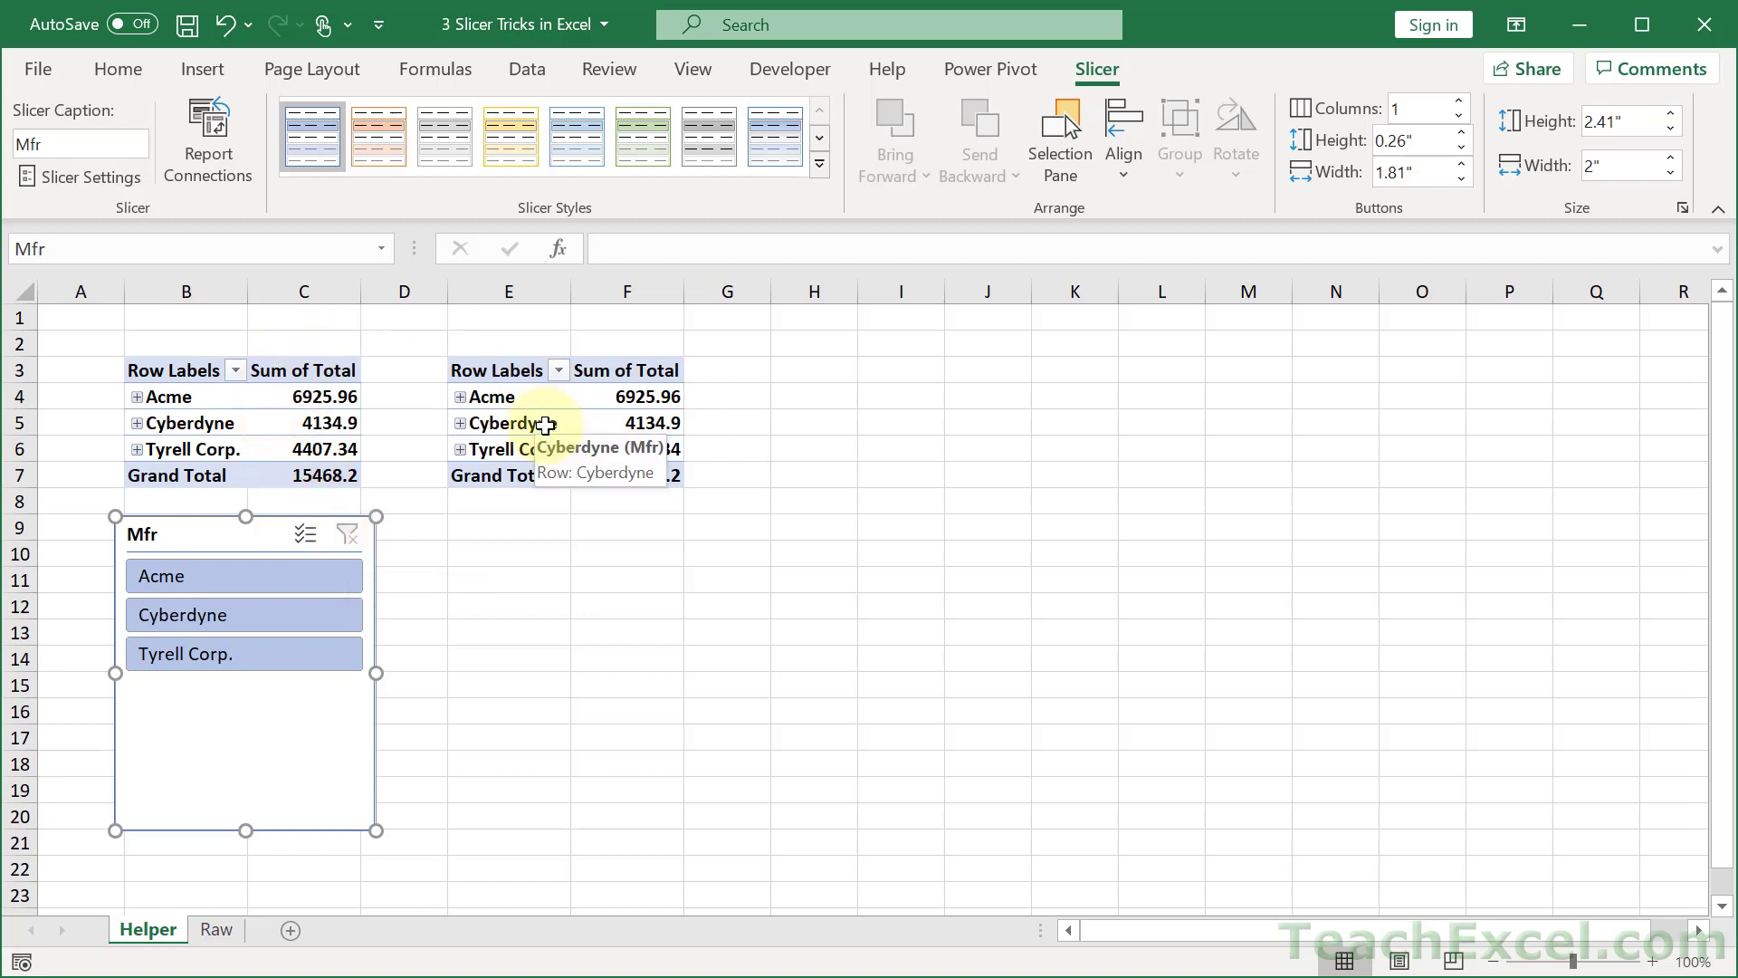
{"action": "mouse_move", "coordinate": [432, 432]}
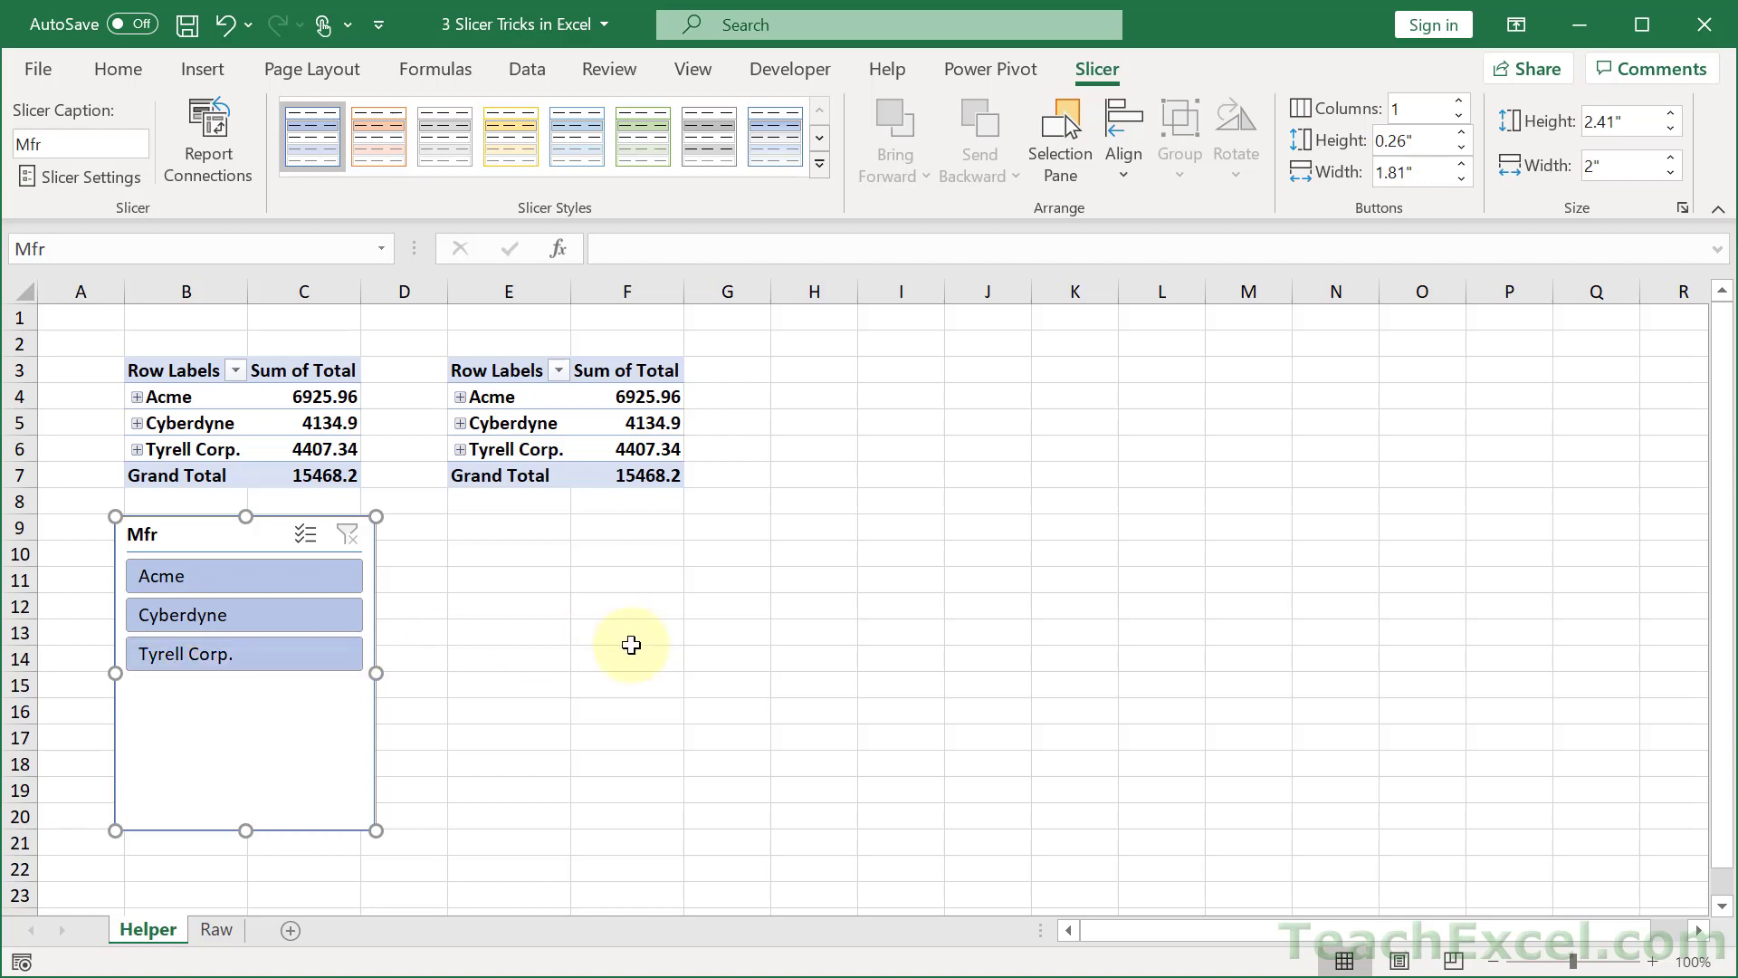
{"action": "mouse_move", "coordinate": [204, 576]}
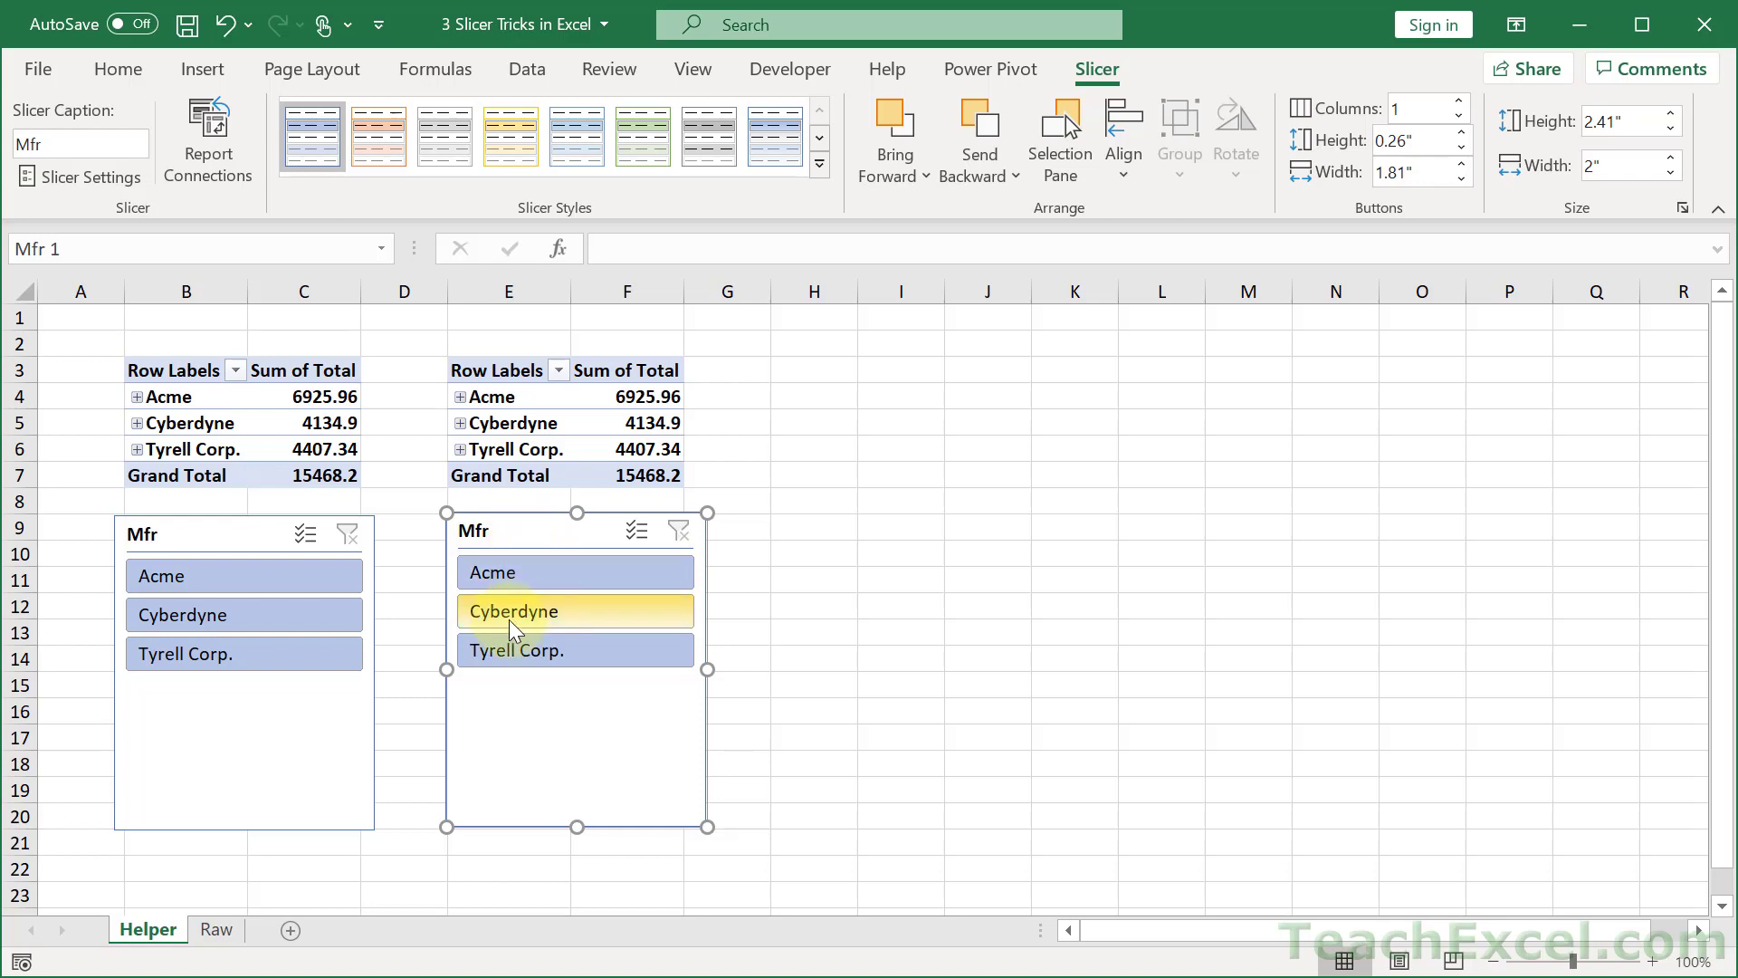
Filter to Cyberdyne from the second slicer, clear it, then filter to Cyberdyne from the first slicer.
{"action": "left_click", "coordinate": [510, 610]}
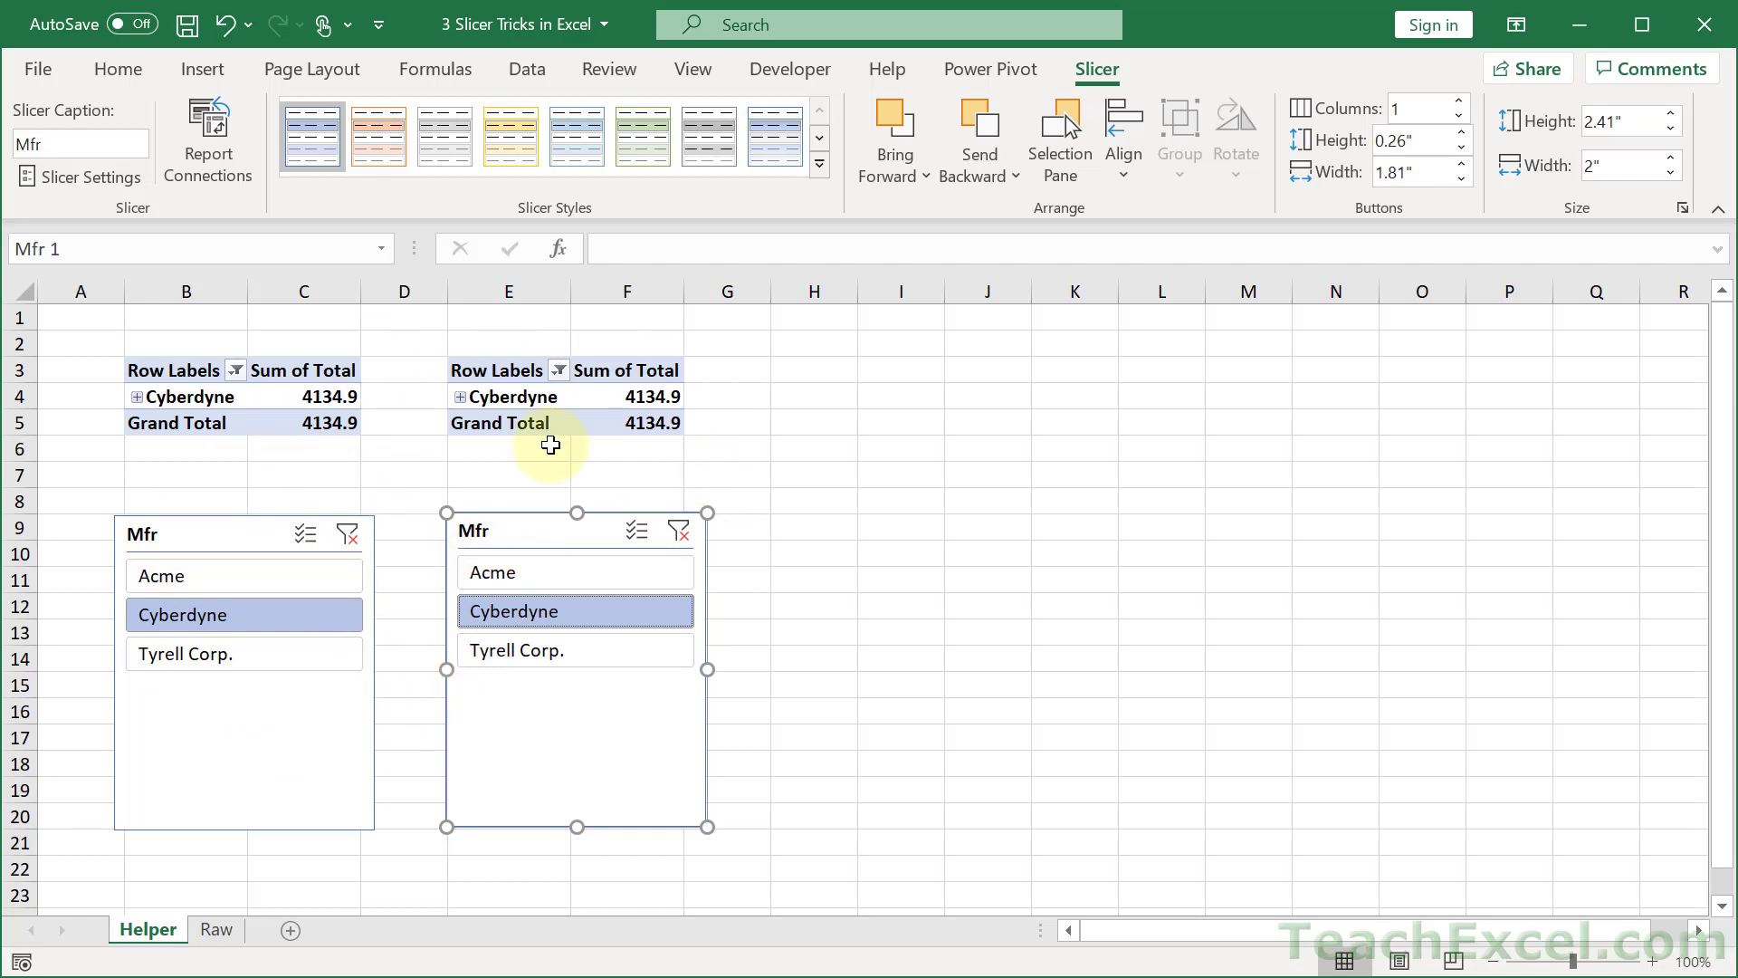
{"action": "left_click", "coordinate": [161, 576]}
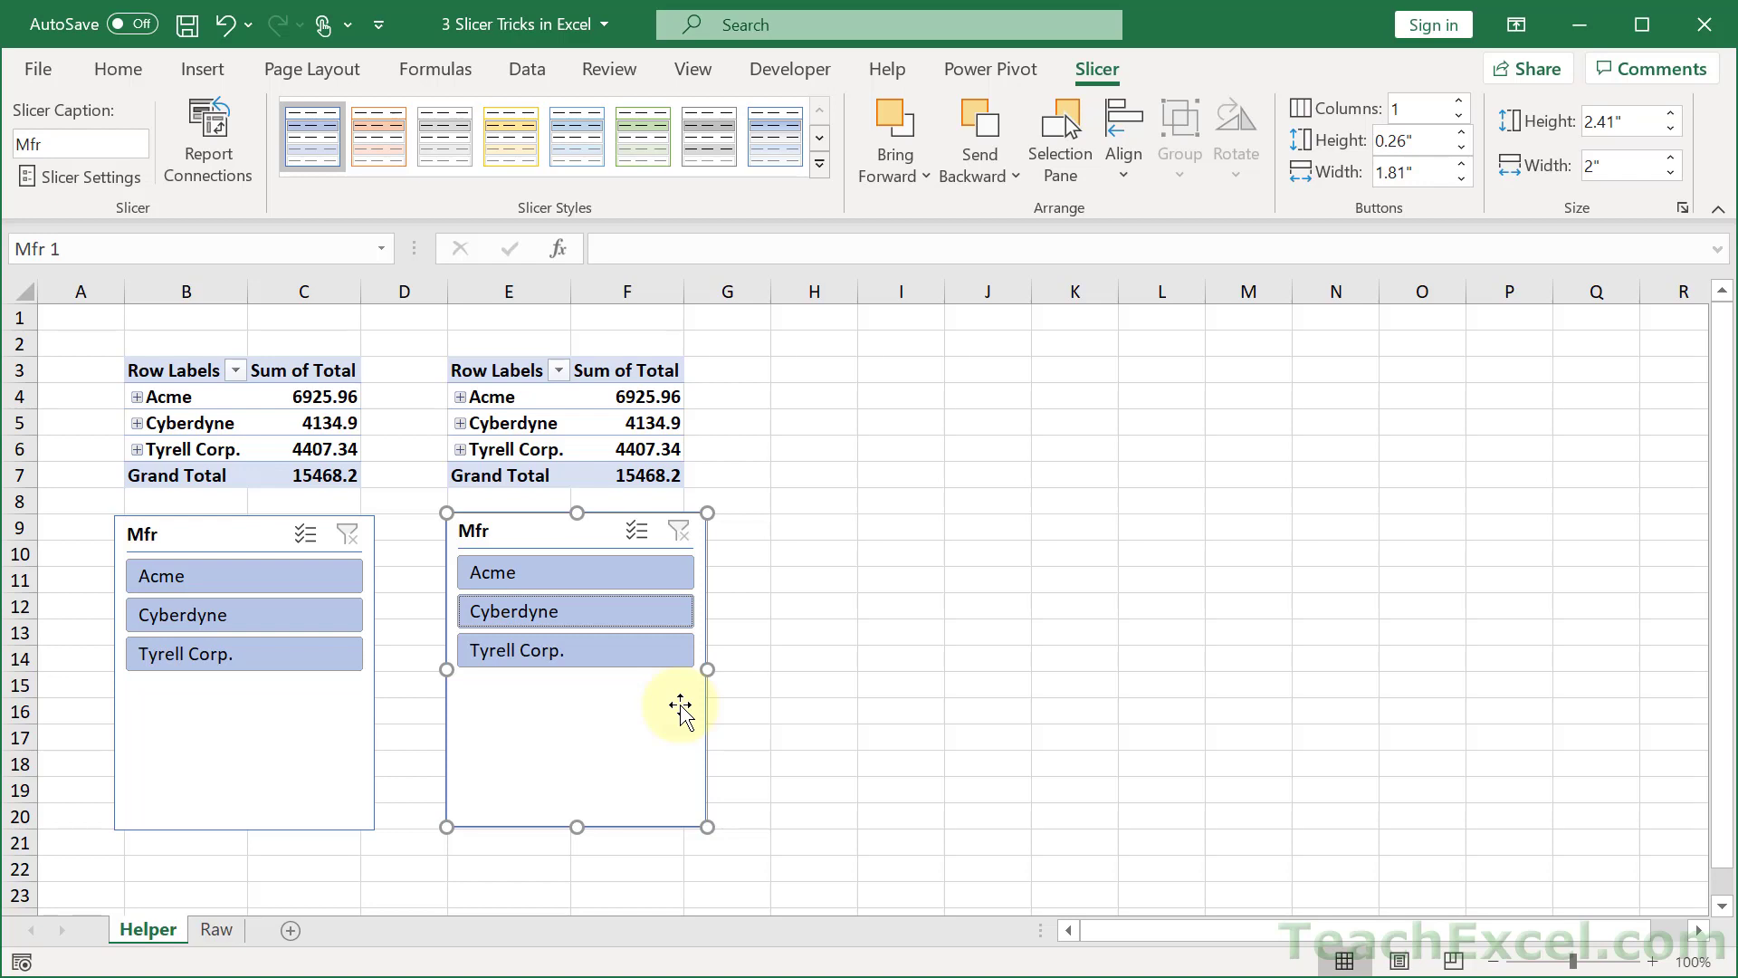
{"action": "mouse_move", "coordinate": [469, 784]}
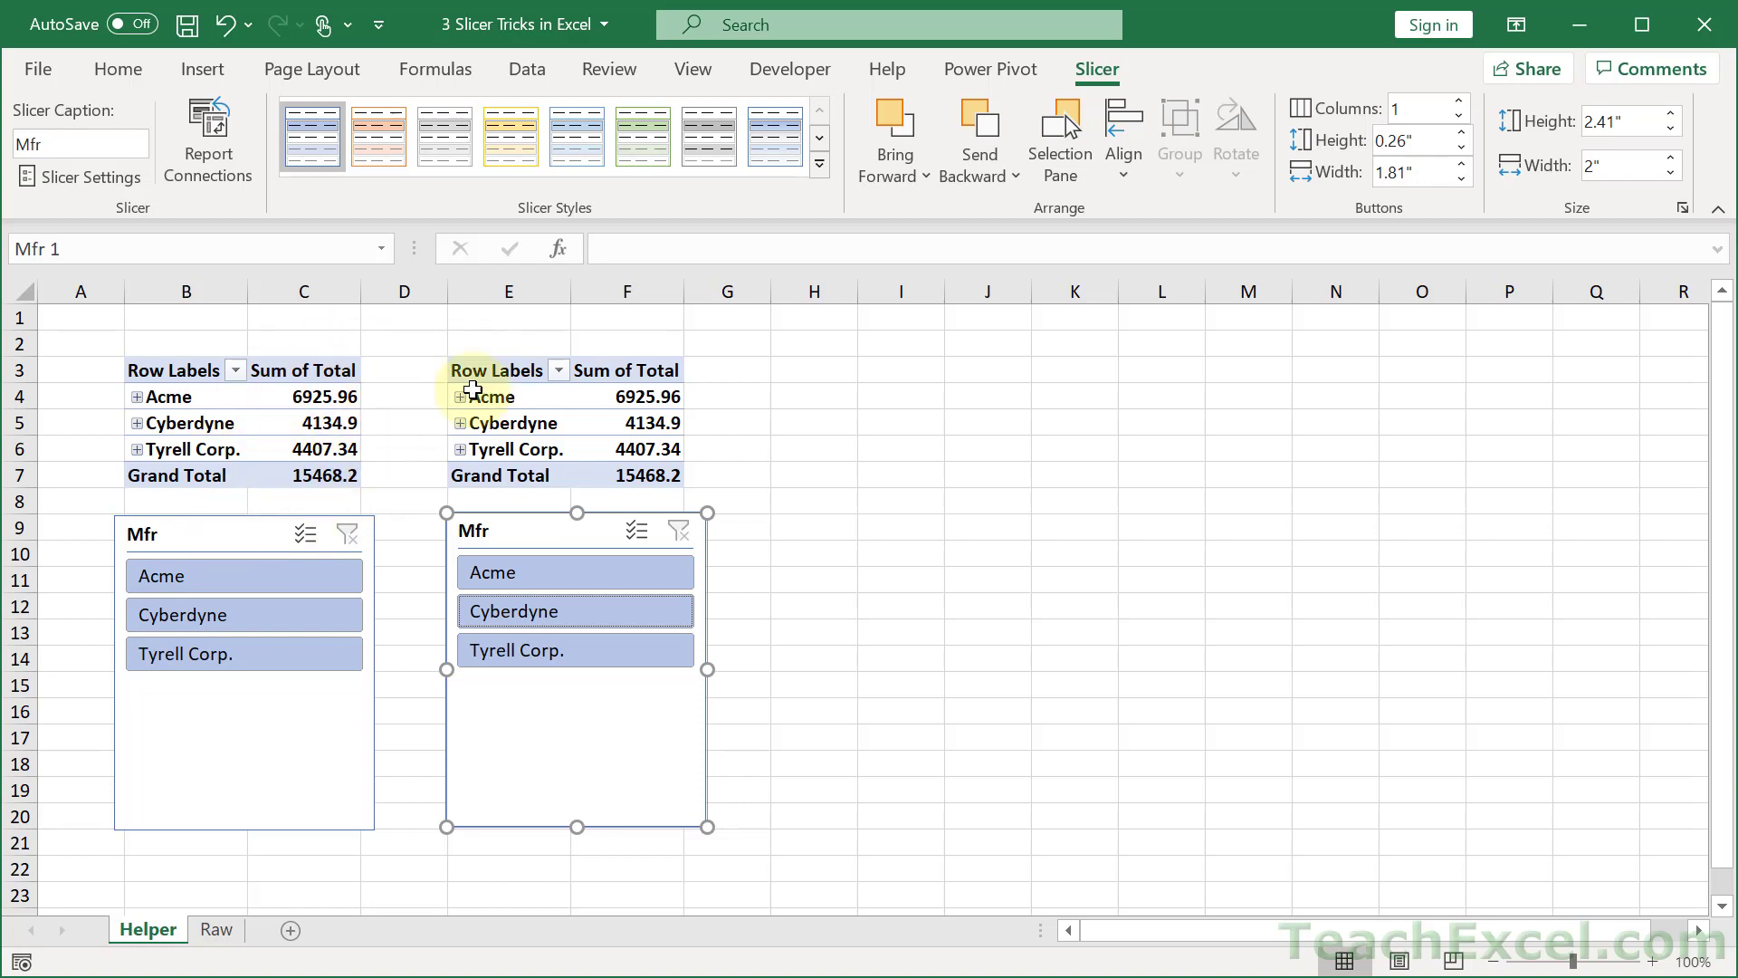
{"action": "mouse_move", "coordinate": [374, 467]}
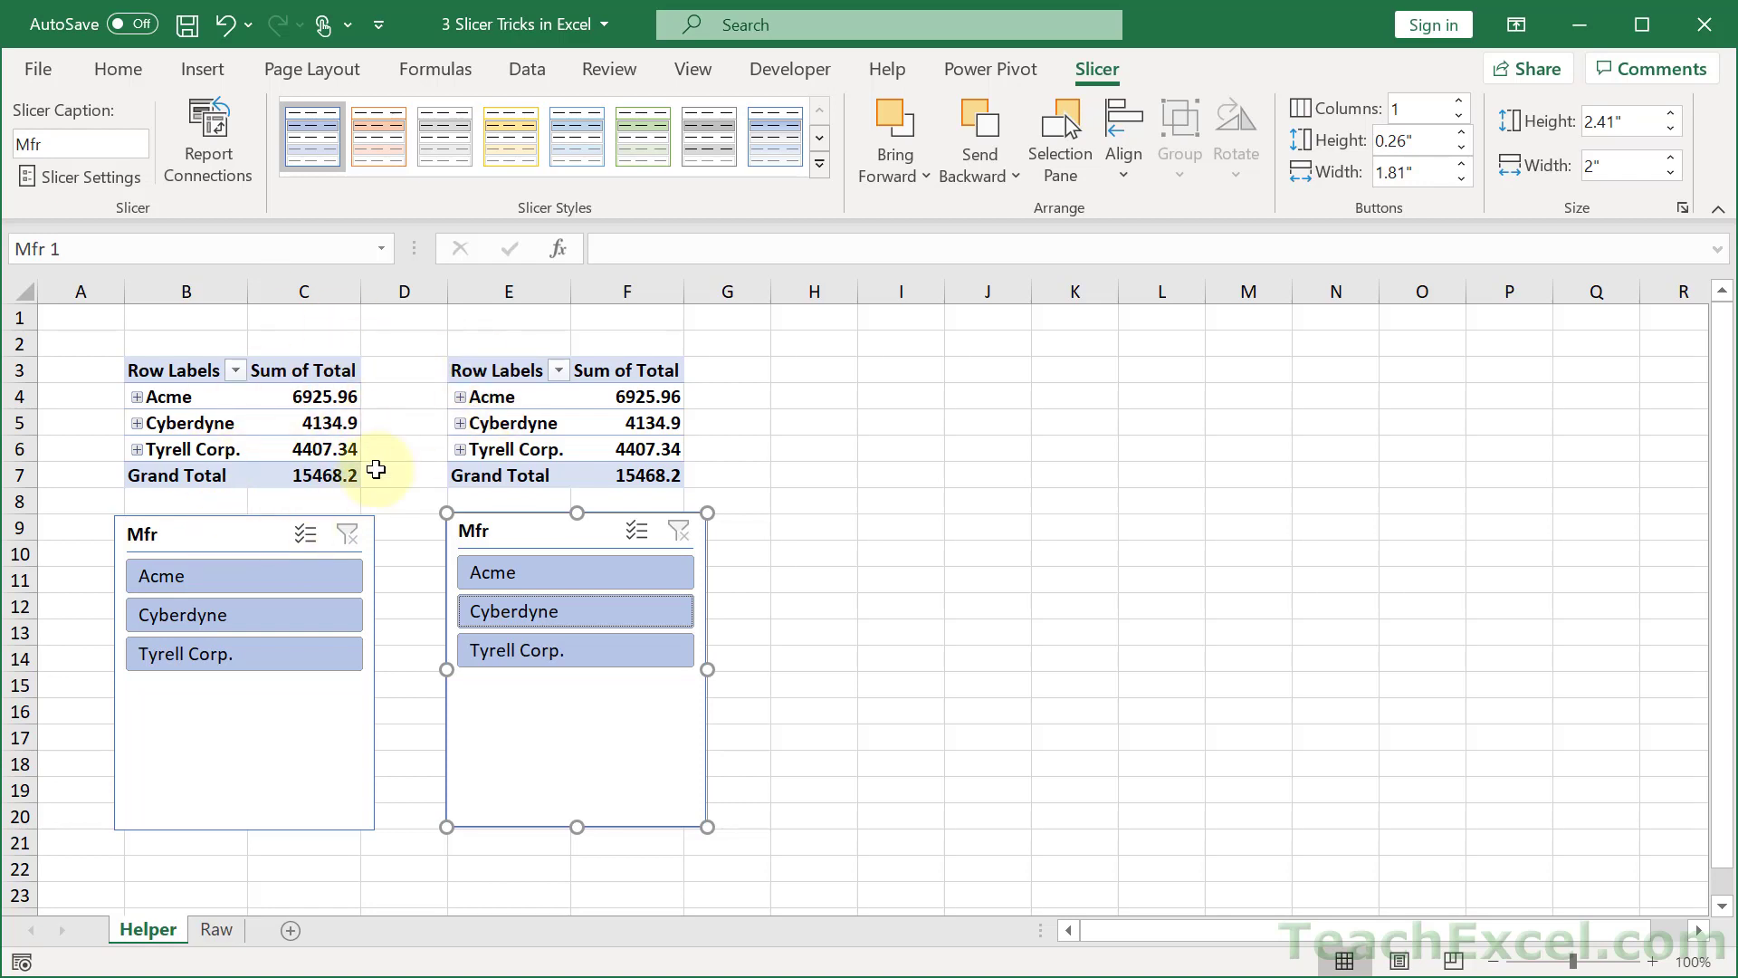
{"action": "mouse_move", "coordinate": [291, 460]}
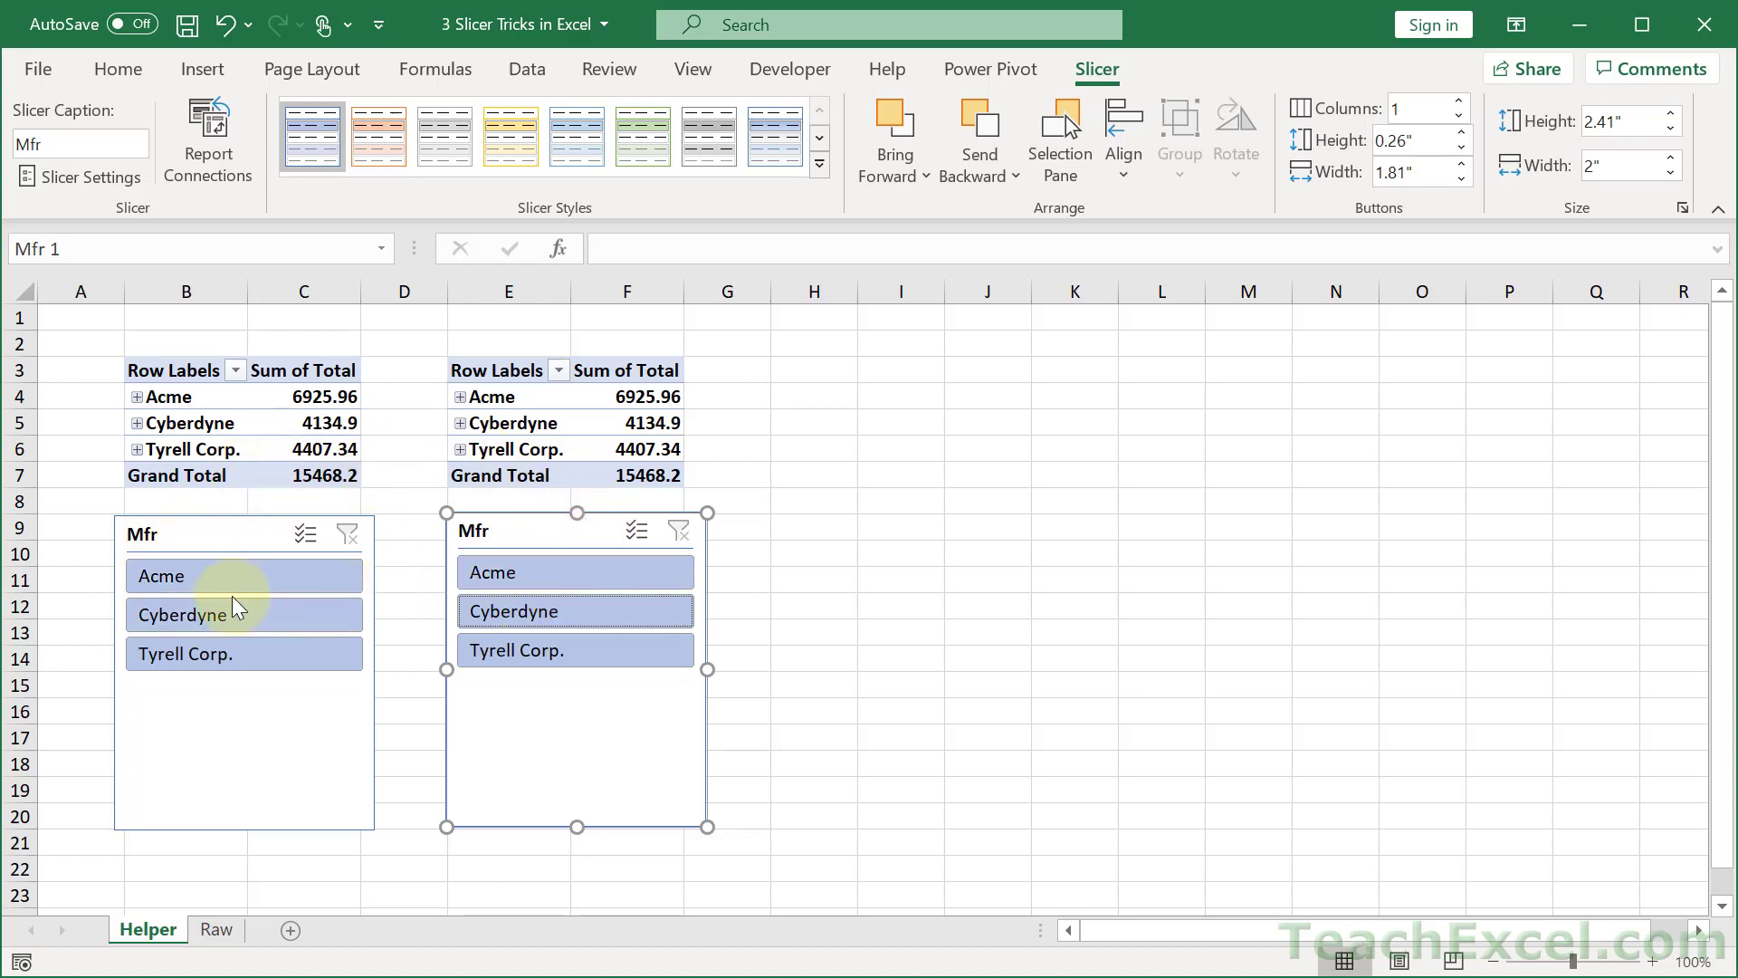
{"action": "left_click", "coordinate": [188, 614]}
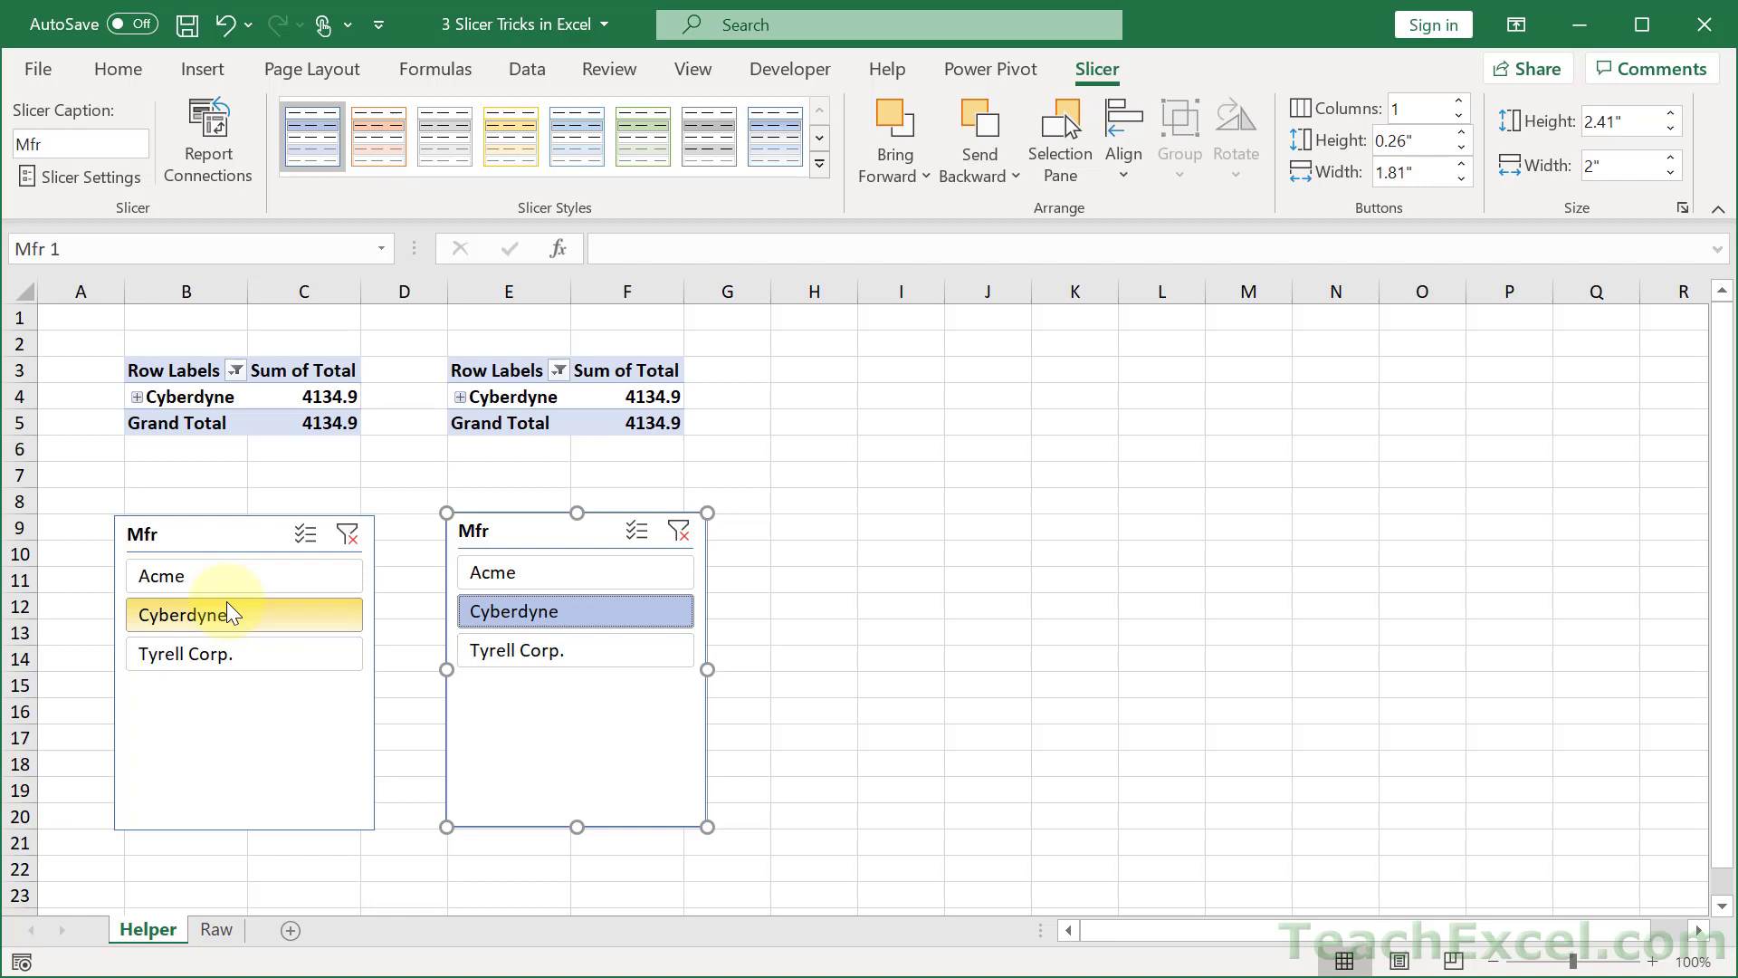
{"action": "mouse_move", "coordinate": [608, 767]}
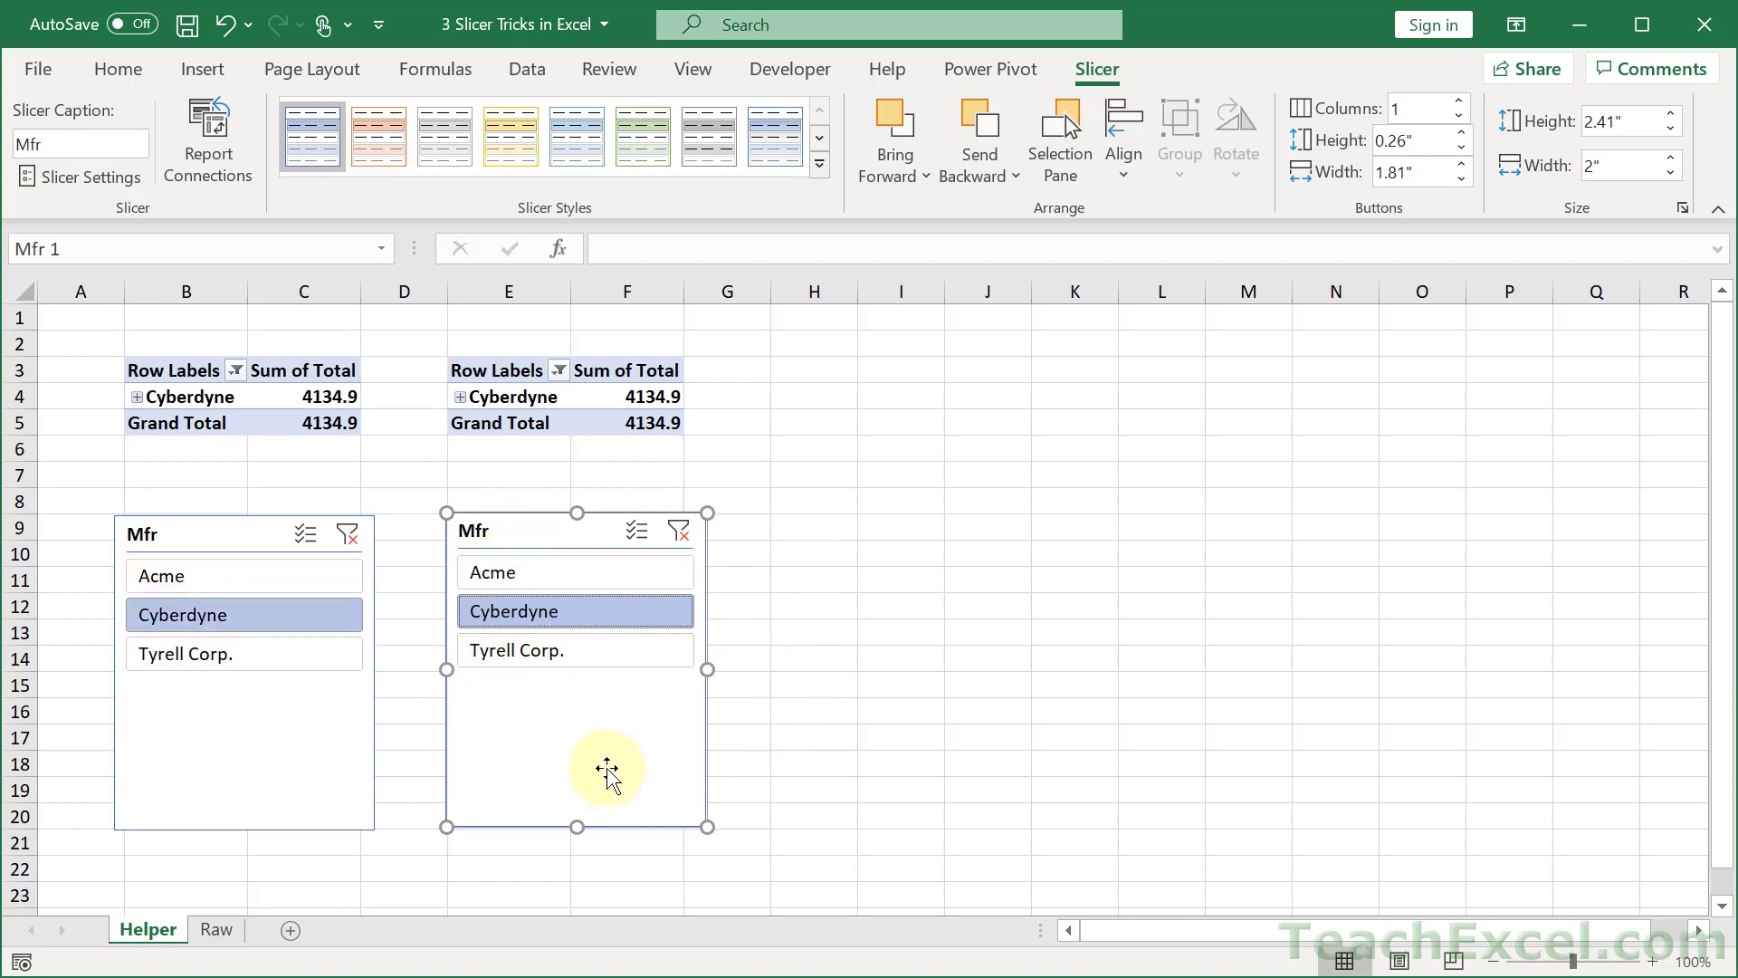
{"action": "mouse_move", "coordinate": [811, 582]}
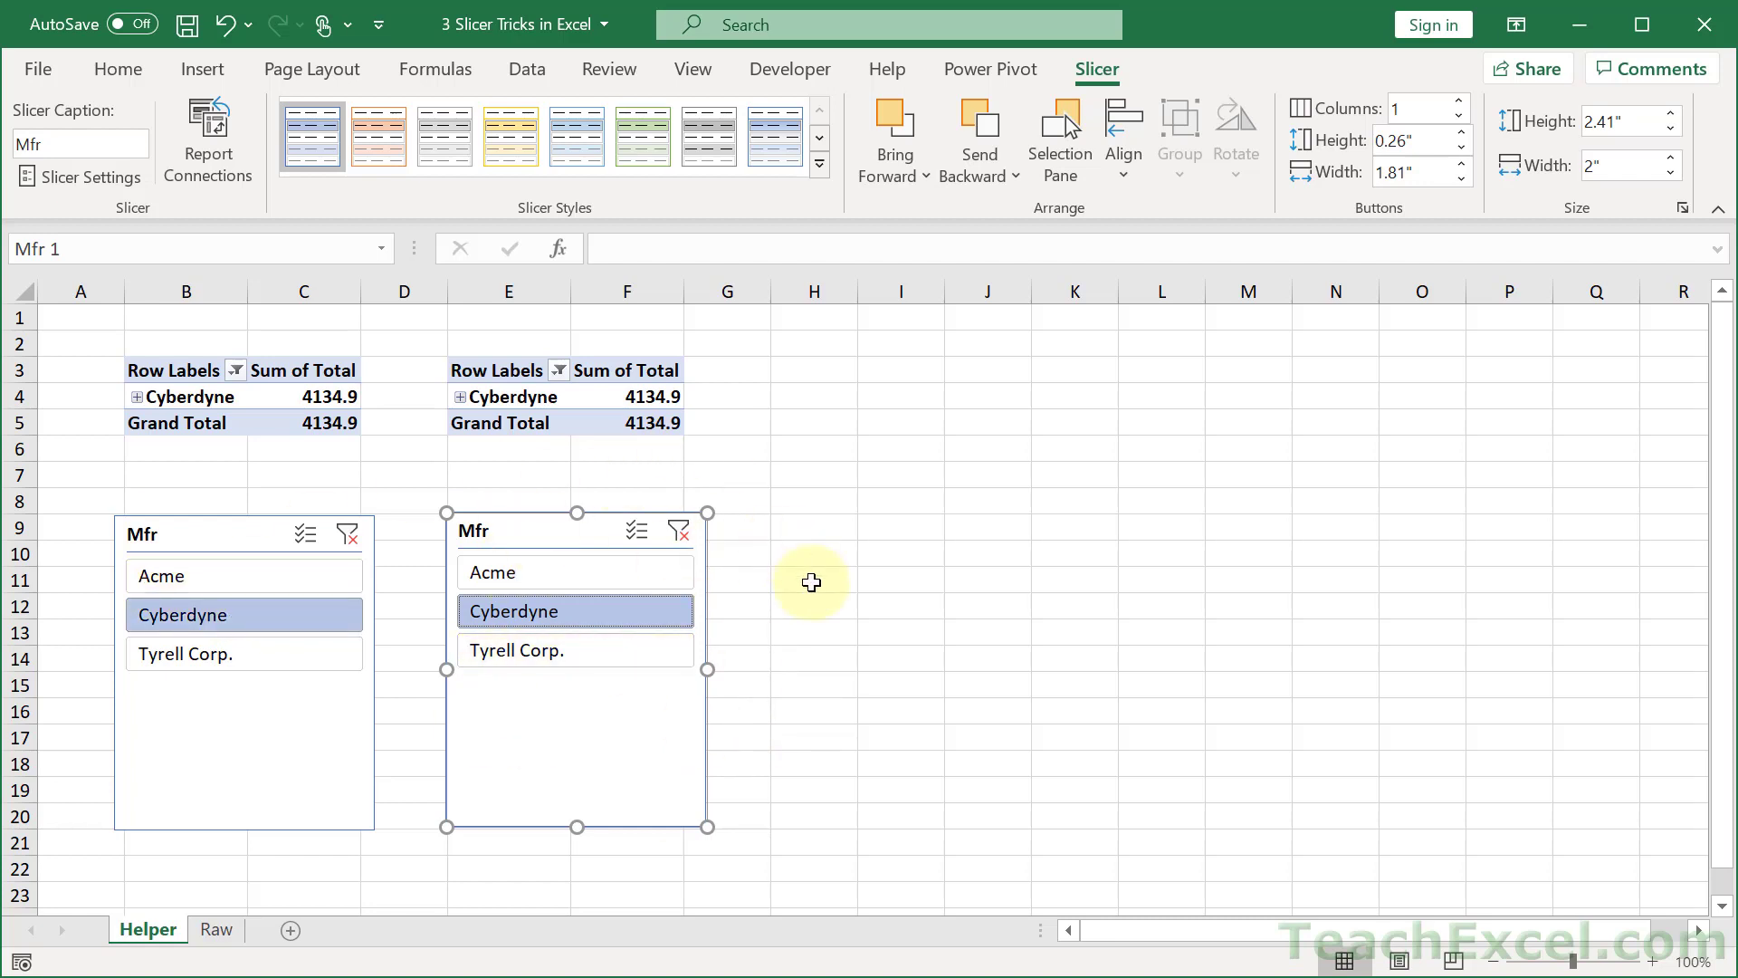
{"action": "mouse_move", "coordinate": [511, 539]}
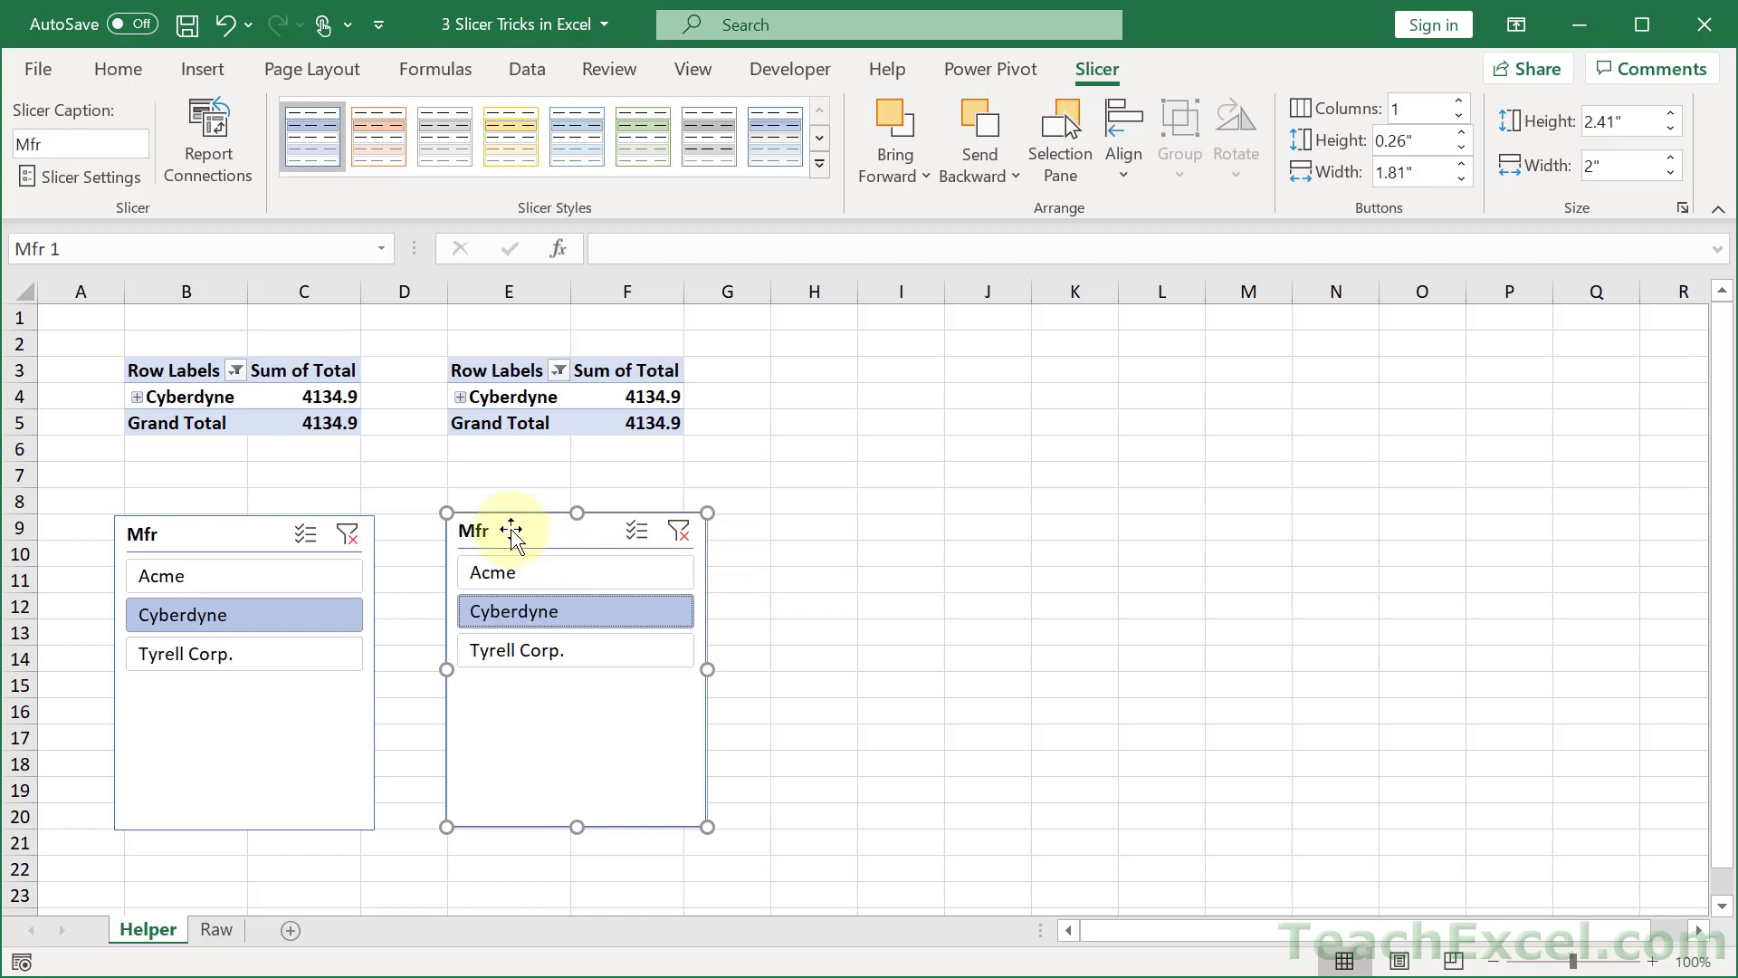
View the second Mfr slicer's Report Connections listing PivotTable1 and PivotTable2.
{"action": "right_click", "coordinate": [511, 531]}
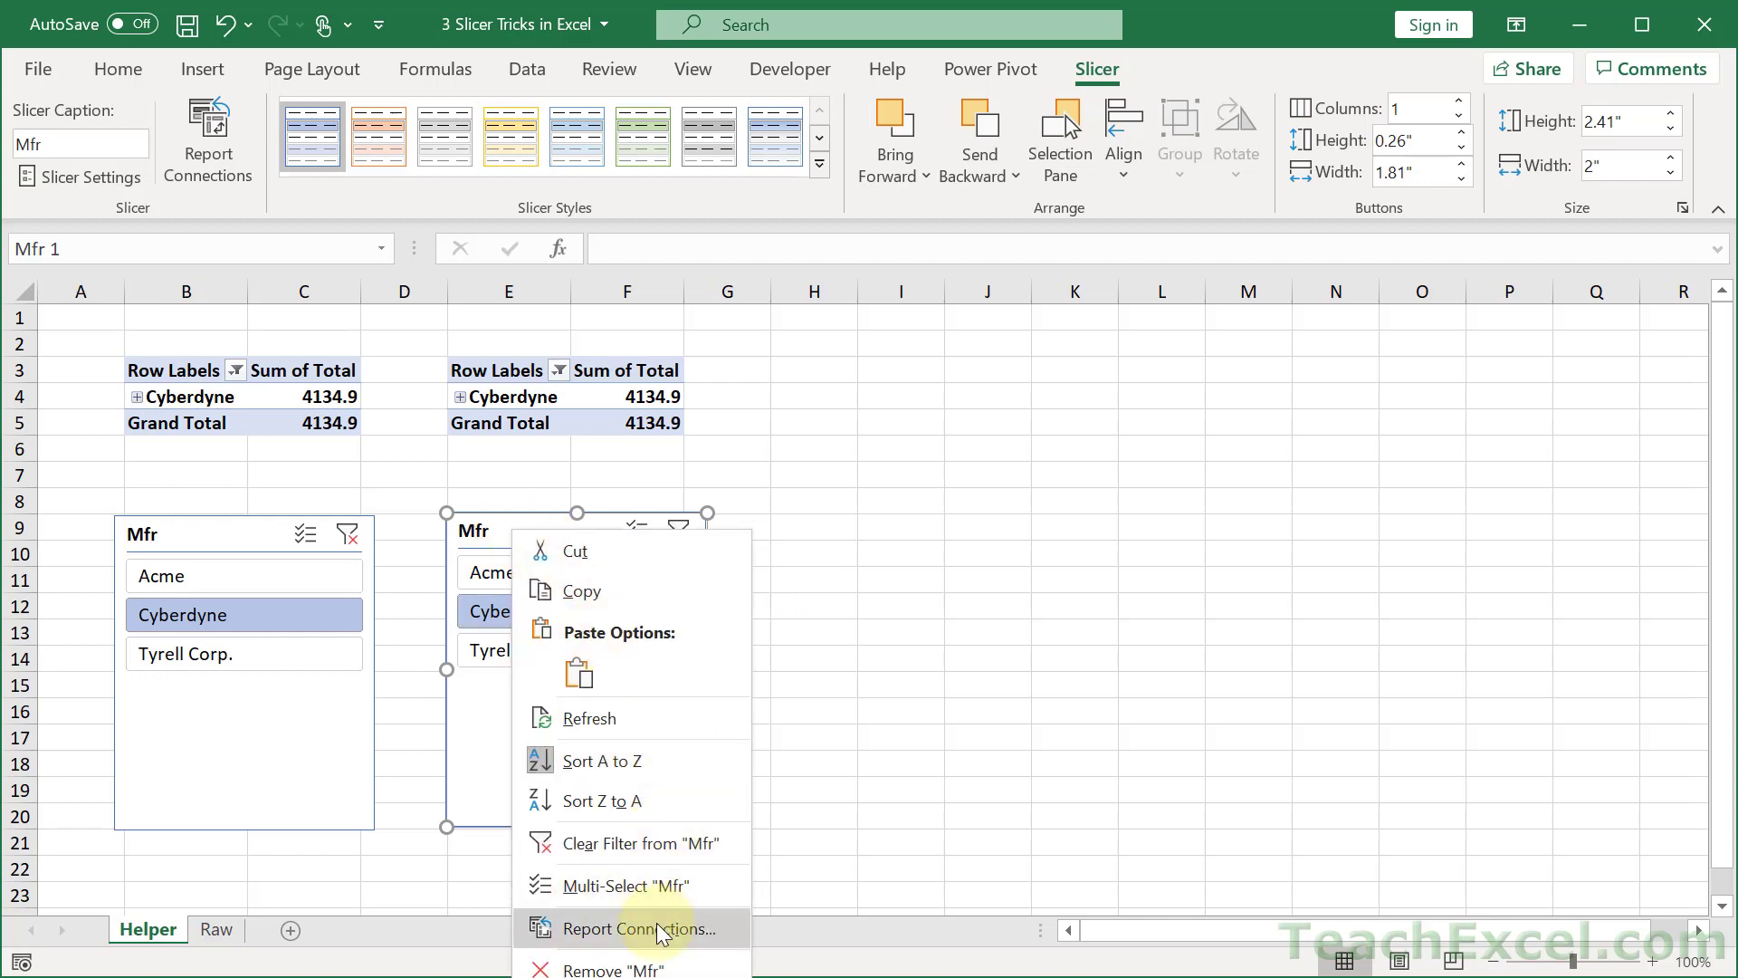
{"action": "left_click", "coordinate": [629, 927]}
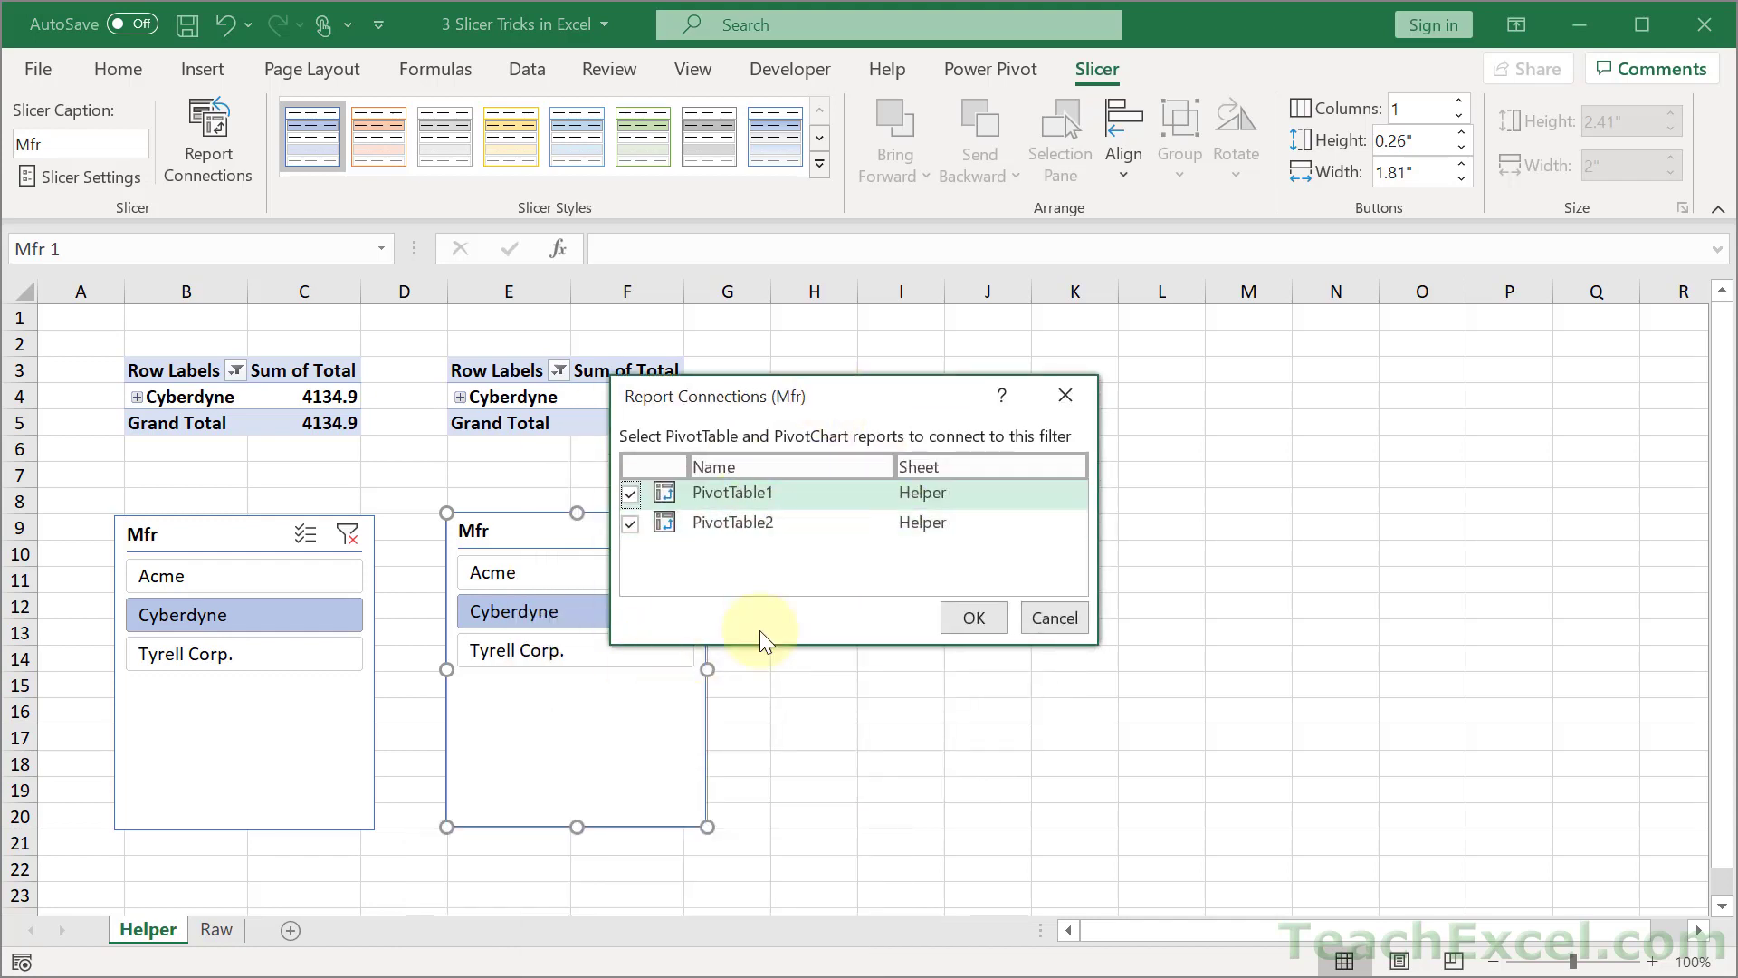
{"action": "mouse_move", "coordinate": [548, 432]}
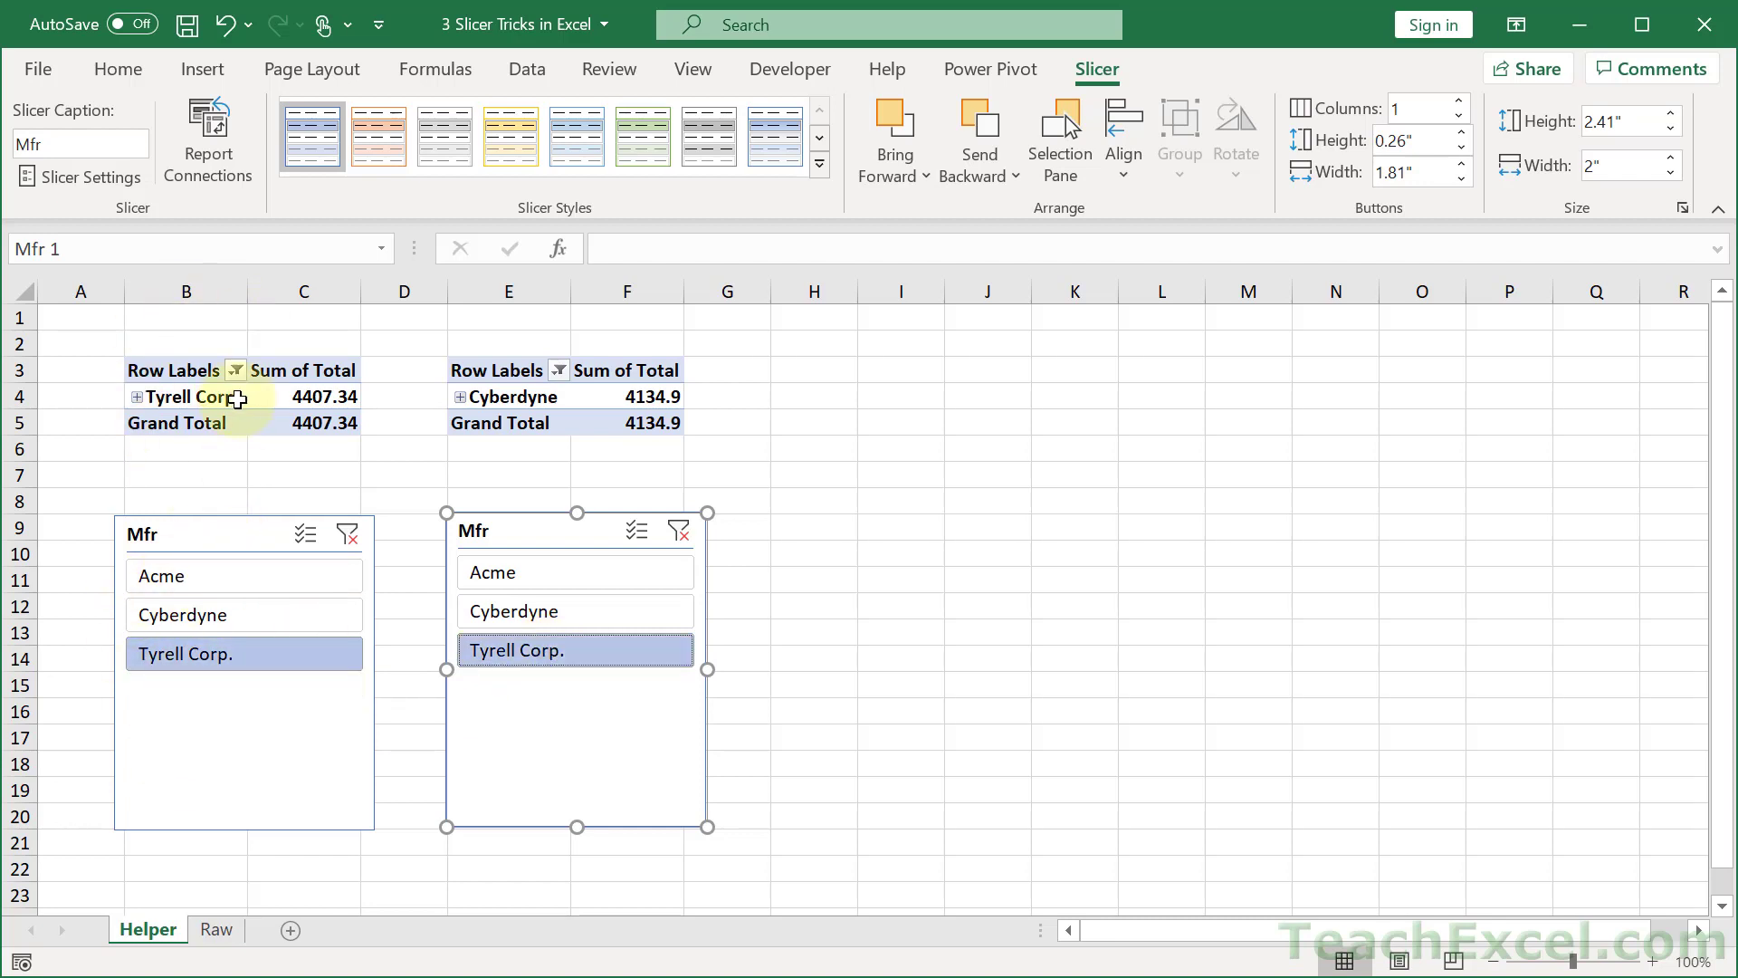
{"action": "mouse_move", "coordinate": [729, 356]}
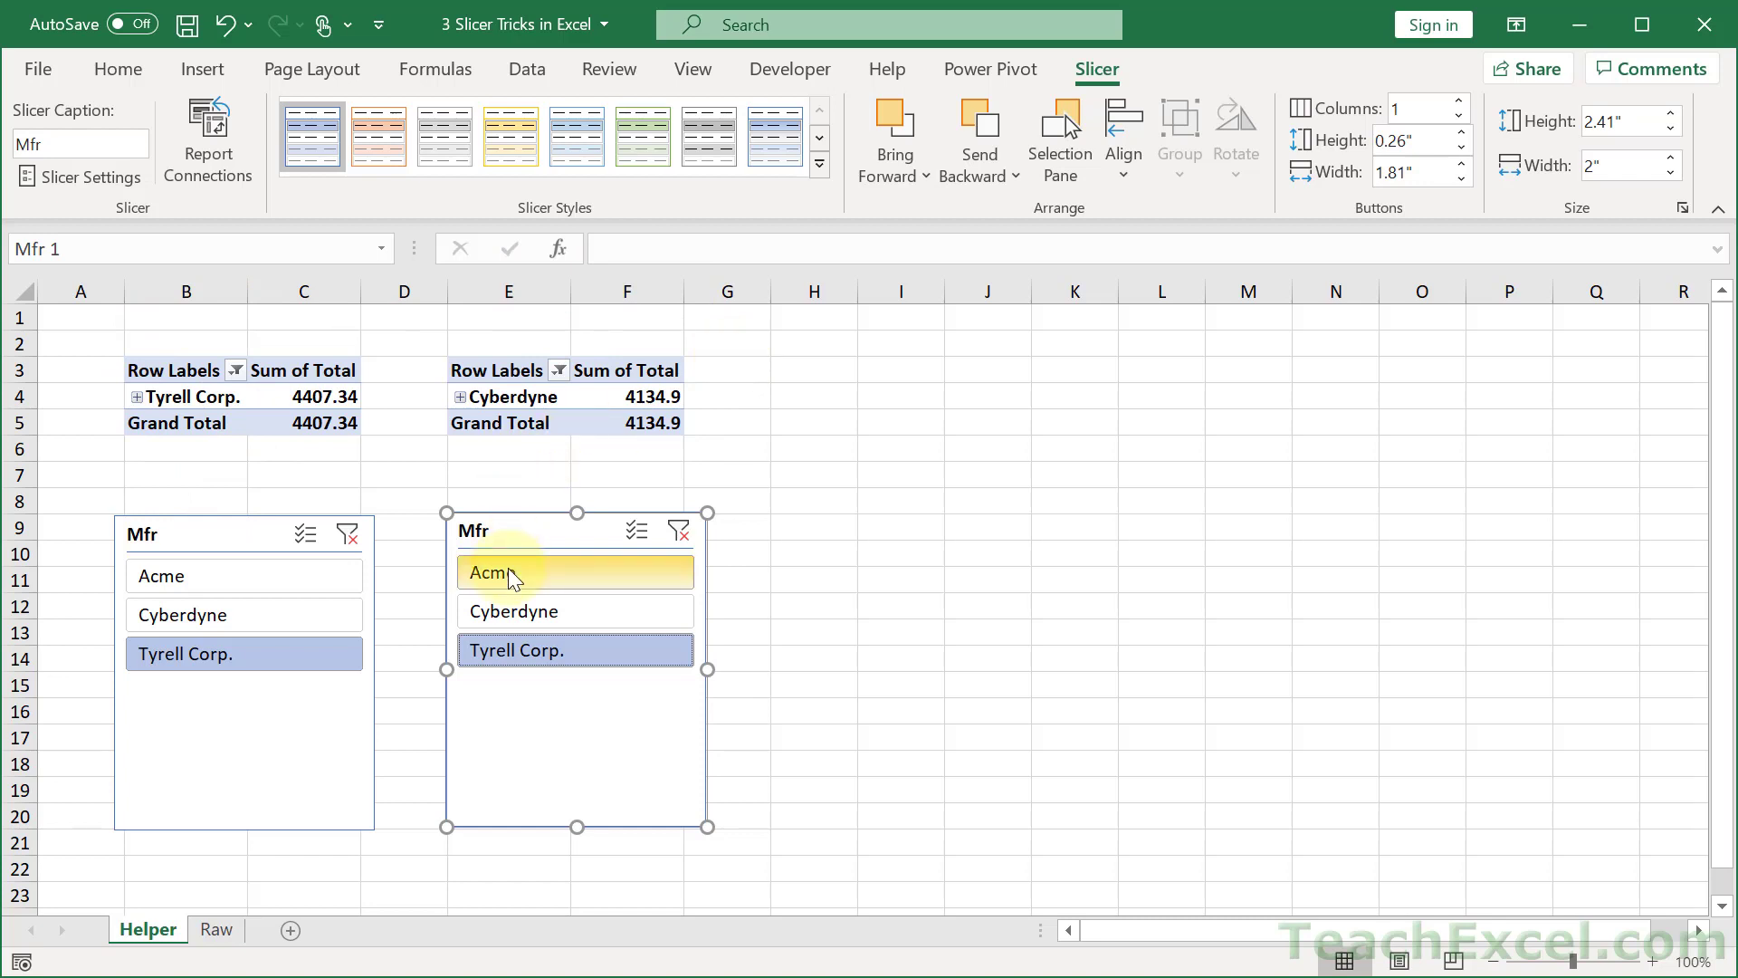
{"action": "mouse_move", "coordinate": [543, 747]}
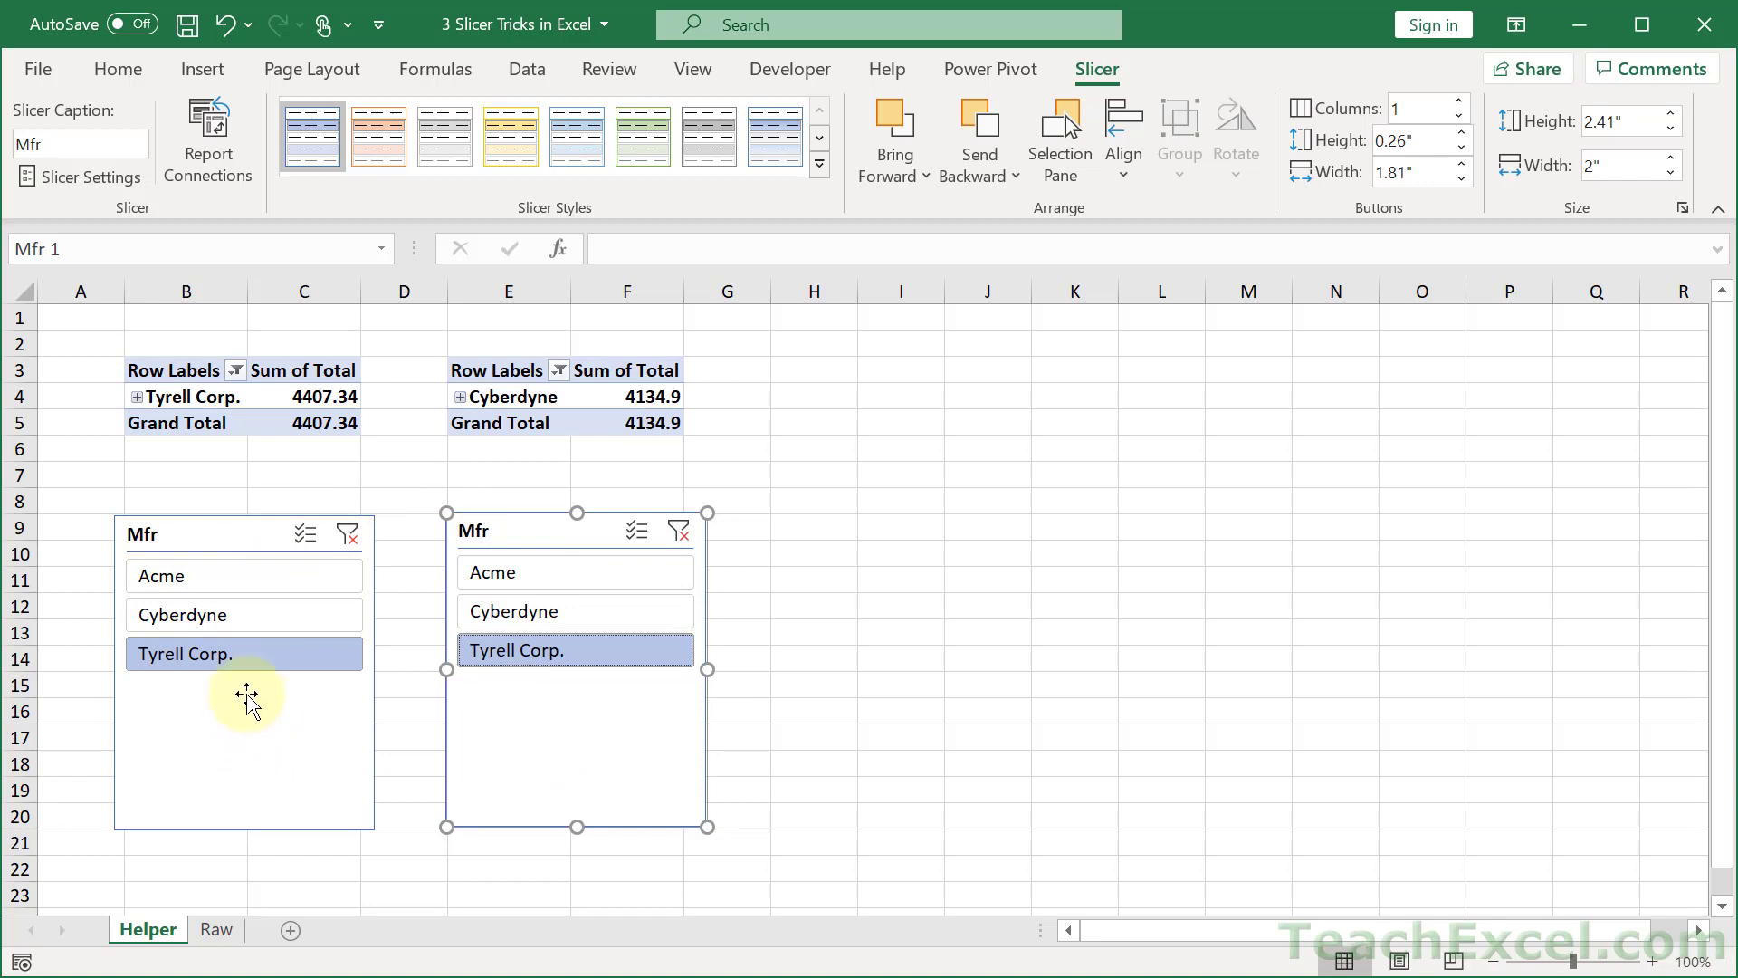
{"action": "right_click", "coordinate": [246, 699]}
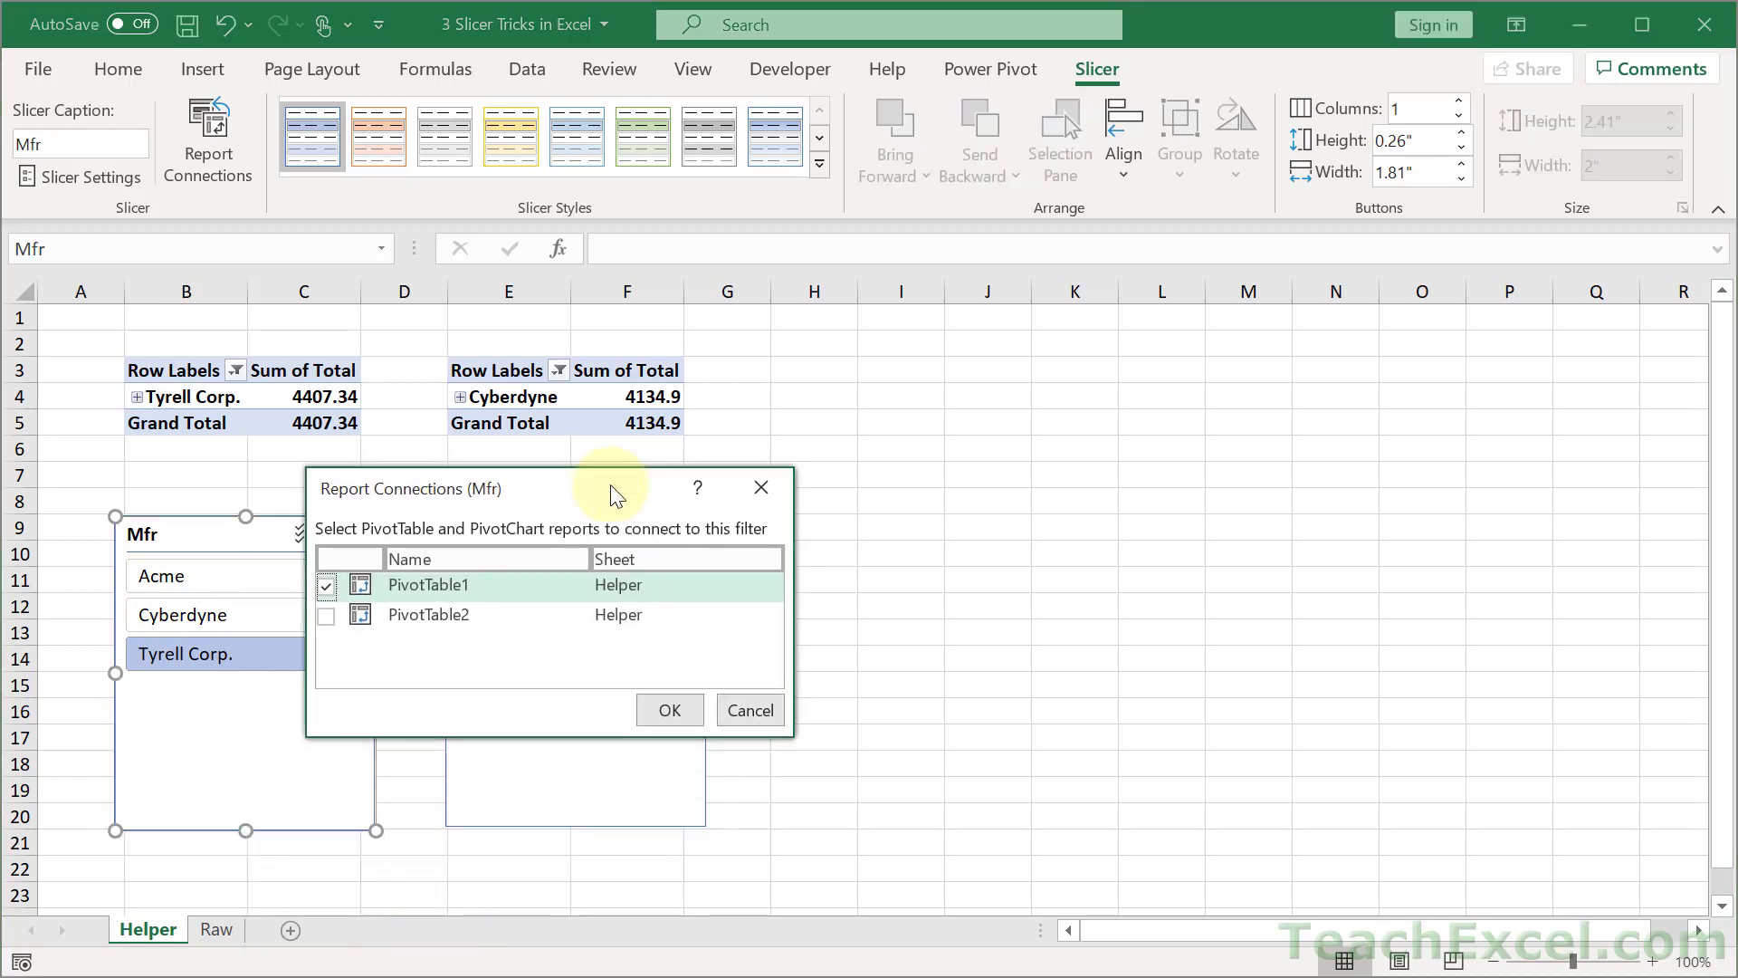
{"action": "mouse_move", "coordinate": [481, 724]}
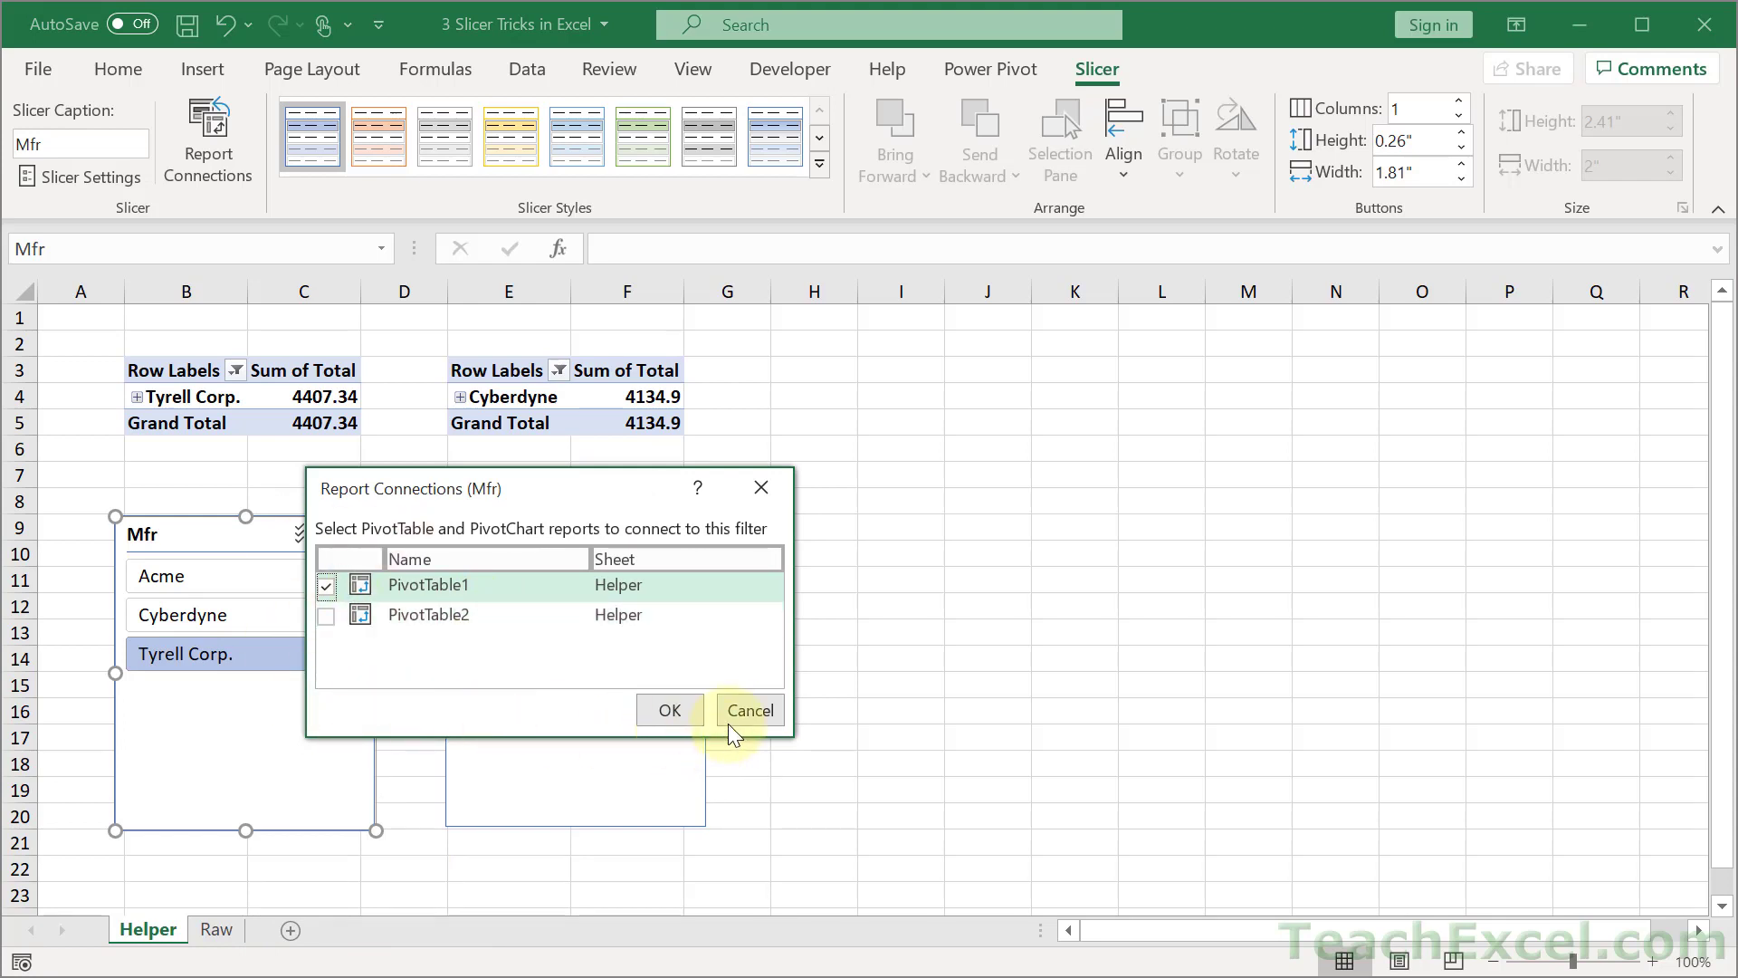
{"action": "left_click", "coordinate": [750, 709]}
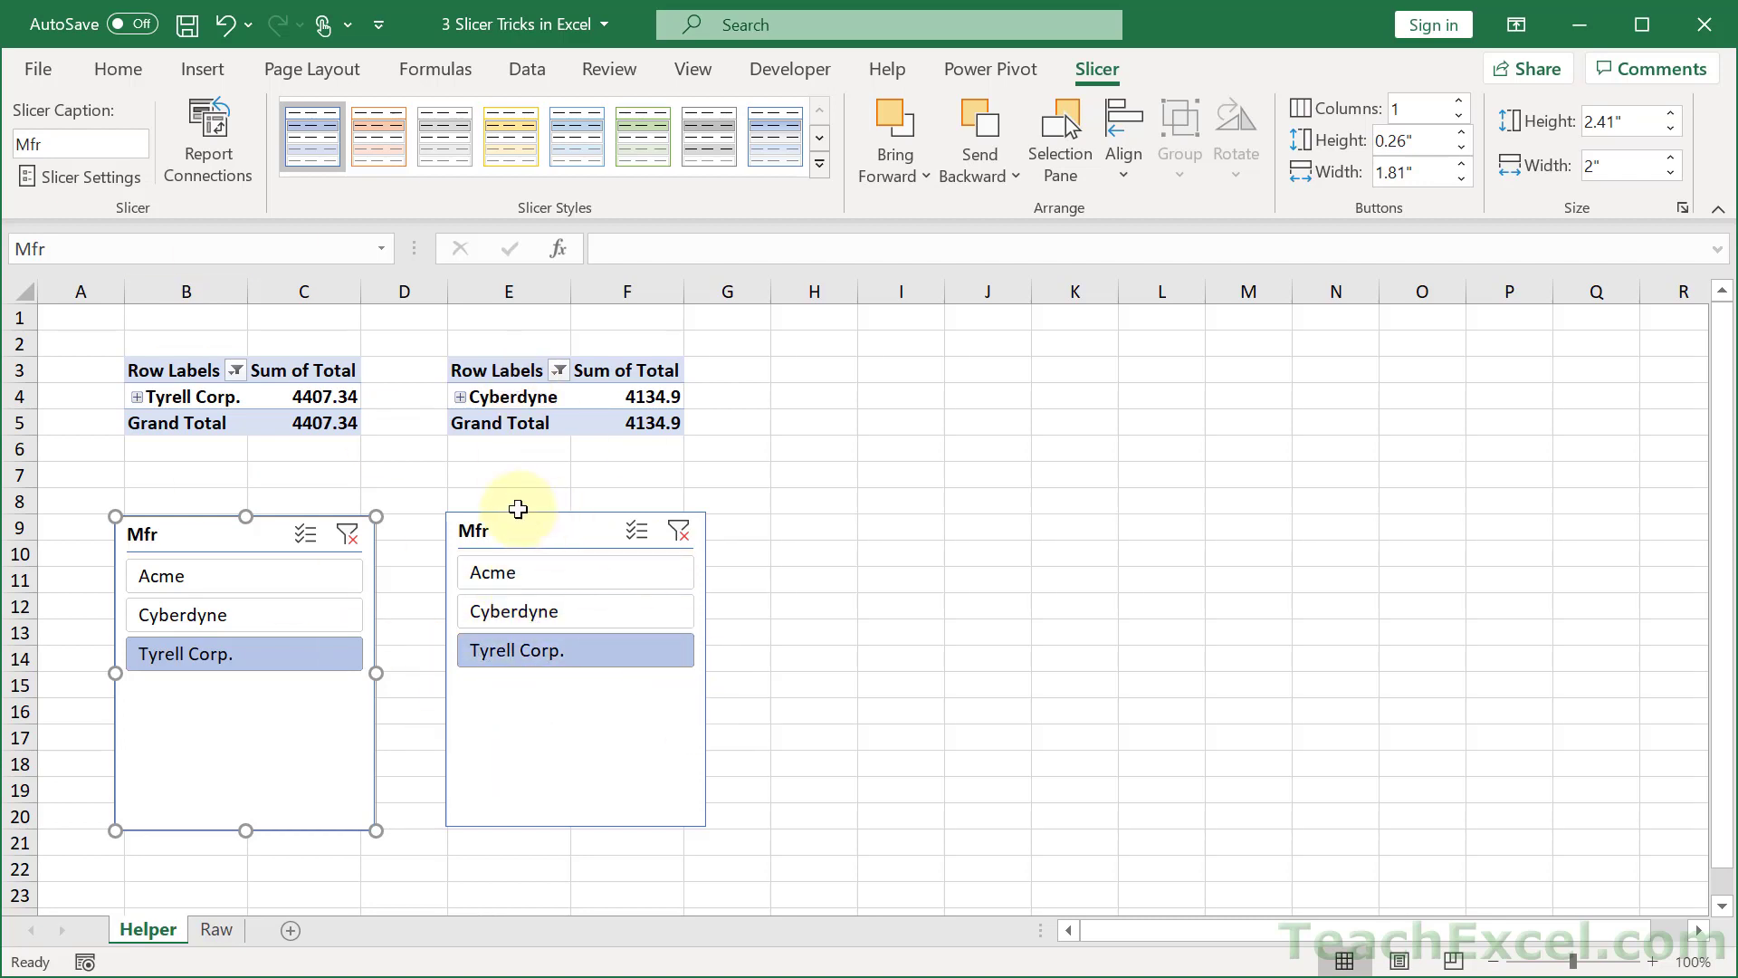
Review the second slicer's settings (named Mfr, formula name Slicer_Mfr) and close them unchanged.
{"action": "right_click", "coordinate": [516, 510]}
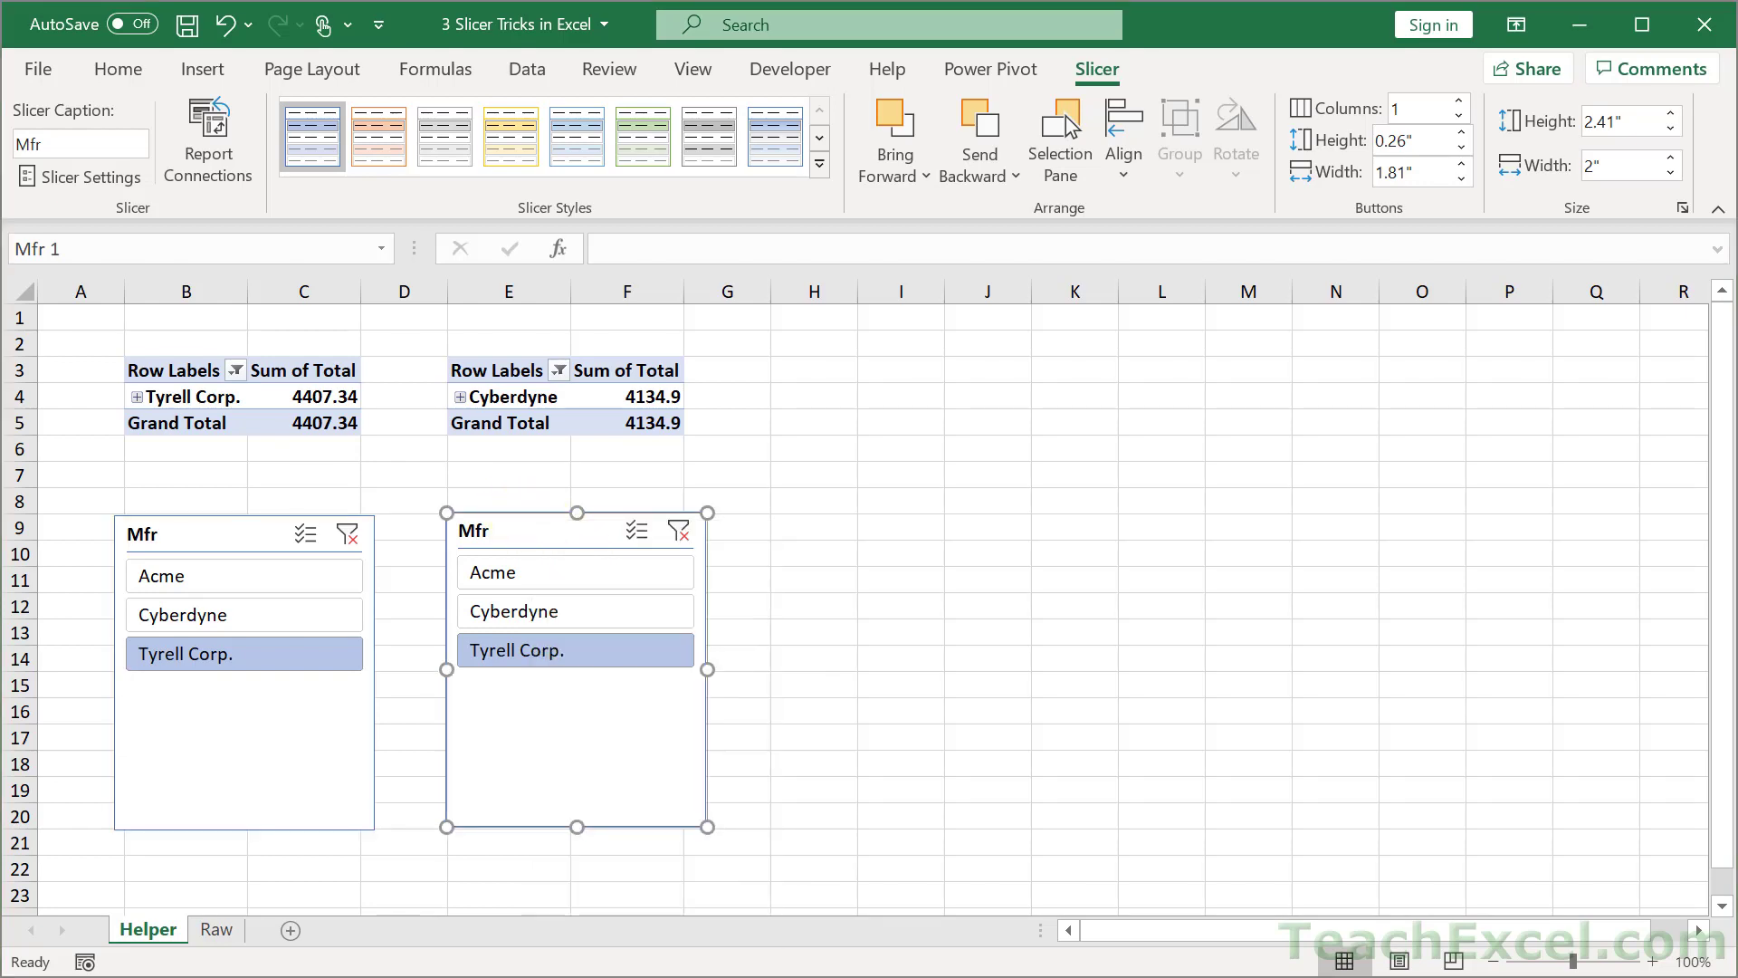
{"action": "left_click", "coordinate": [91, 178]}
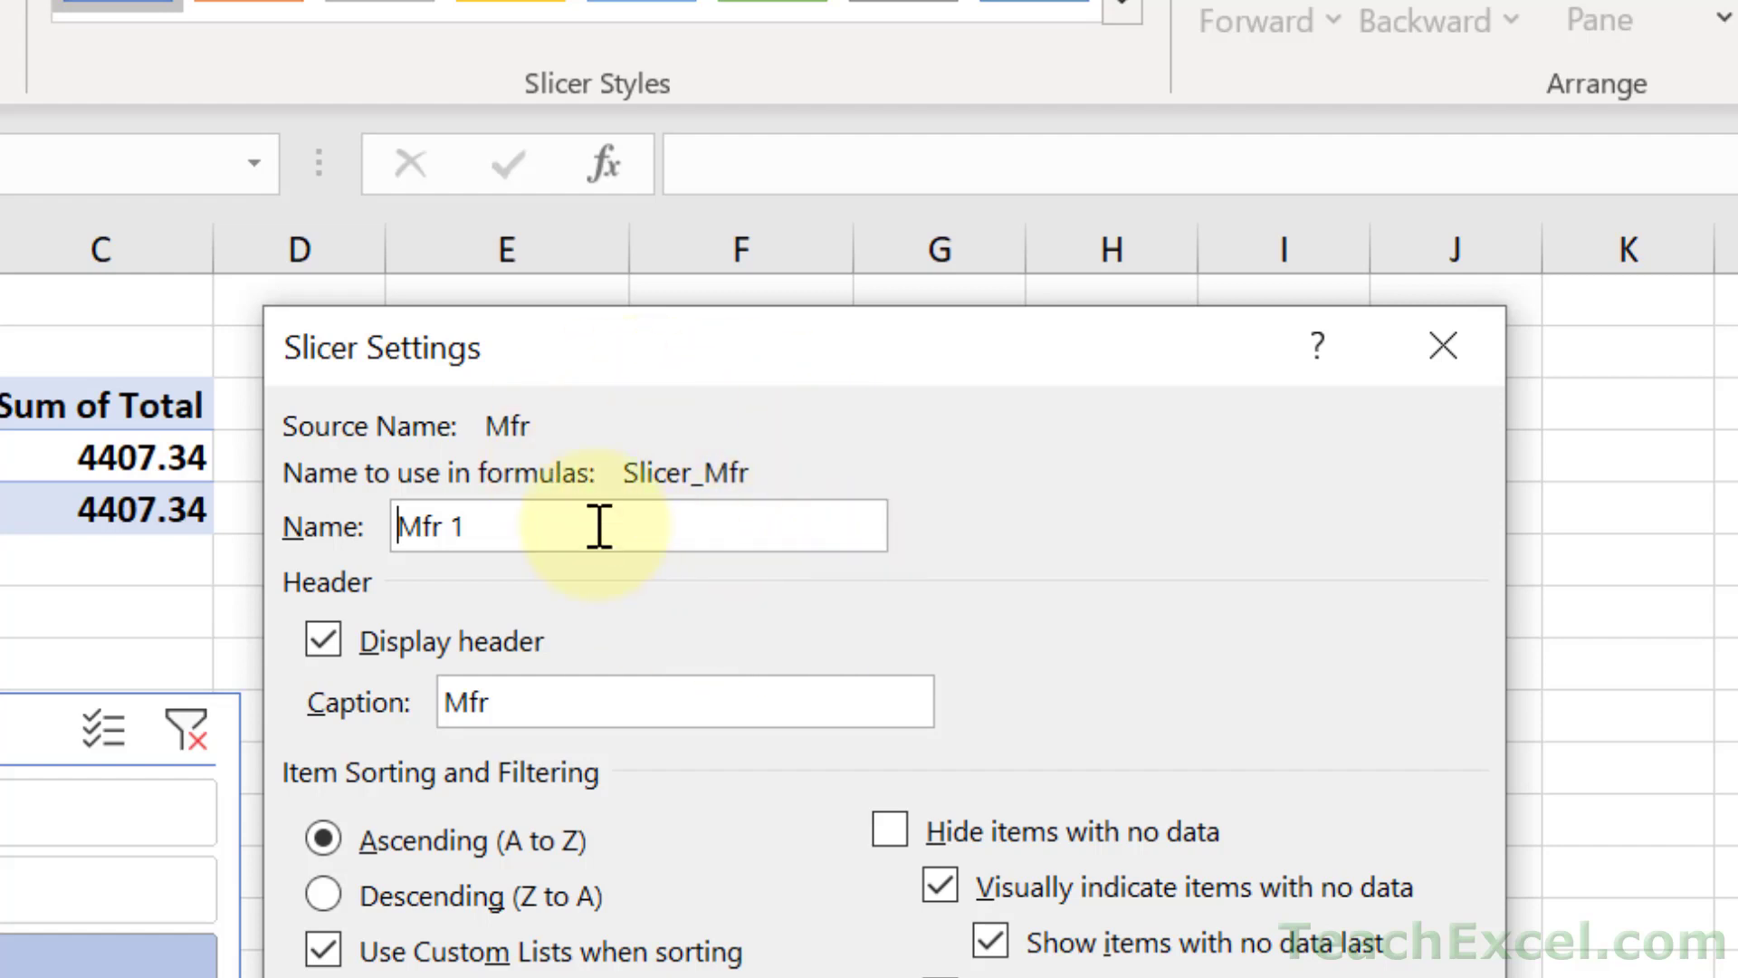
{"action": "mouse_move", "coordinate": [940, 532]}
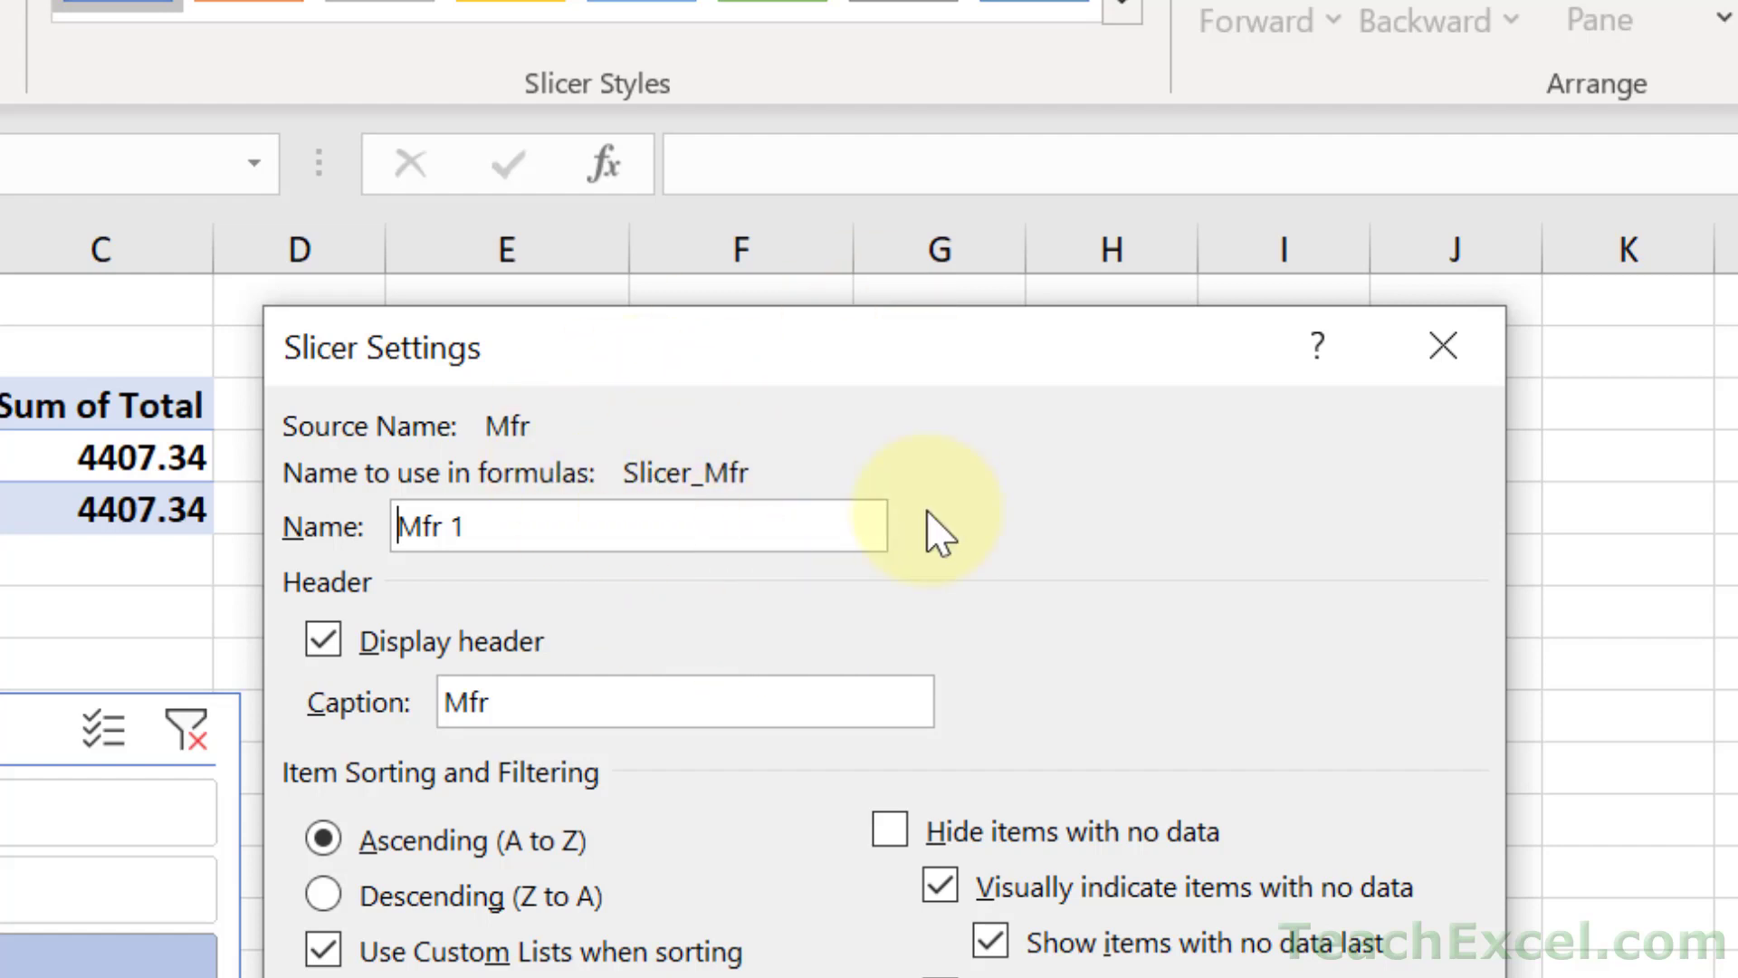
{"action": "mouse_move", "coordinate": [621, 858]}
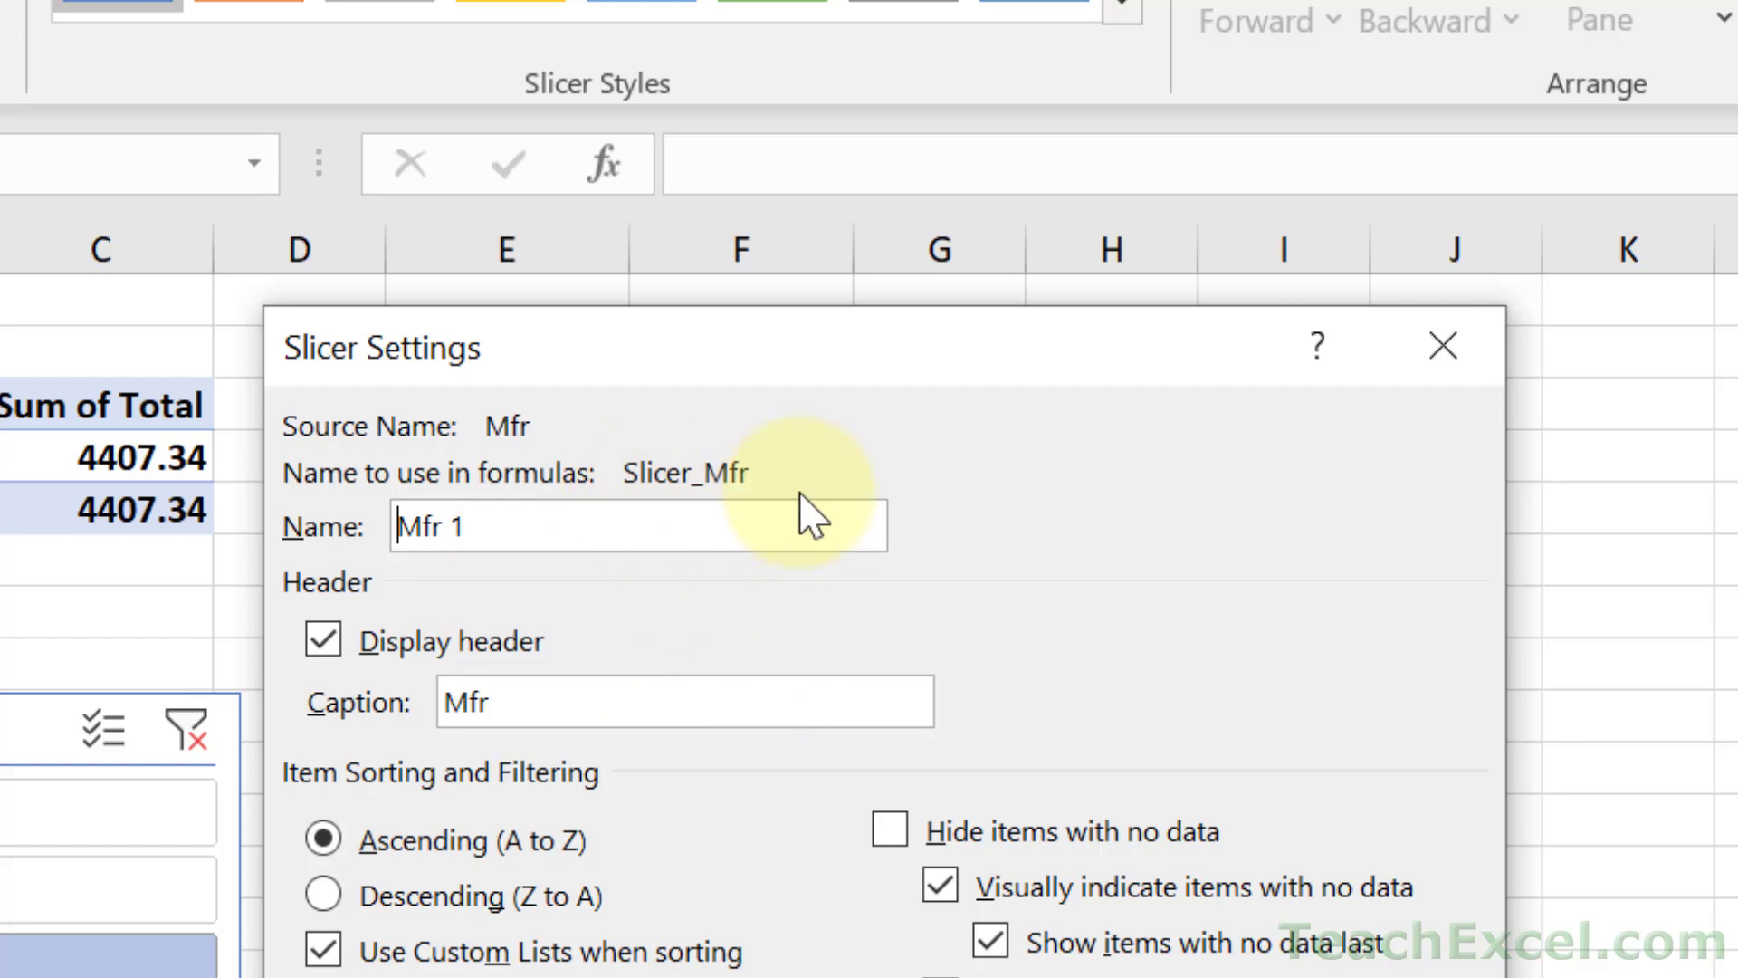
{"action": "left_click", "coordinate": [1443, 346]}
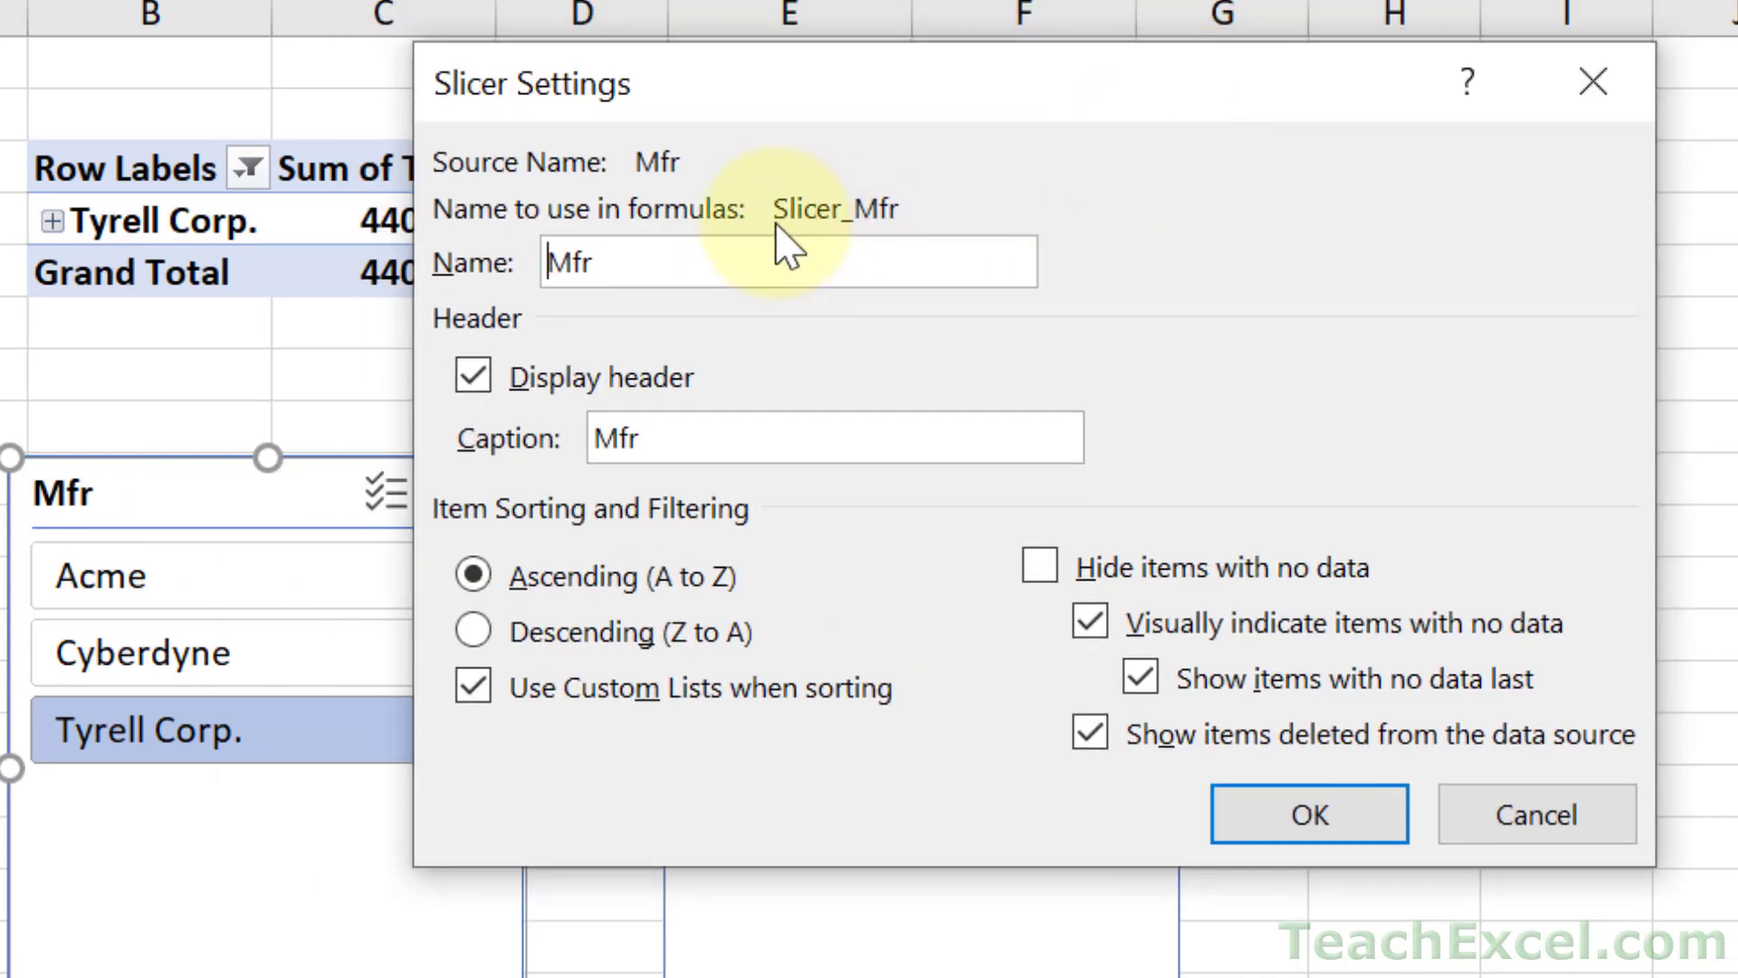
{"action": "mouse_move", "coordinate": [974, 261]}
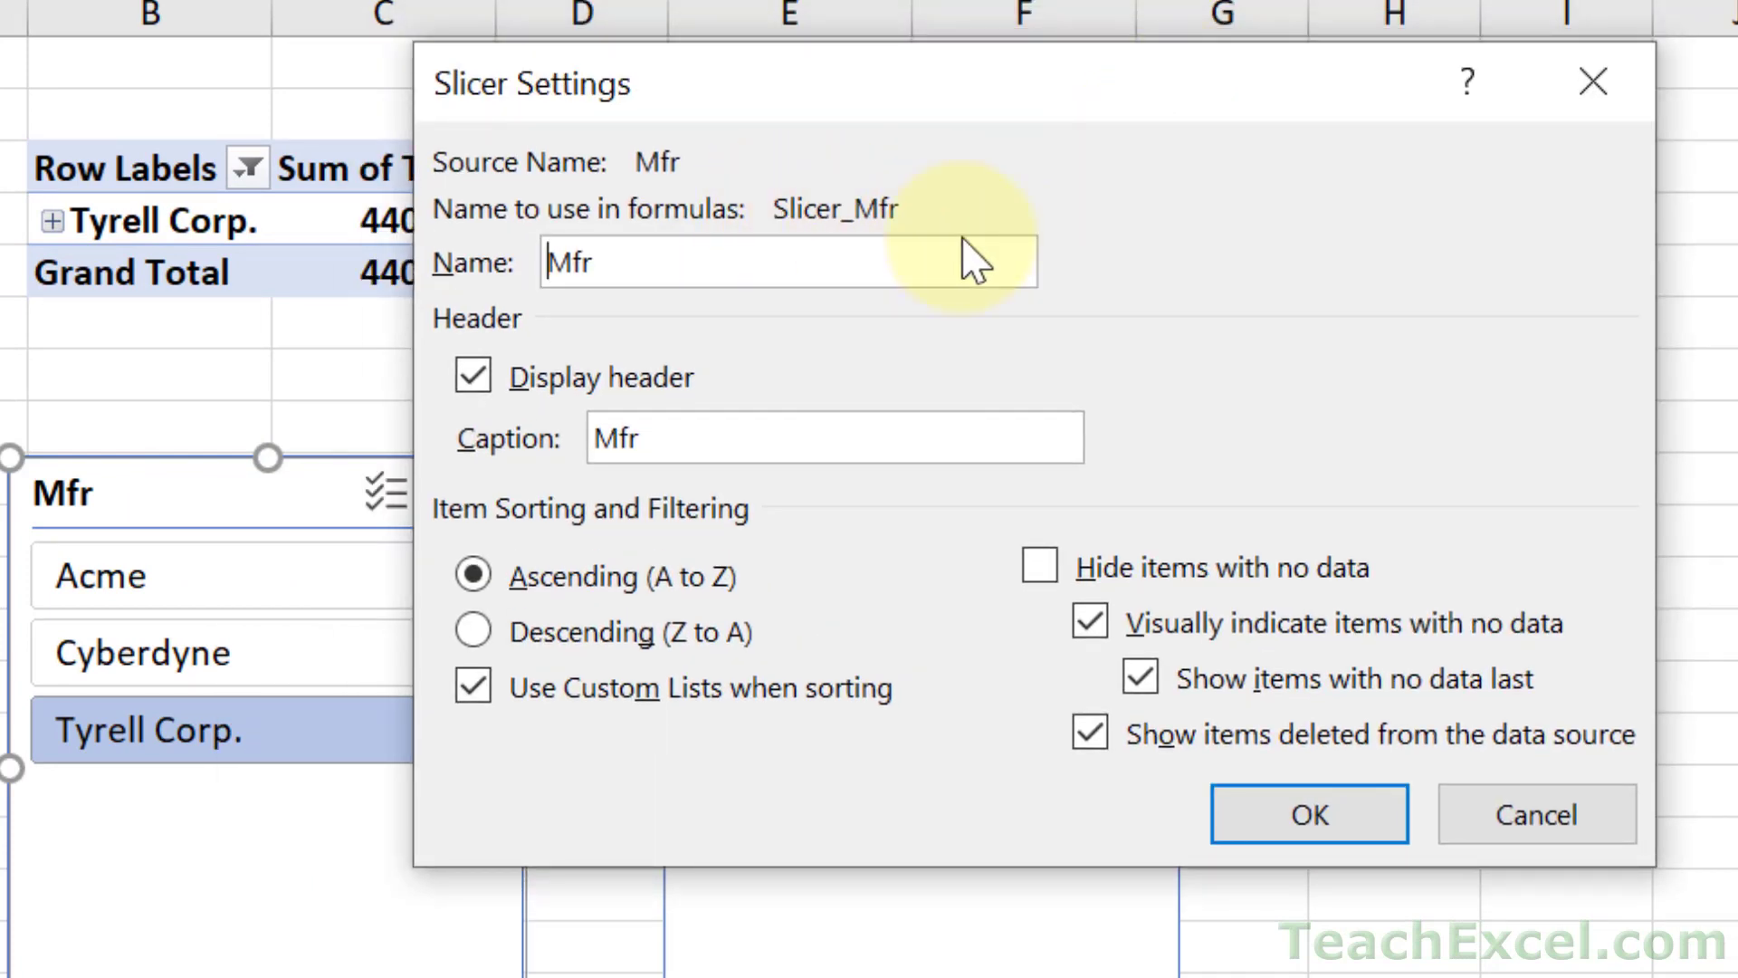
{"action": "mouse_move", "coordinate": [985, 120]}
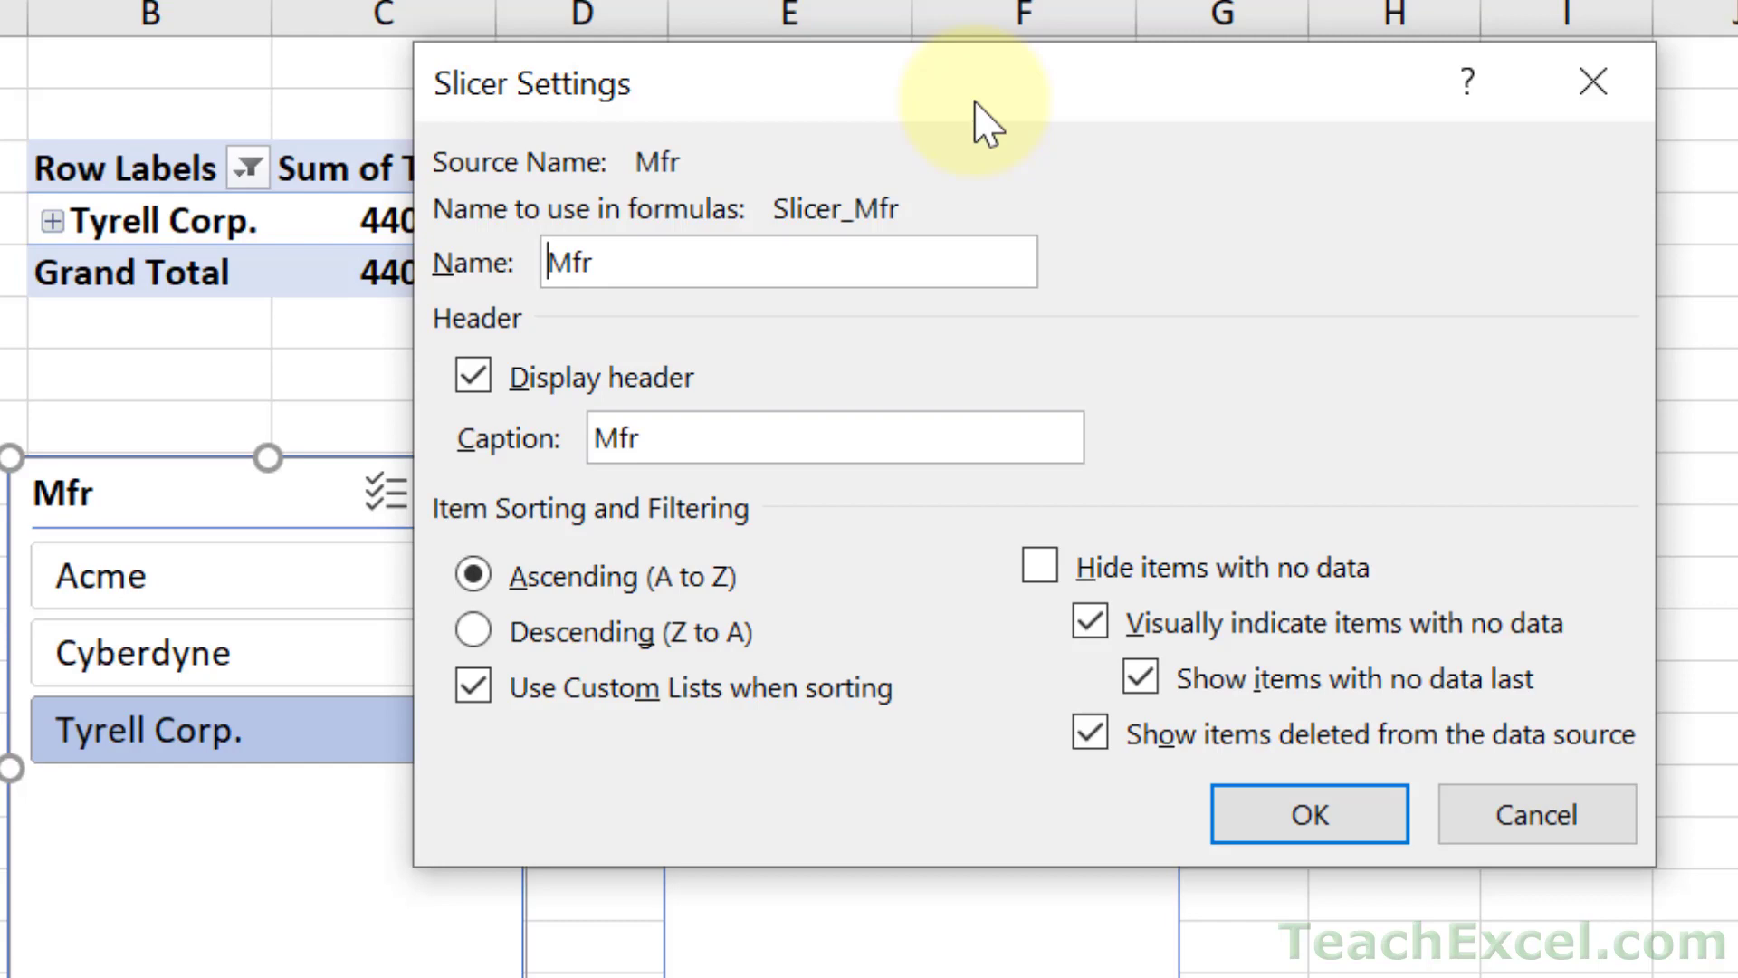
{"action": "left_click", "coordinate": [1307, 815]}
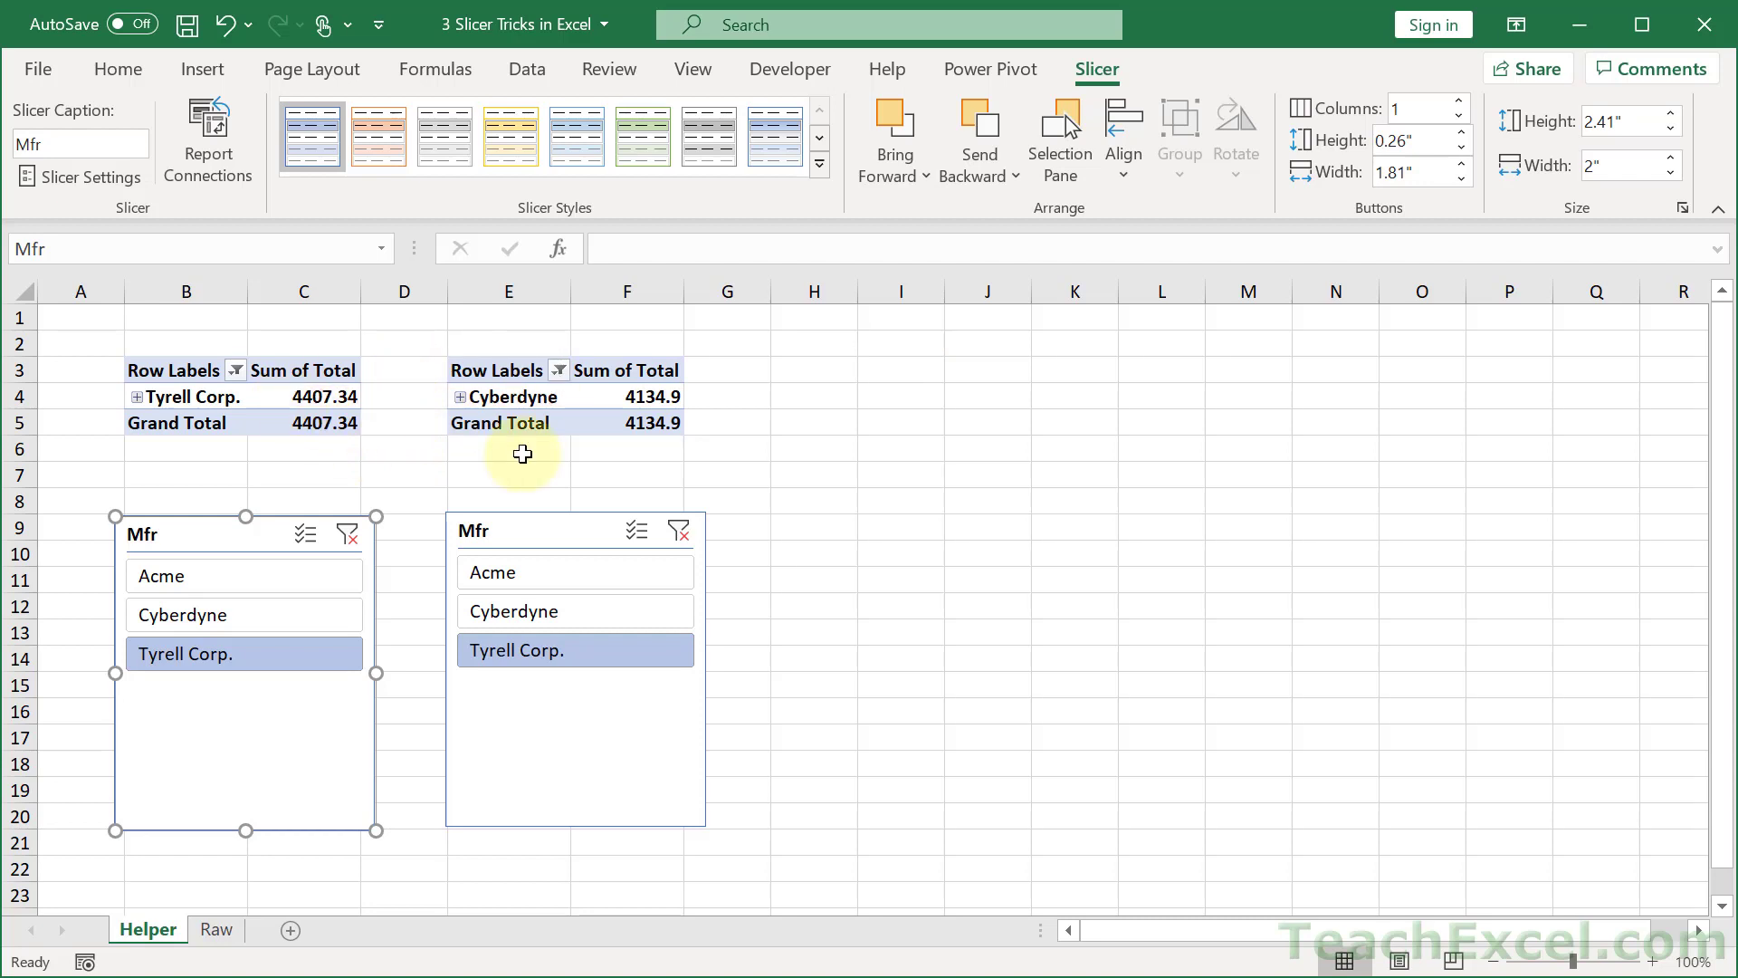
{"action": "mouse_move", "coordinate": [626, 446]}
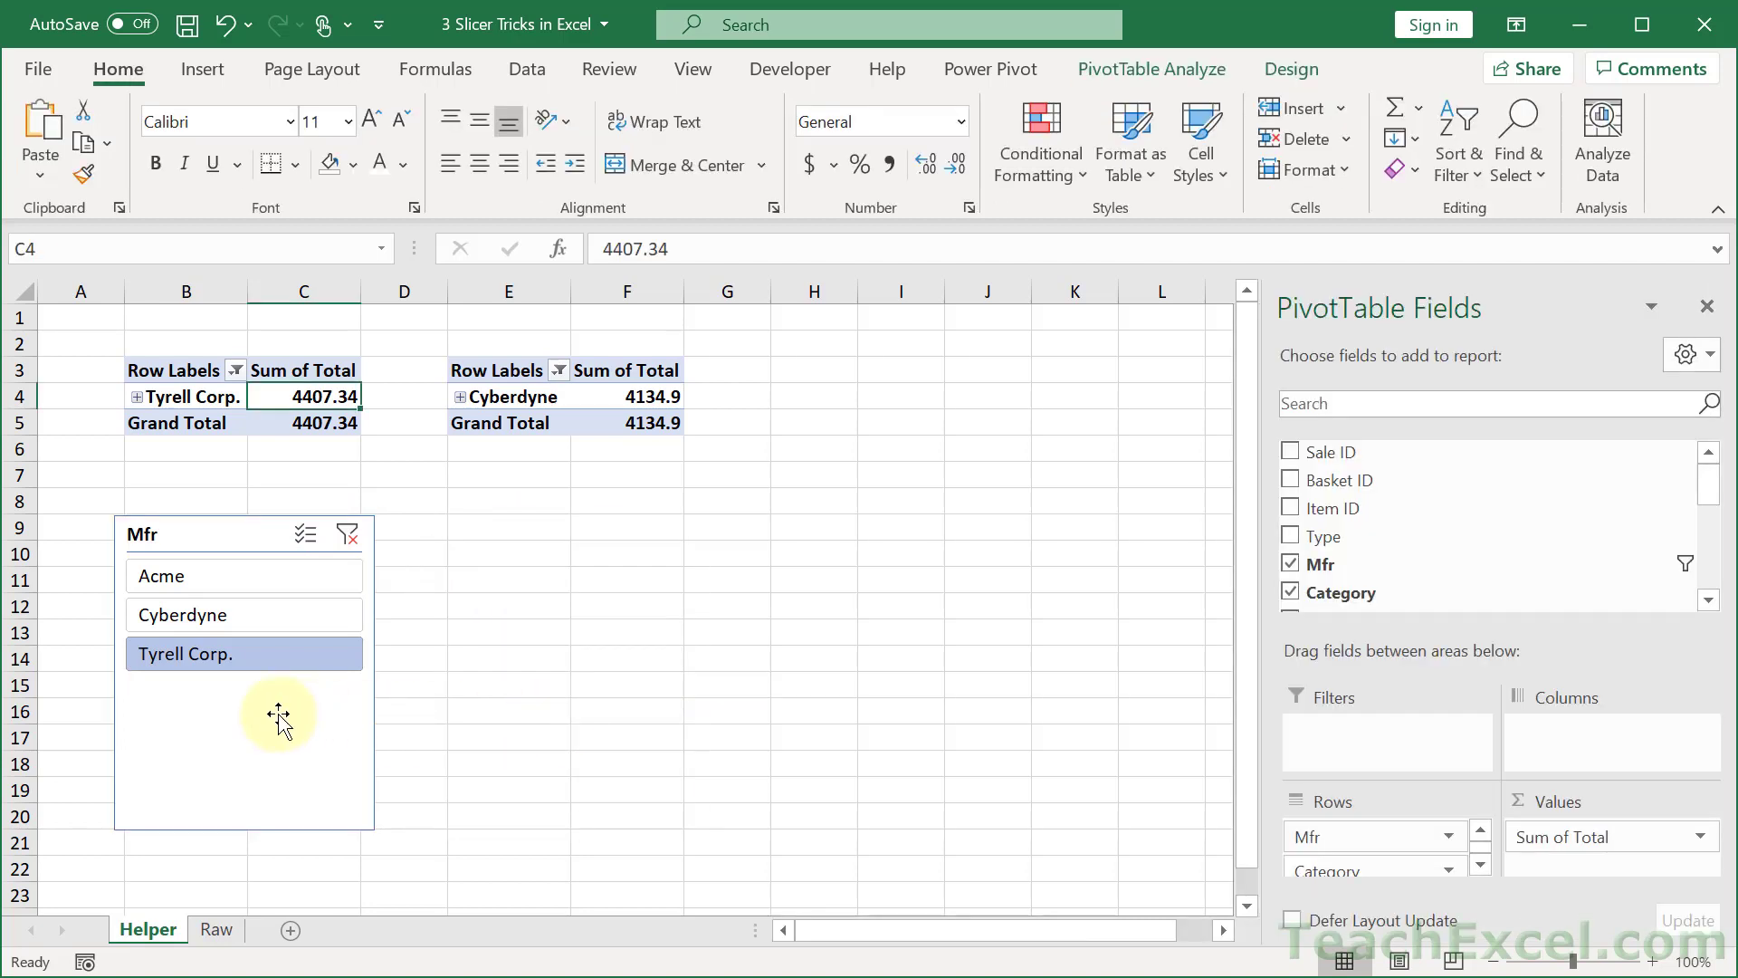
Link PivotTable2 to the single Mfr slicer and clear its filter to list all manufacturers.
{"action": "right_click", "coordinate": [277, 715]}
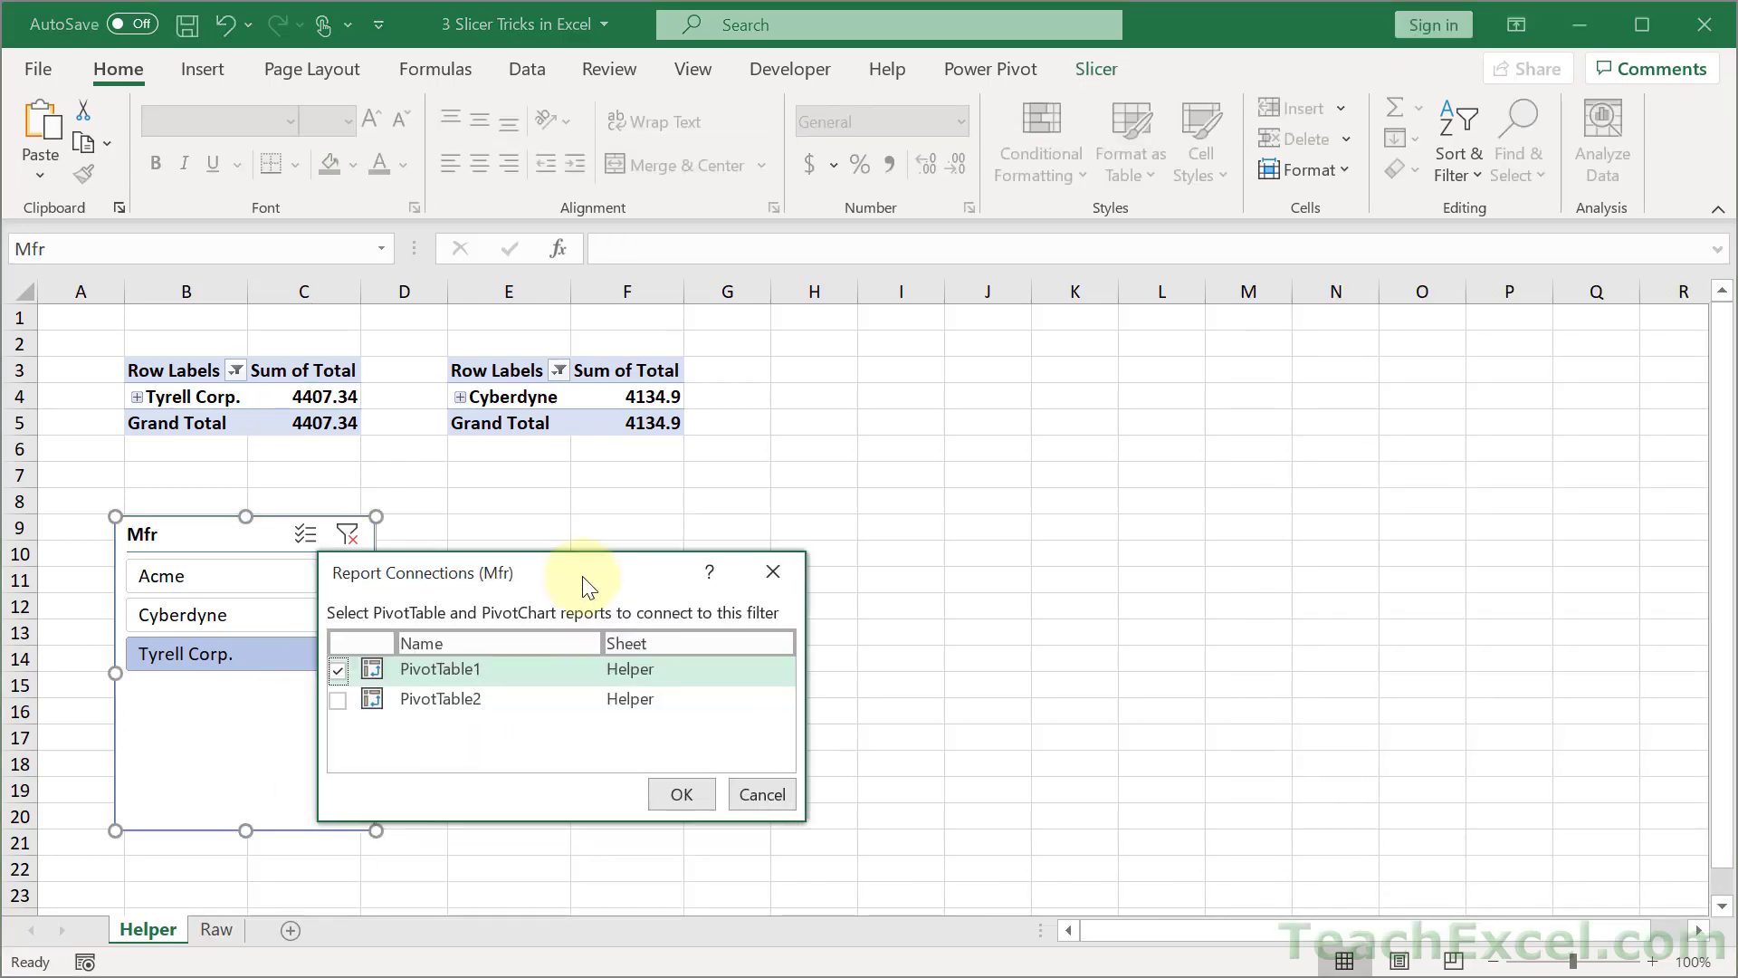
{"action": "left_click", "coordinate": [338, 699]}
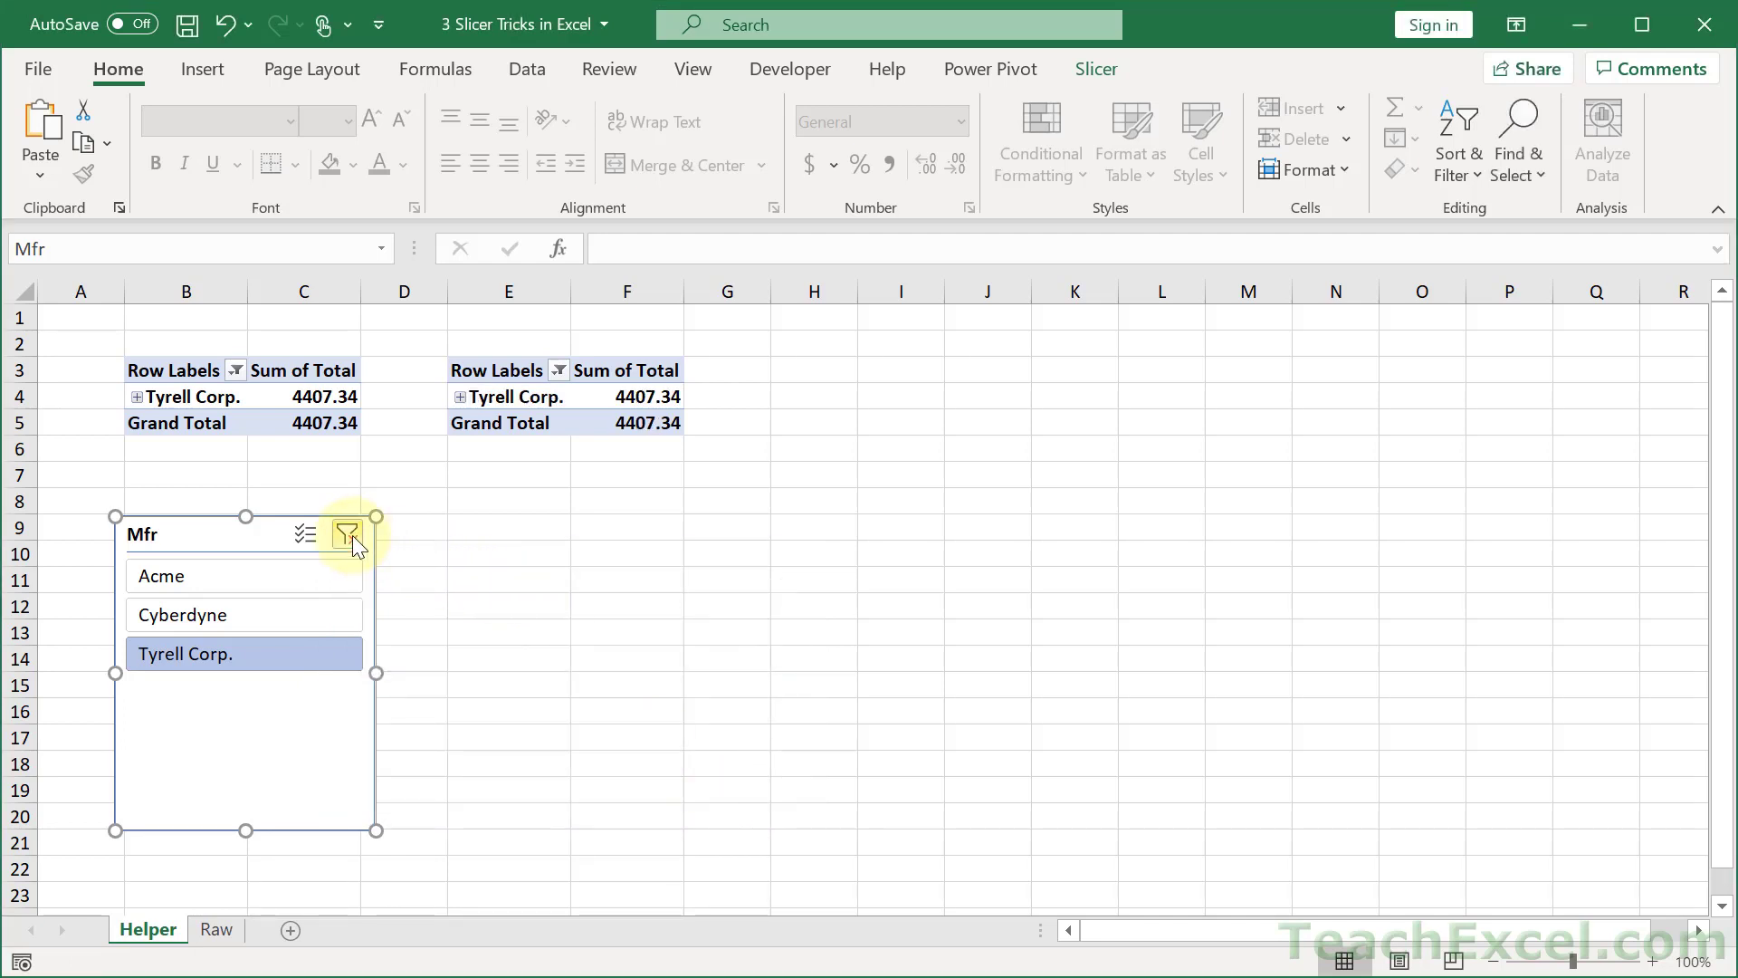
{"action": "left_click", "coordinate": [346, 532]}
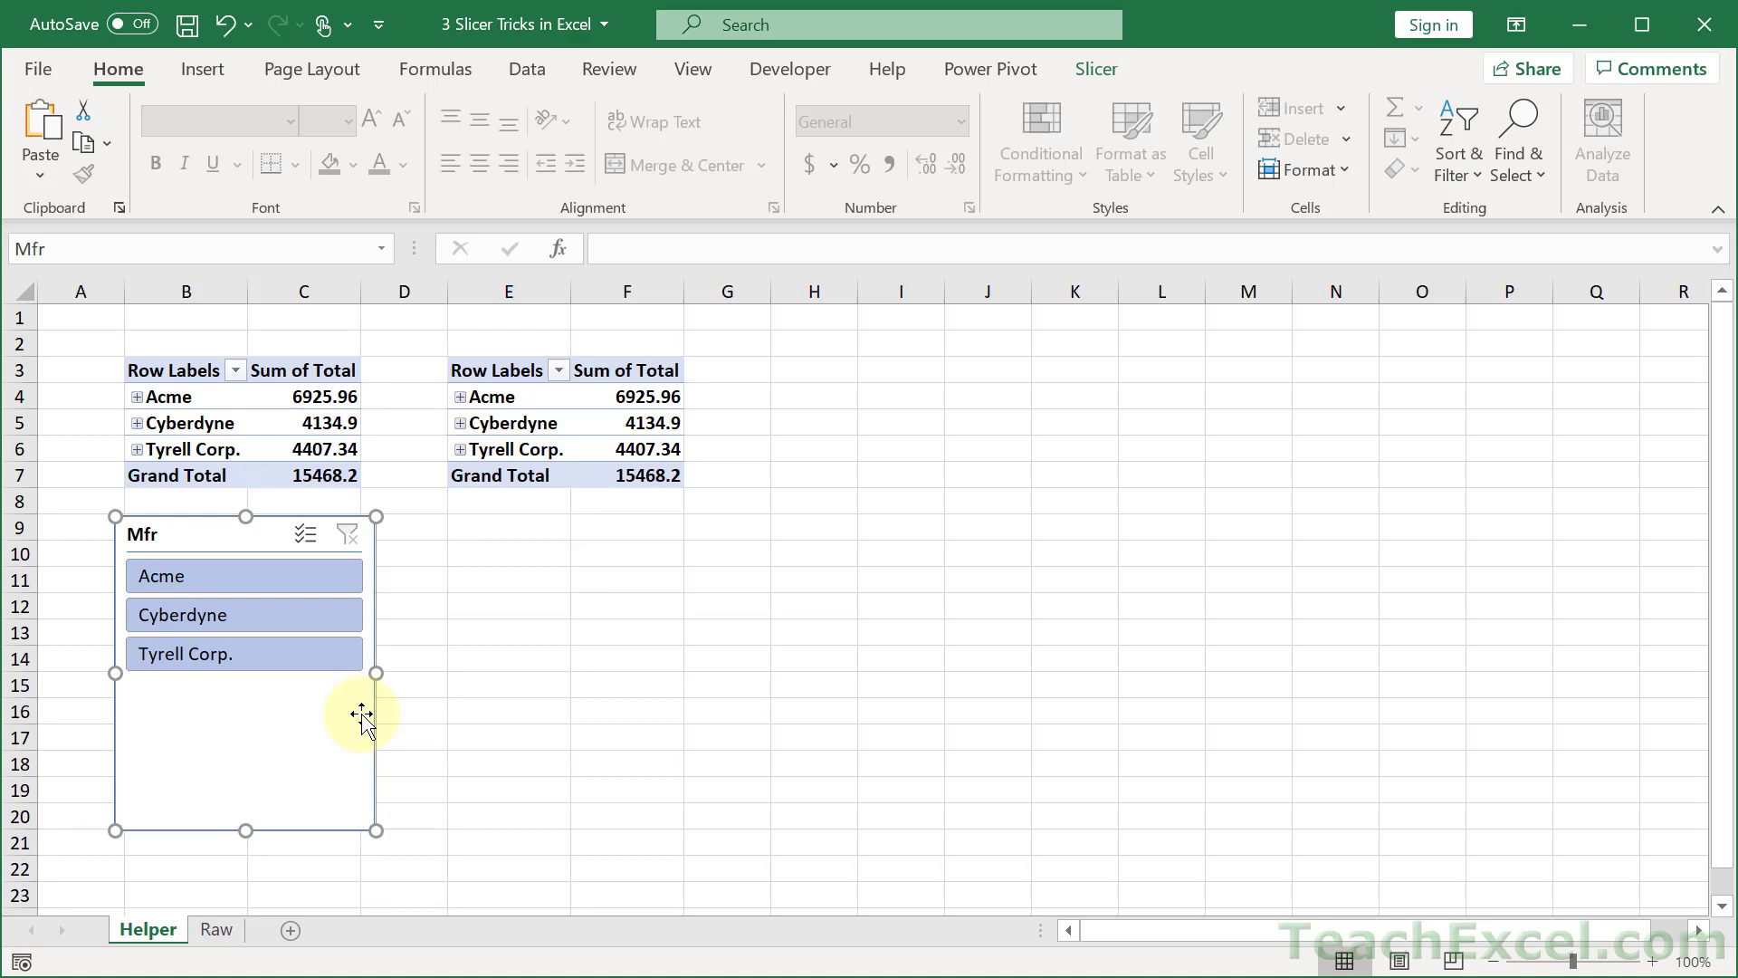
On the Raw sheet, filter Mfr to Cyberdyne, delete those entire rows, and clear the filter.
{"action": "left_click", "coordinate": [216, 928]}
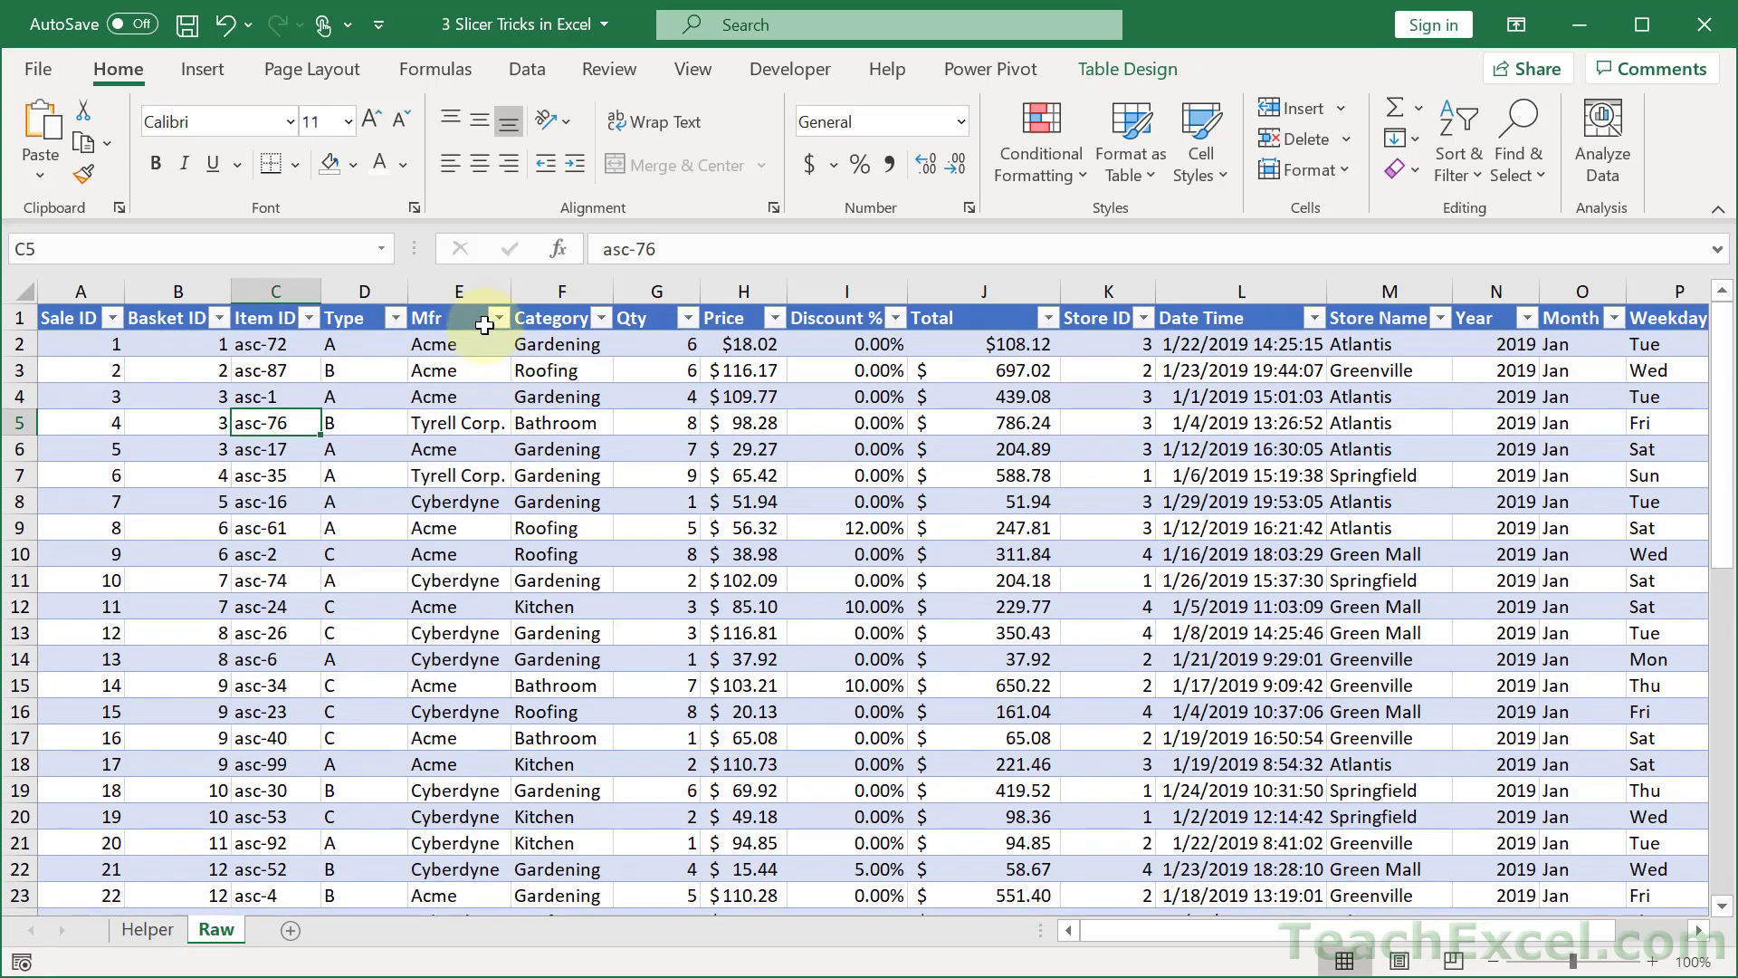
{"action": "left_click", "coordinate": [485, 319]}
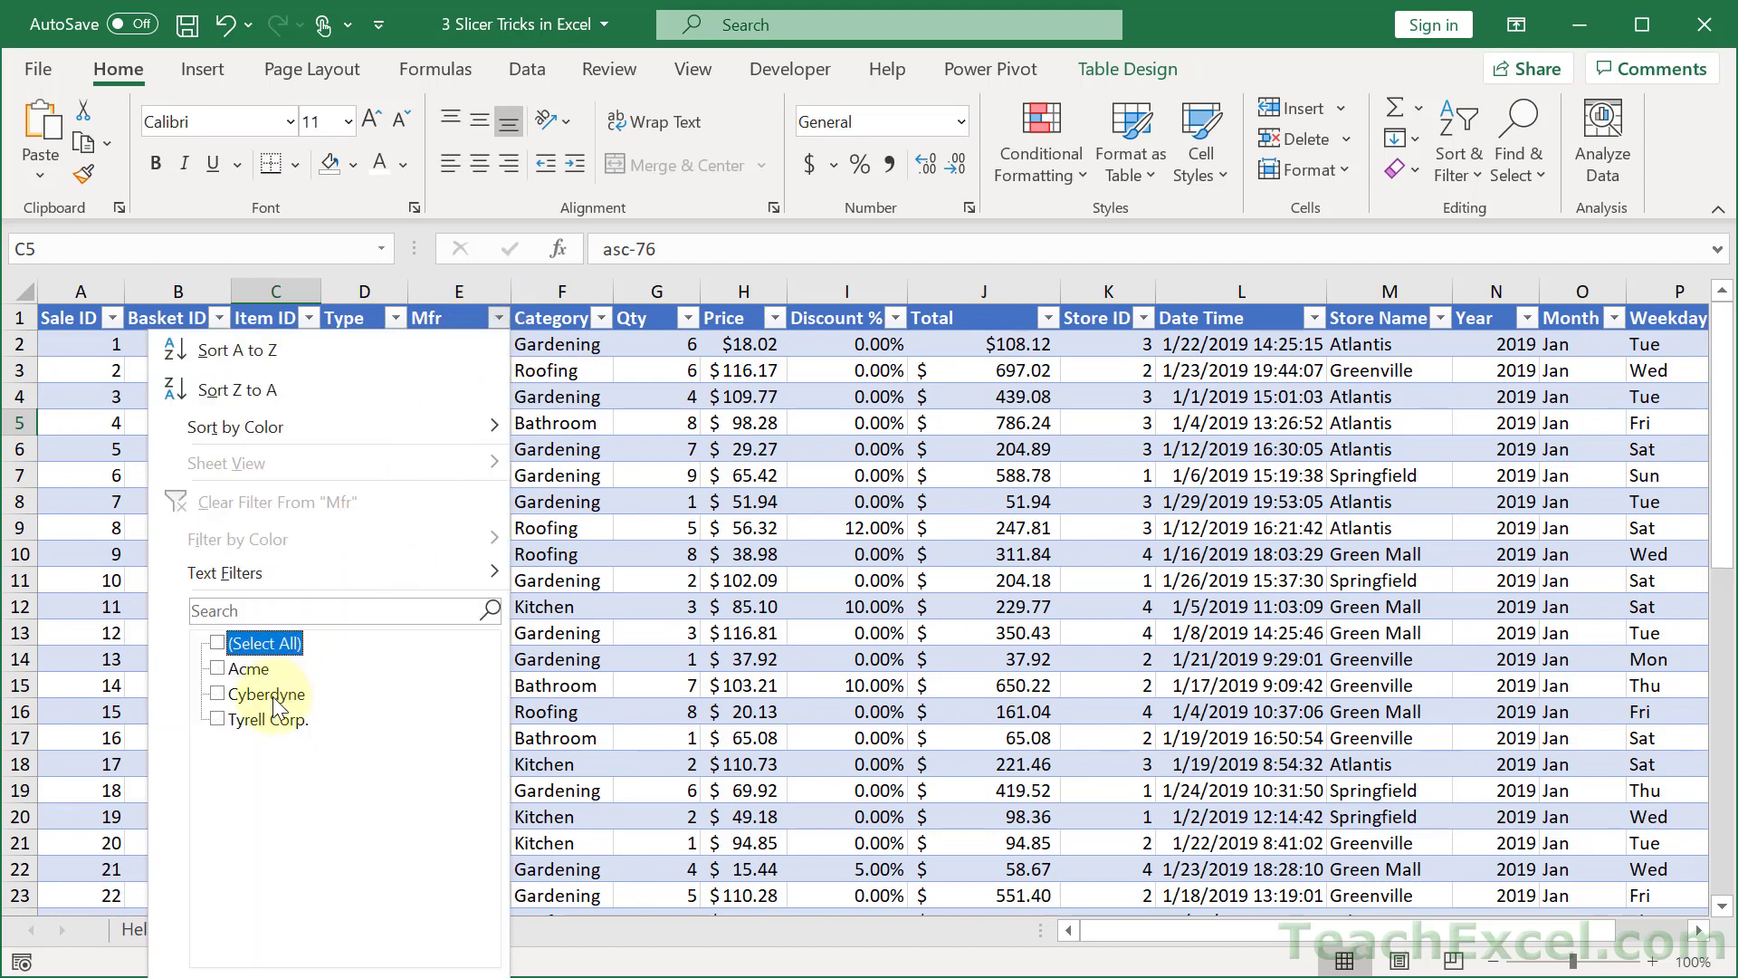
{"action": "left_click", "coordinate": [219, 694]}
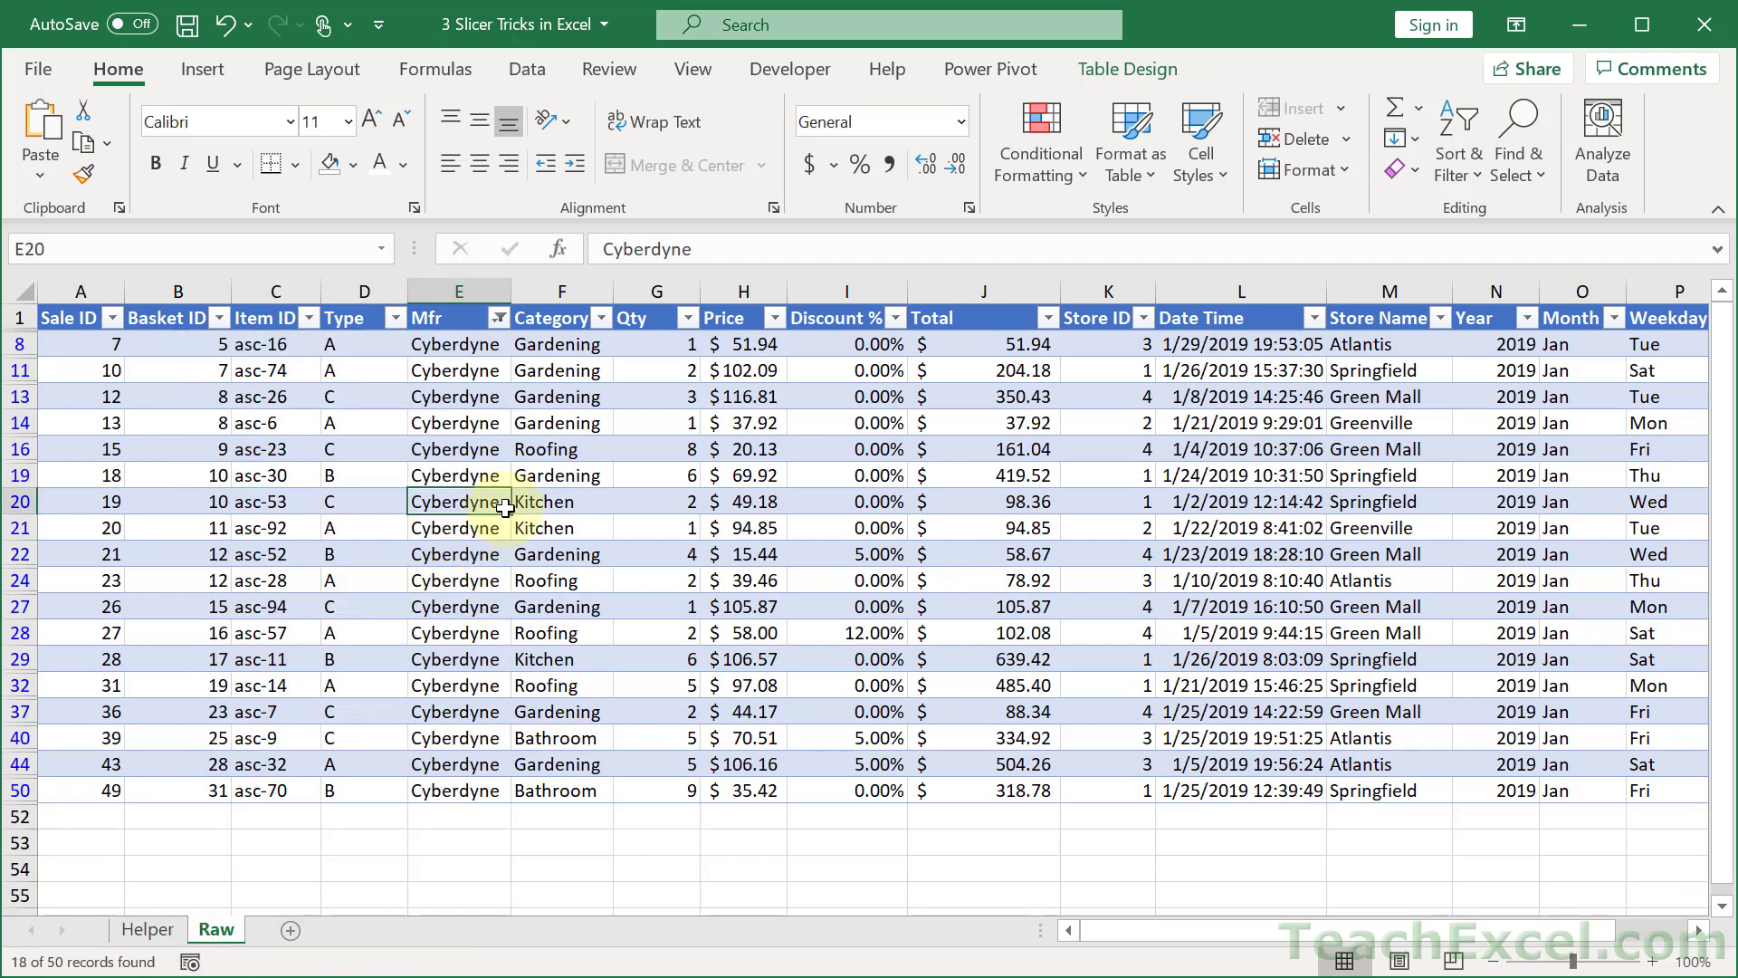
{"action": "right_click", "coordinate": [455, 502]}
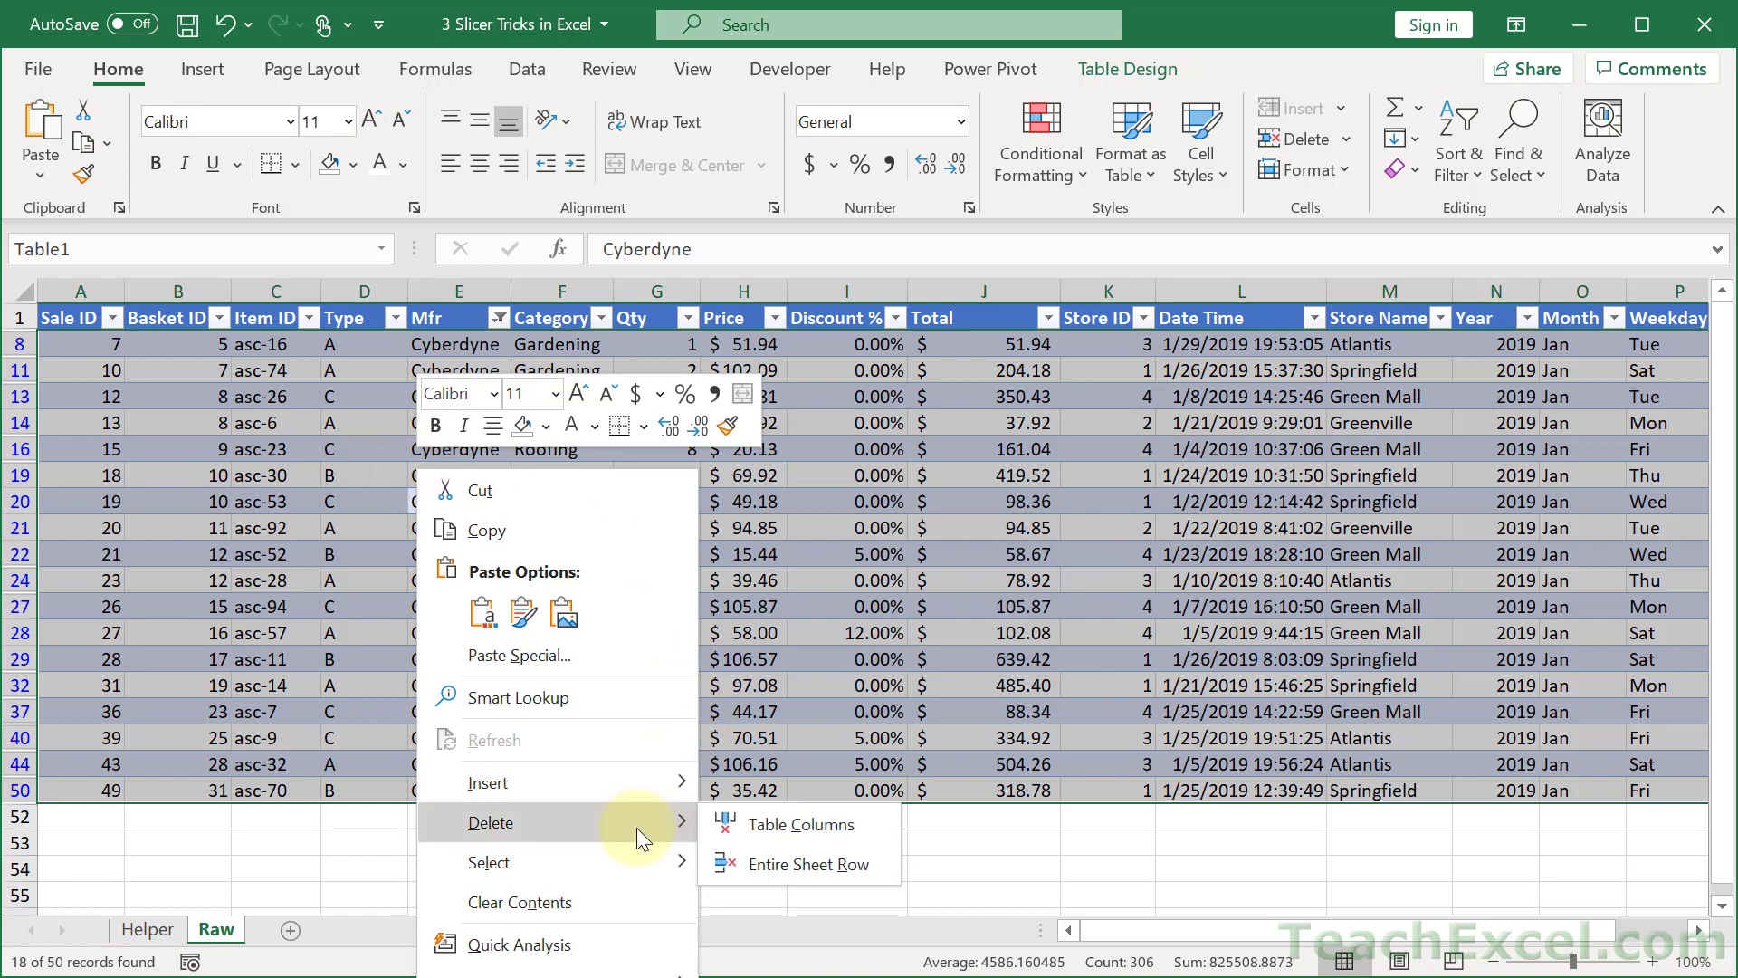
{"action": "mouse_move", "coordinate": [809, 863]}
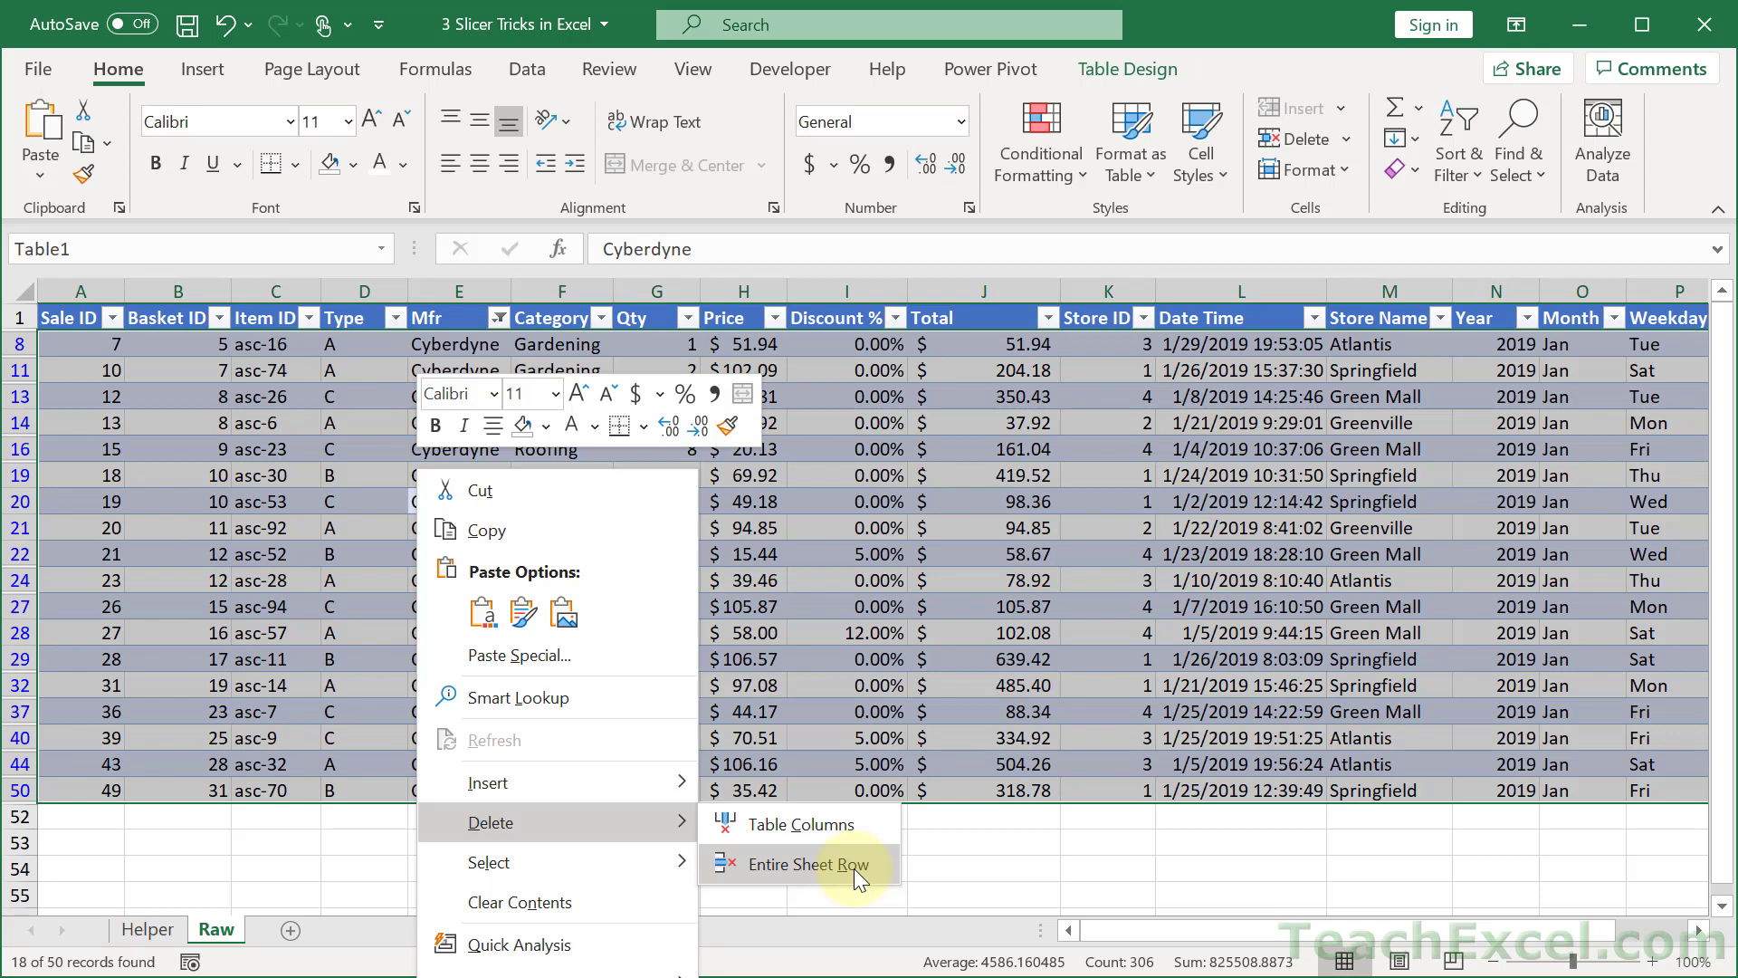
{"action": "left_click", "coordinate": [802, 865]}
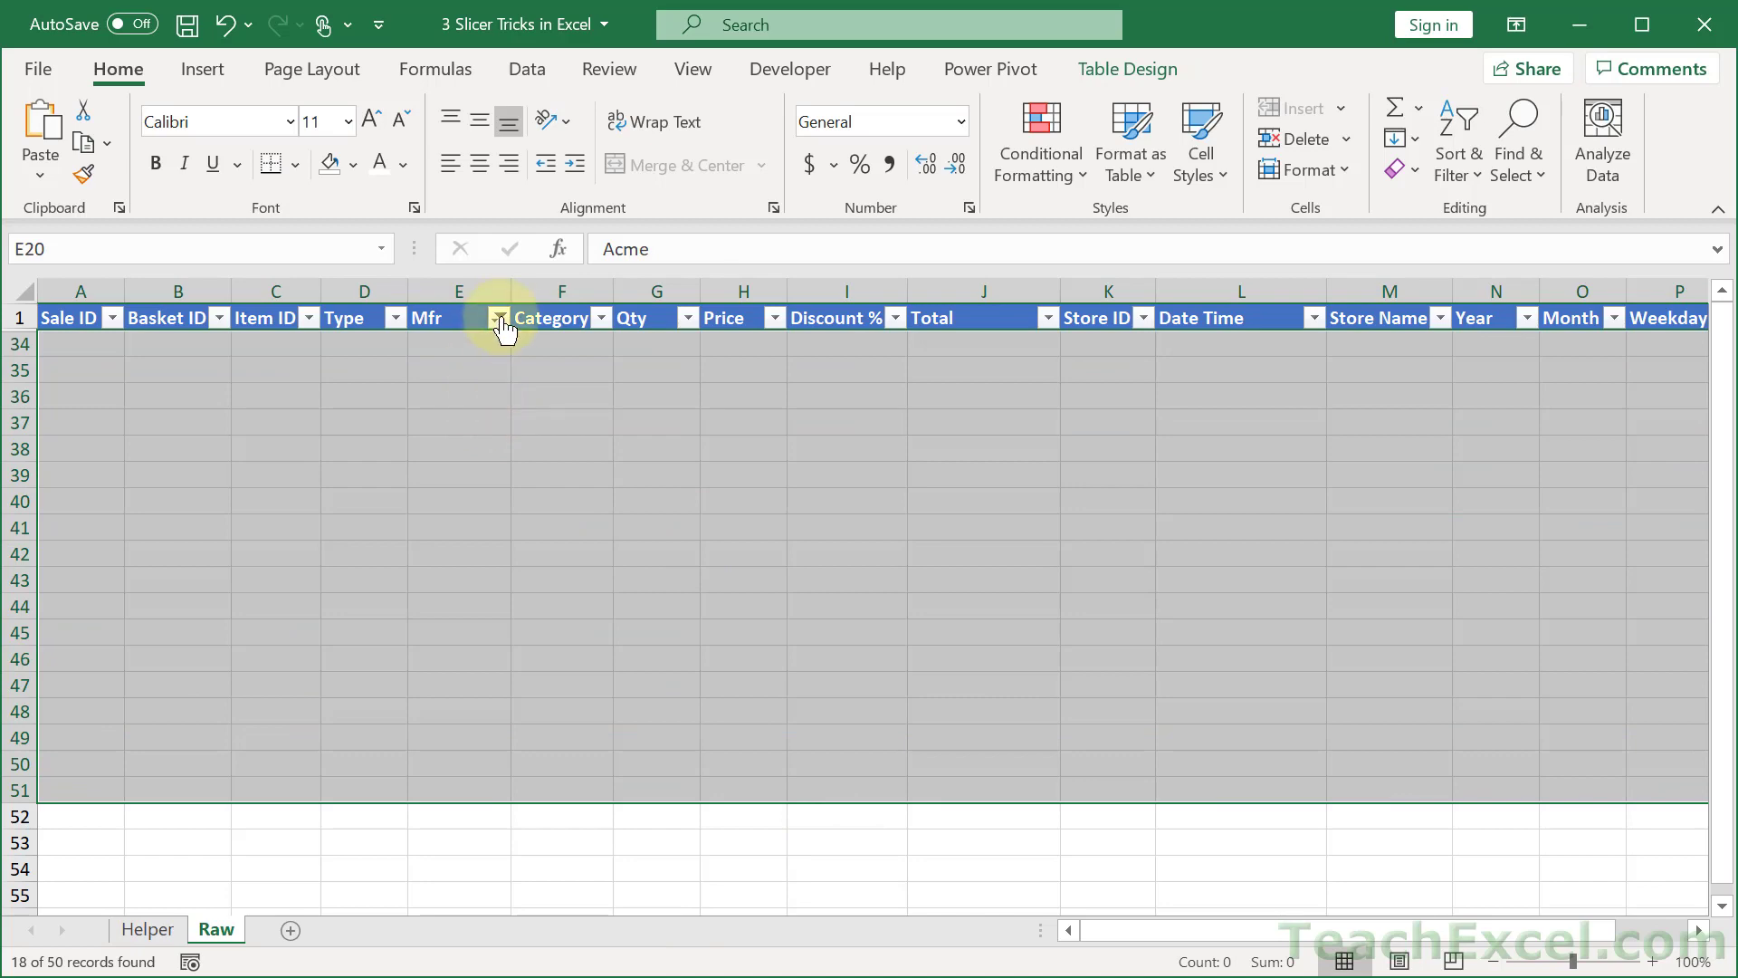
{"action": "left_click", "coordinate": [496, 319]}
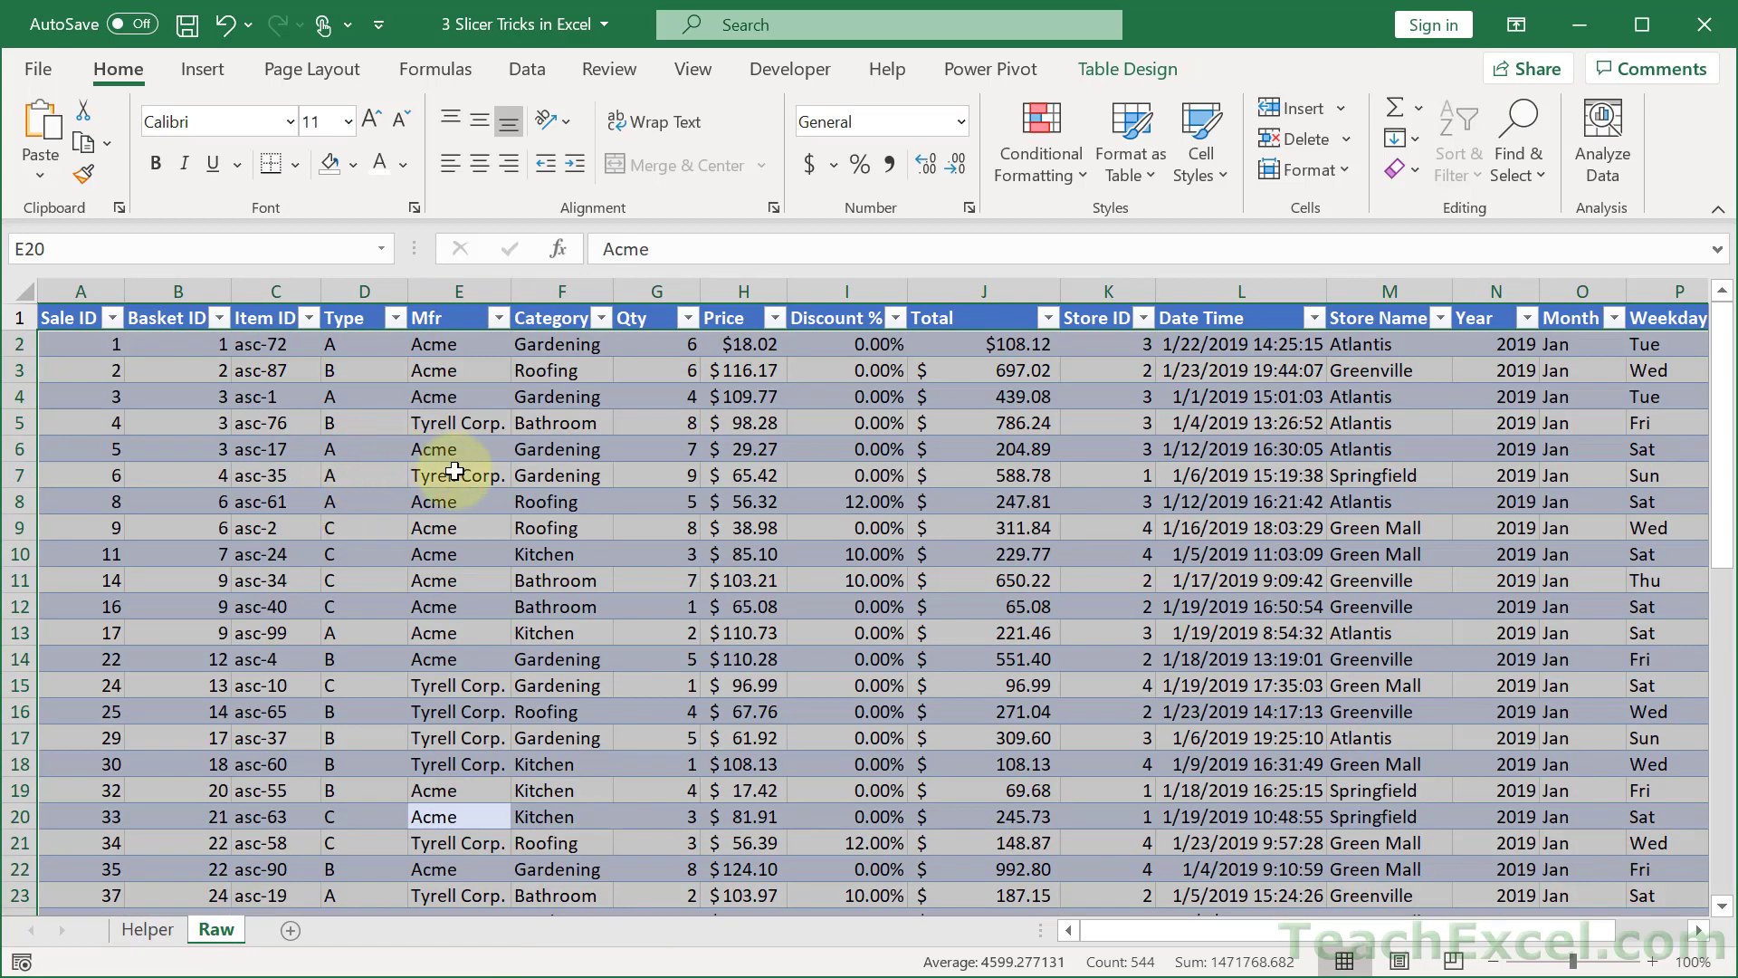
{"action": "left_click", "coordinate": [458, 475]}
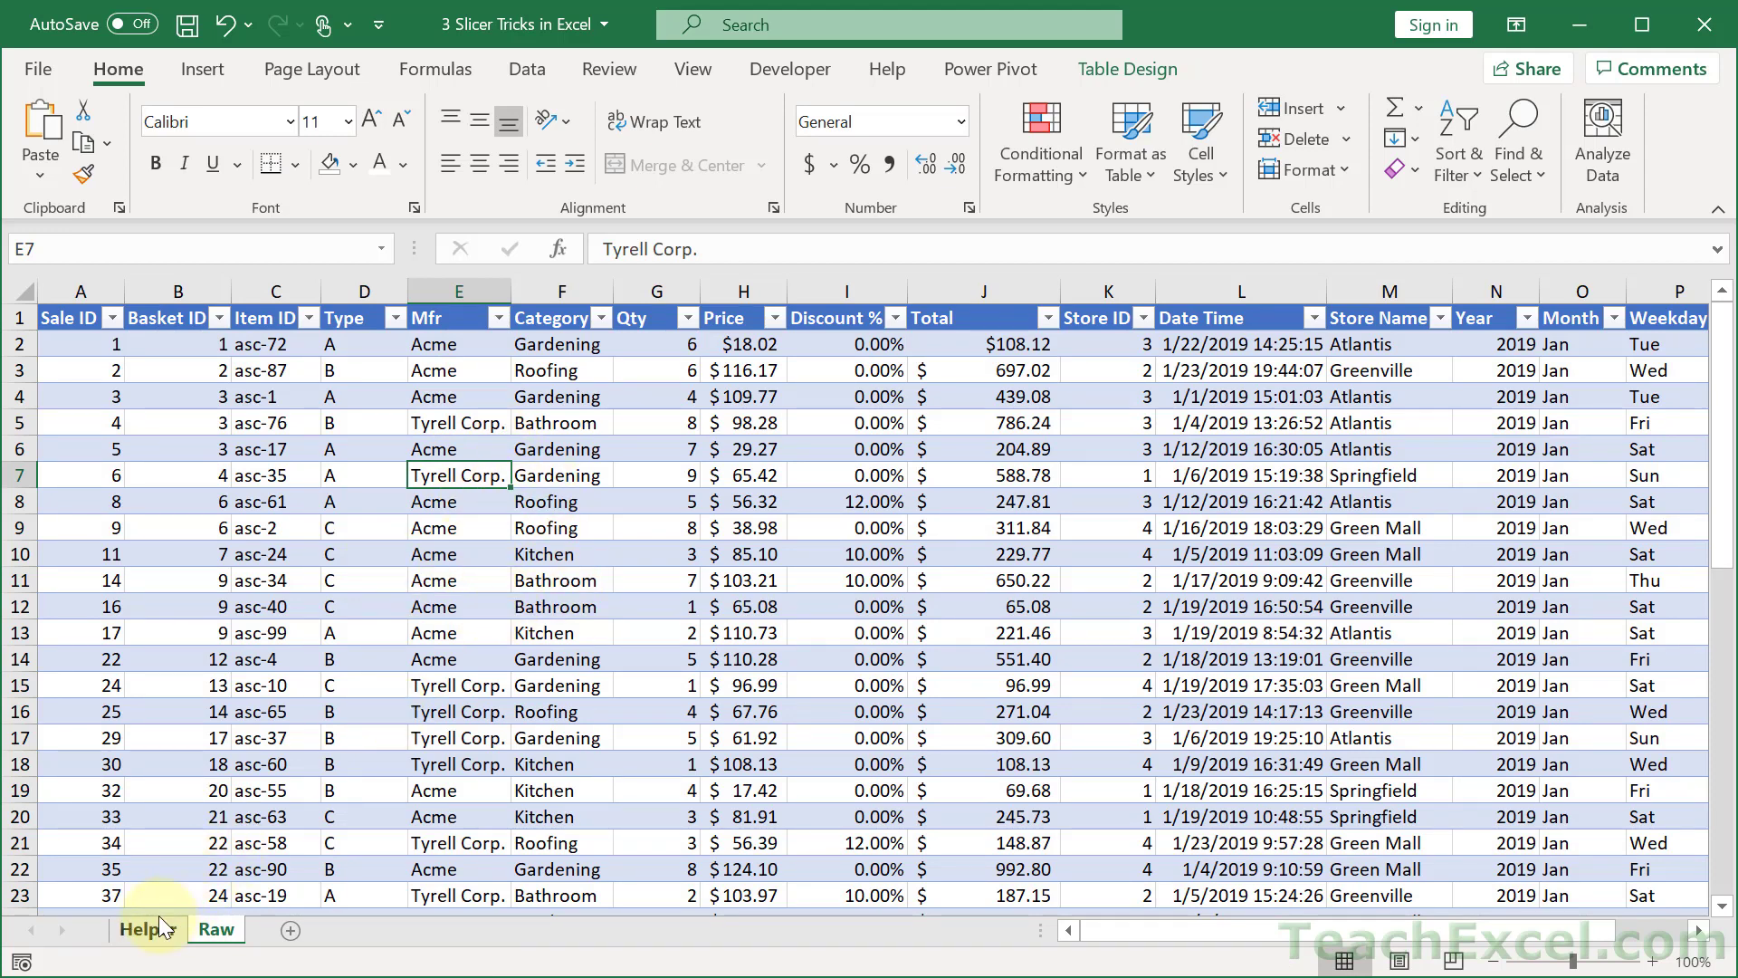
Refresh All from the Helper sheet so both pivot tables list only Acme and Tyrell Corp.
{"action": "left_click", "coordinate": [146, 928]}
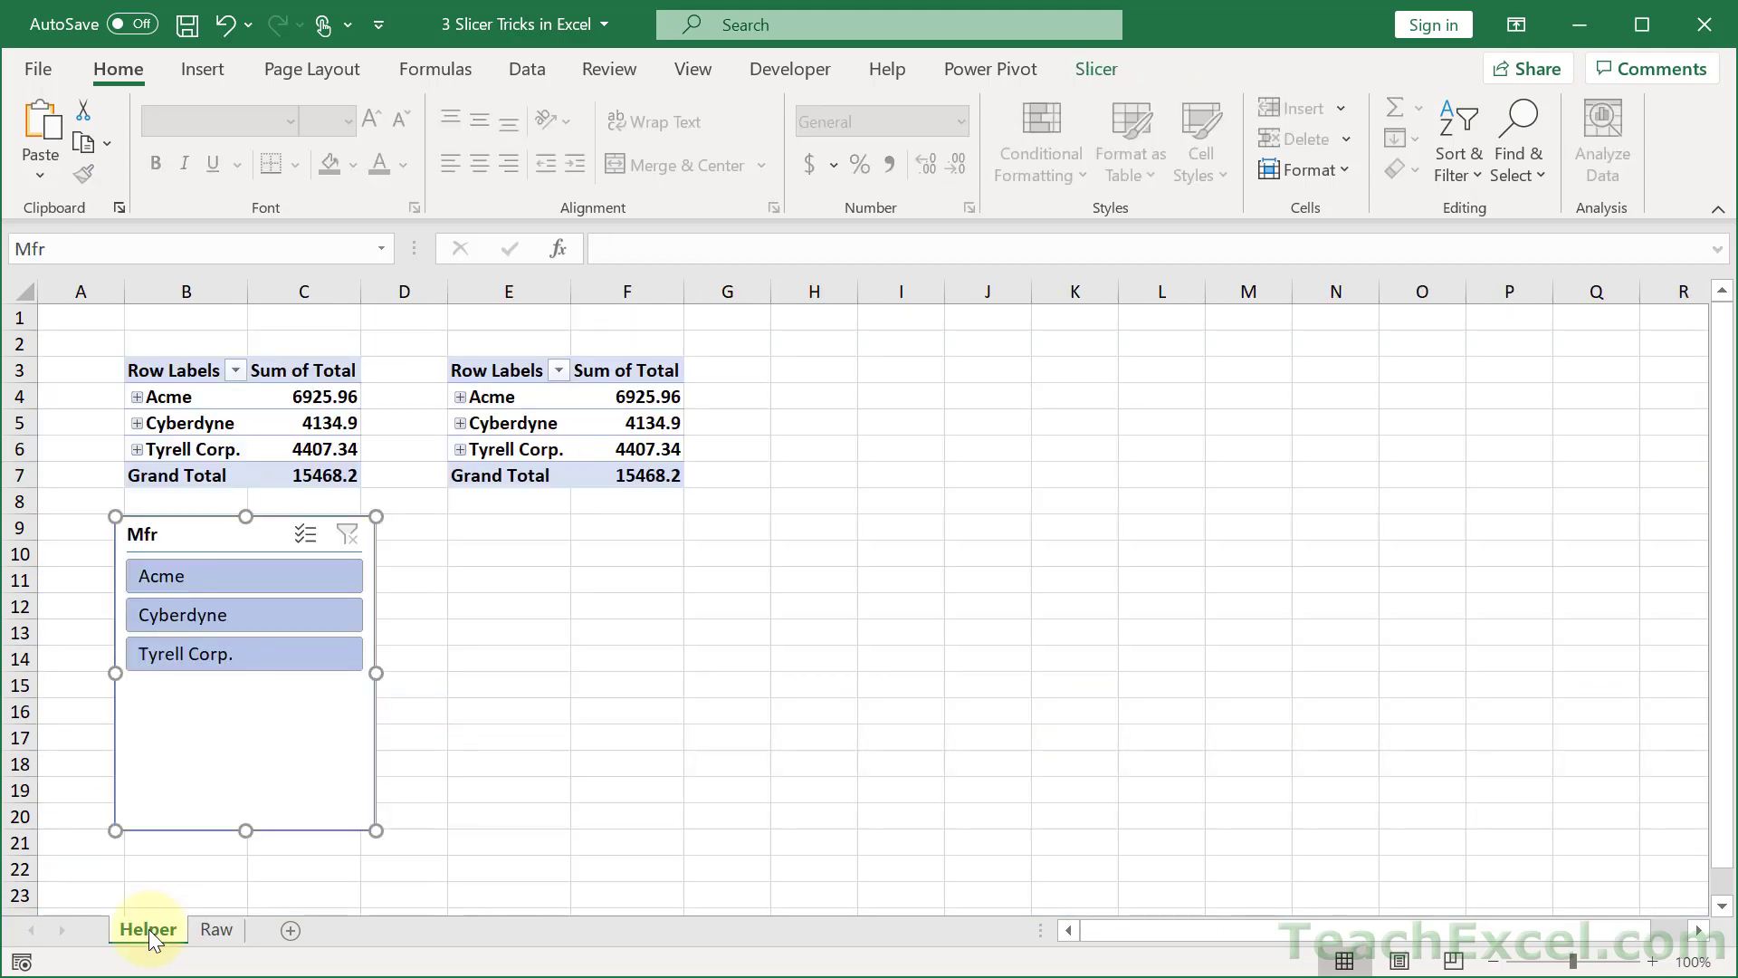
{"action": "mouse_move", "coordinate": [347, 728]}
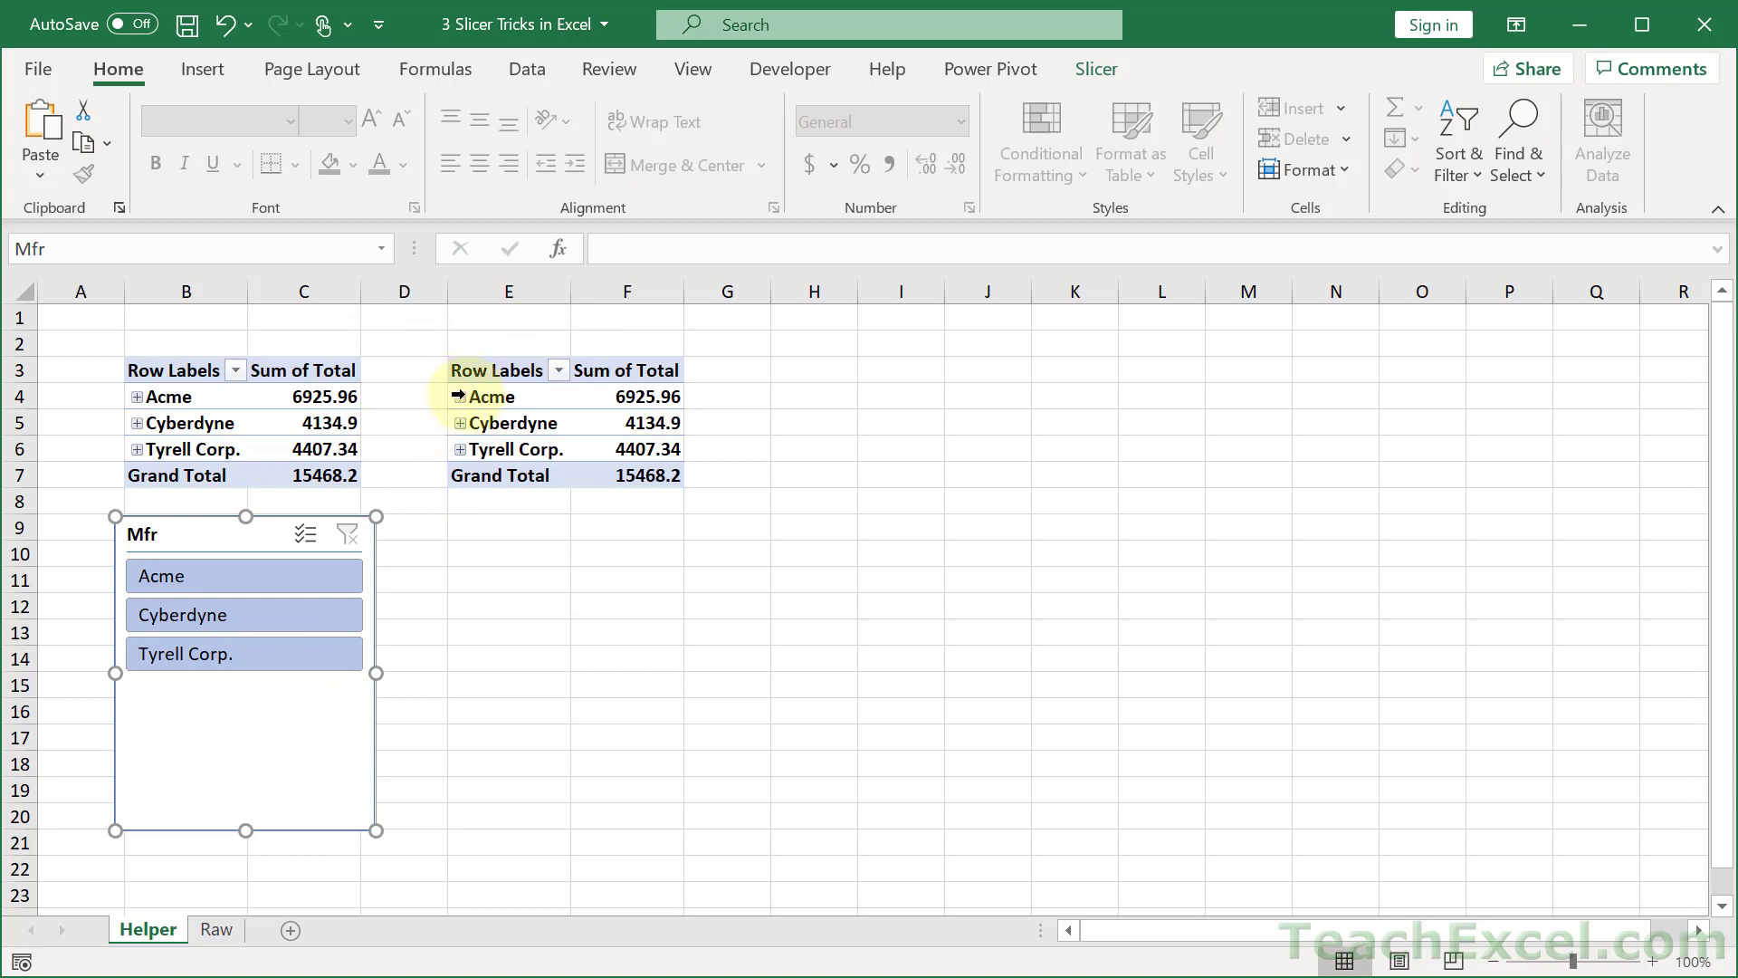
{"action": "left_click", "coordinate": [487, 397]}
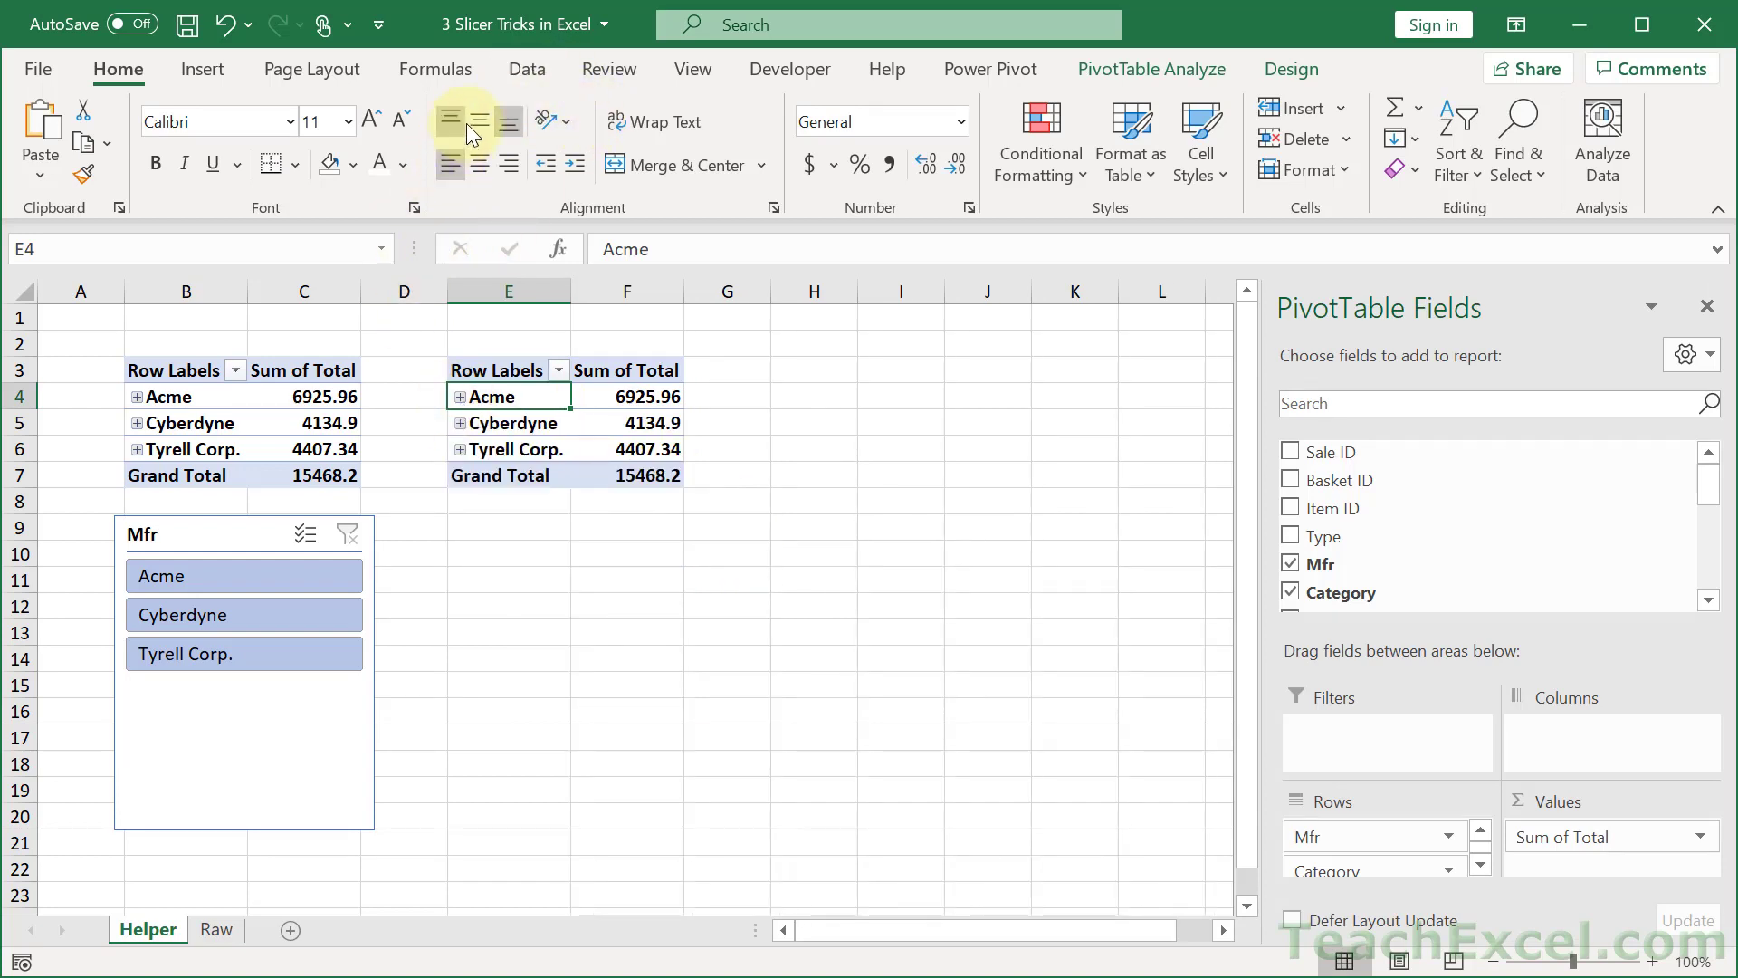
{"action": "left_click", "coordinate": [527, 69]}
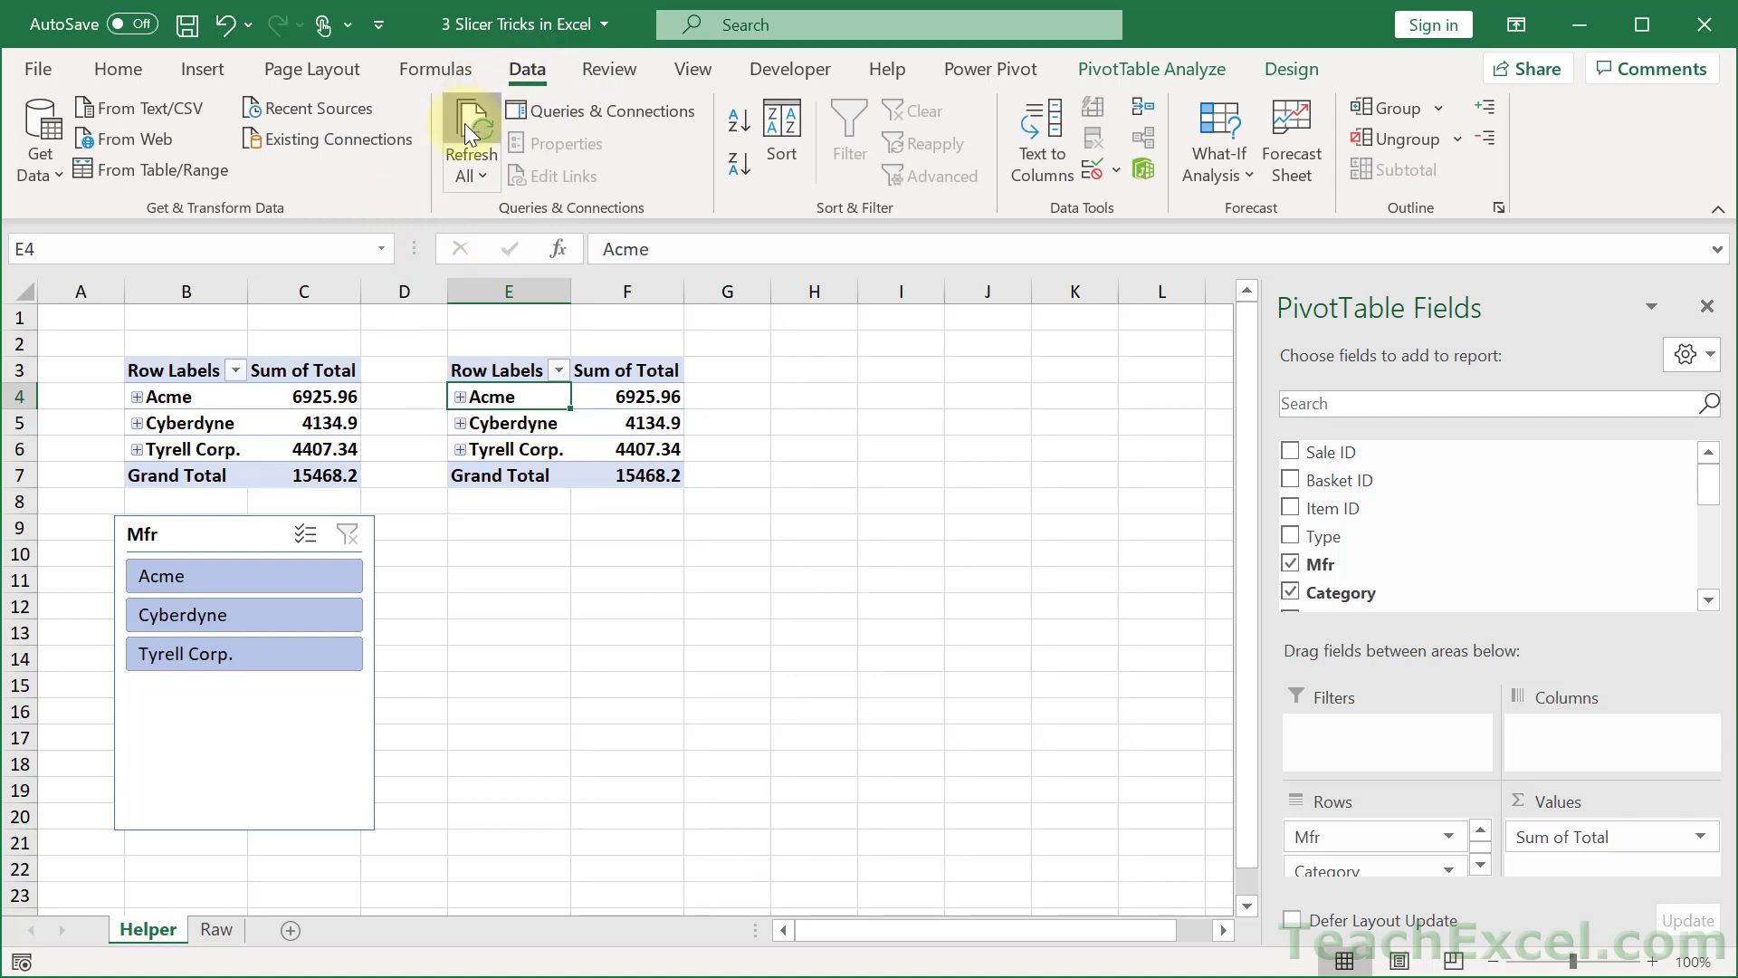
{"action": "left_click", "coordinate": [183, 614]}
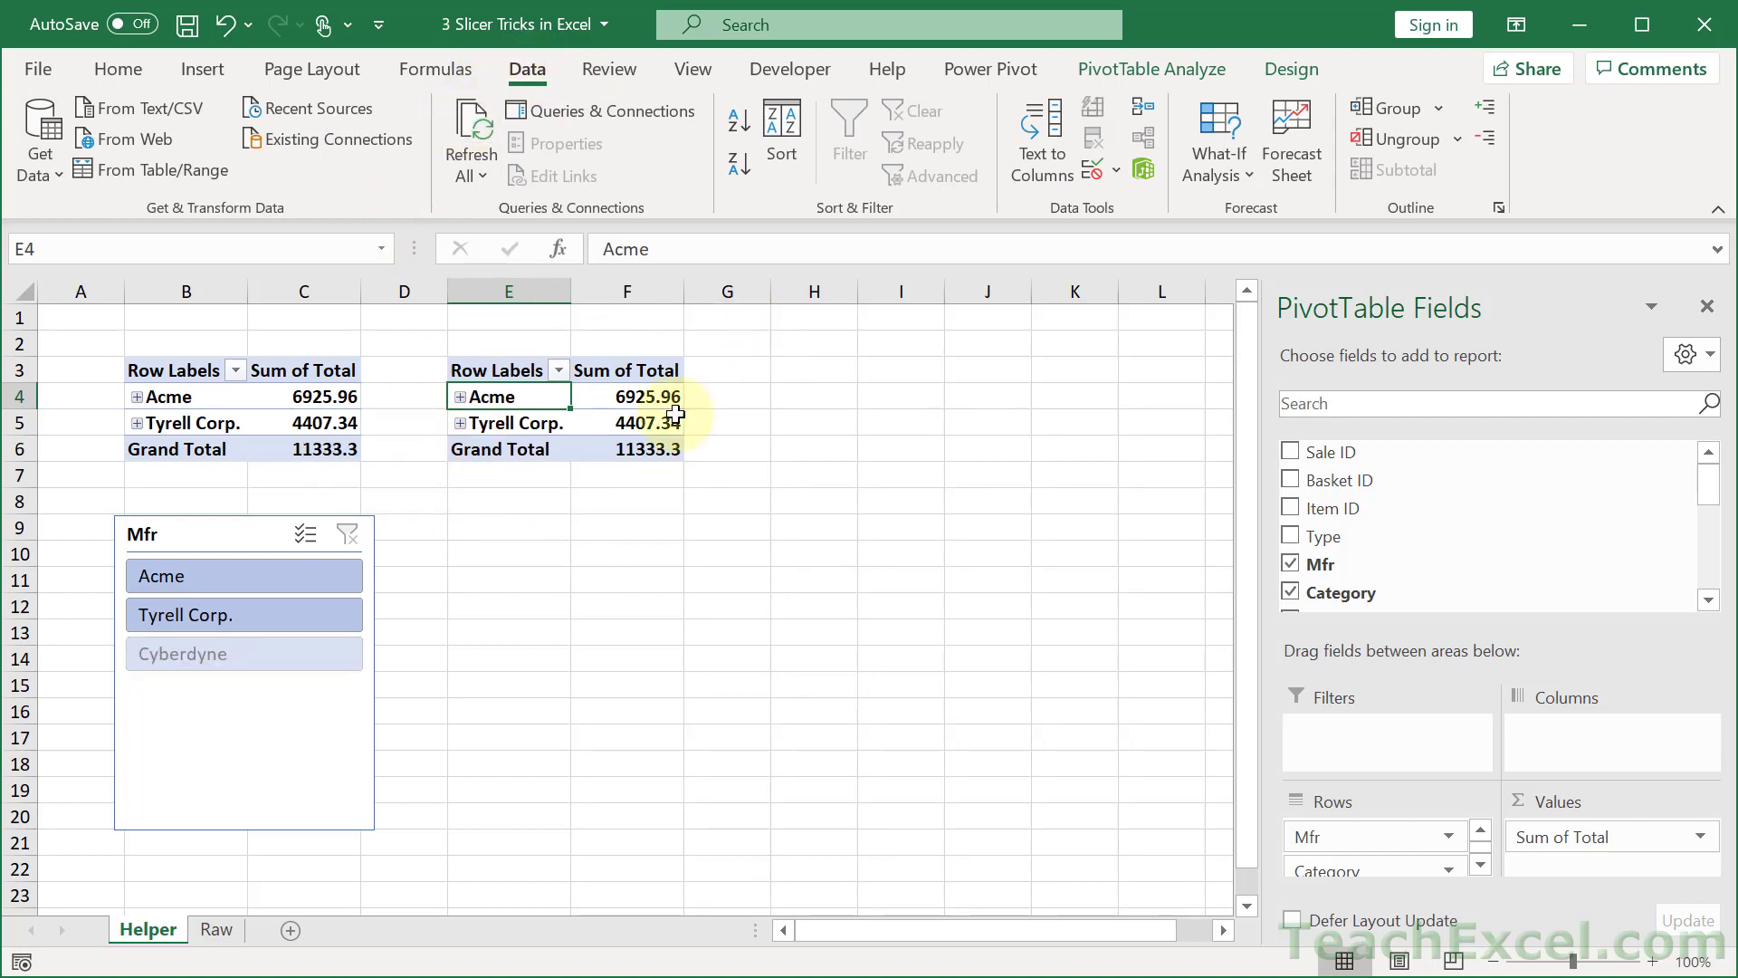
{"action": "mouse_move", "coordinate": [91, 422]}
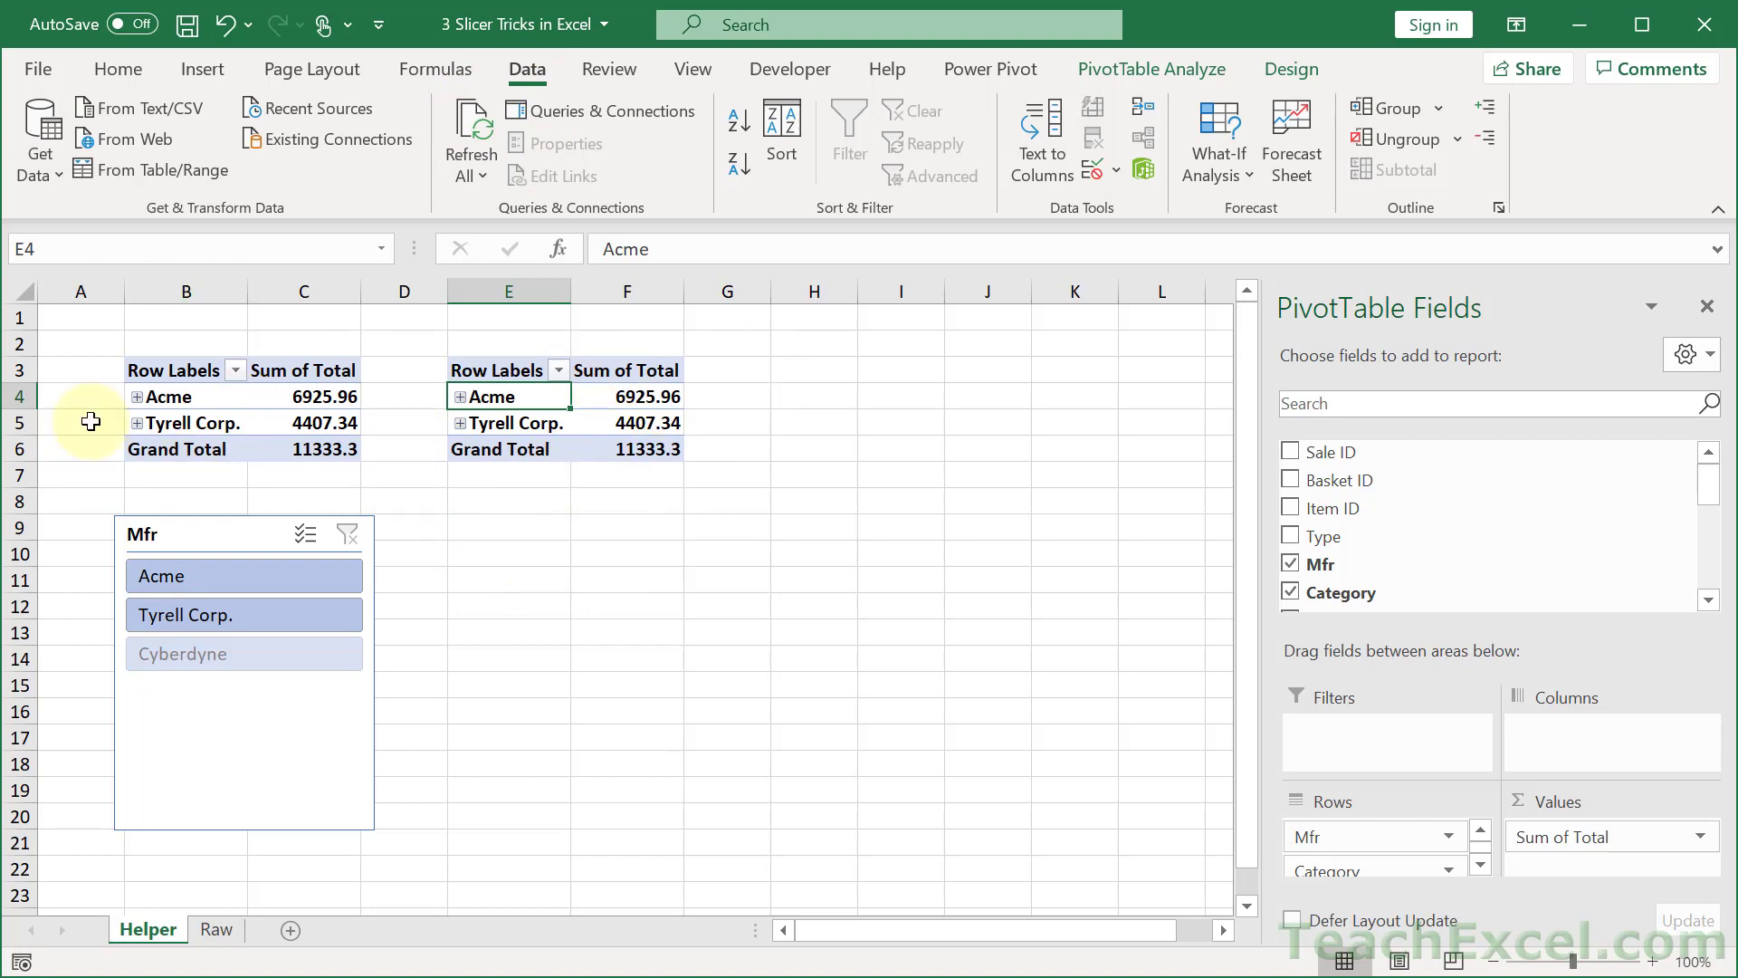
{"action": "mouse_move", "coordinate": [155, 698]}
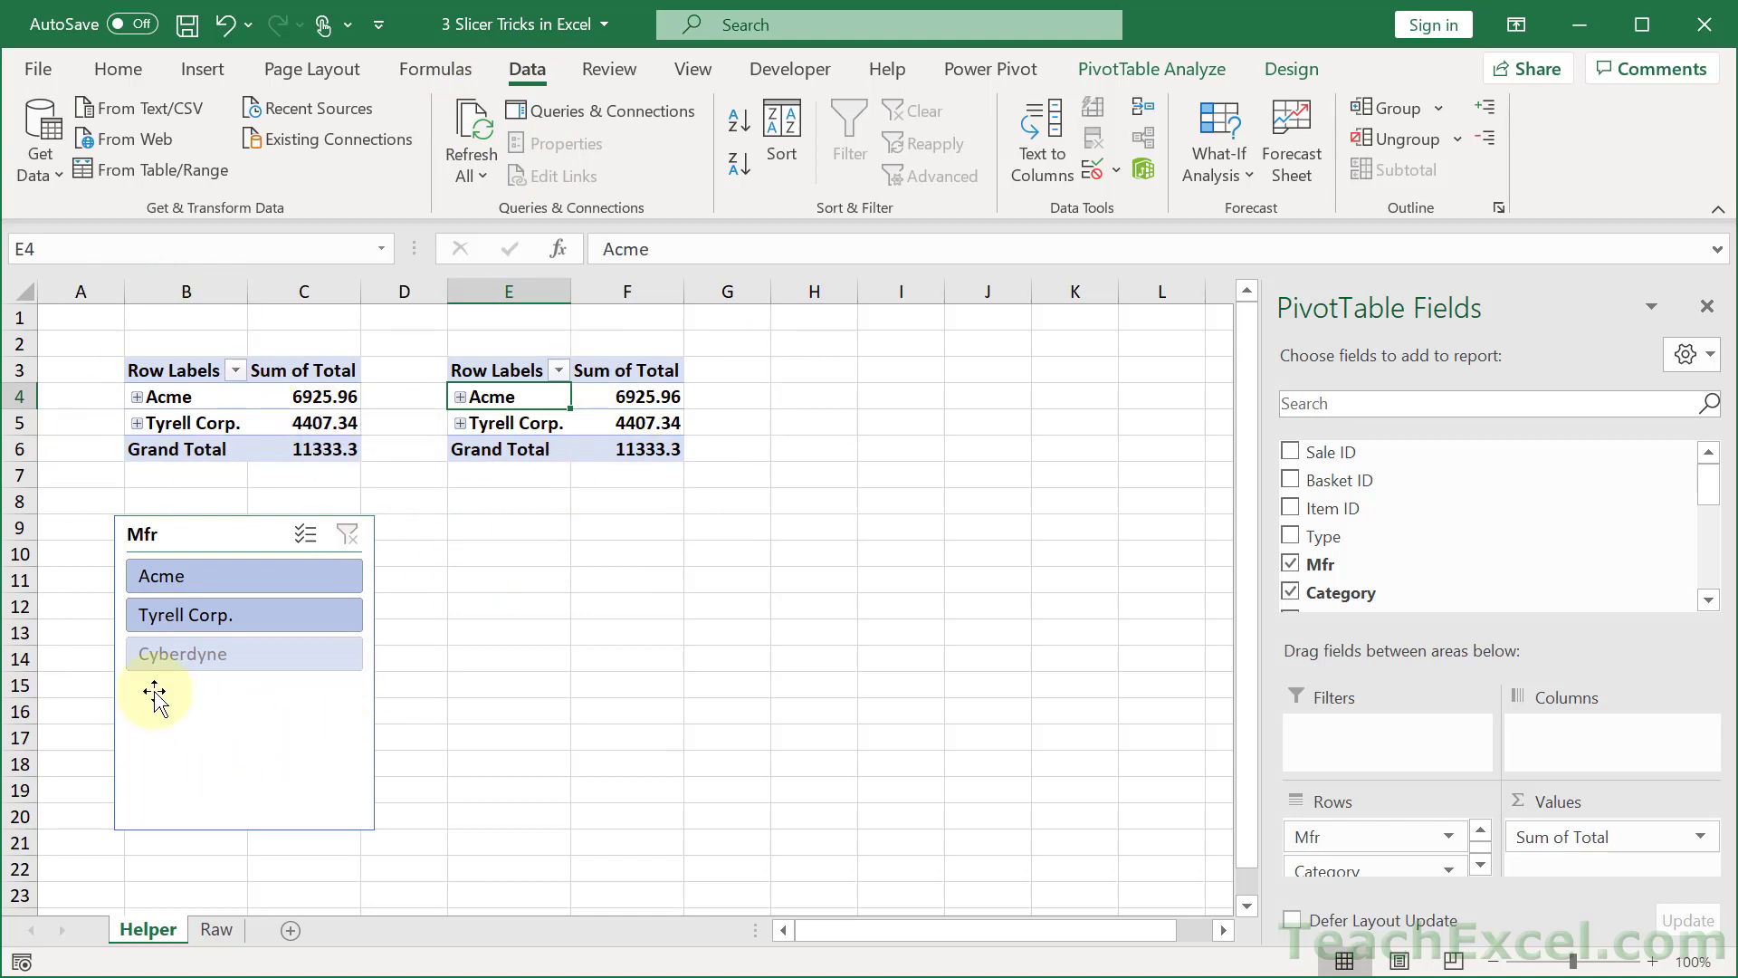
{"action": "mouse_move", "coordinate": [241, 656]}
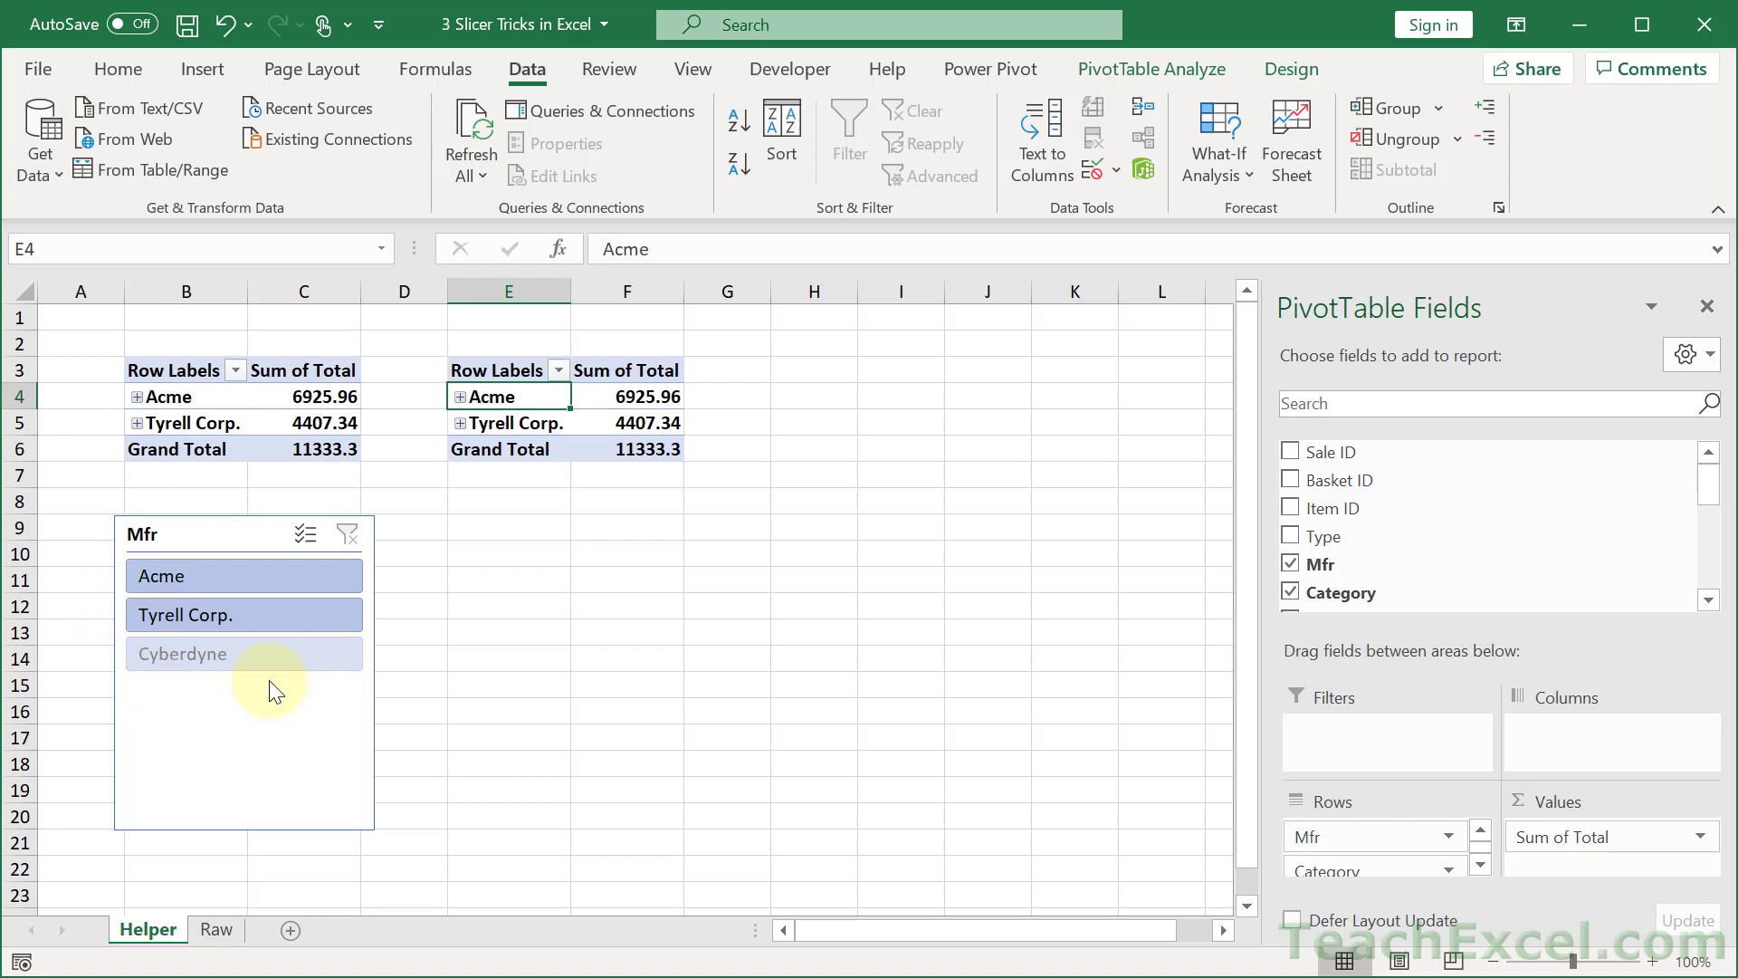
{"action": "mouse_move", "coordinate": [270, 688]}
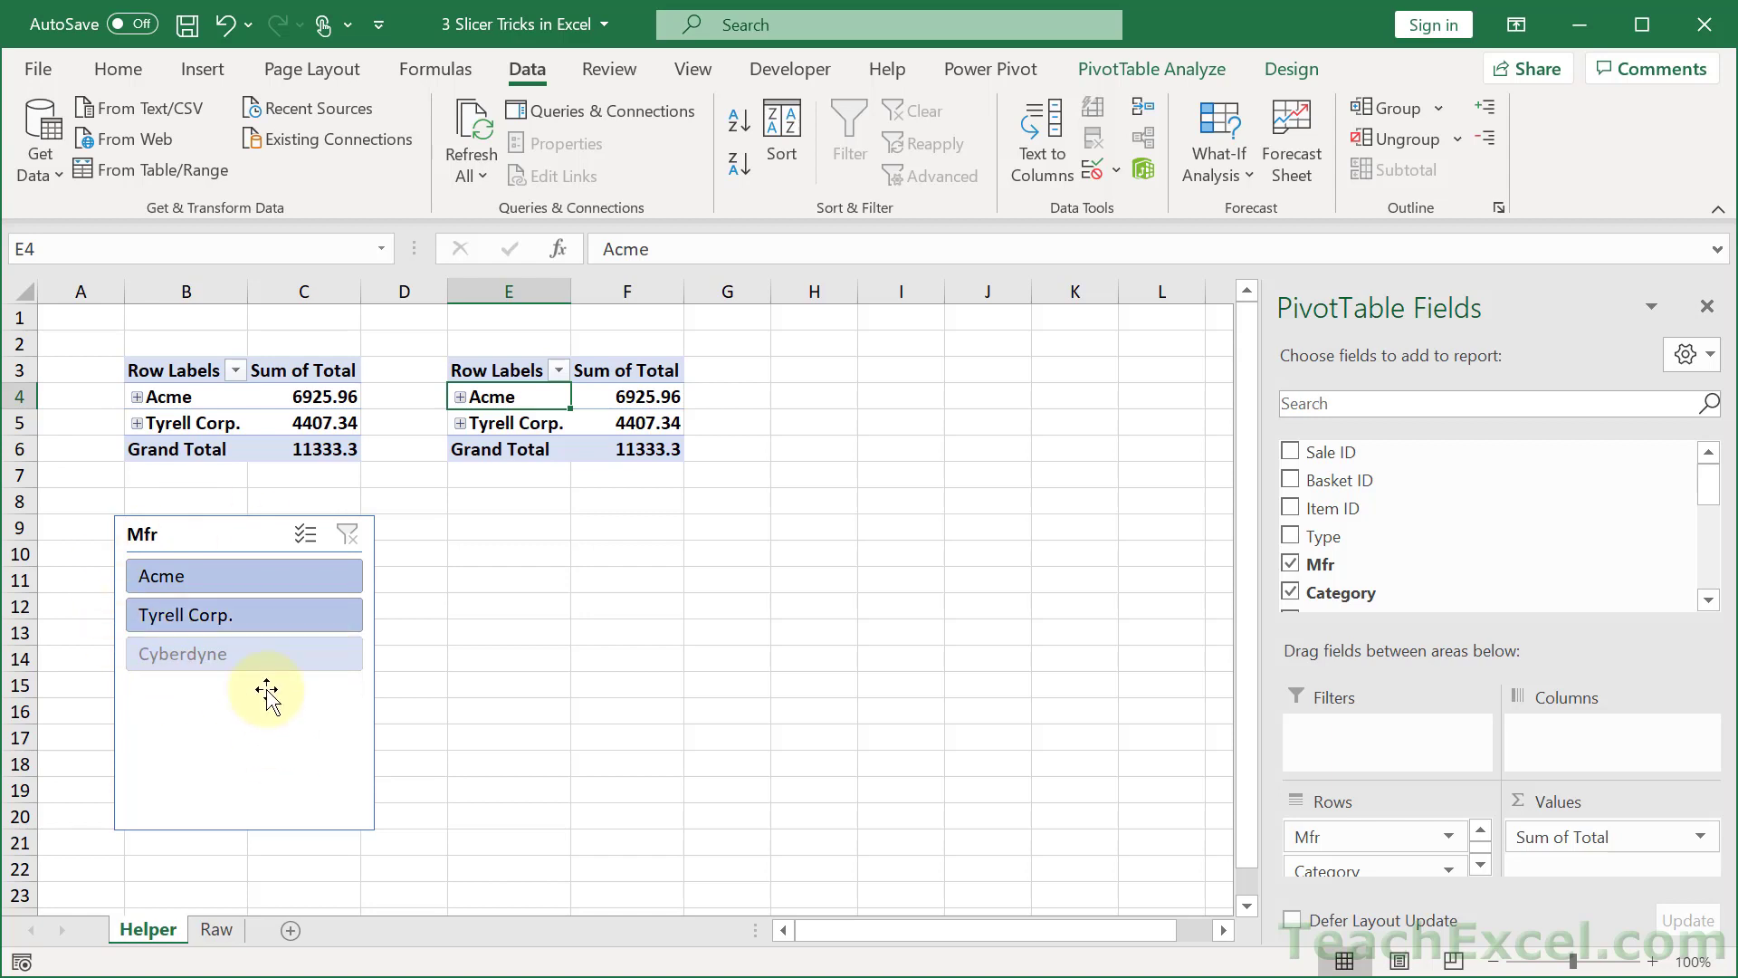
Set the Mfr slicer to not show items deleted from the data source.
{"action": "right_click", "coordinate": [266, 688]}
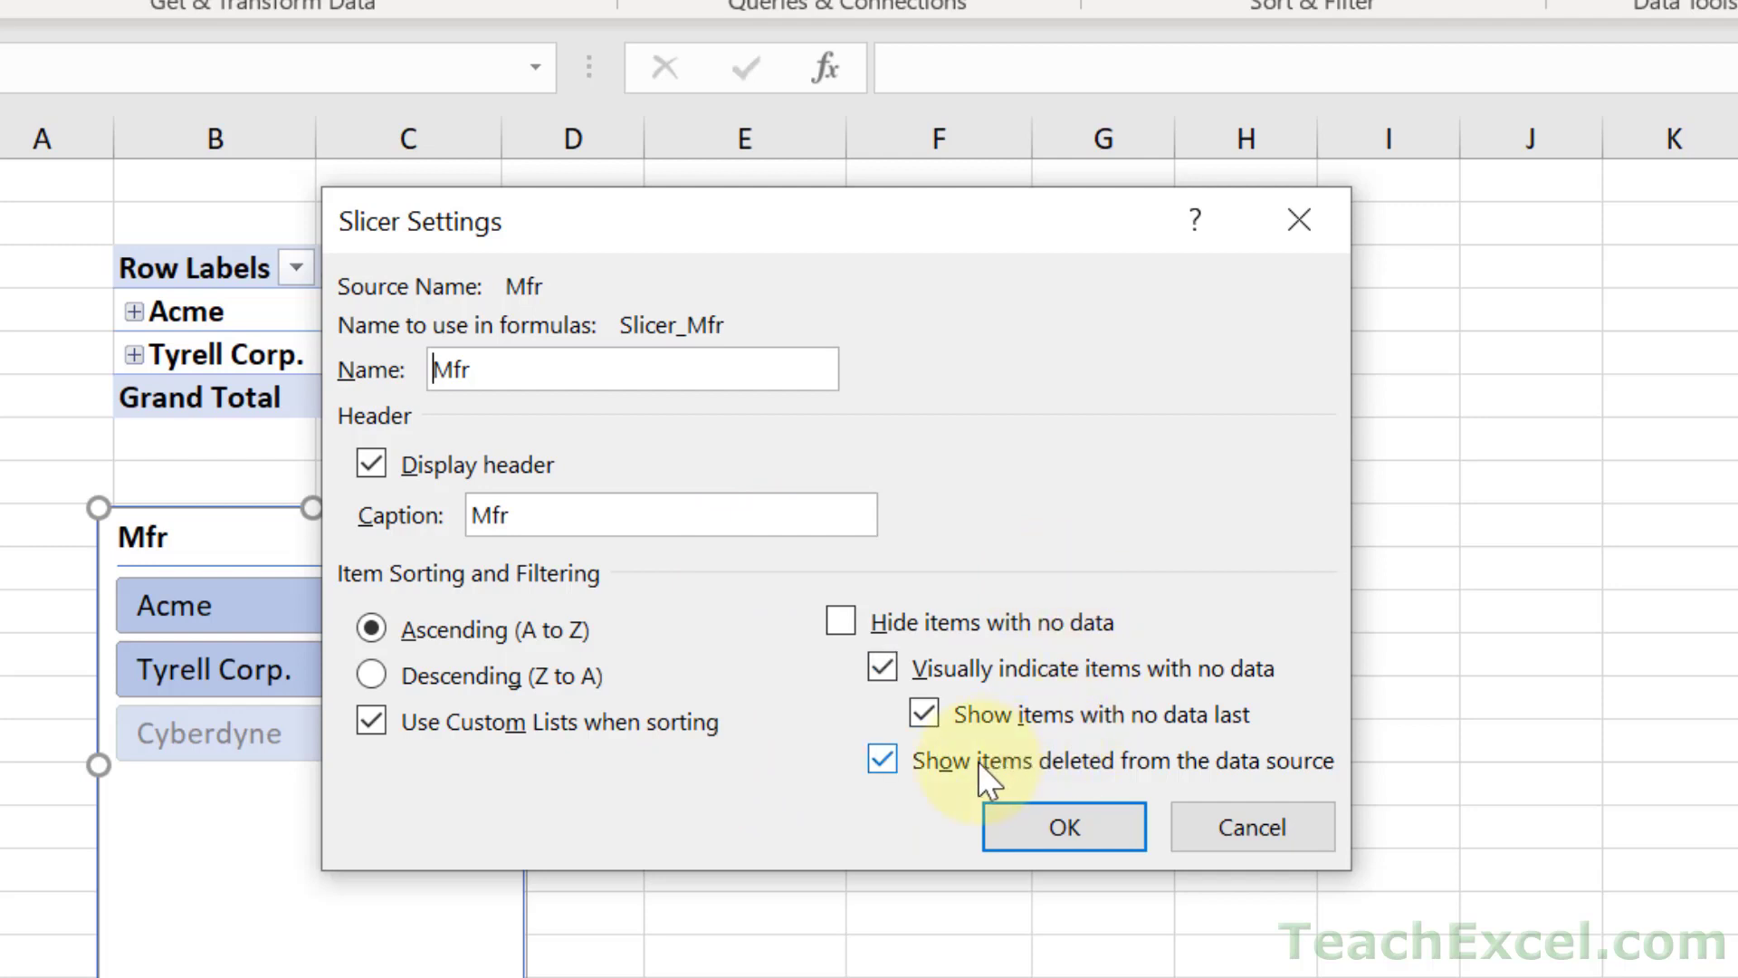
{"action": "left_click", "coordinate": [881, 760]}
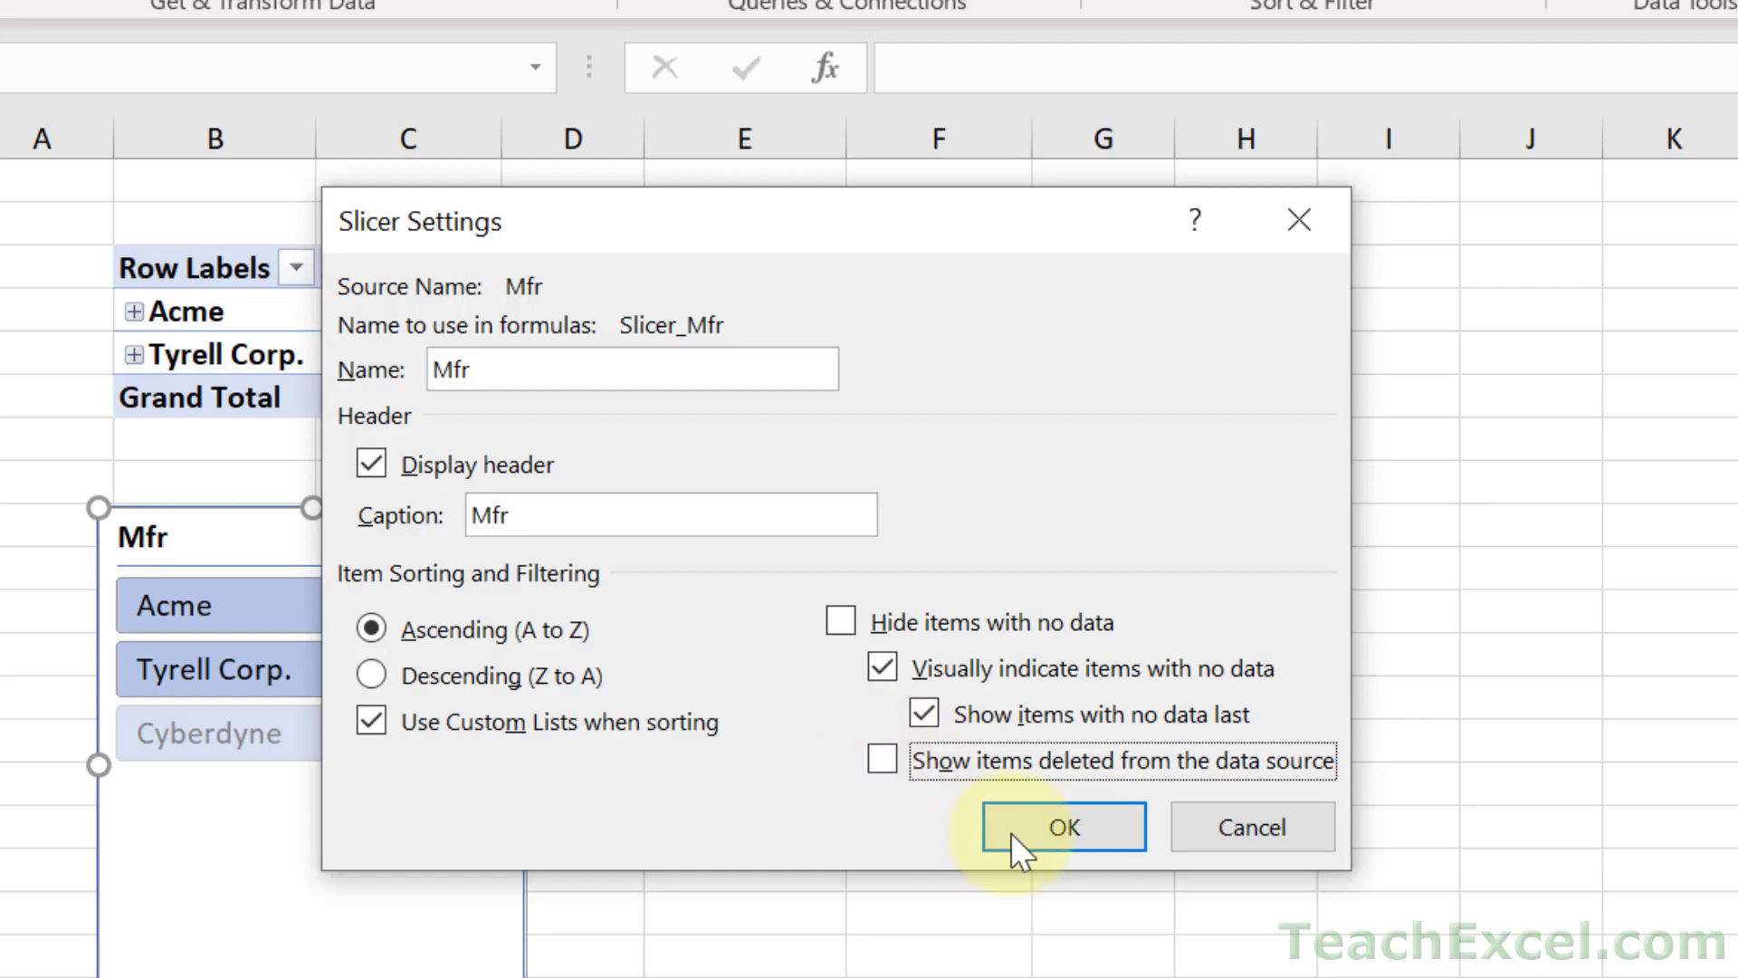
{"action": "left_click", "coordinate": [1060, 827]}
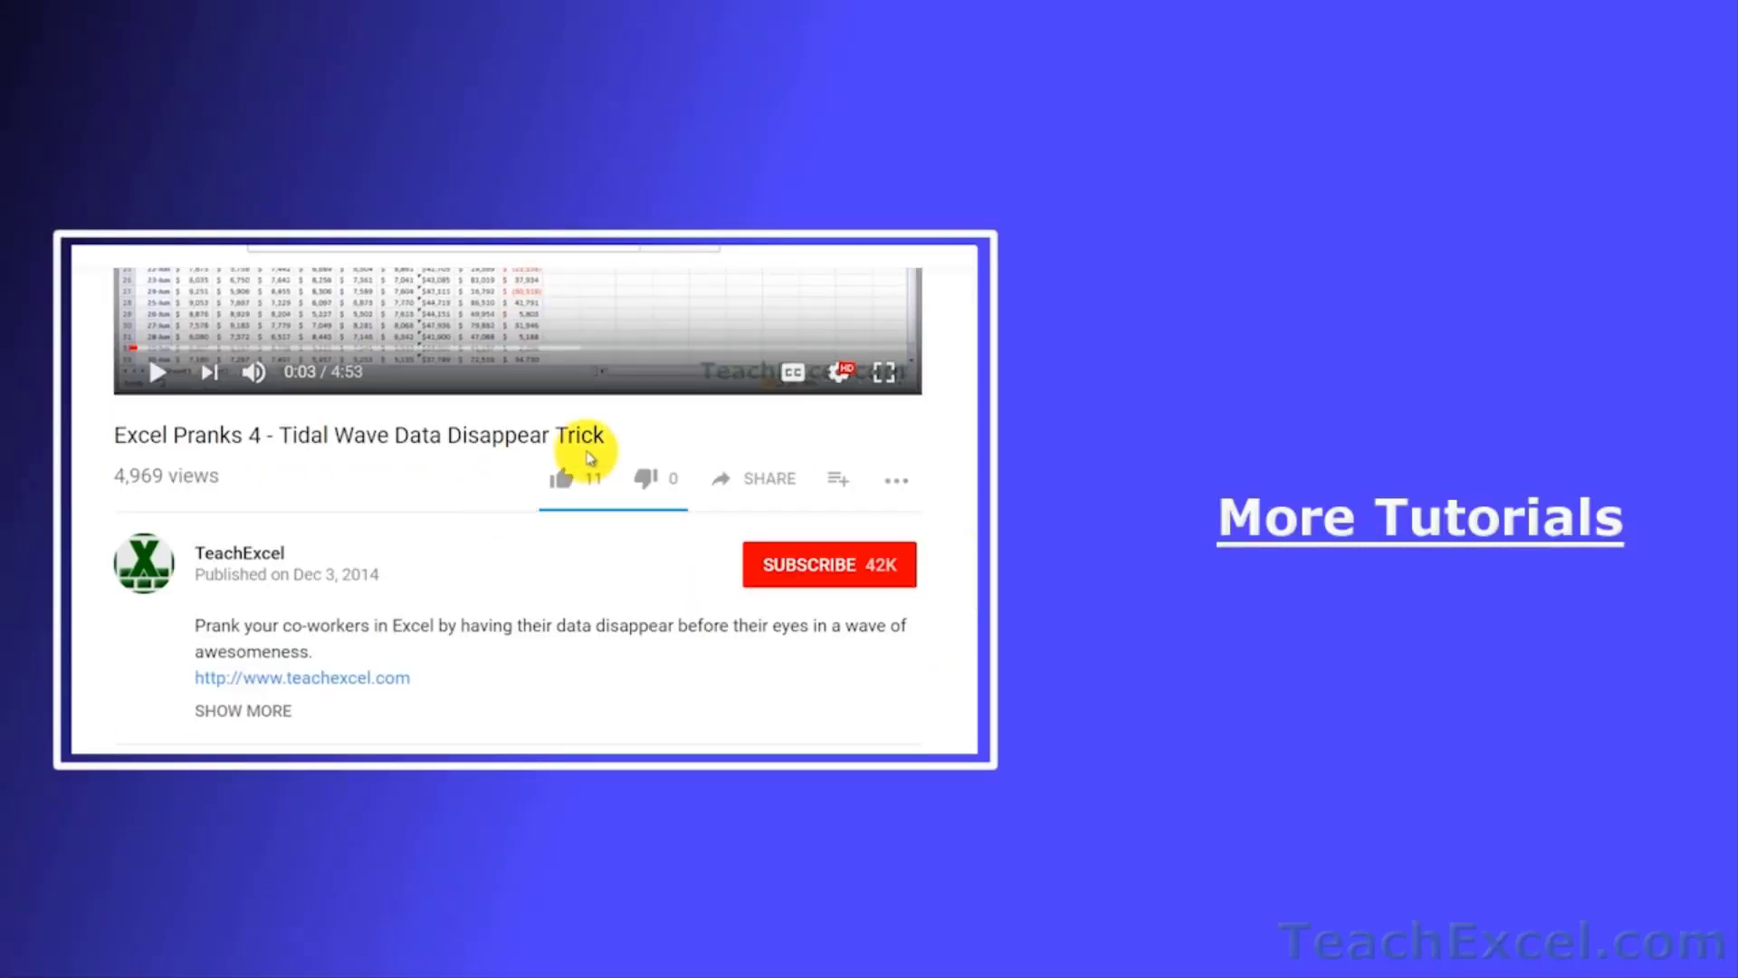
{"action": "left_click", "coordinate": [563, 478]}
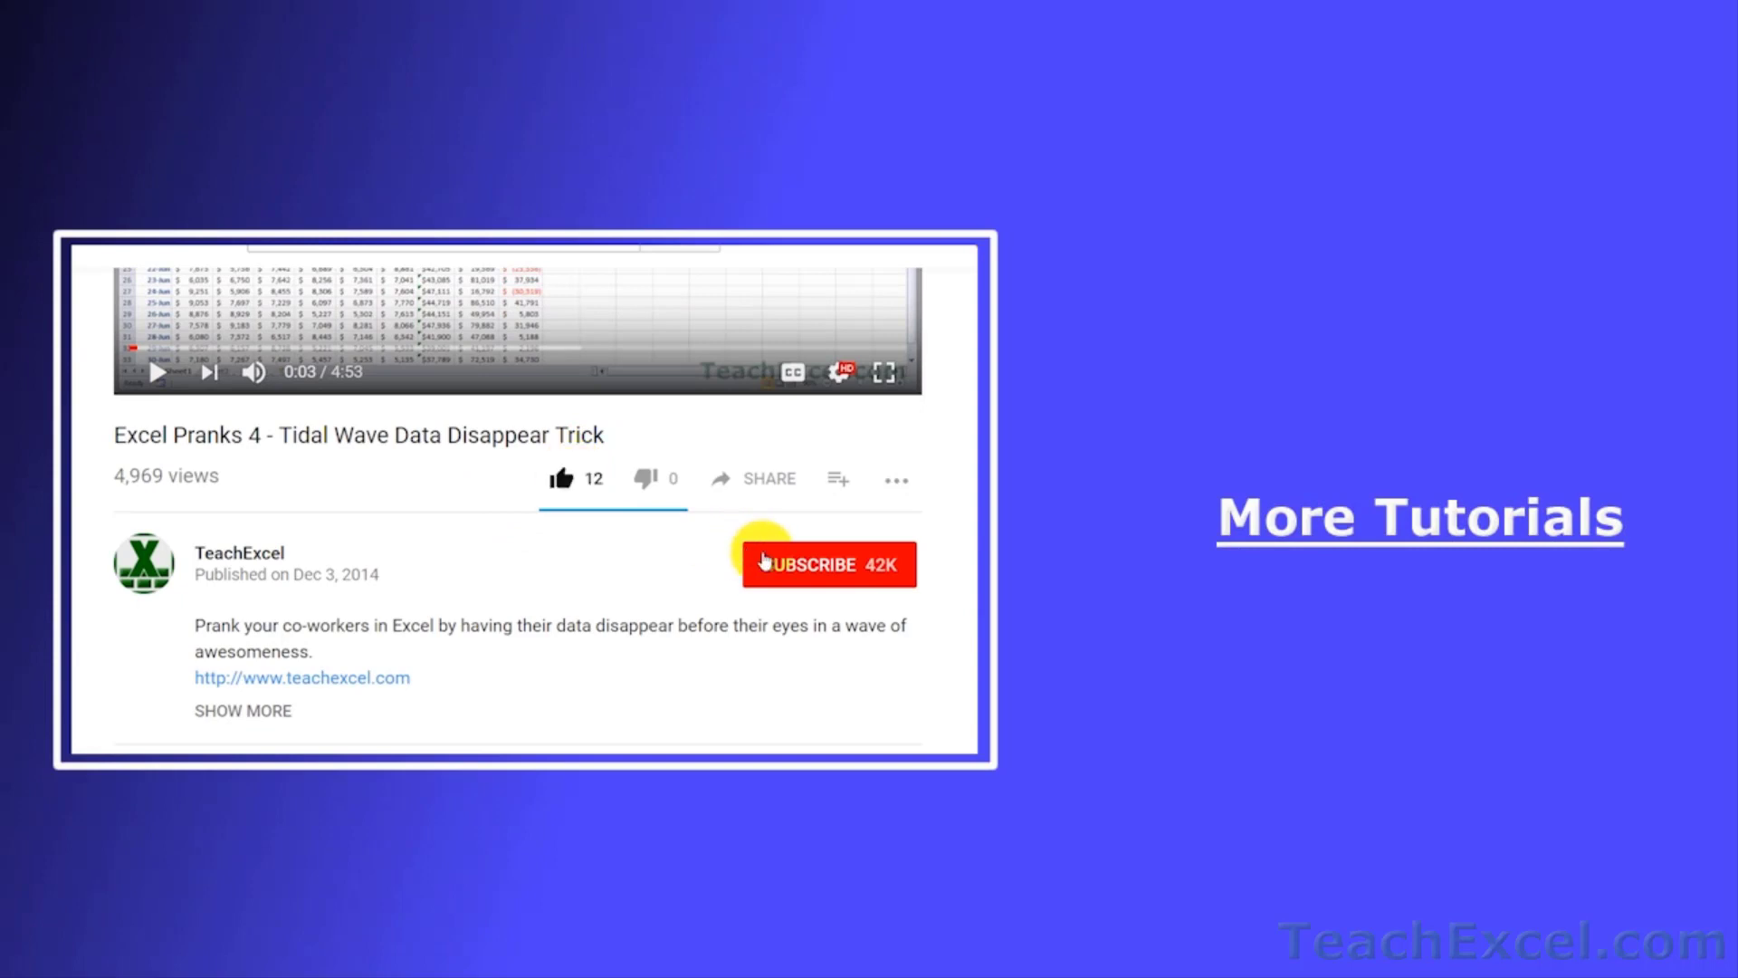
{"action": "left_click", "coordinate": [827, 565]}
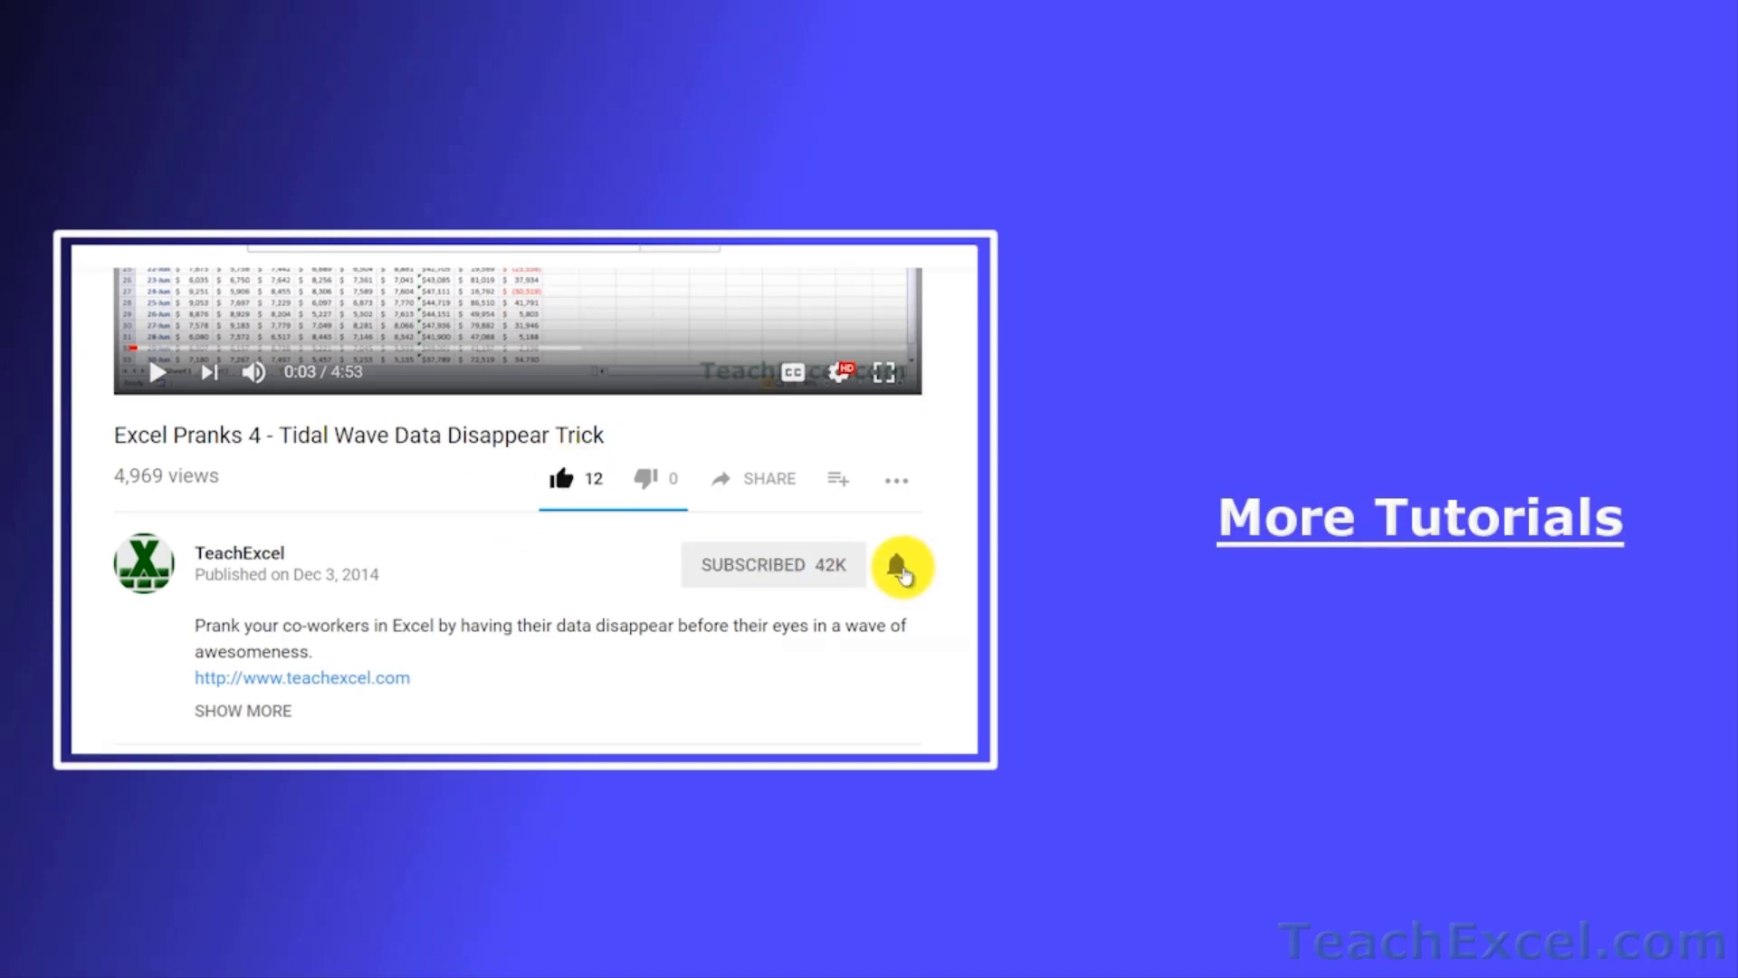